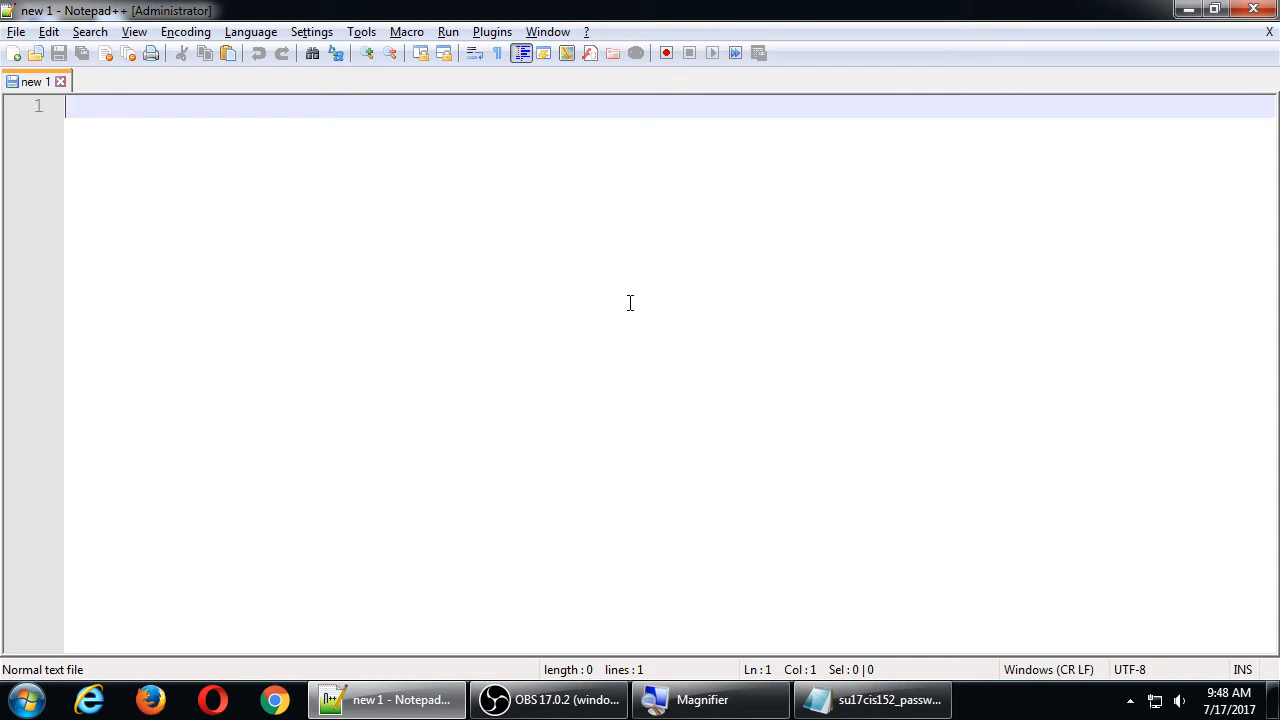
Step: Start the blank new document with the <!doctype html> declaration
type("<!doctyp")
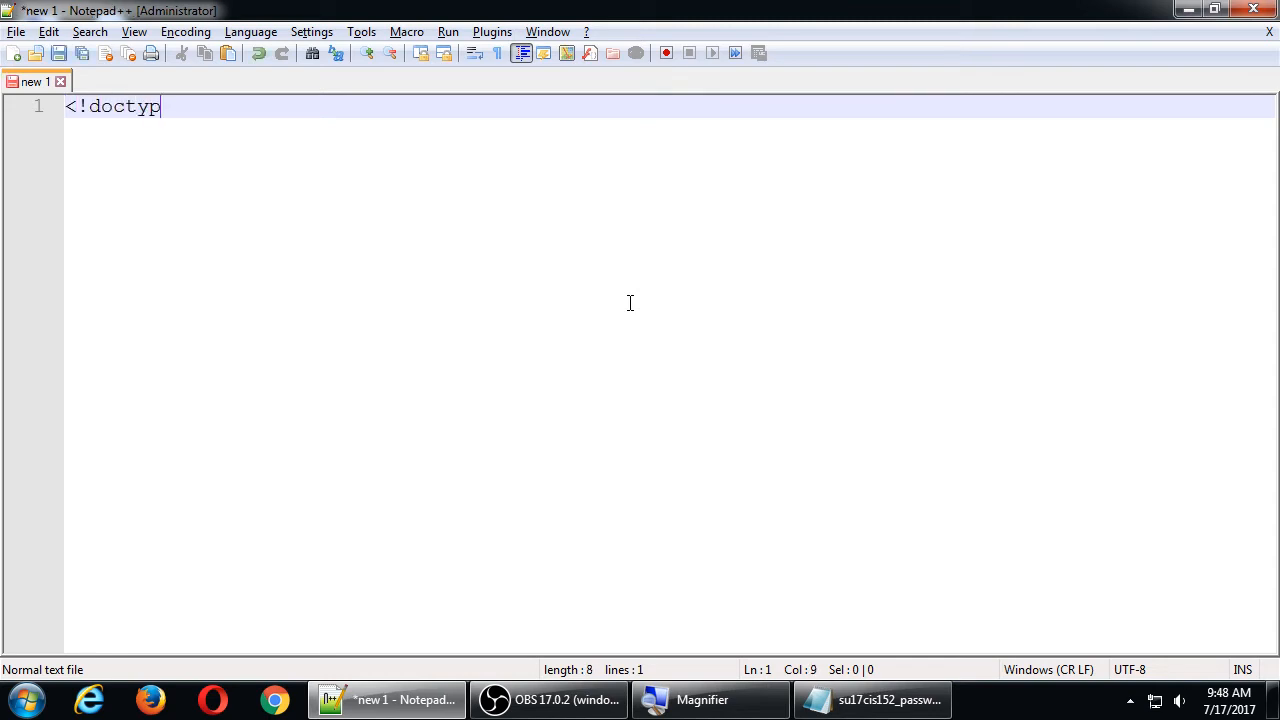
type("e html>")
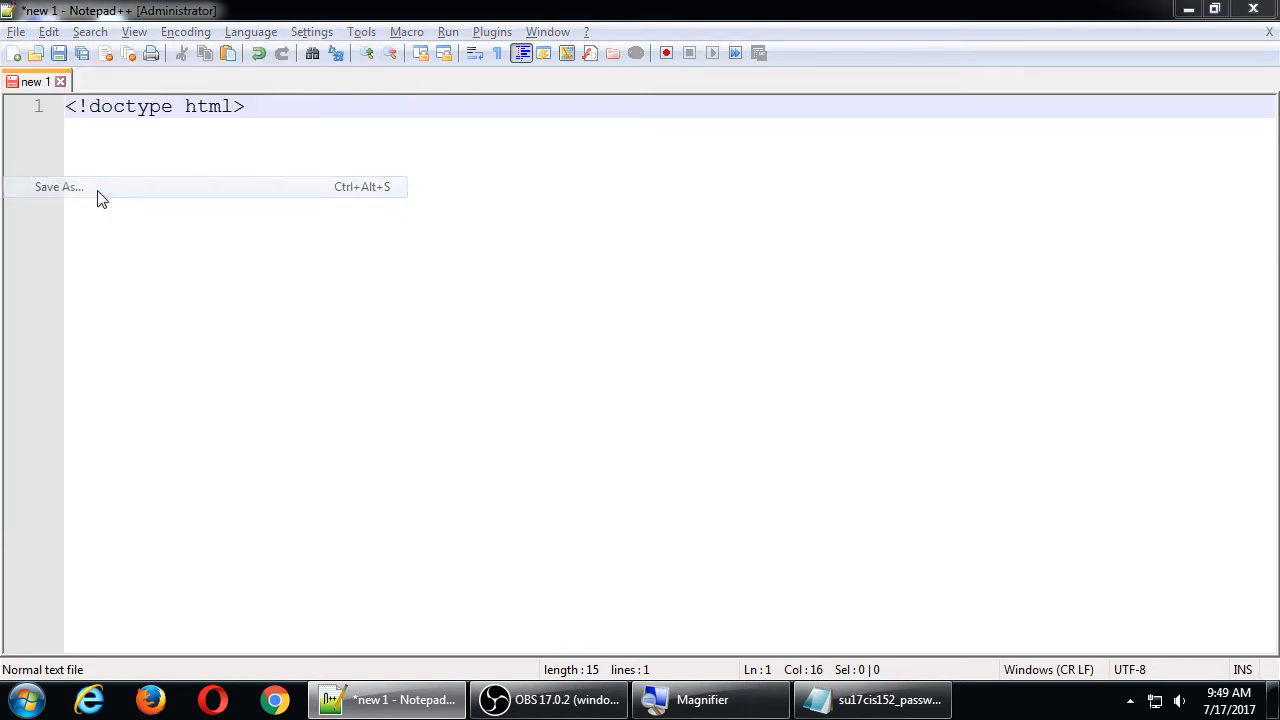
Step: Save the file as index.html (HTML type) in a new Desktop folder named jqm-2017-07-17
left_click(58, 187)
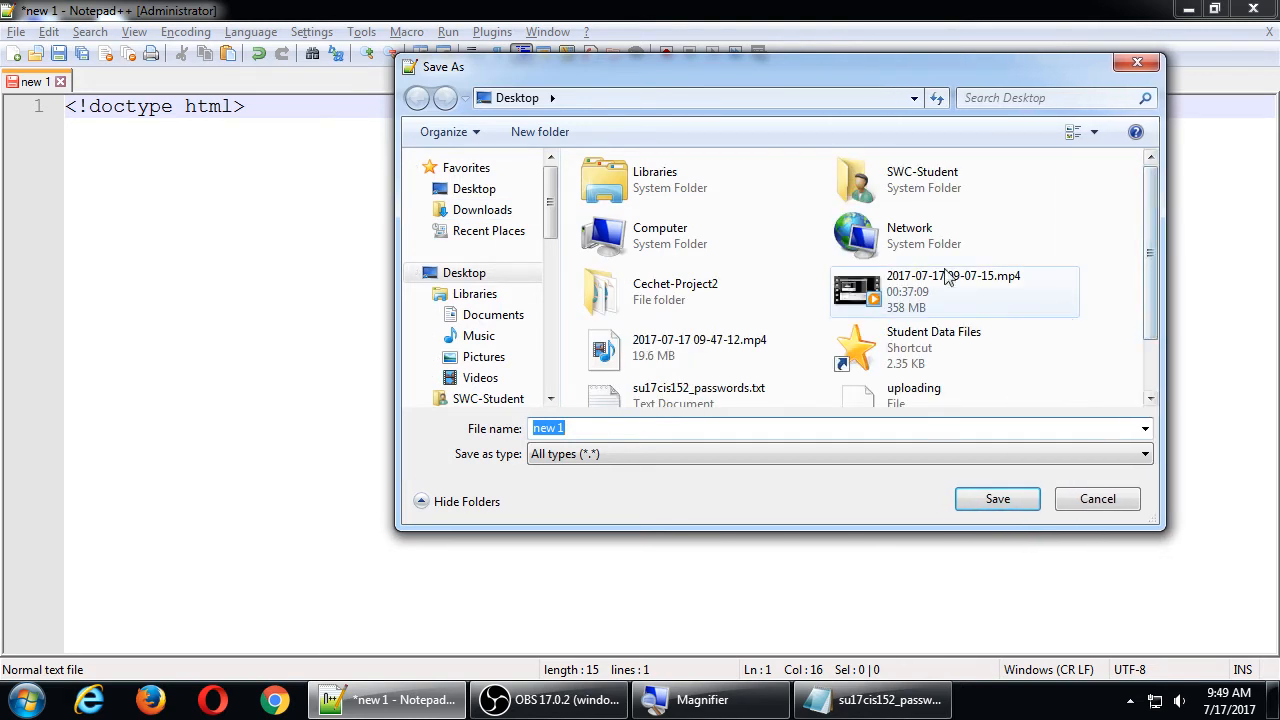
left_click(539, 131)
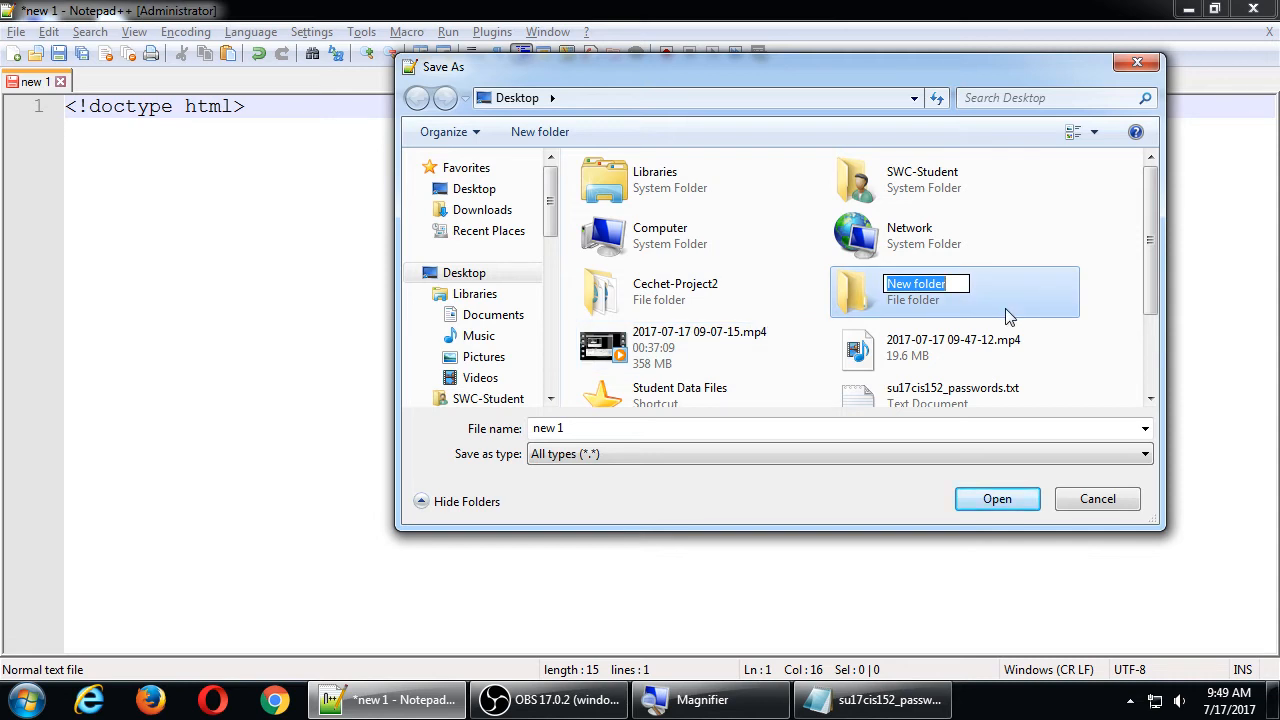
type("jqm")
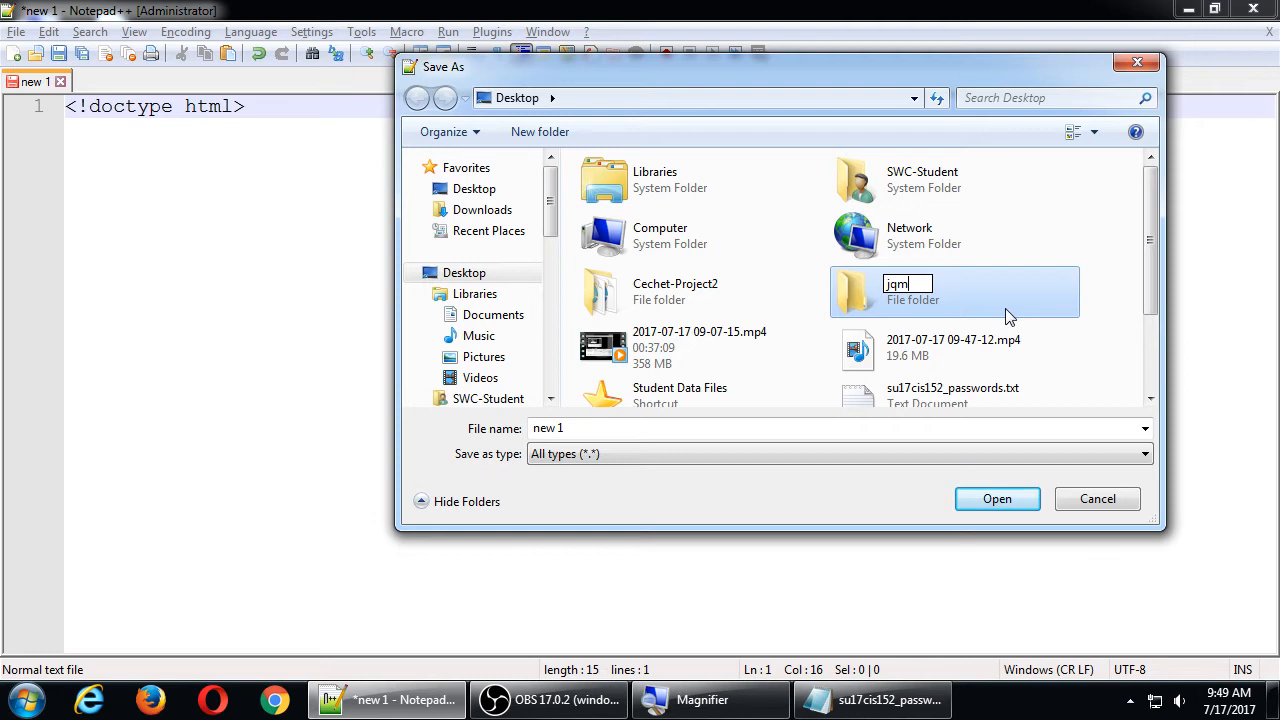
type("-2017-07-17")
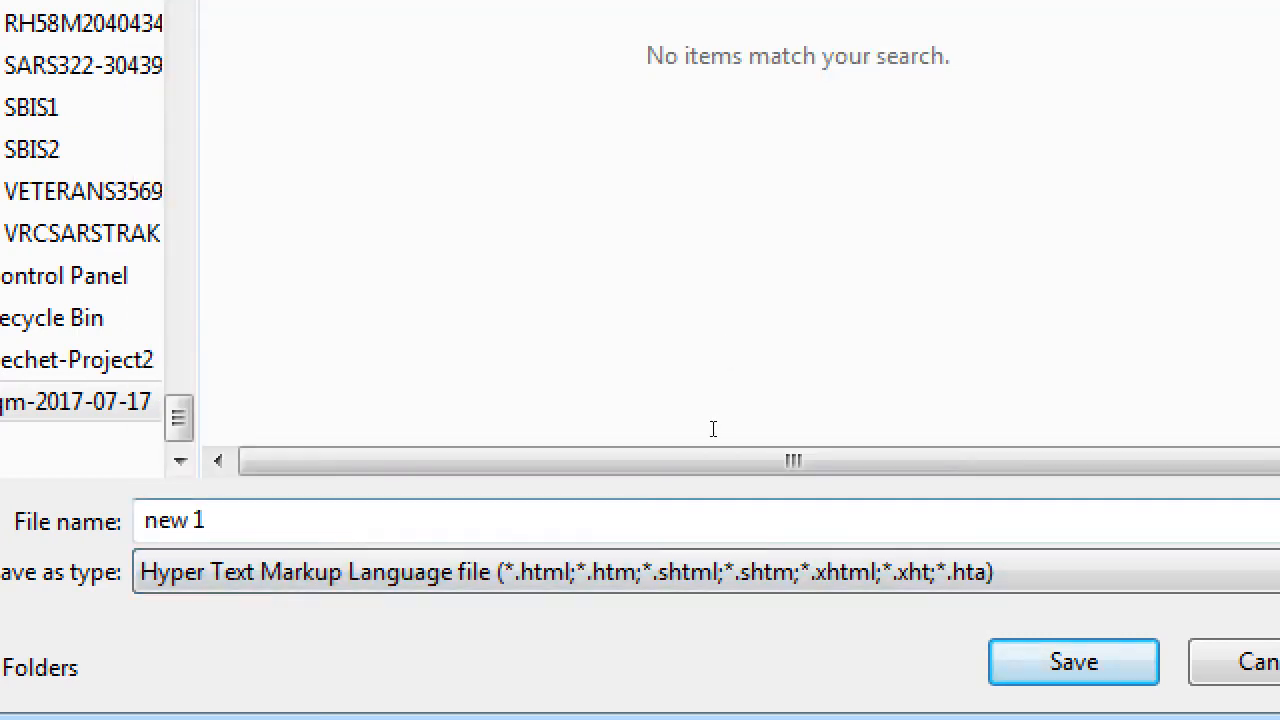
type("index.ht")
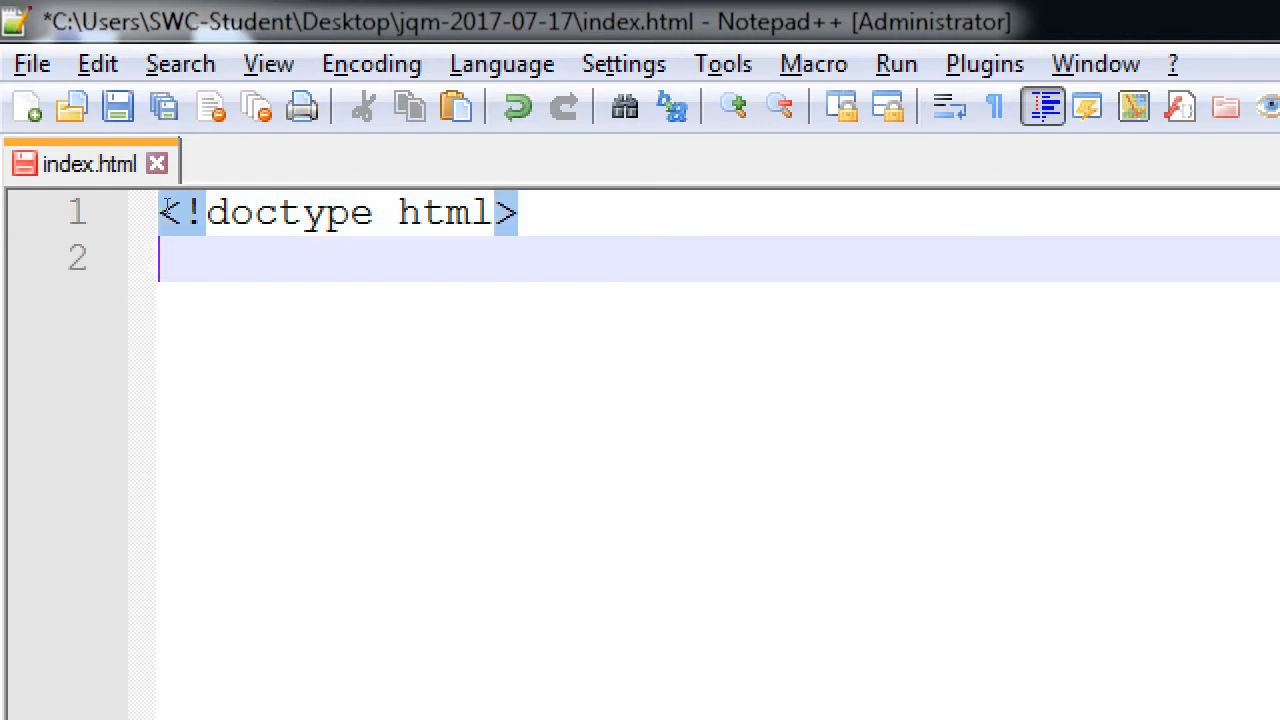
Step: Add html, head and body tags with a meta charset of utf-8 in the head
type("<html>")
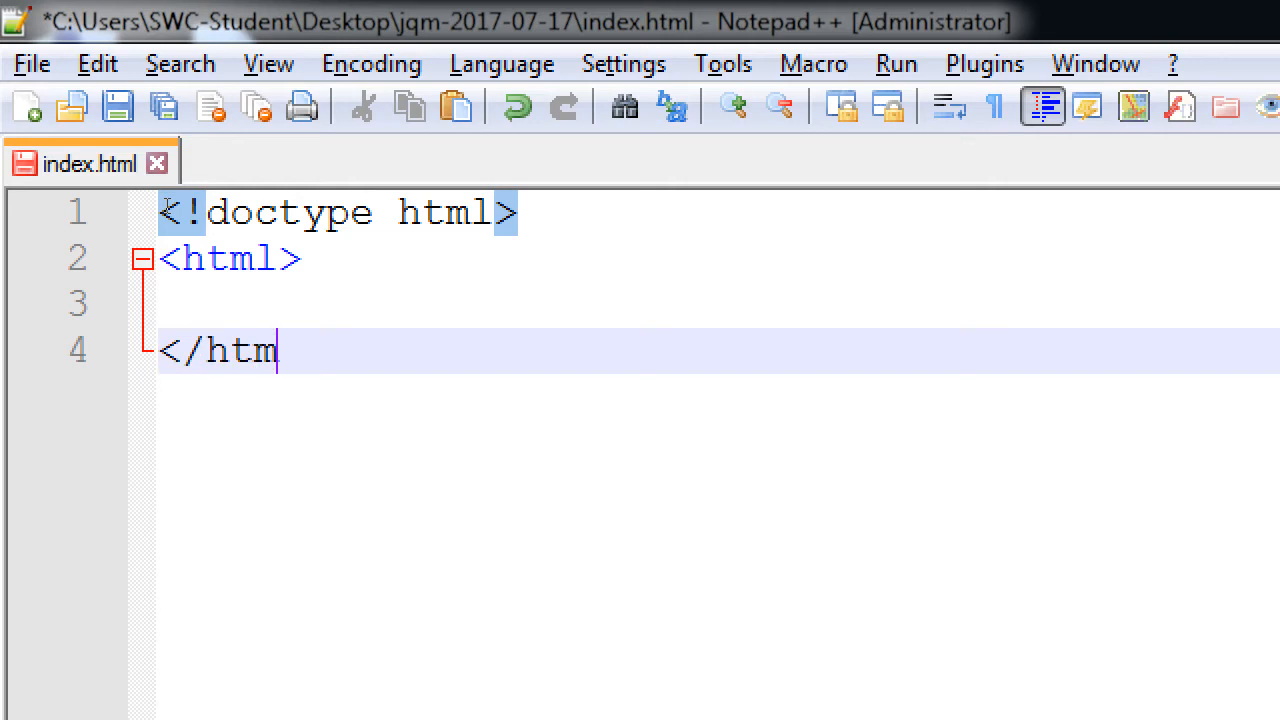
type("<head>")
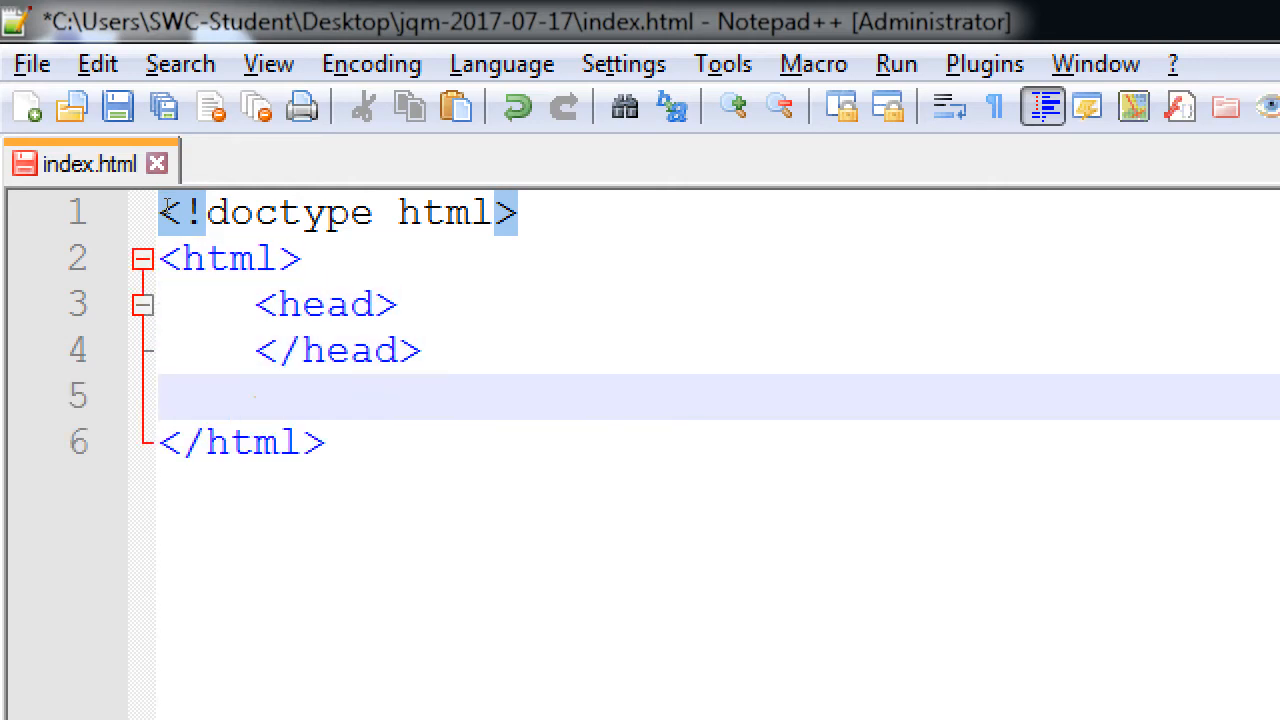
type("<body>")
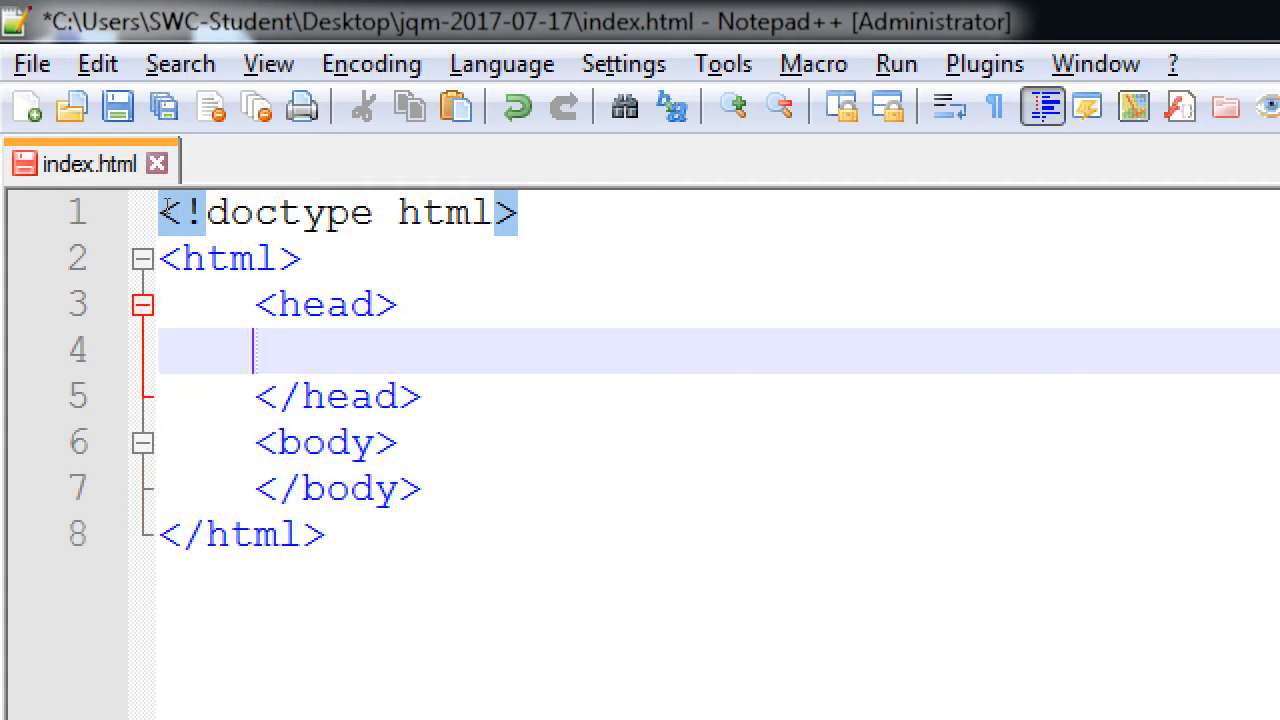
type("<>")
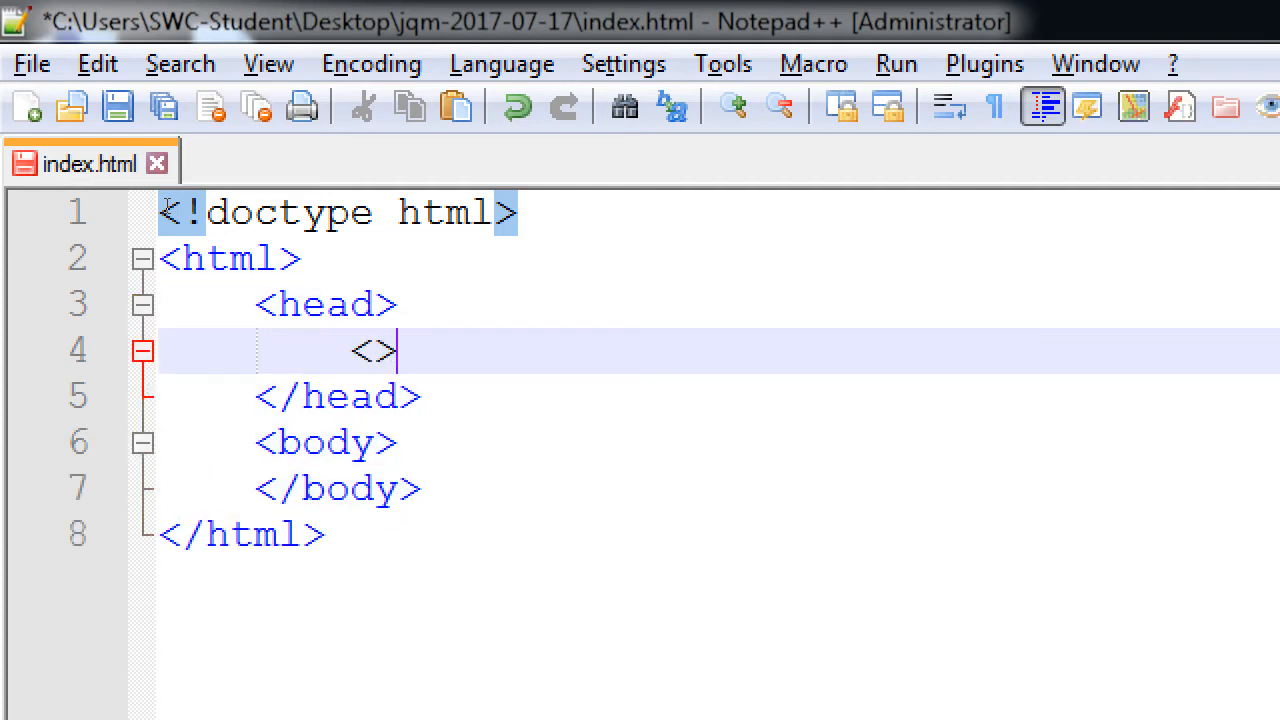
type("meta c")
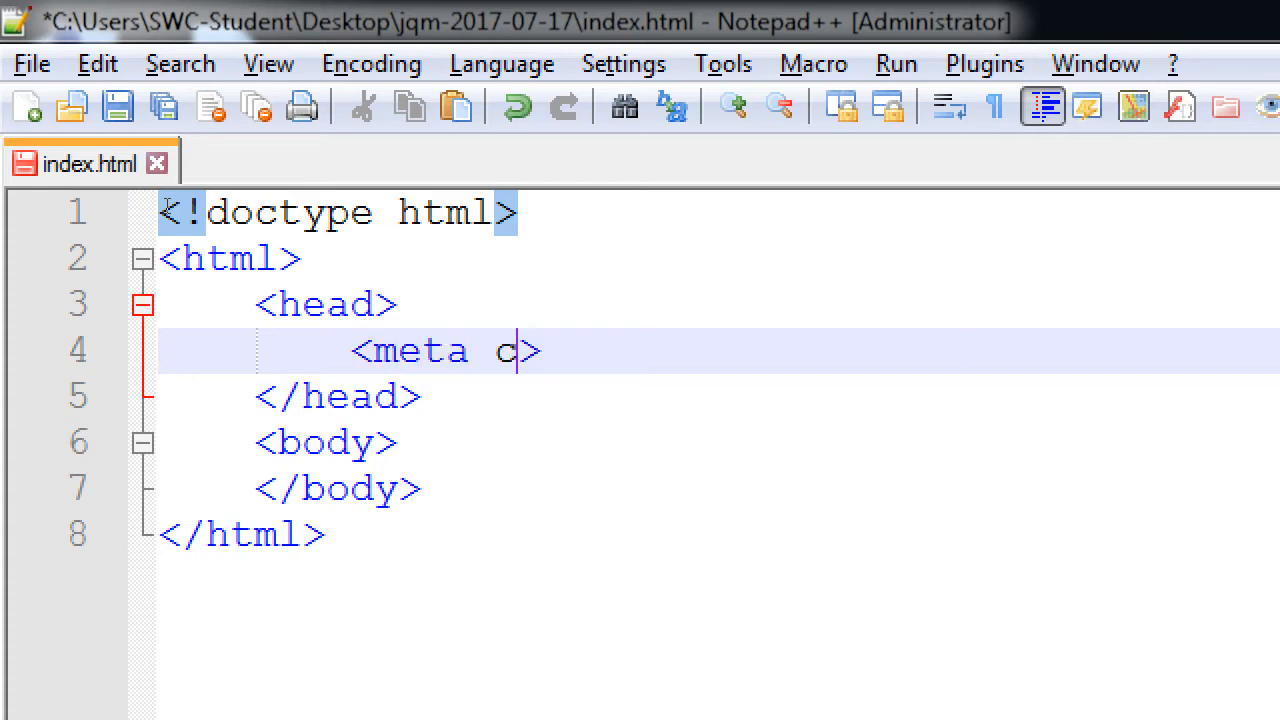
type("harset=\"")
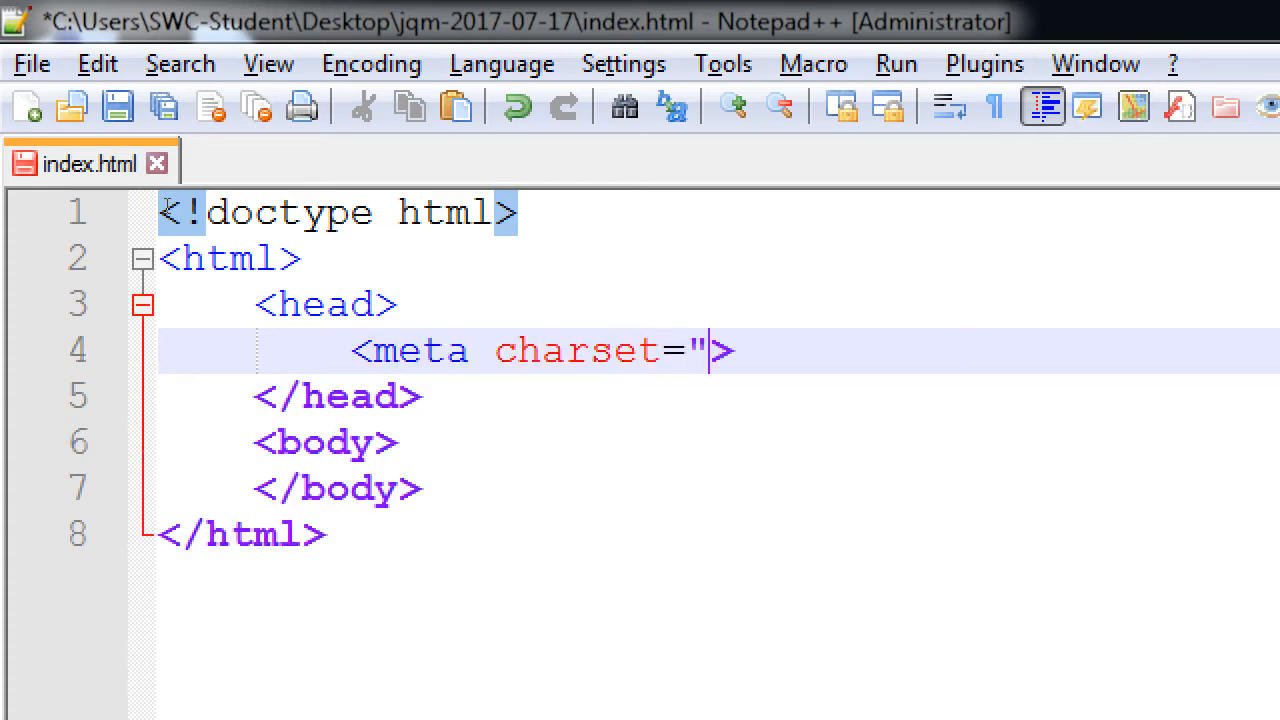
type("utf-8")
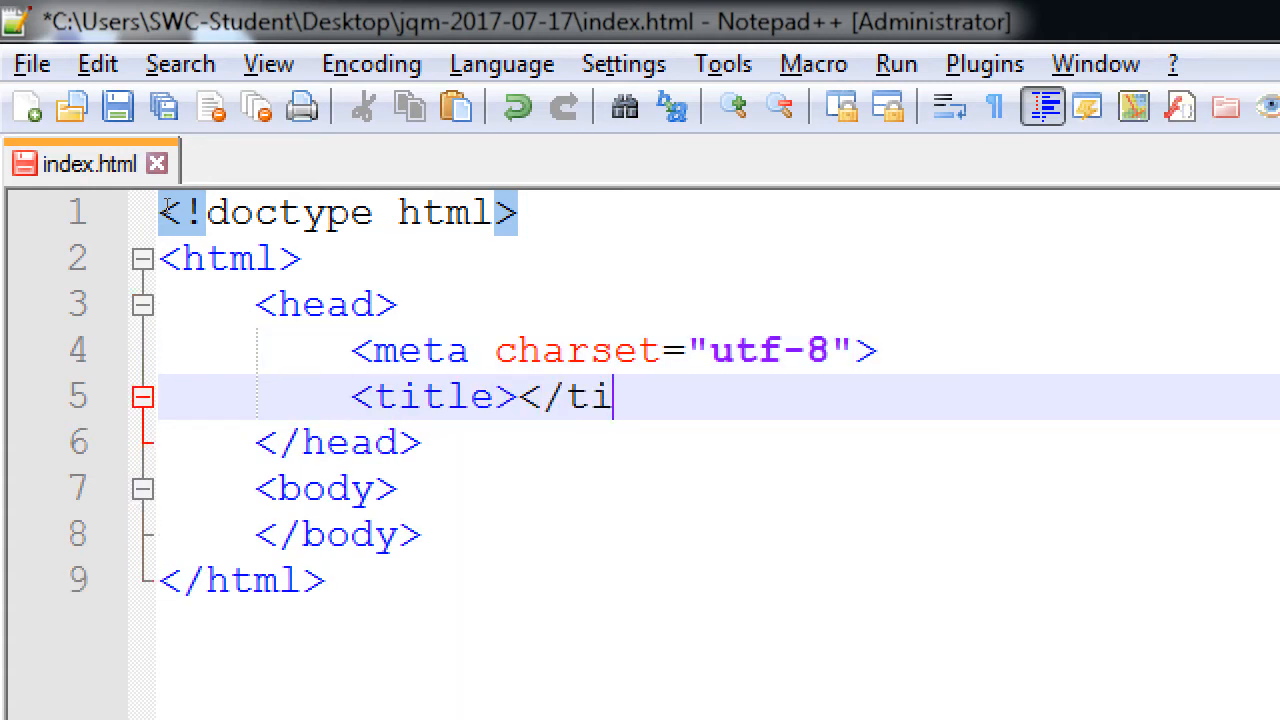
Step: Add the title jQM and an h1 heading reading Intro to jQuery Mobile in the body
type("tle>")
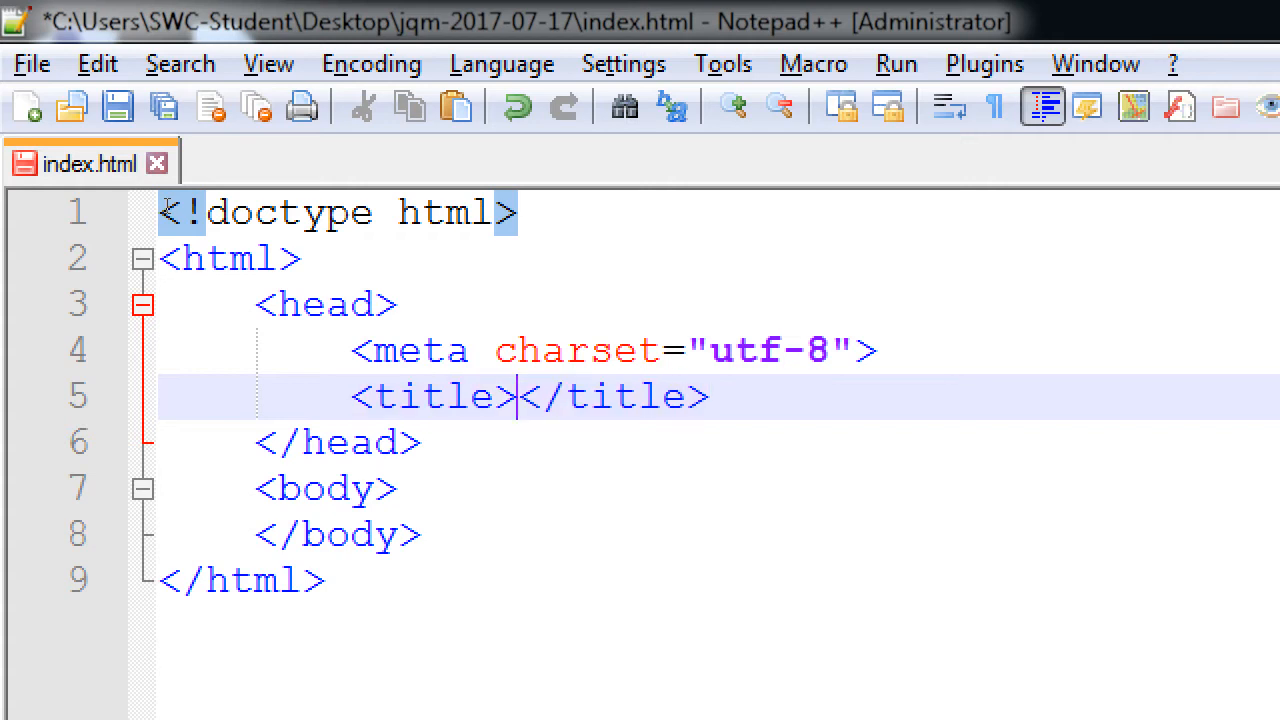
type("jQM")
type("<")
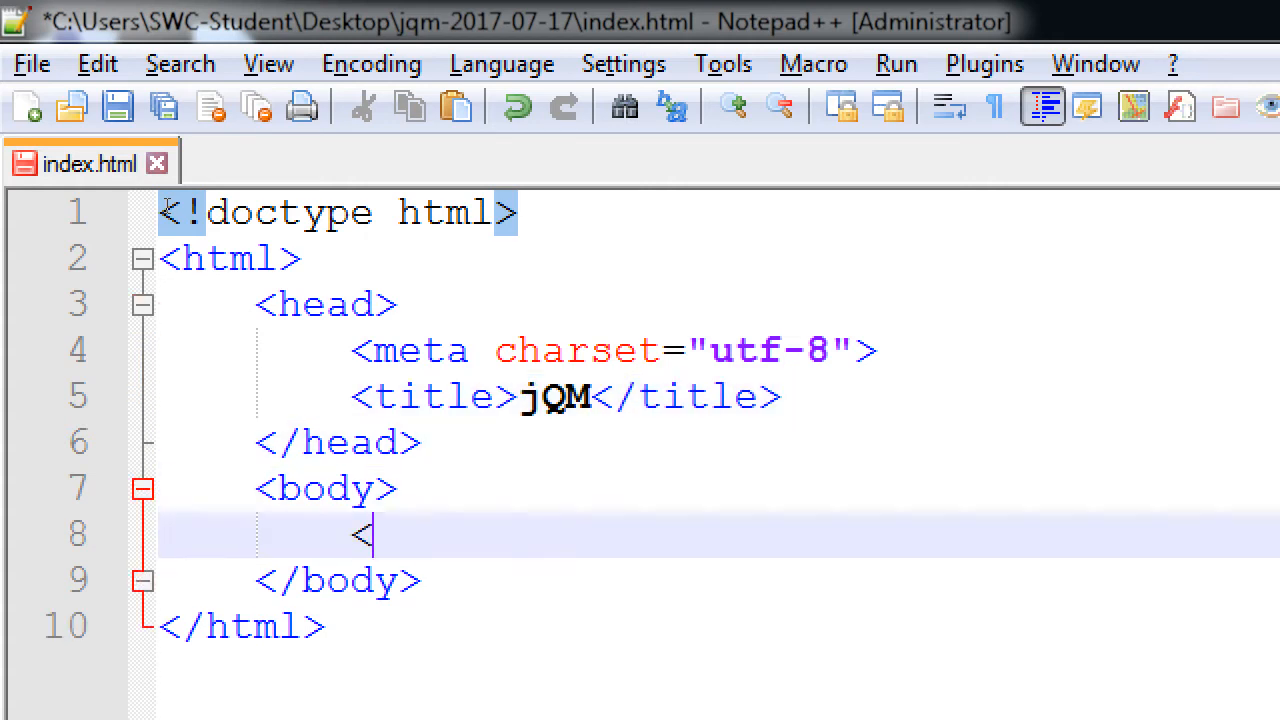
type("h1></h1>")
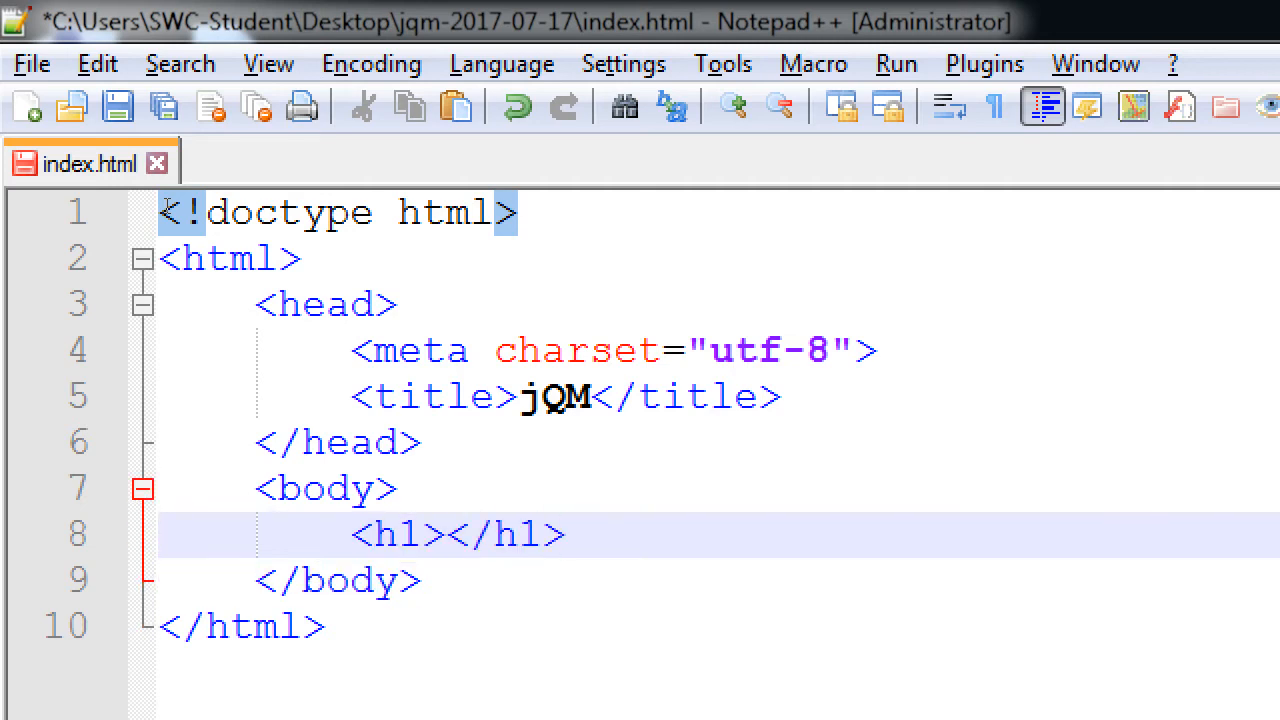
type("Intro")
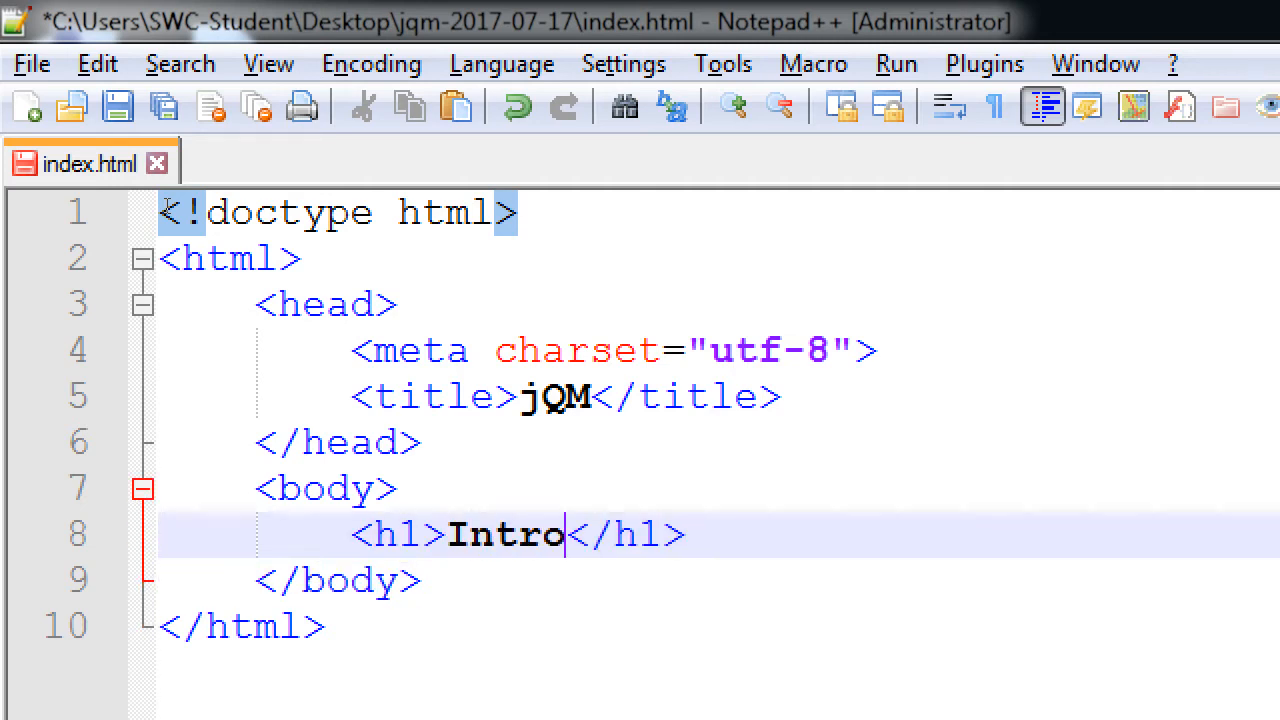
type("to jq")
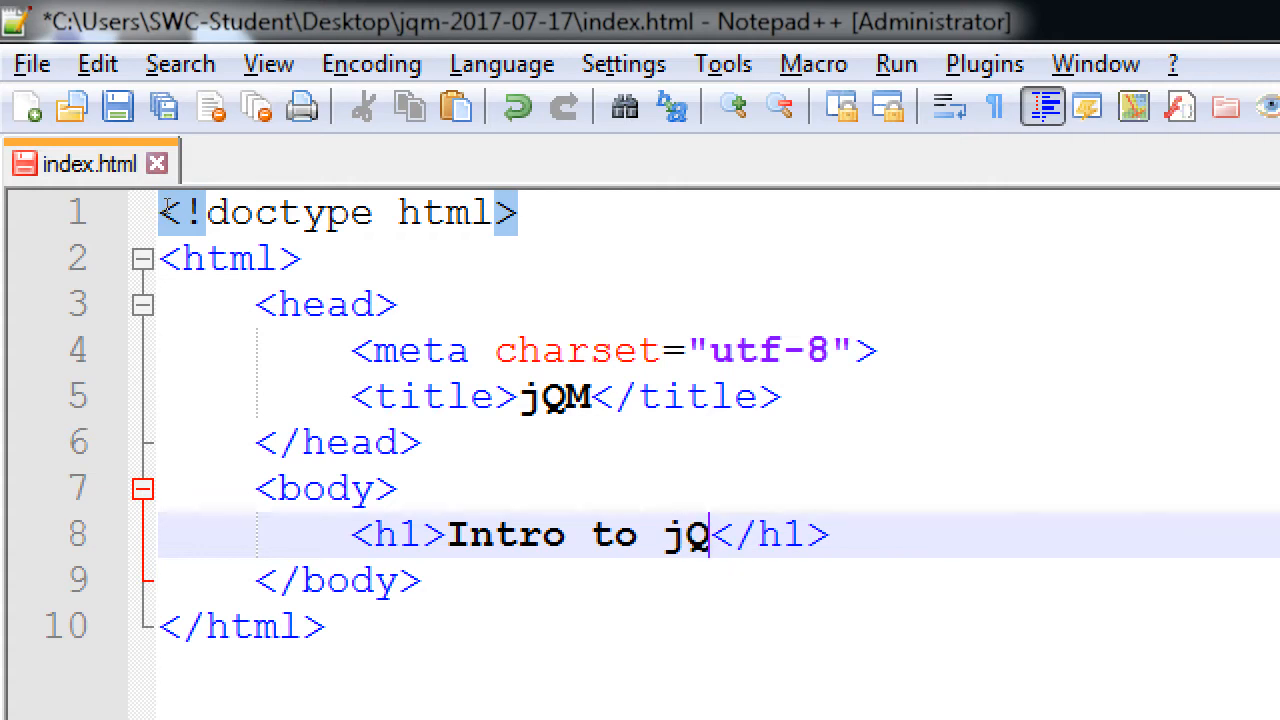
type("uery Mobile")
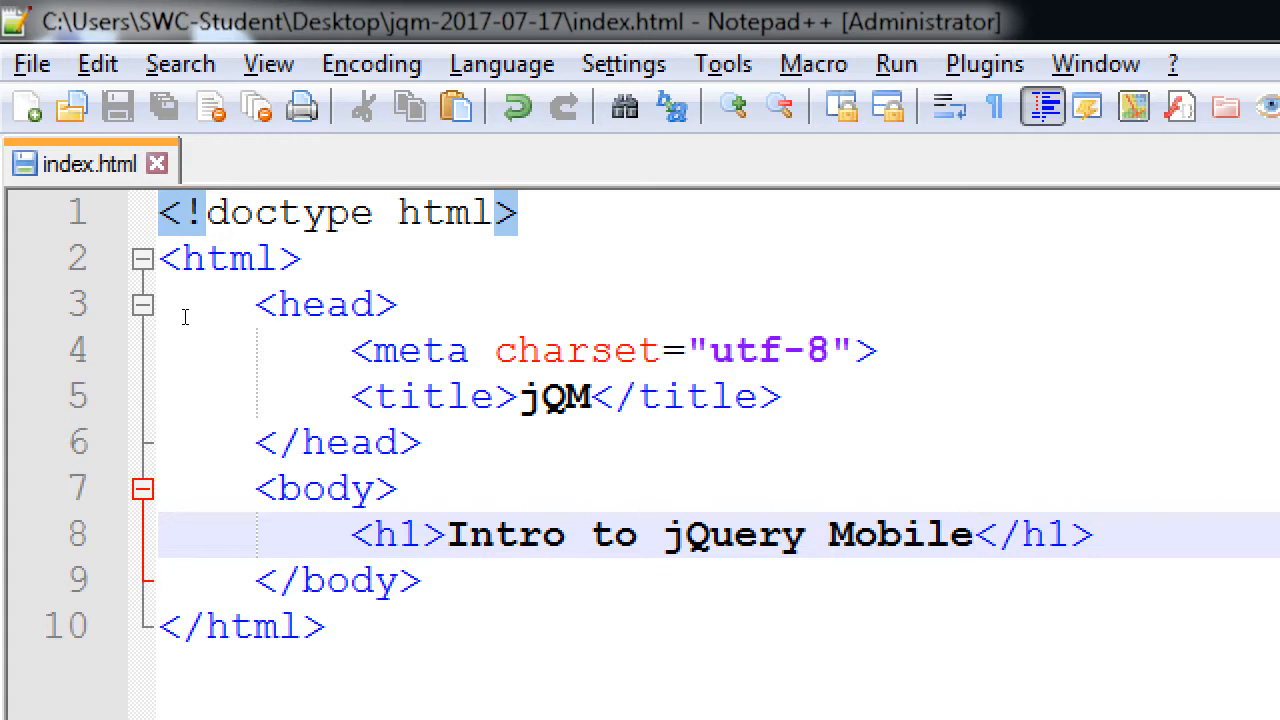
left_click(970, 533)
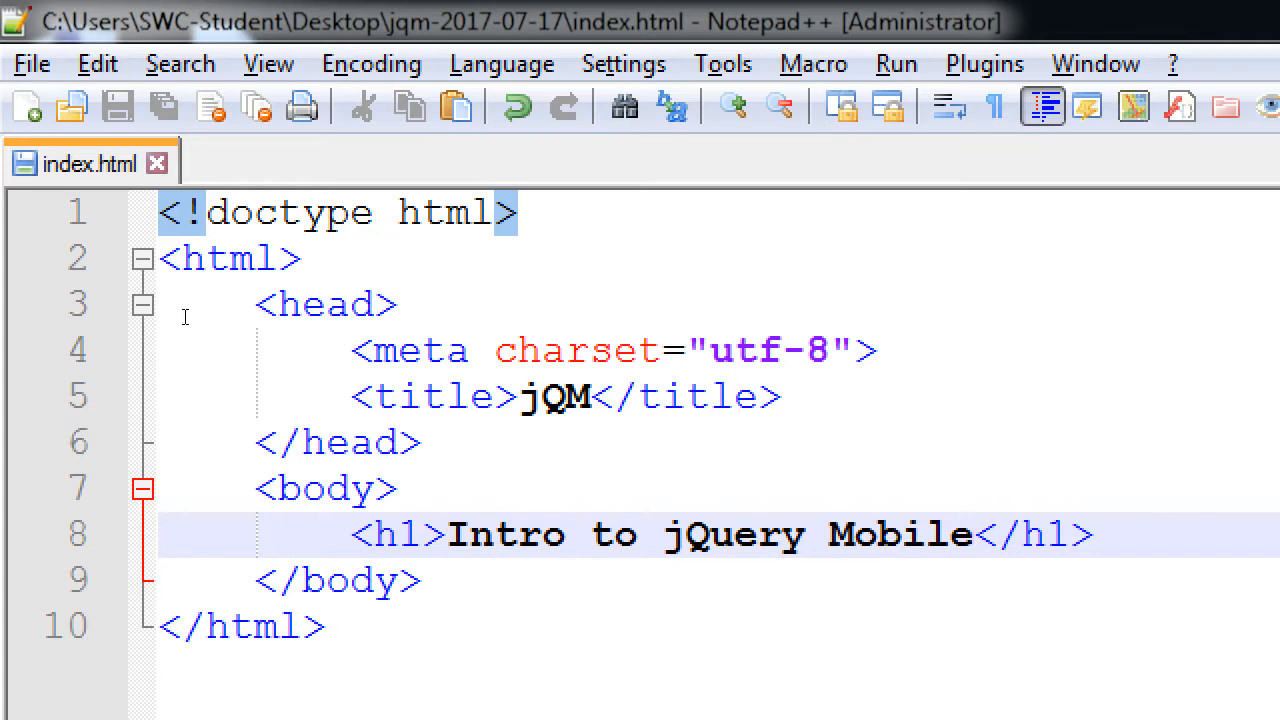
left_click(970, 534)
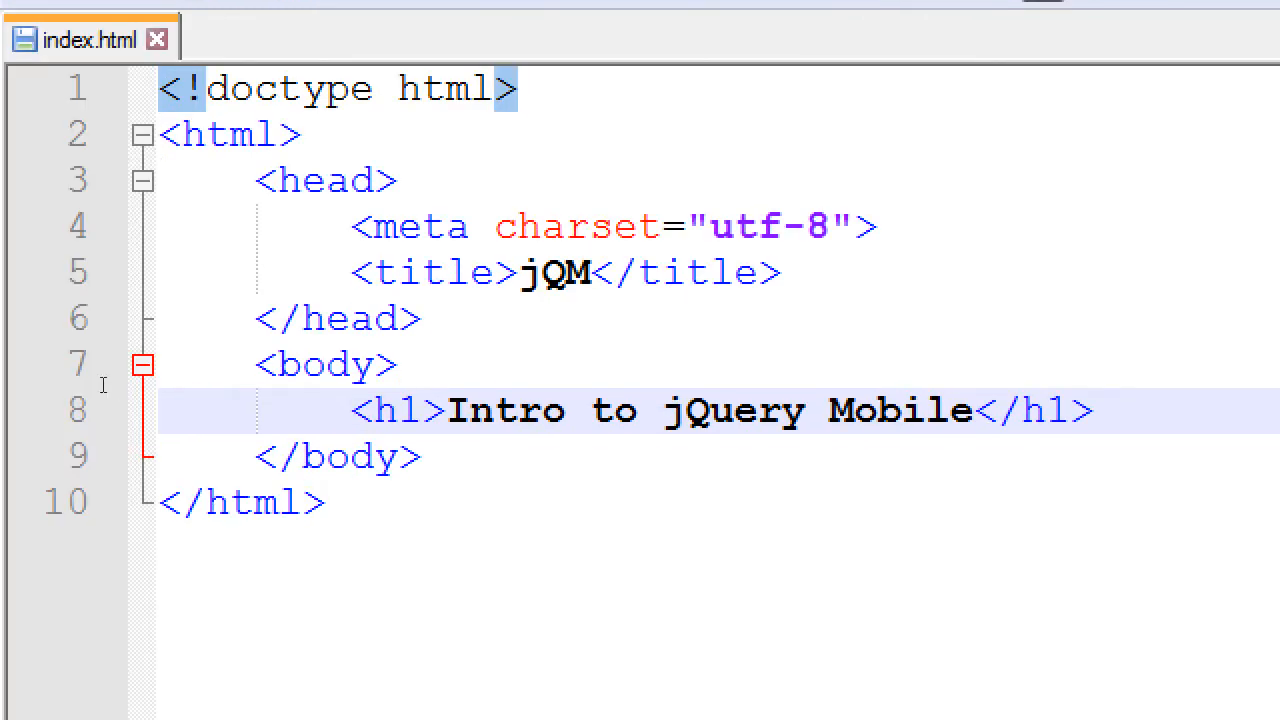
Step: Wrap the Intro to jQuery Mobile h1 in <section> and </section> tags inside the body
left_click(397, 363)
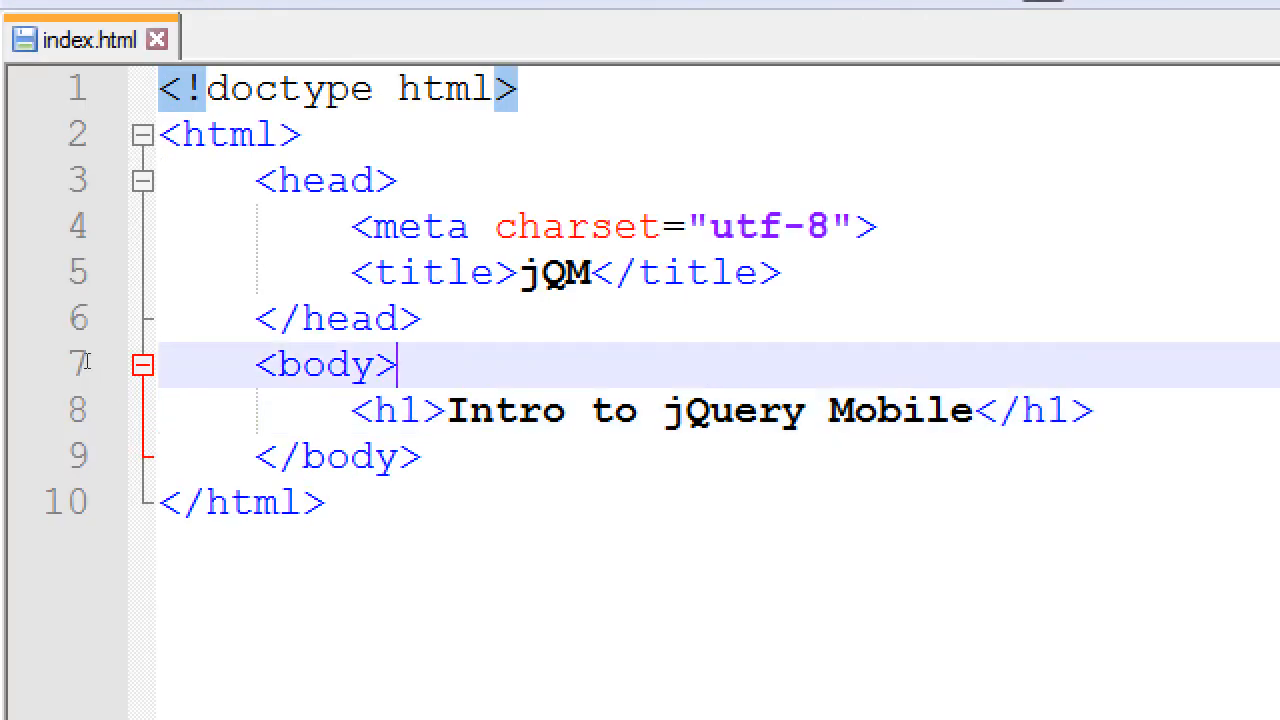
key("enter")
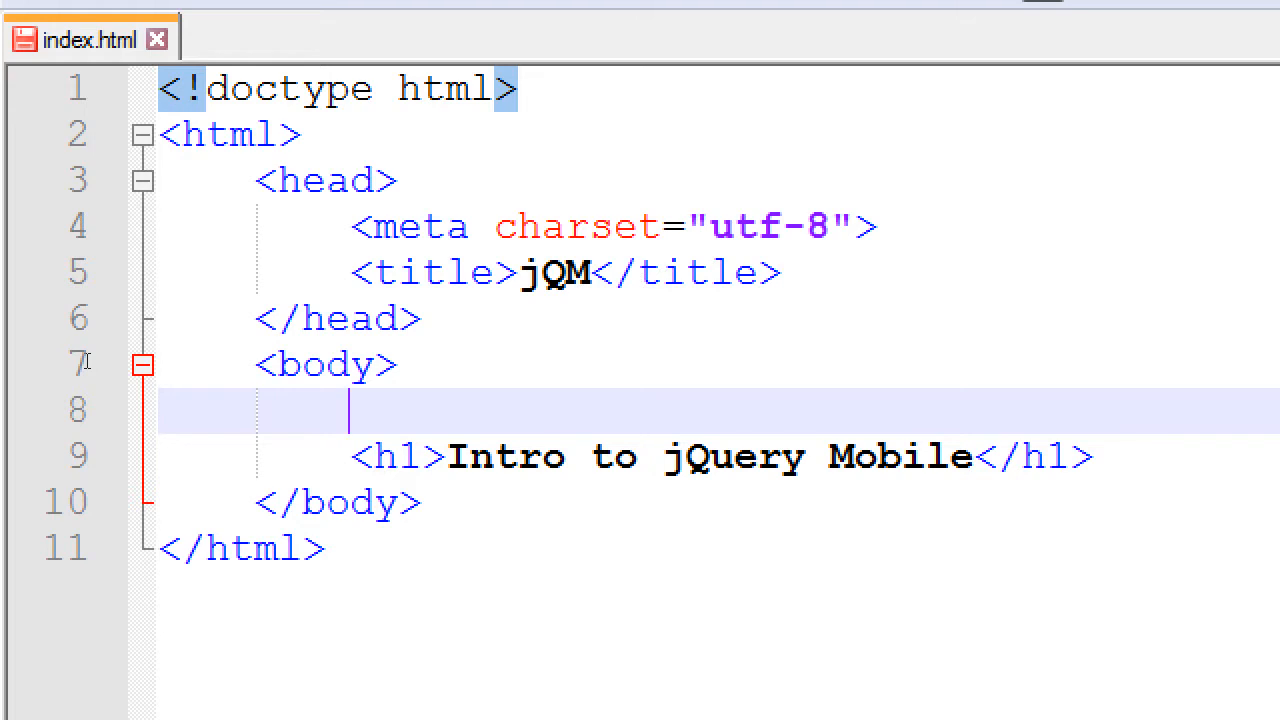
type("<section>")
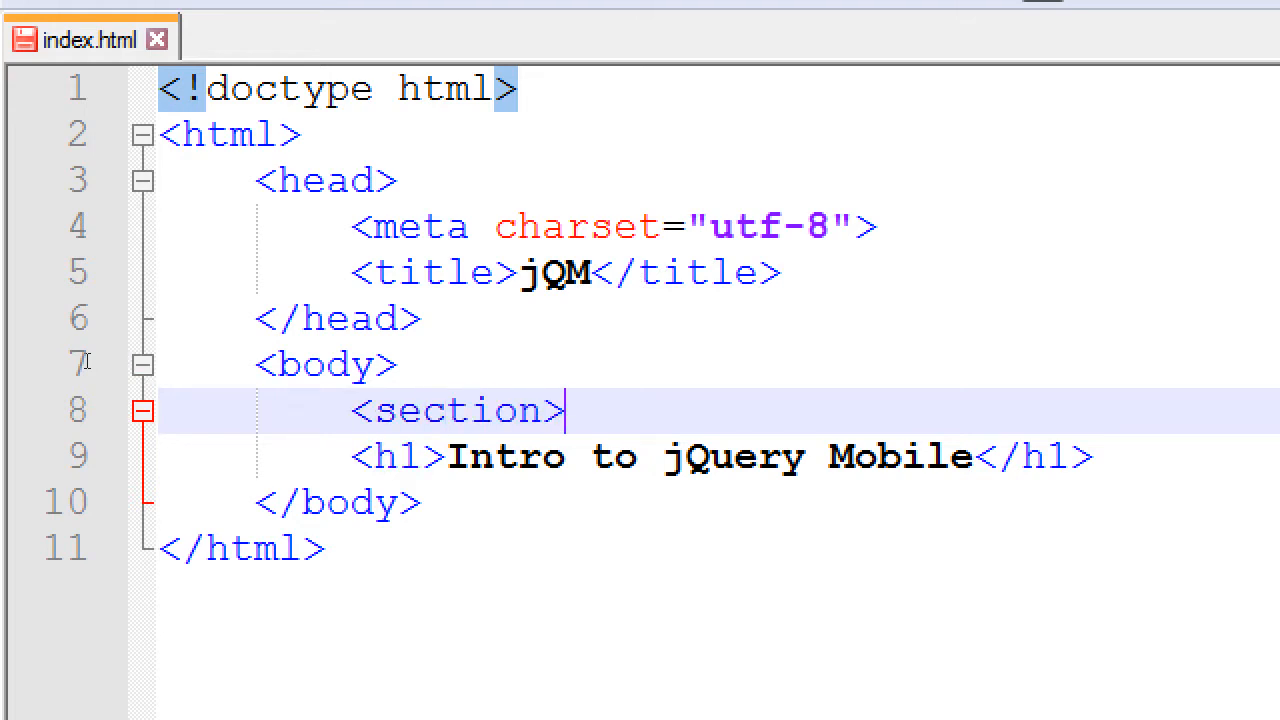
type("</se")
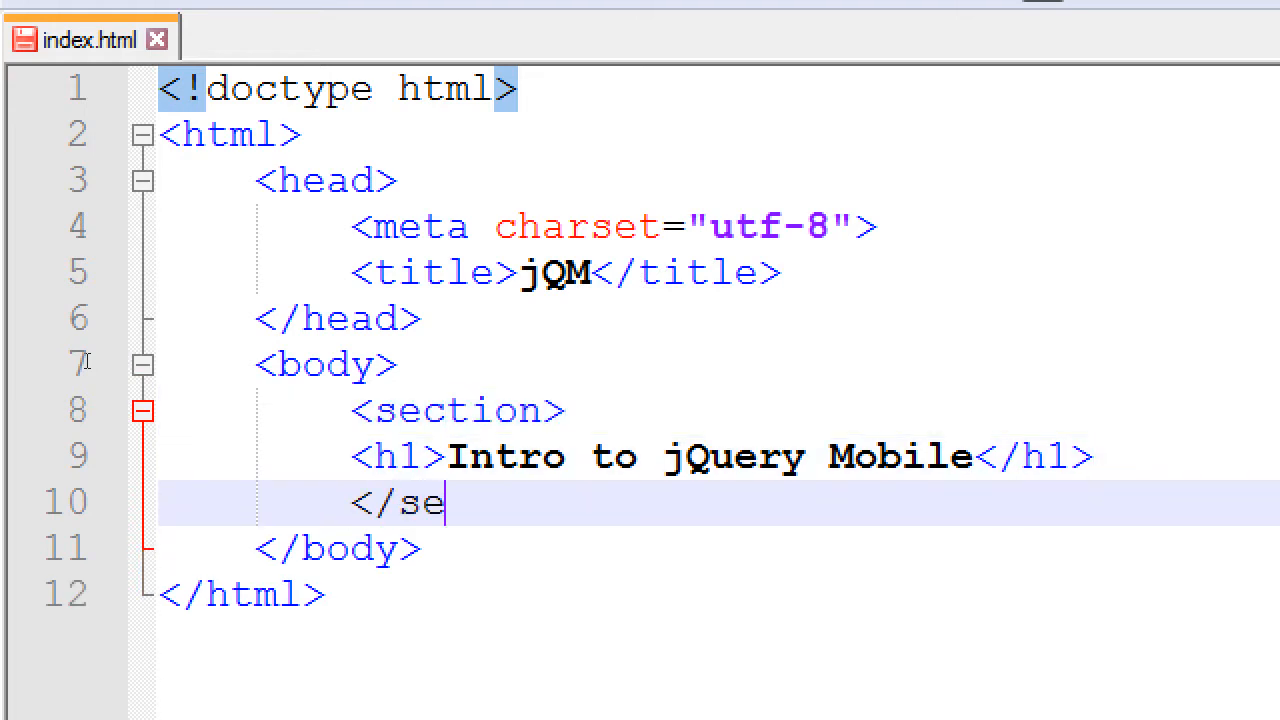
type("ction>")
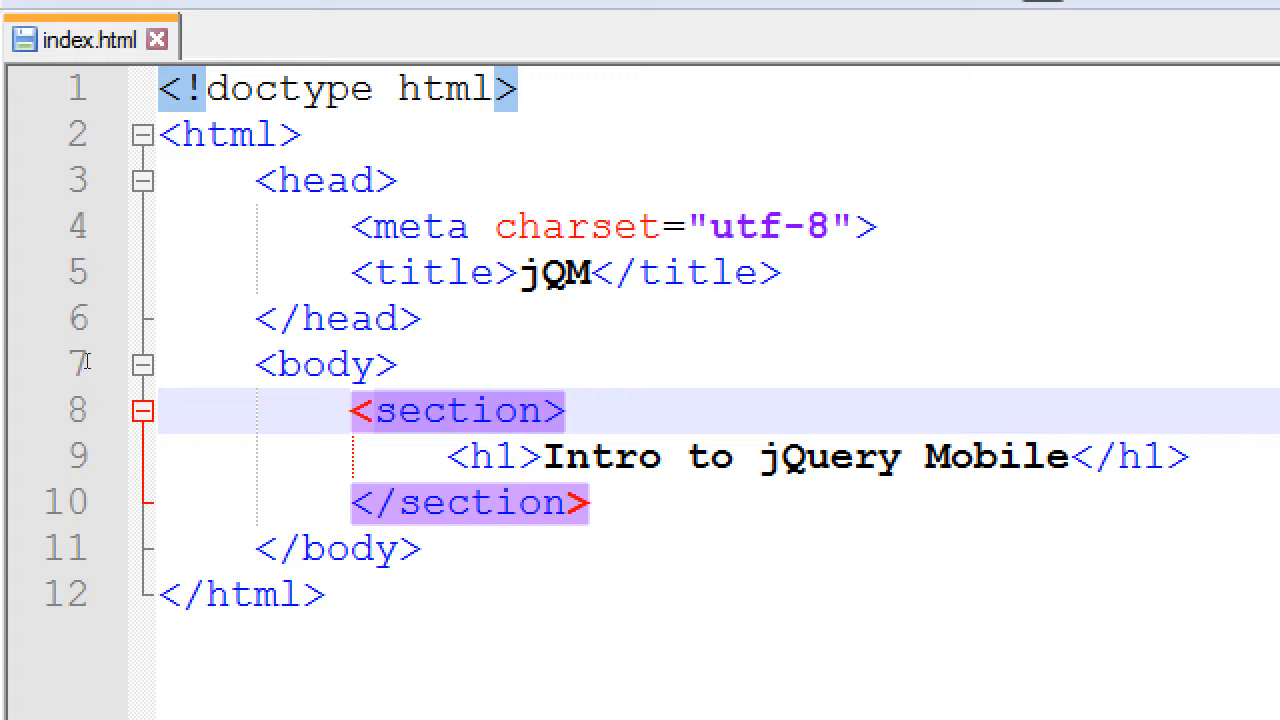
left_click(445, 410)
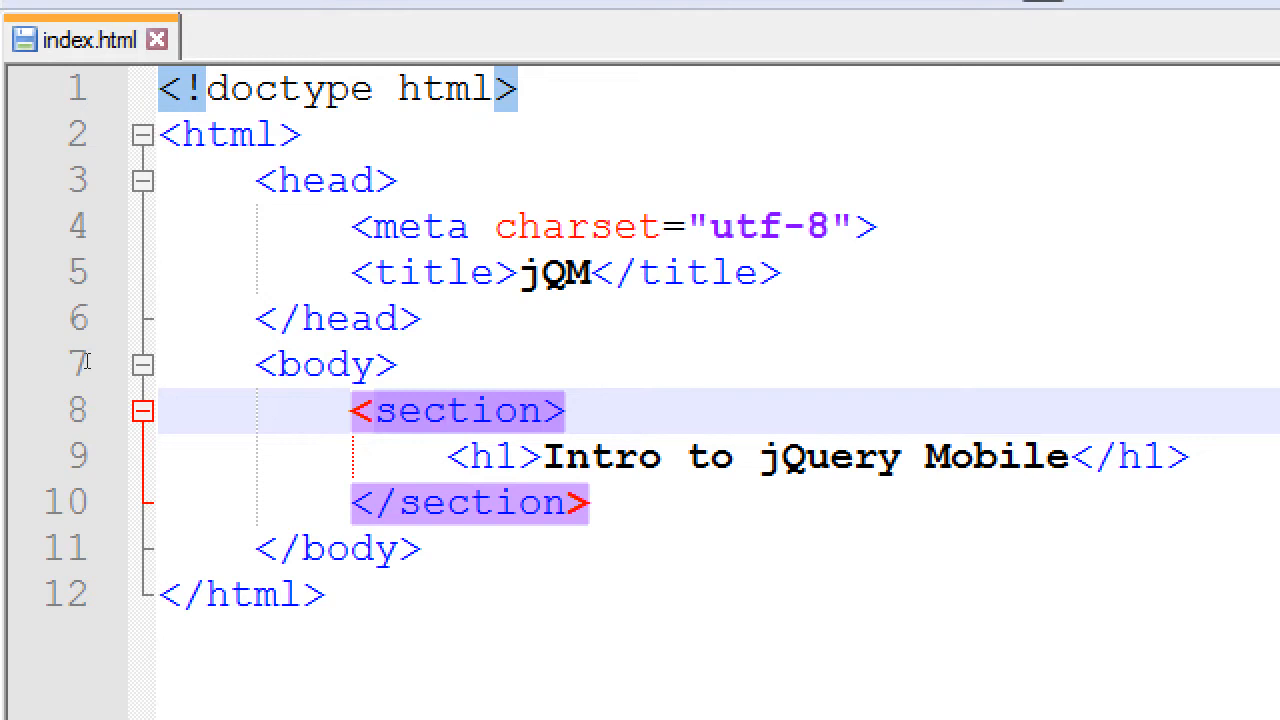
Step: Write a two-line comment above the h1: Use <section> to create screens of content with jQuery Mobile
type("<!")
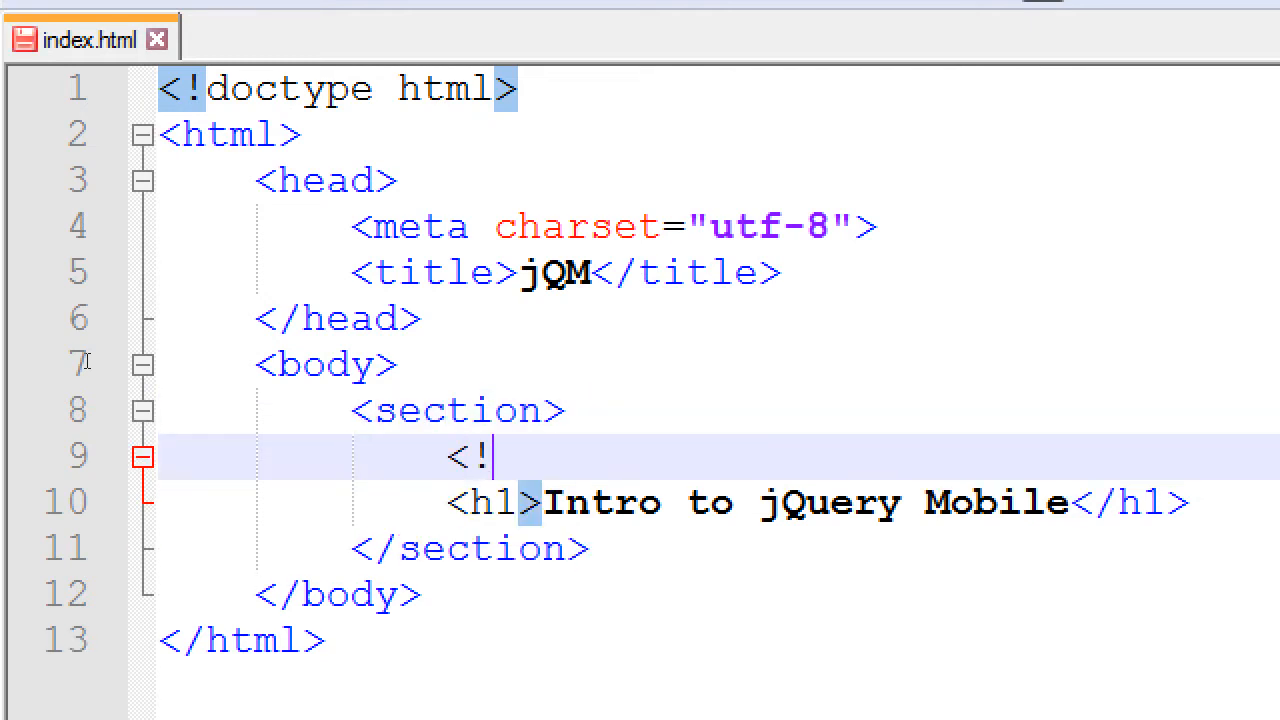
type("-- -->")
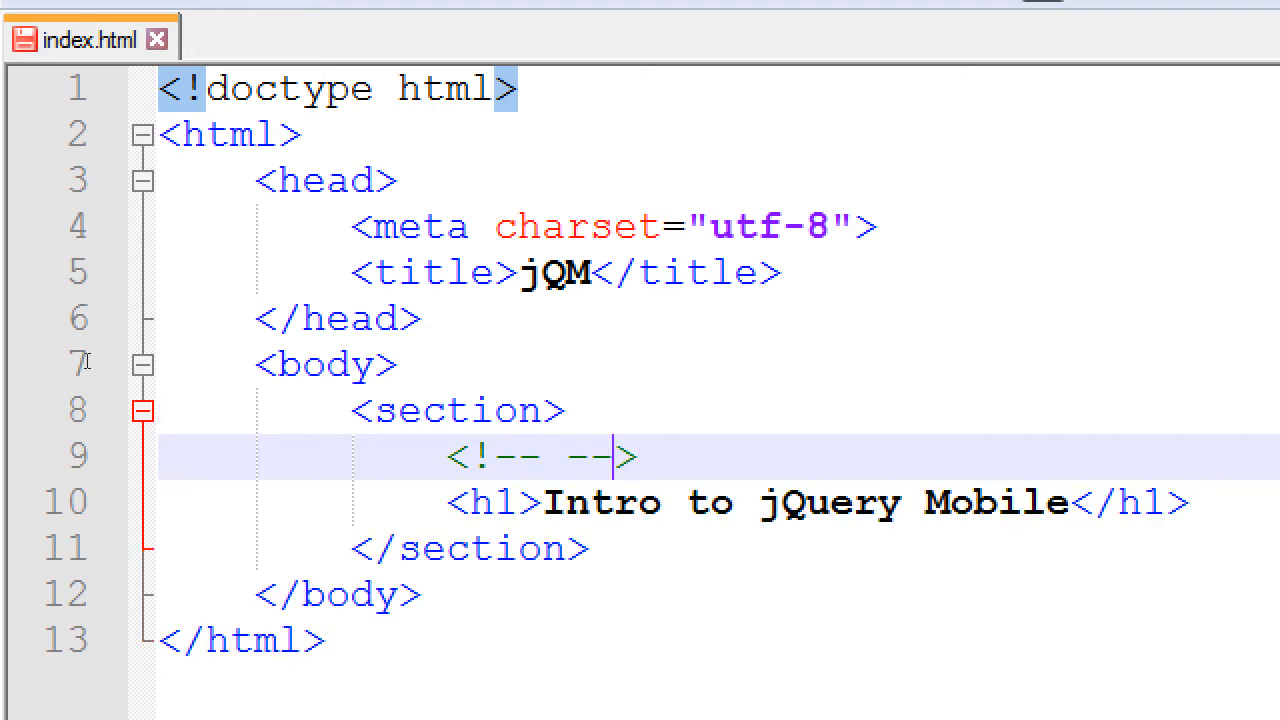
type("Use sec")
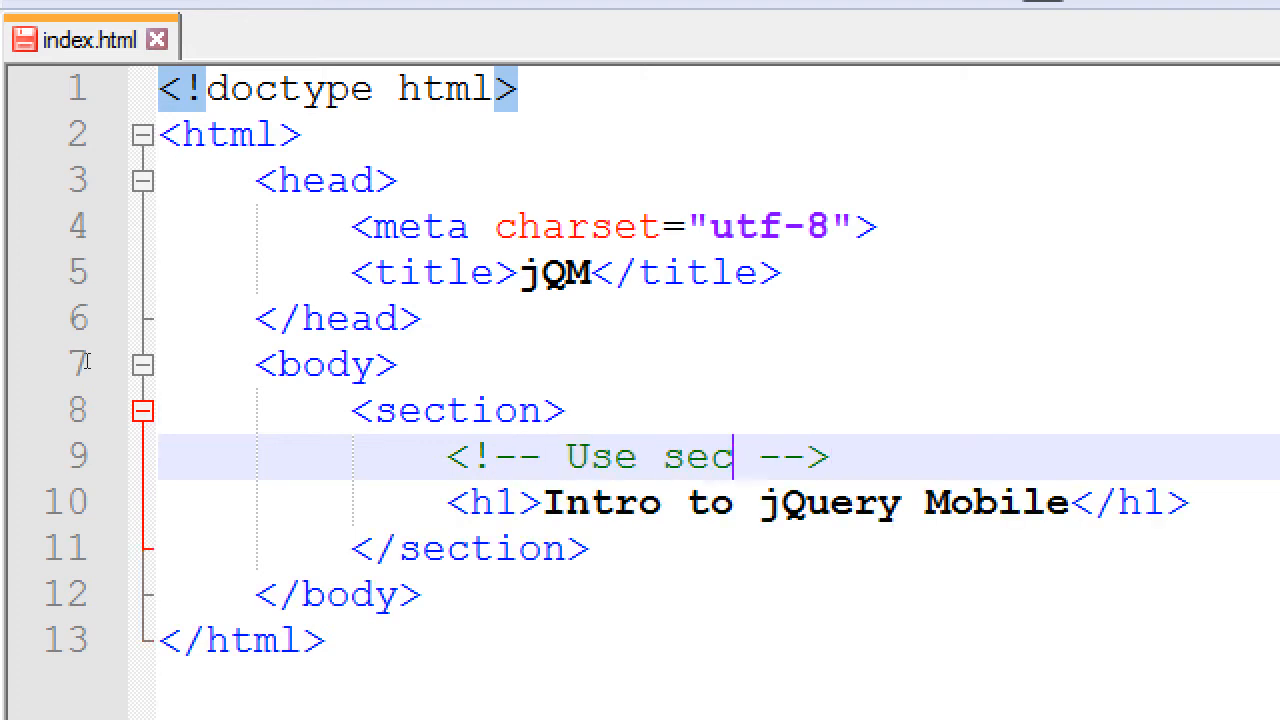
type("tions to create")
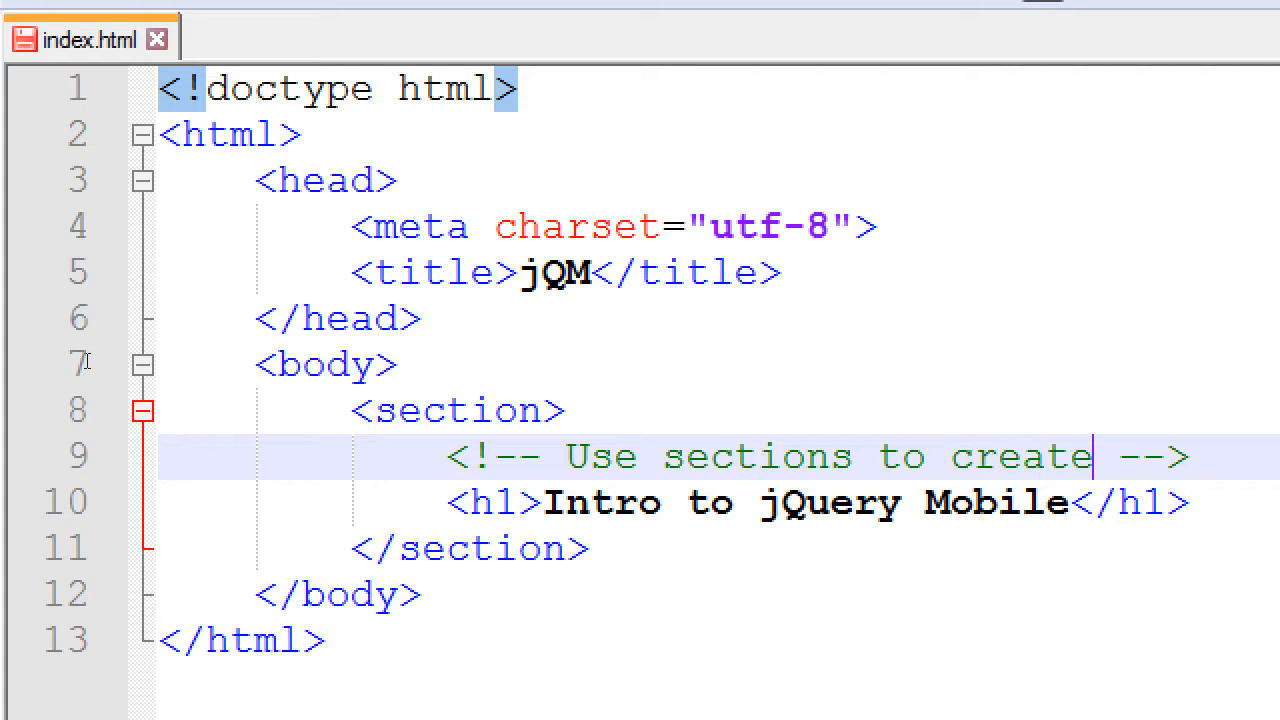
type("screens of content")
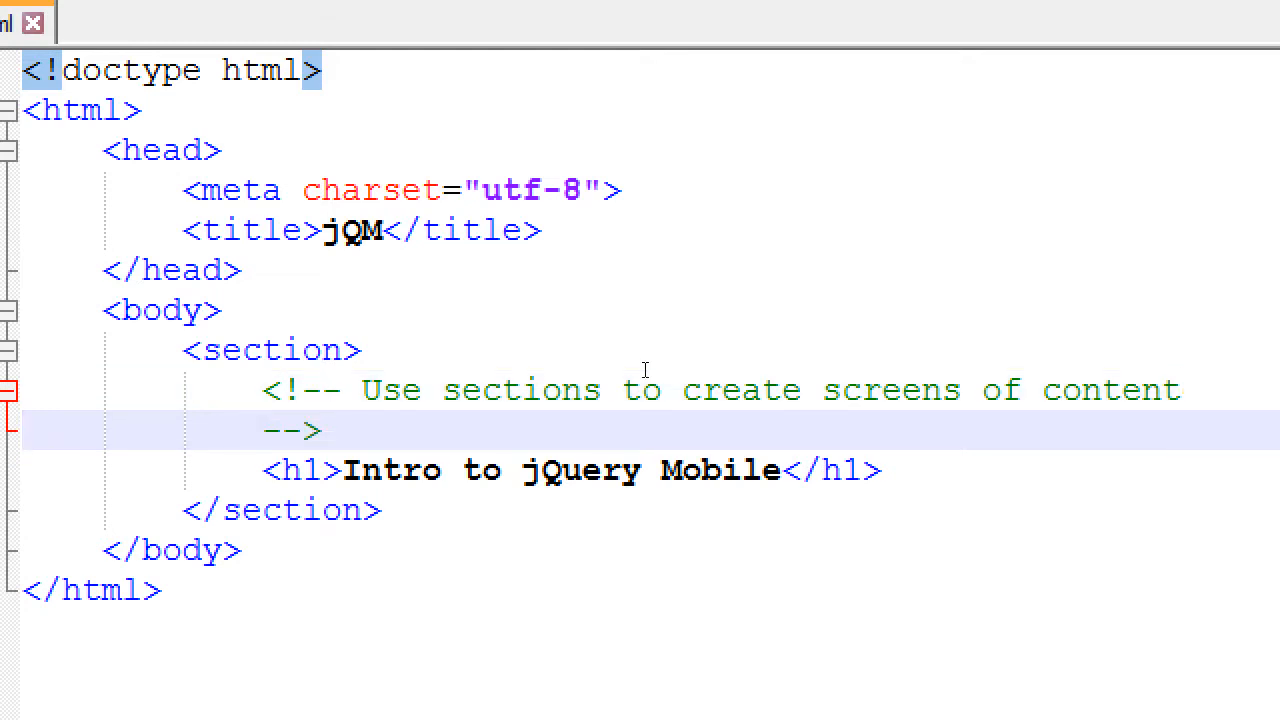
type("wit")
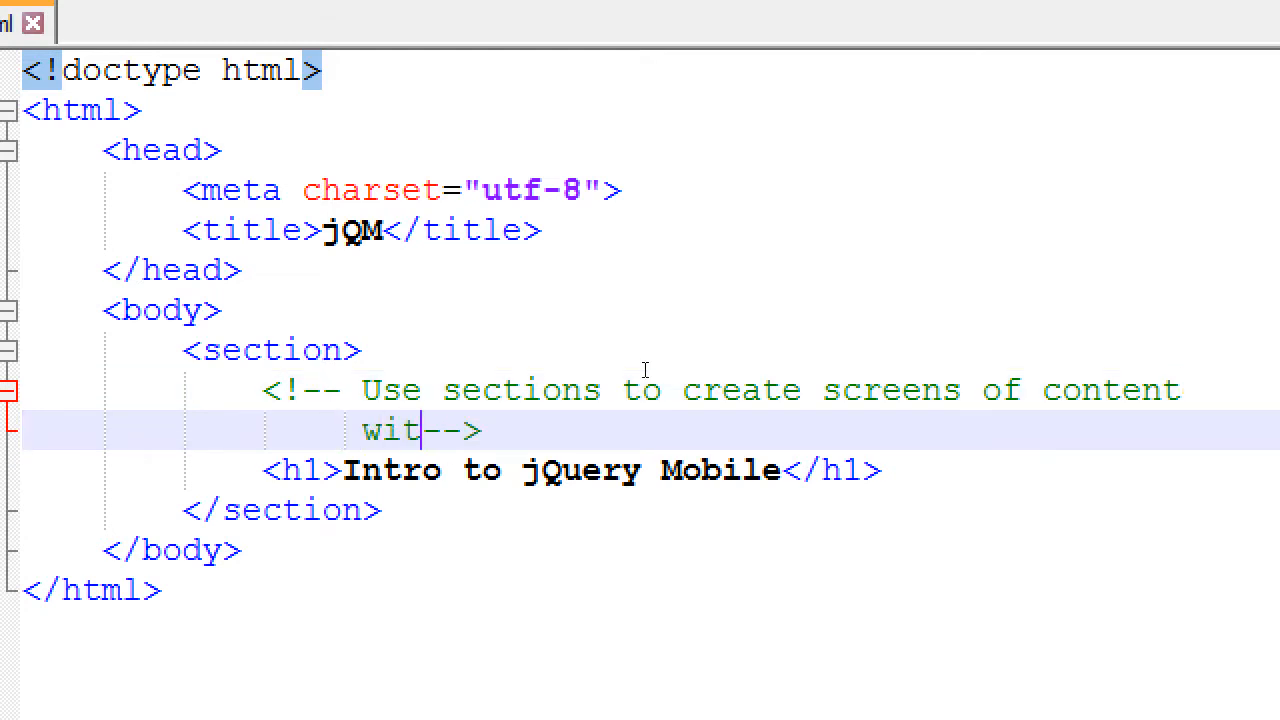
type("h")
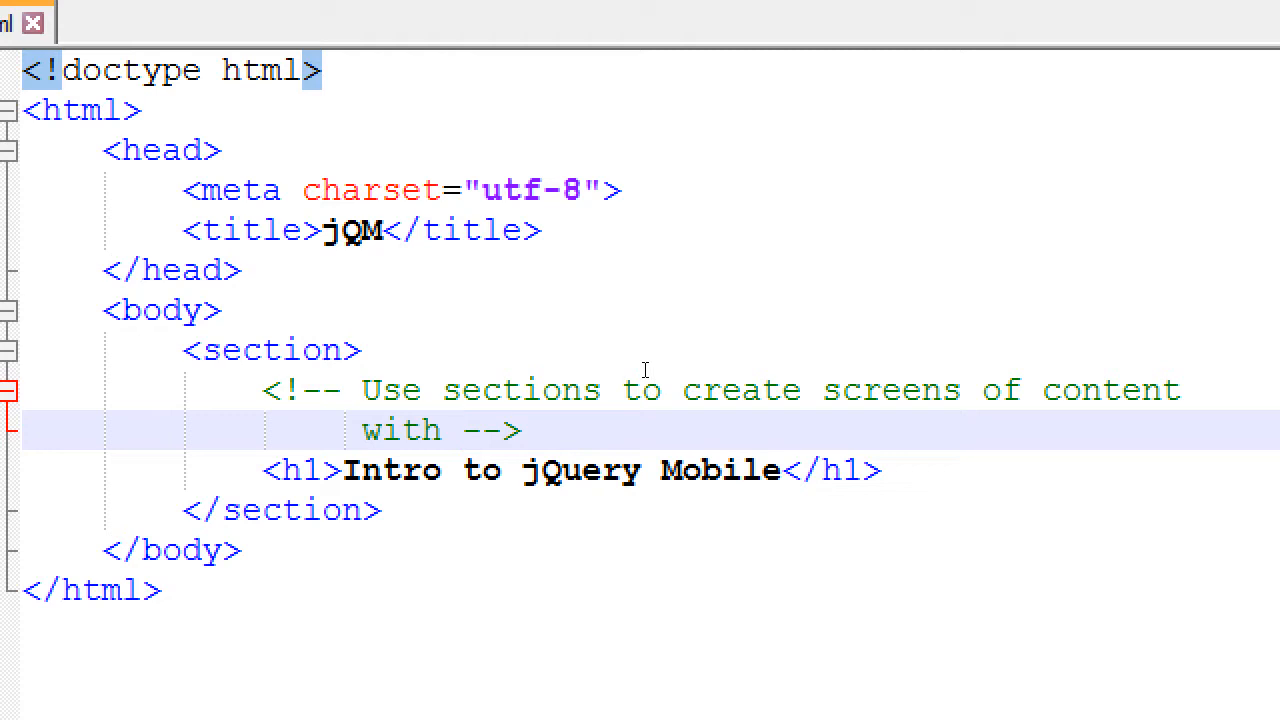
type("j")
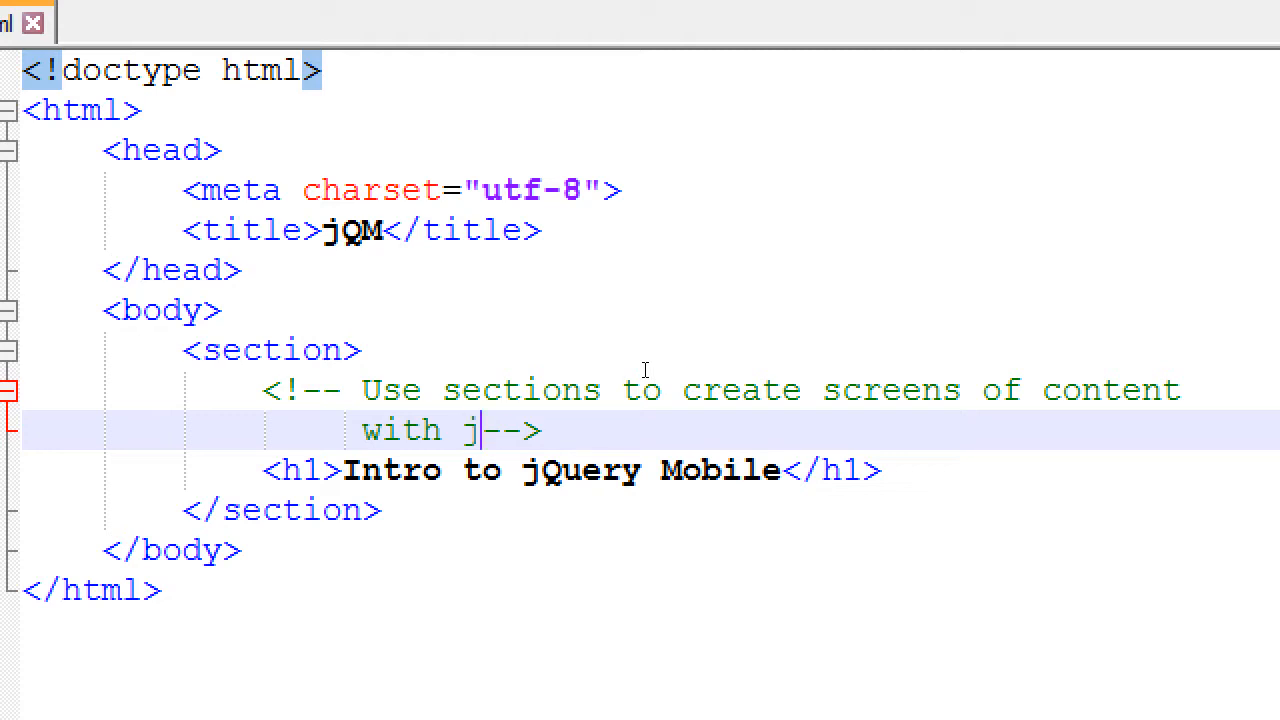
type("Que")
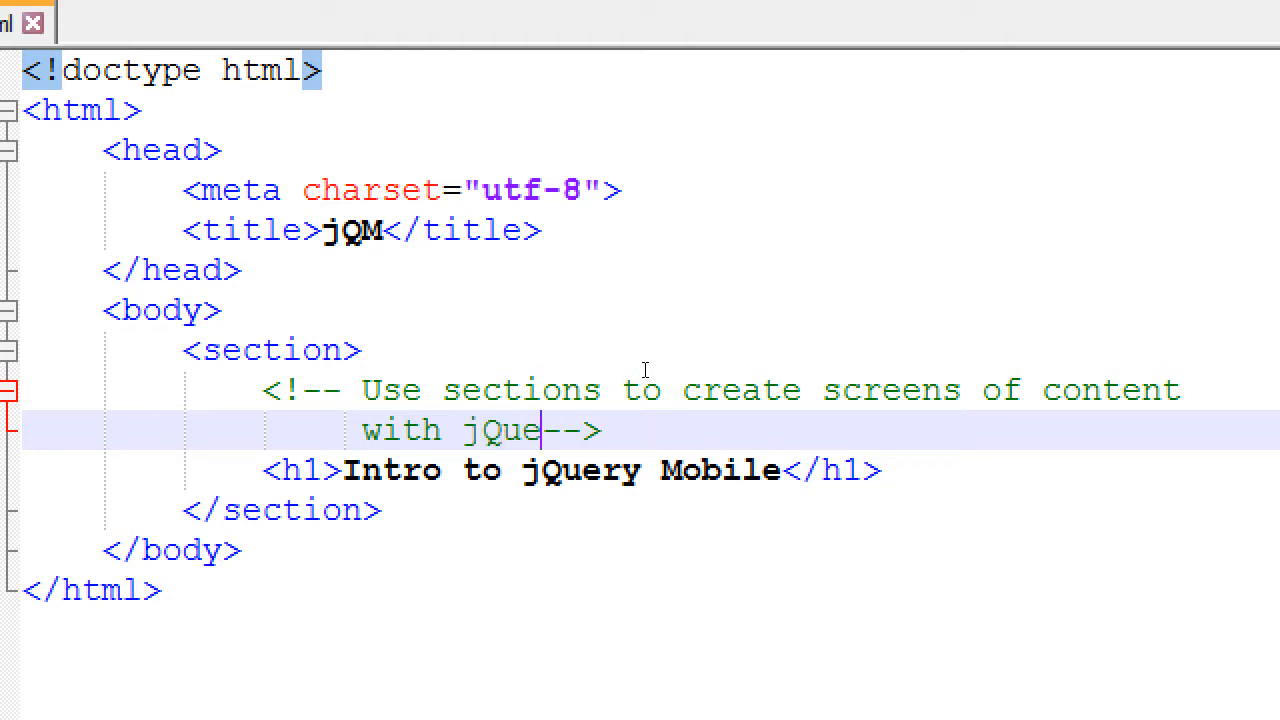
type("ry Mobile")
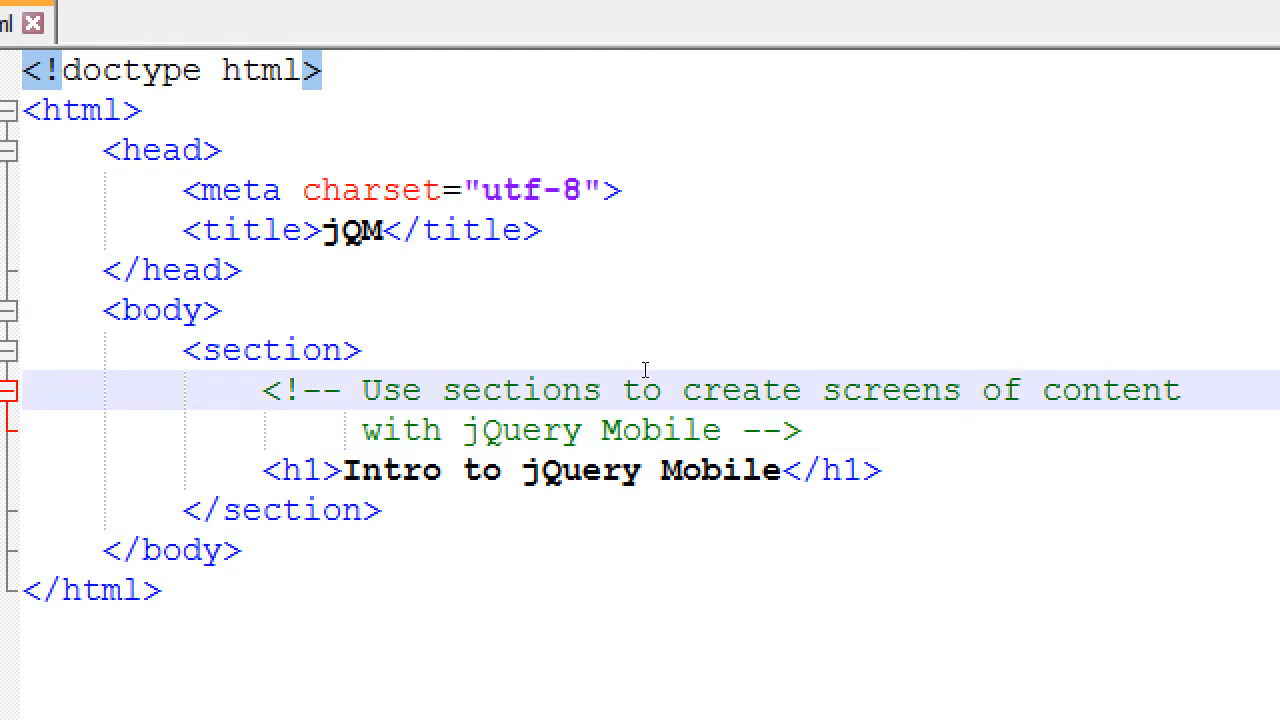
type("<")
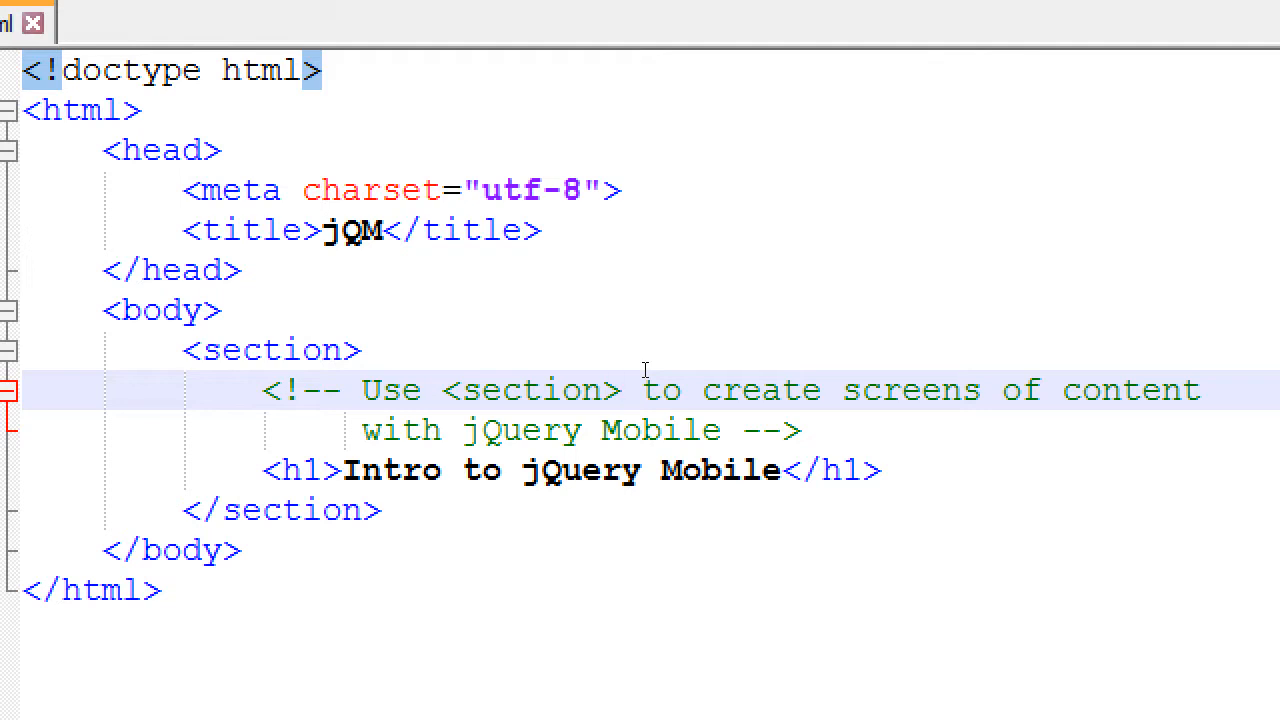
Step: Add a second <section> block after the first, holding an <h1>Page 2</h1> heading
type("<s")
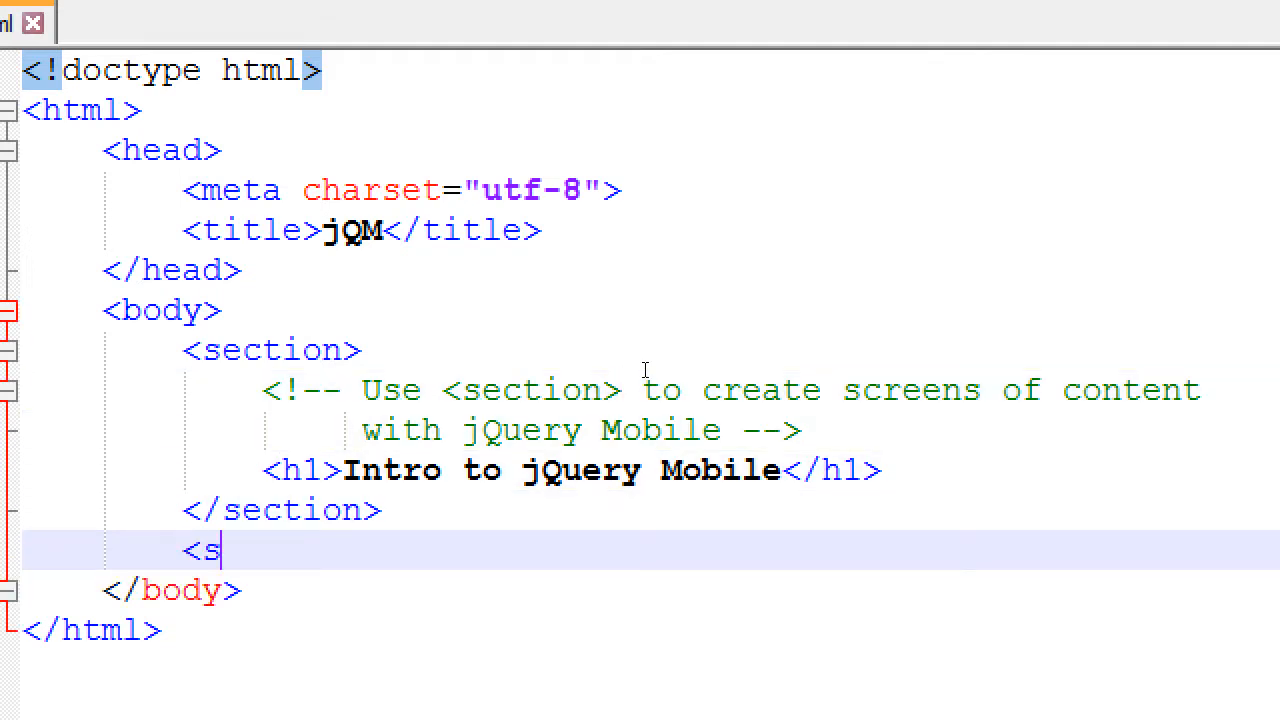
type("ection>")
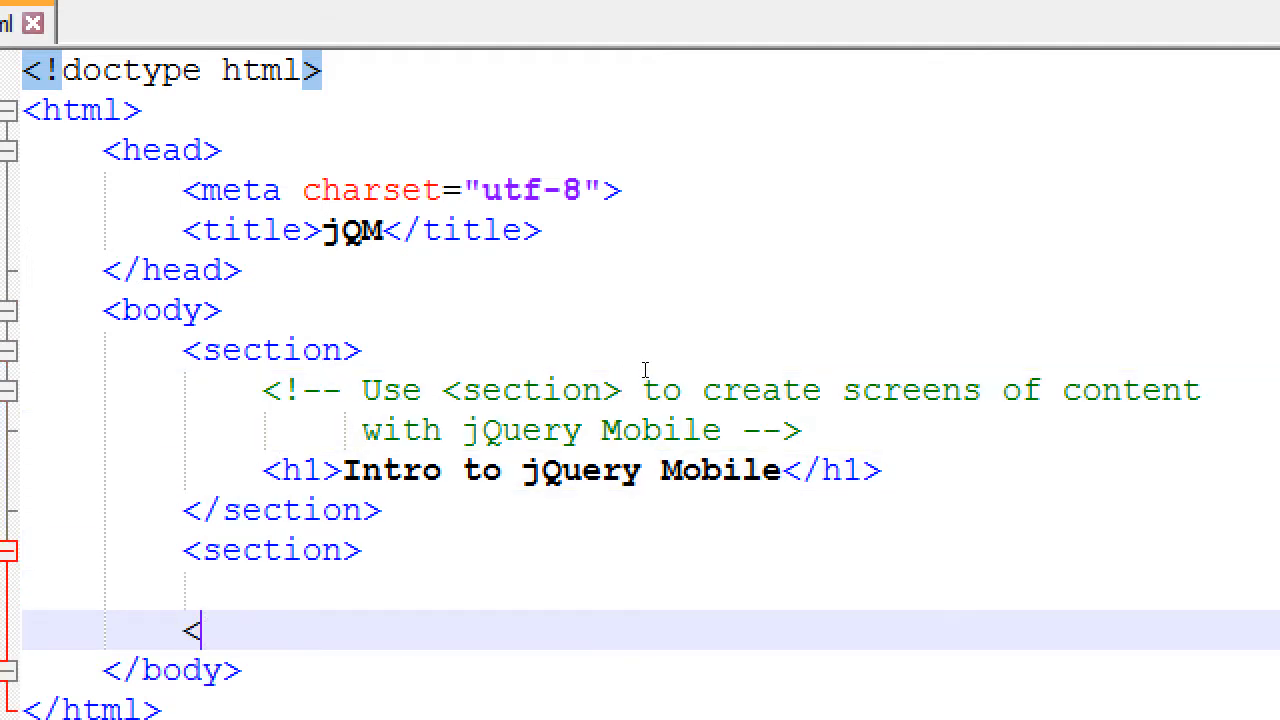
type("/section>")
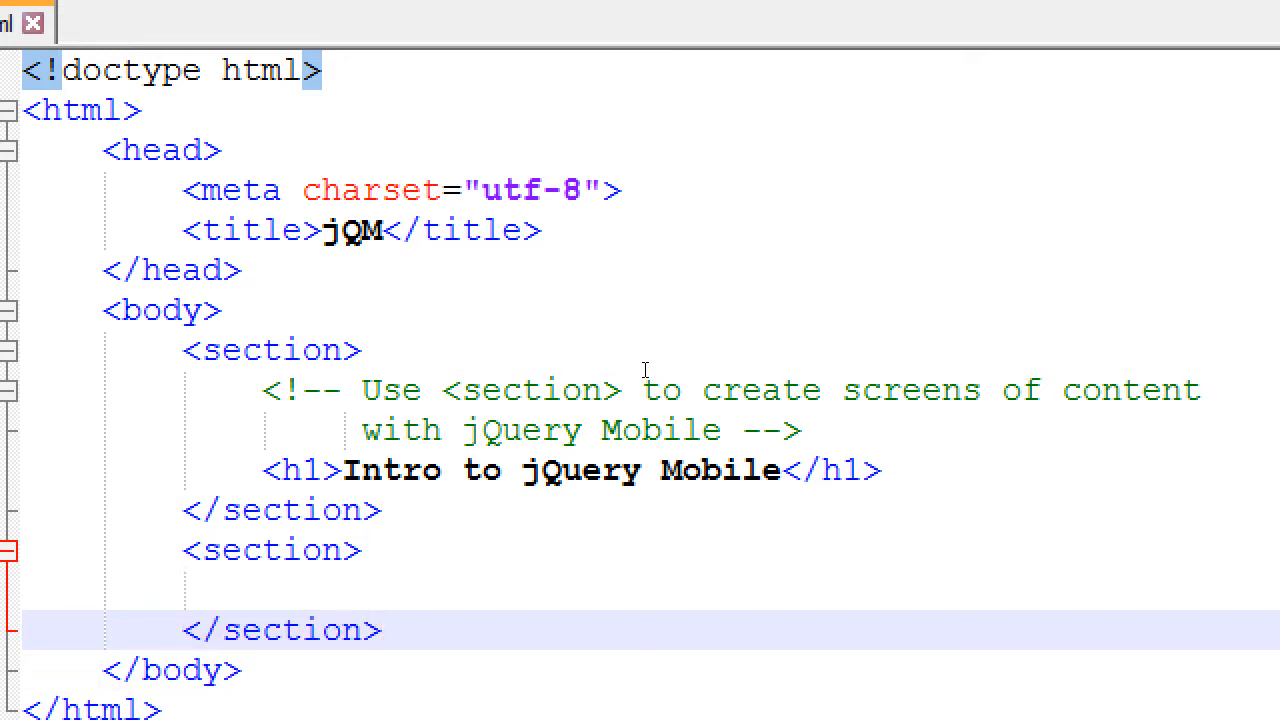
type("<h1")
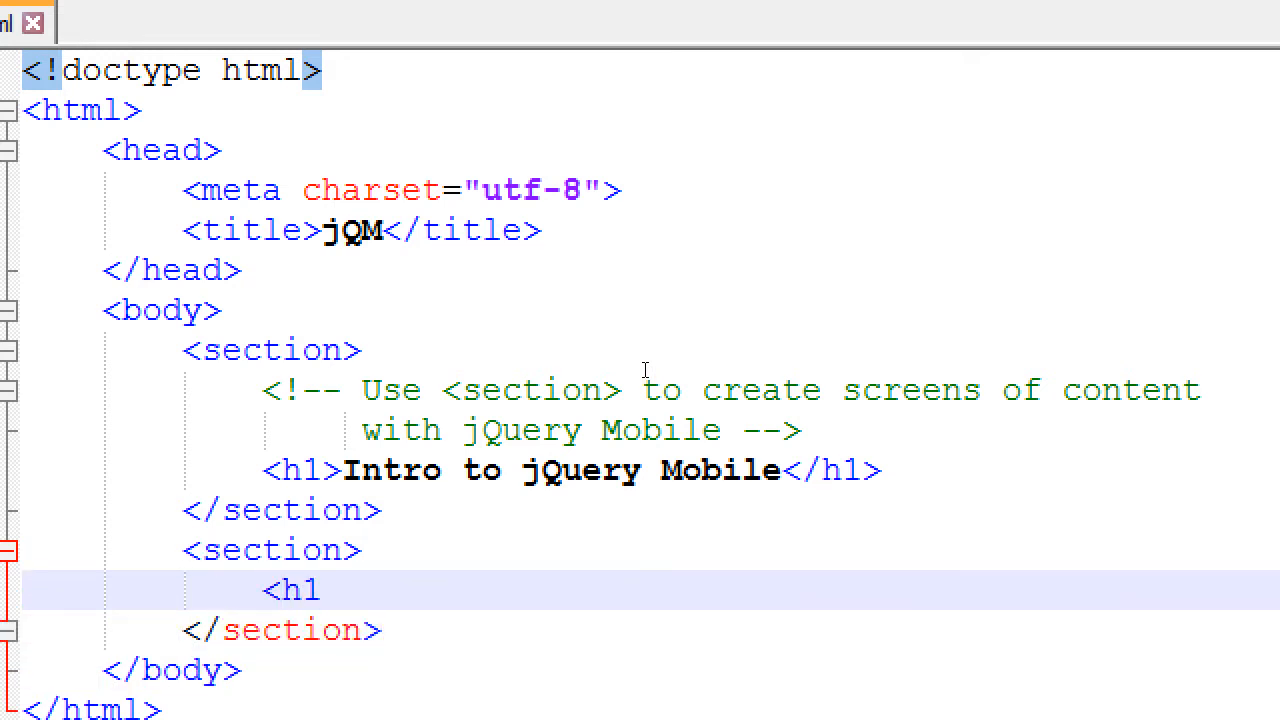
type("></h2>")
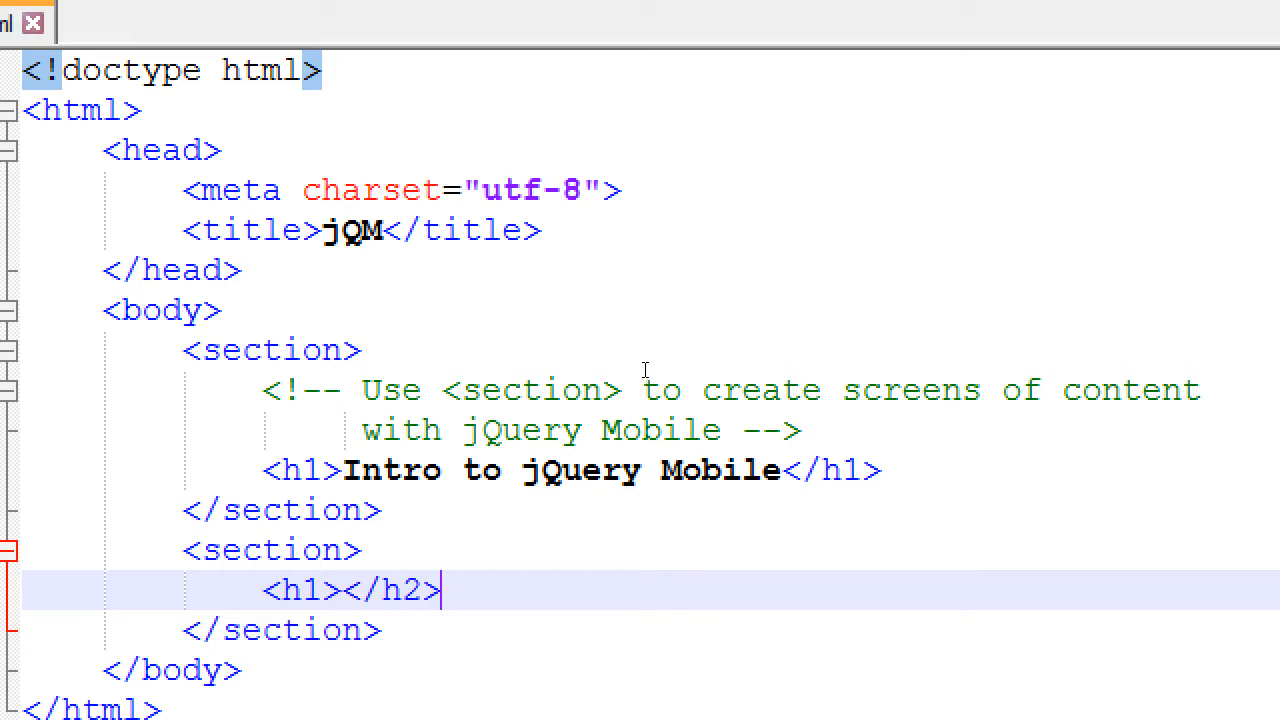
type("Page")
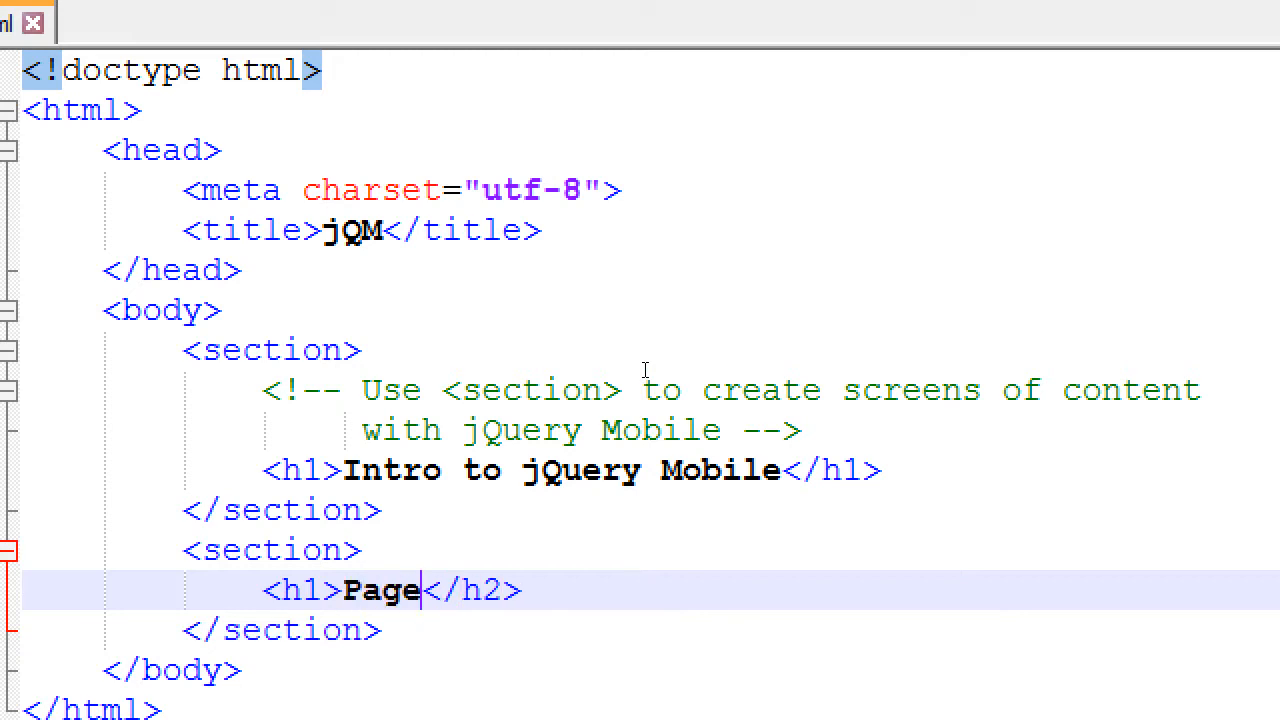
type("2")
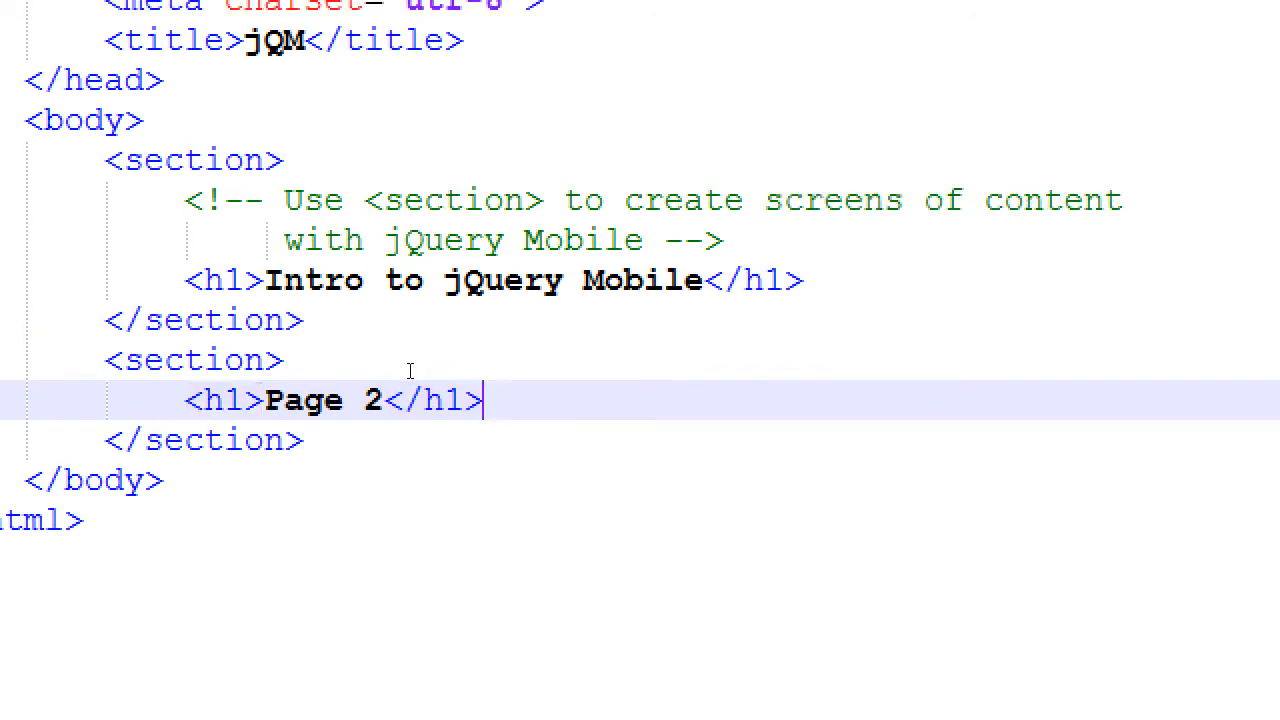
Step: Append the inline comment Okay to reuse <h1> IF IN A SECTION after the Page 2 heading
type("<1--")
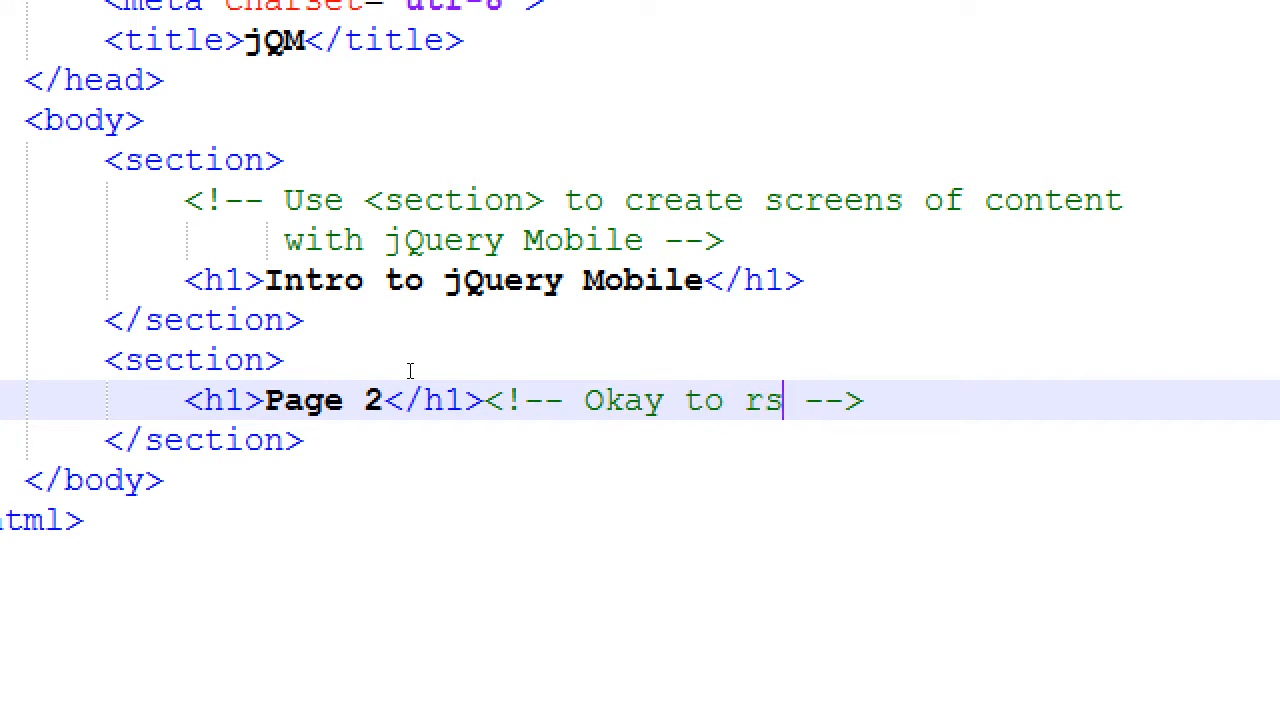
type("e")
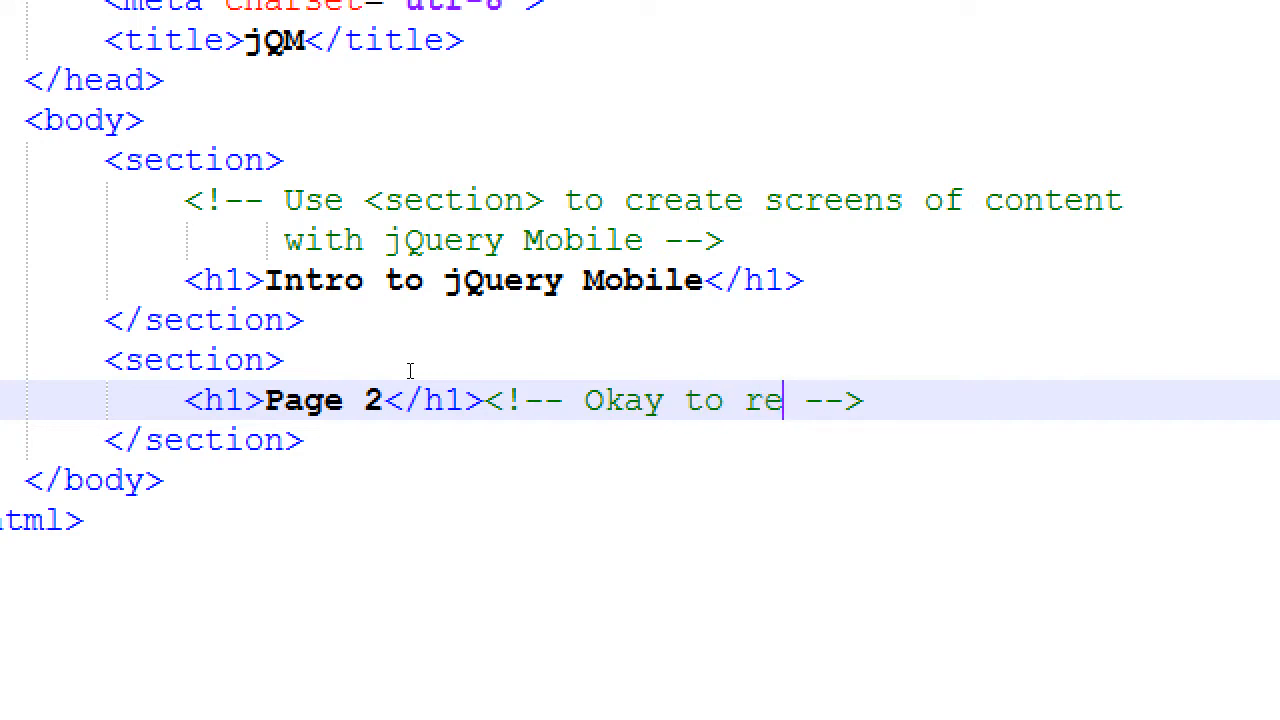
type("use <h1")
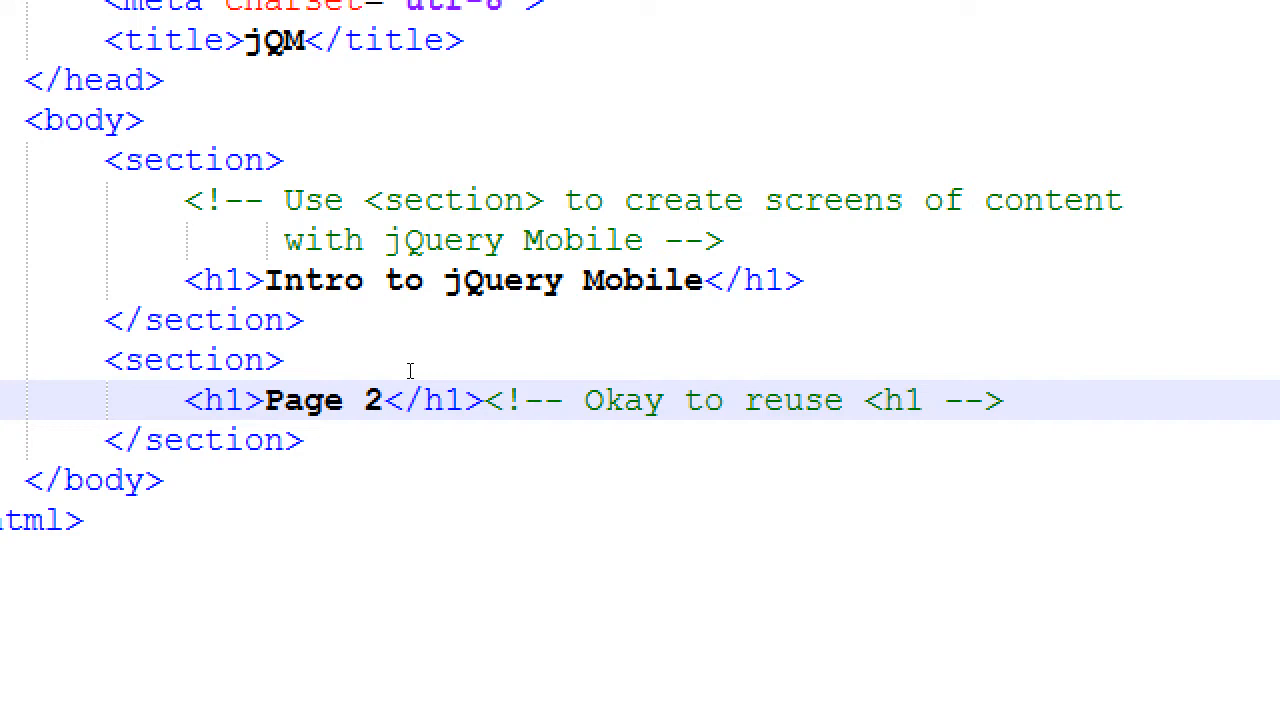
type("IF IN A SE")
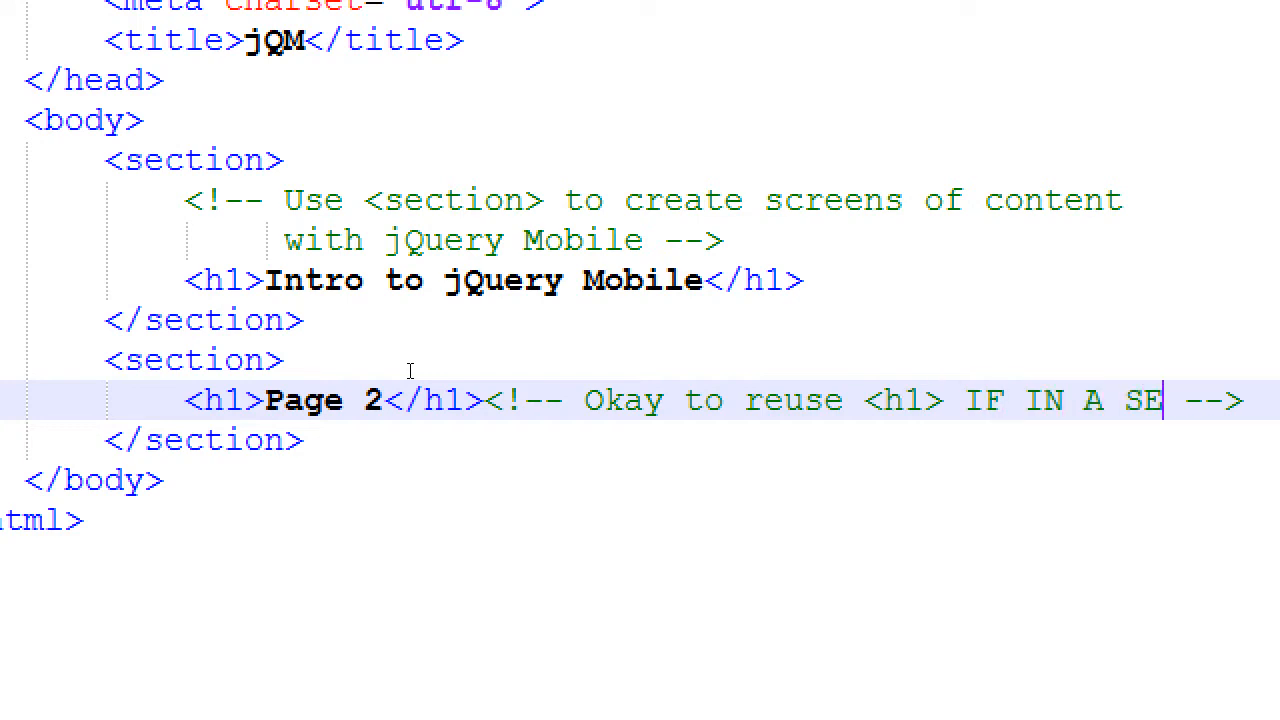
type("CTION")
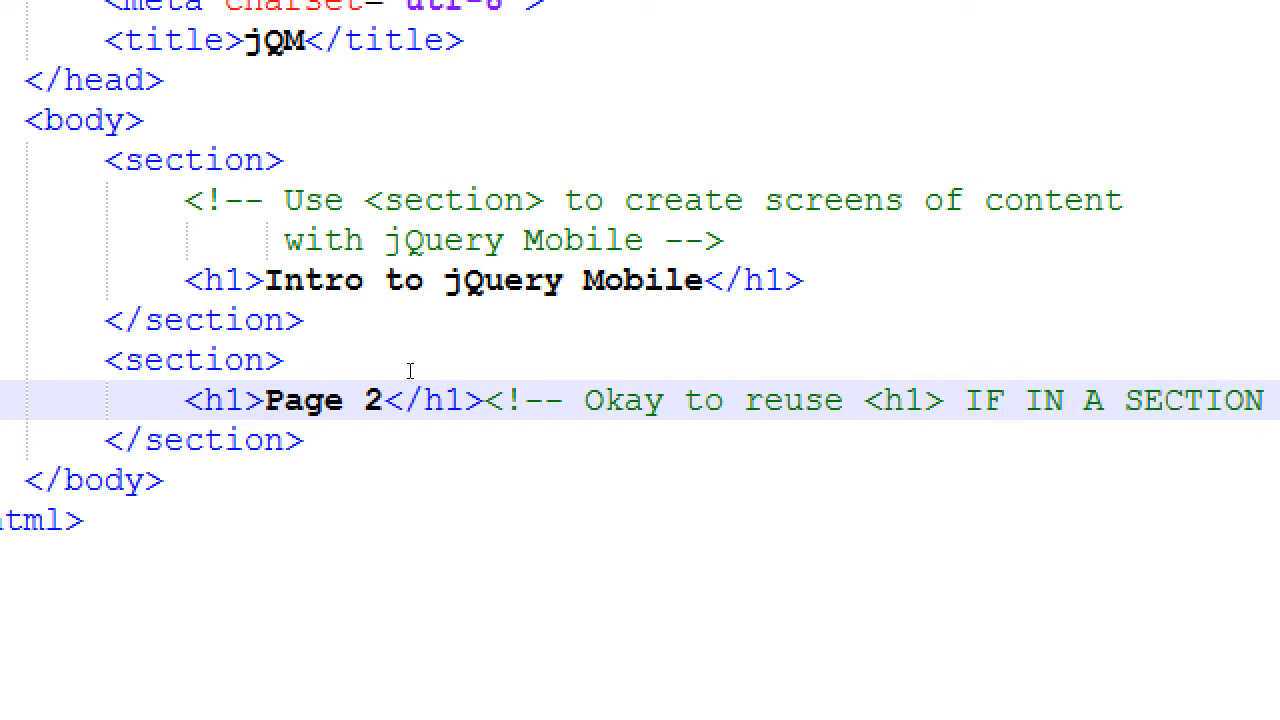
mouse_move(501, 441)
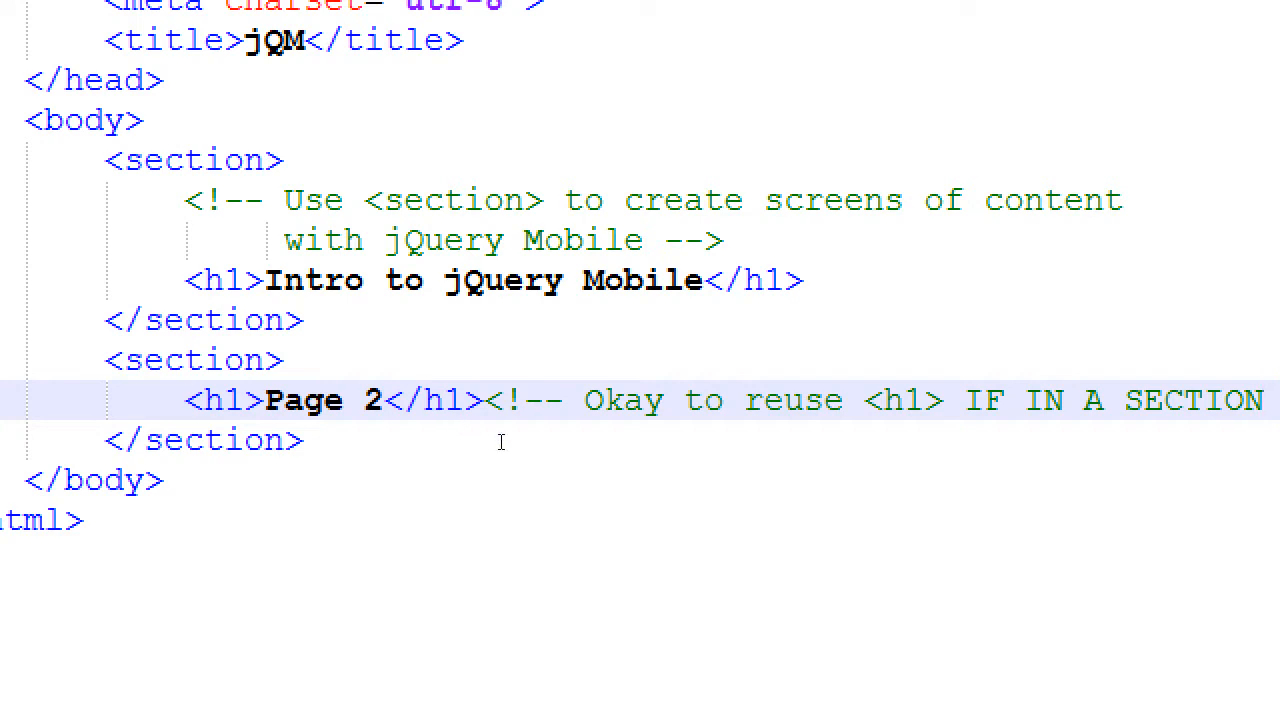
mouse_move(525, 445)
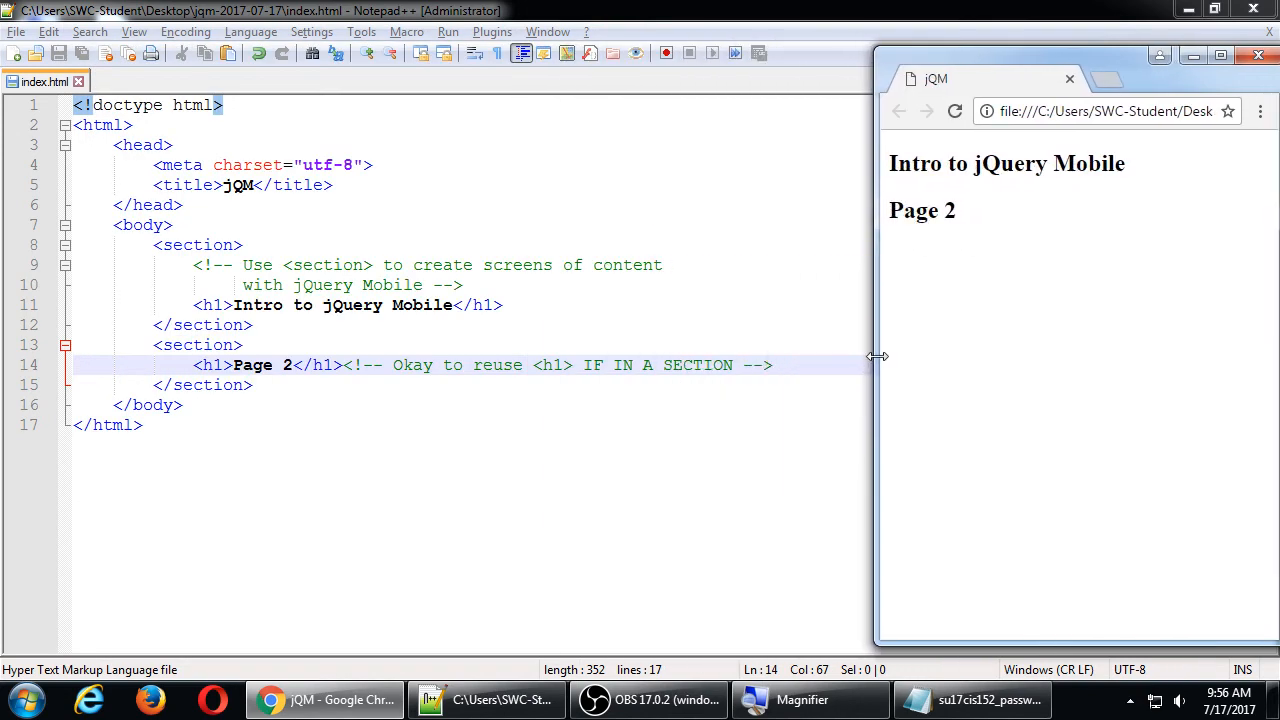
mouse_move(987, 339)
type("<")
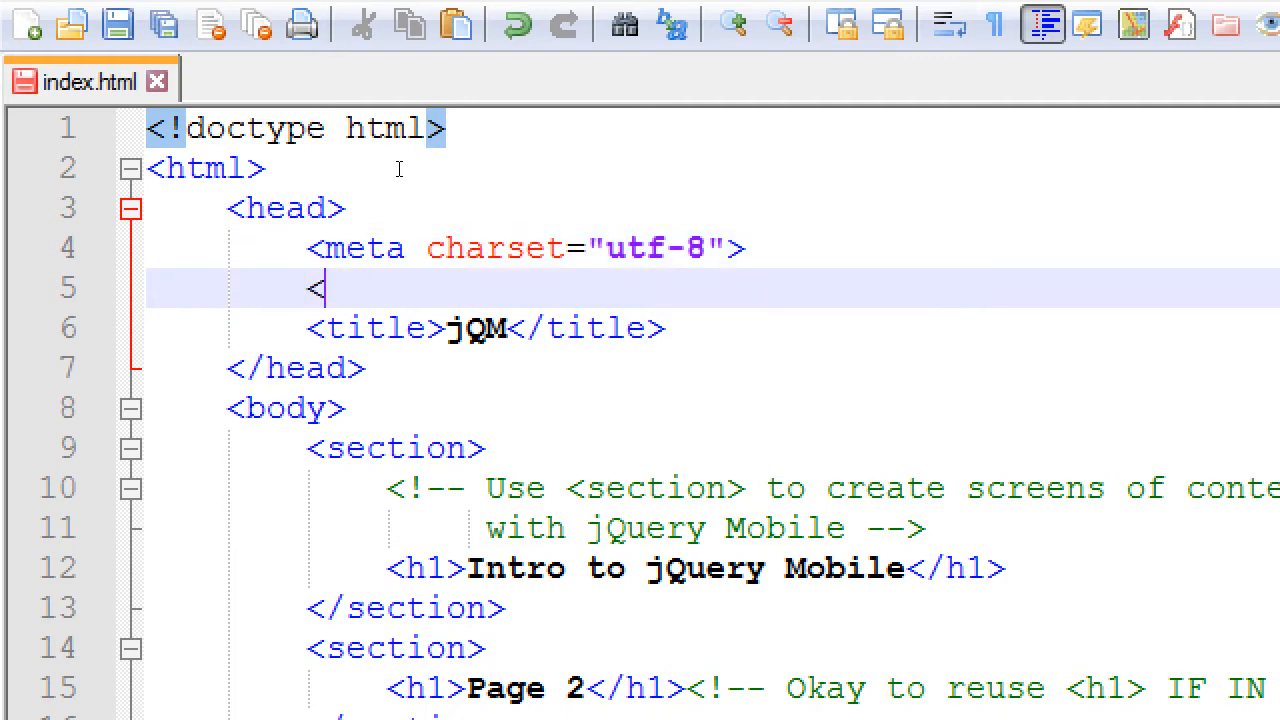
Step: Add a second meta tag with name="viewport" and an empty content attribute
type("meta >")
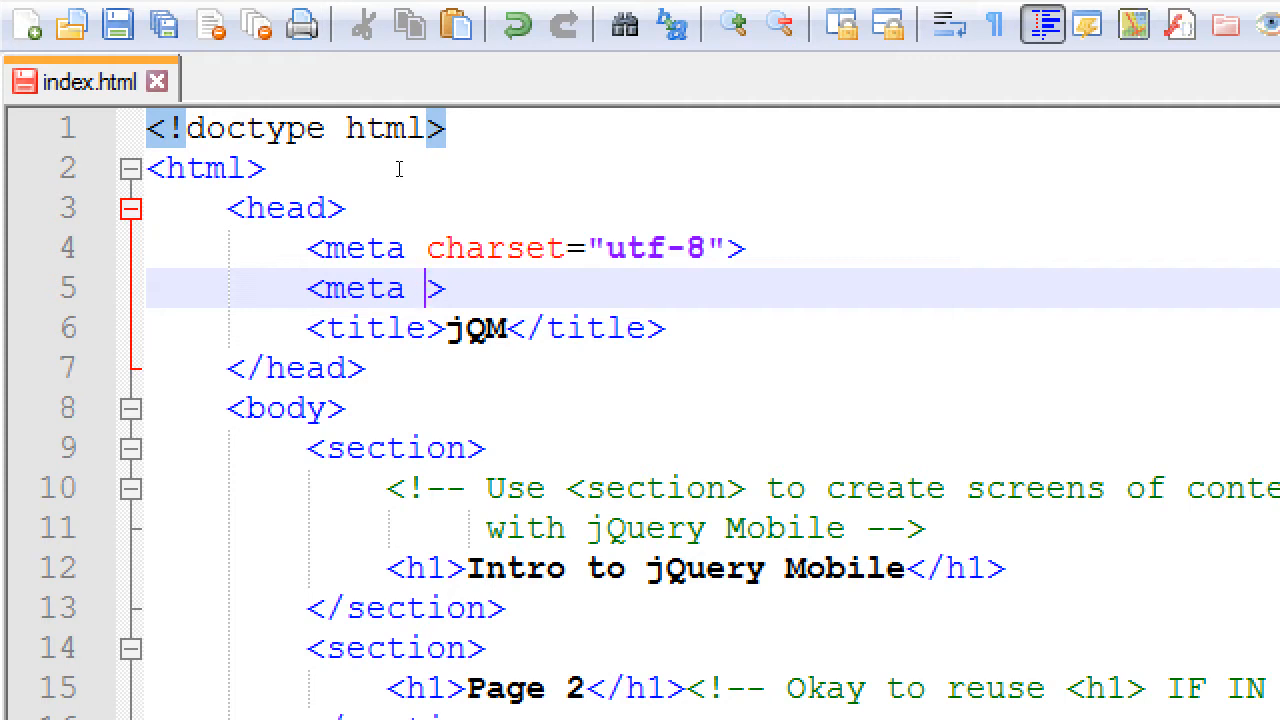
type("name=\"")
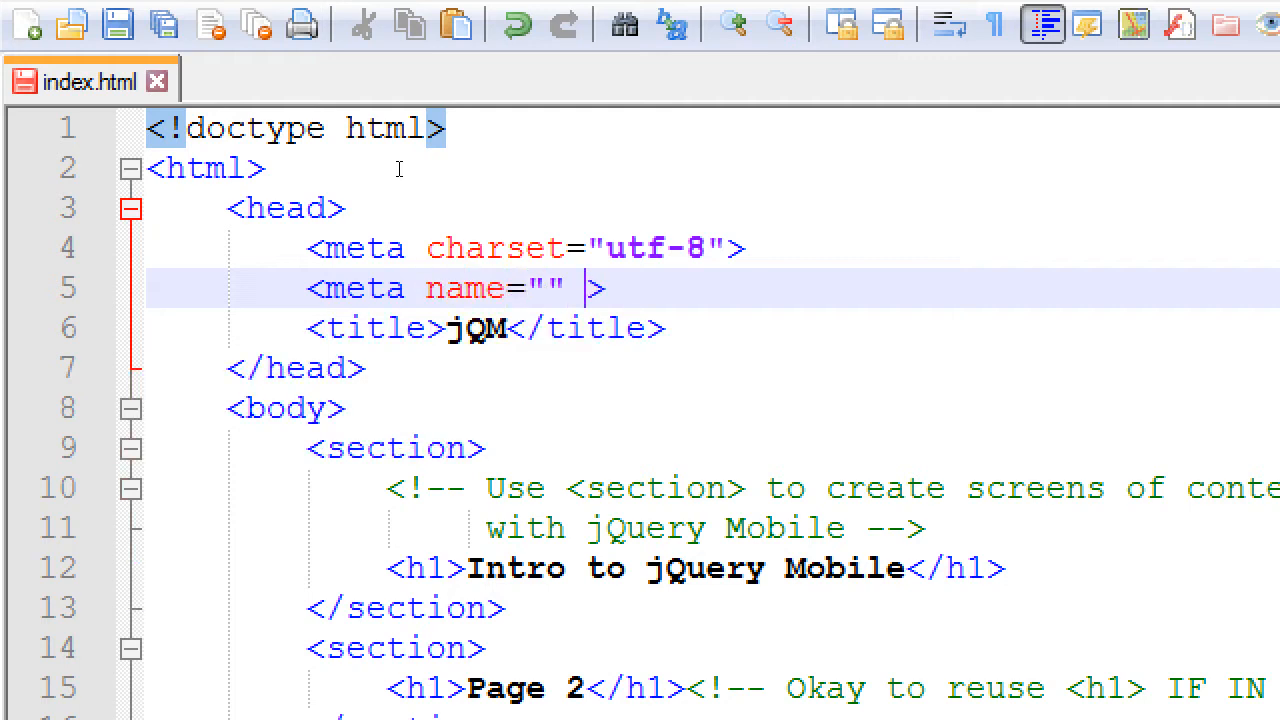
type("v")
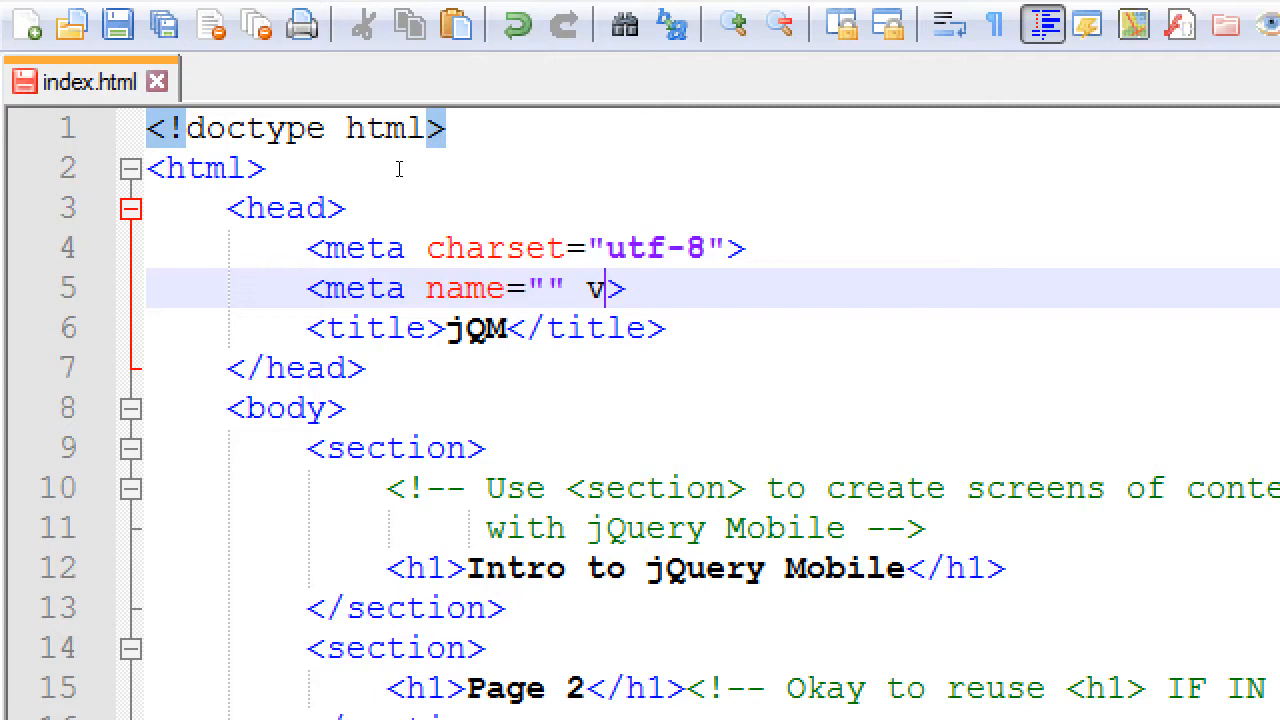
type("ontent=\"\"")
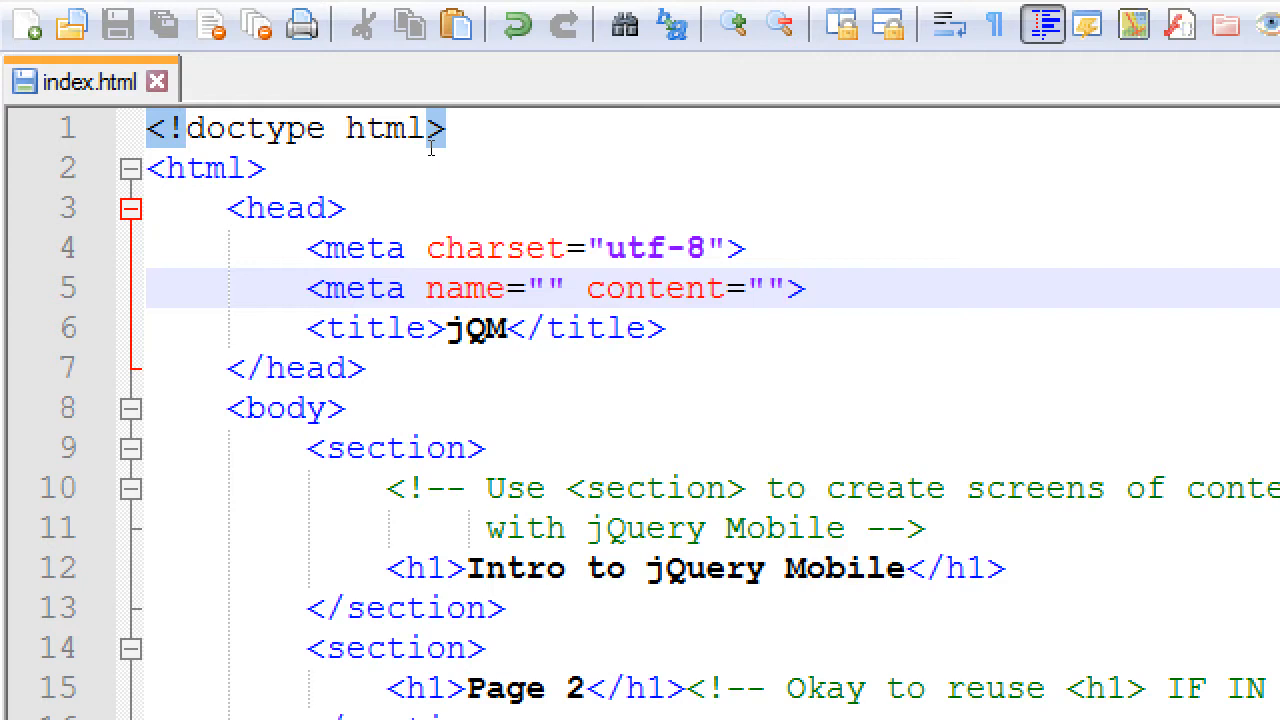
left_click(683, 288)
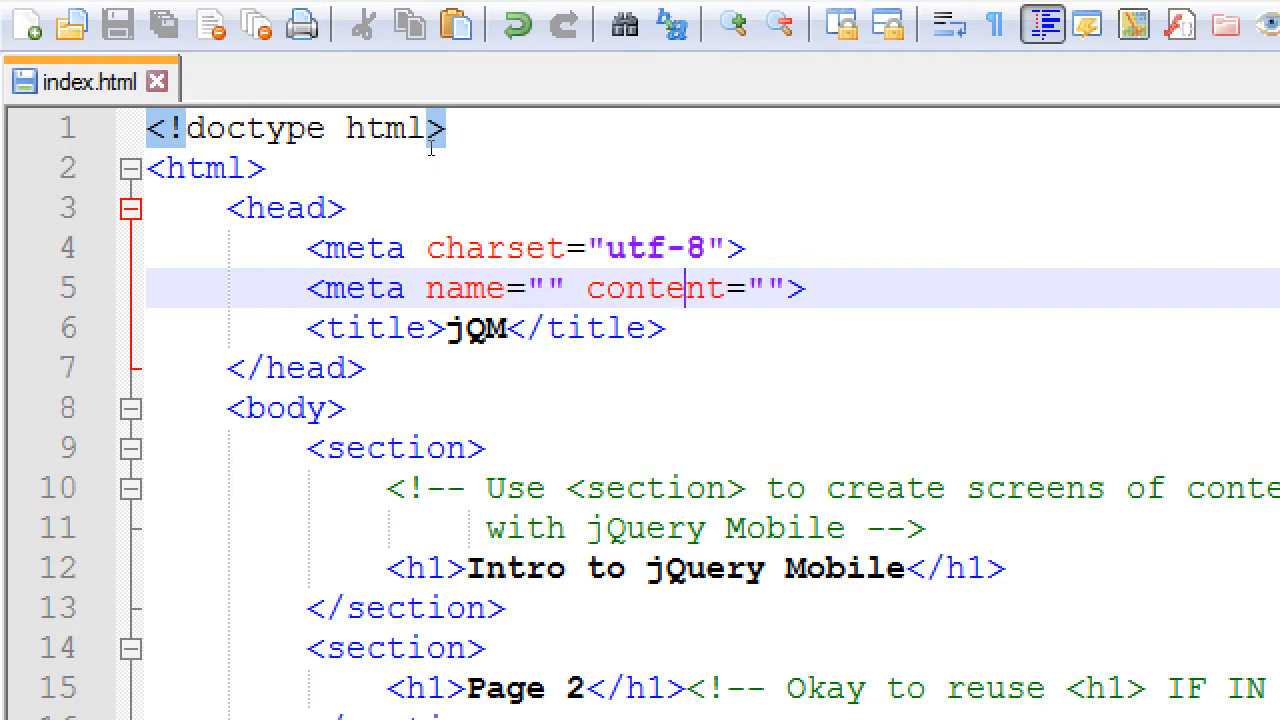
type("viewport")
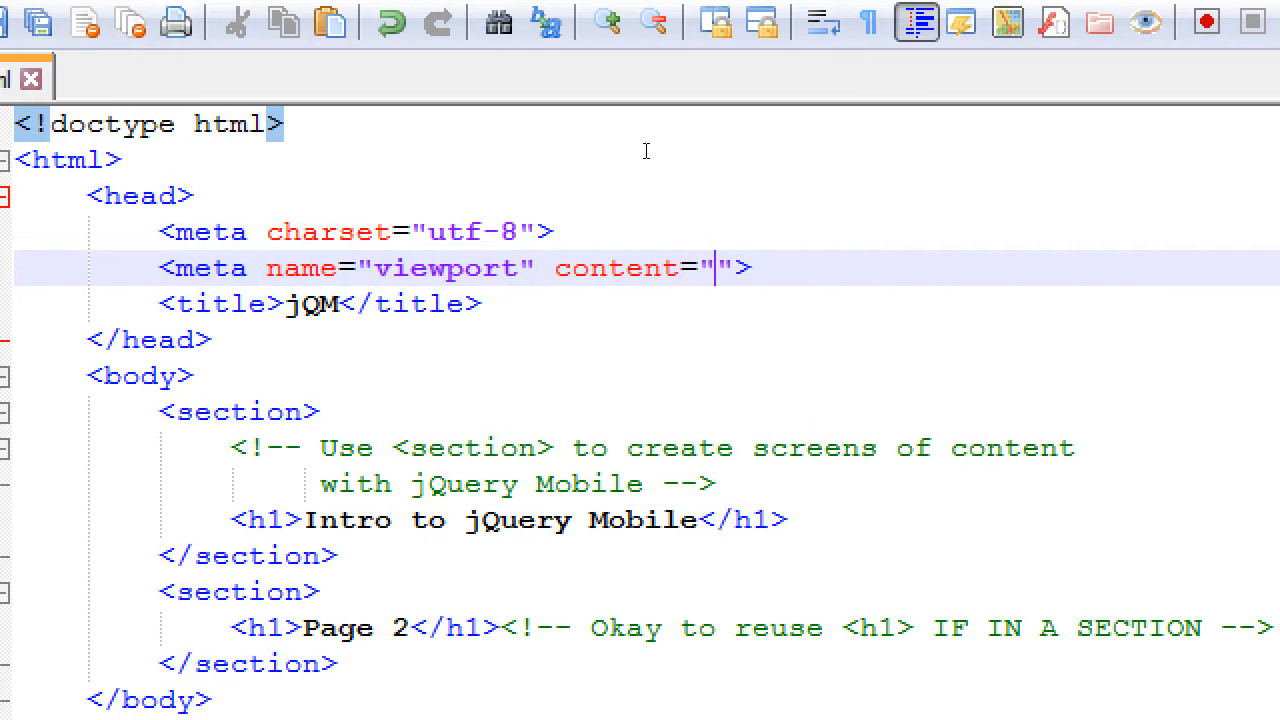
Step: Fill the content with initial-scale=1, user-scalable=no, width=device-width, fixing the device-width typo
type("initial")
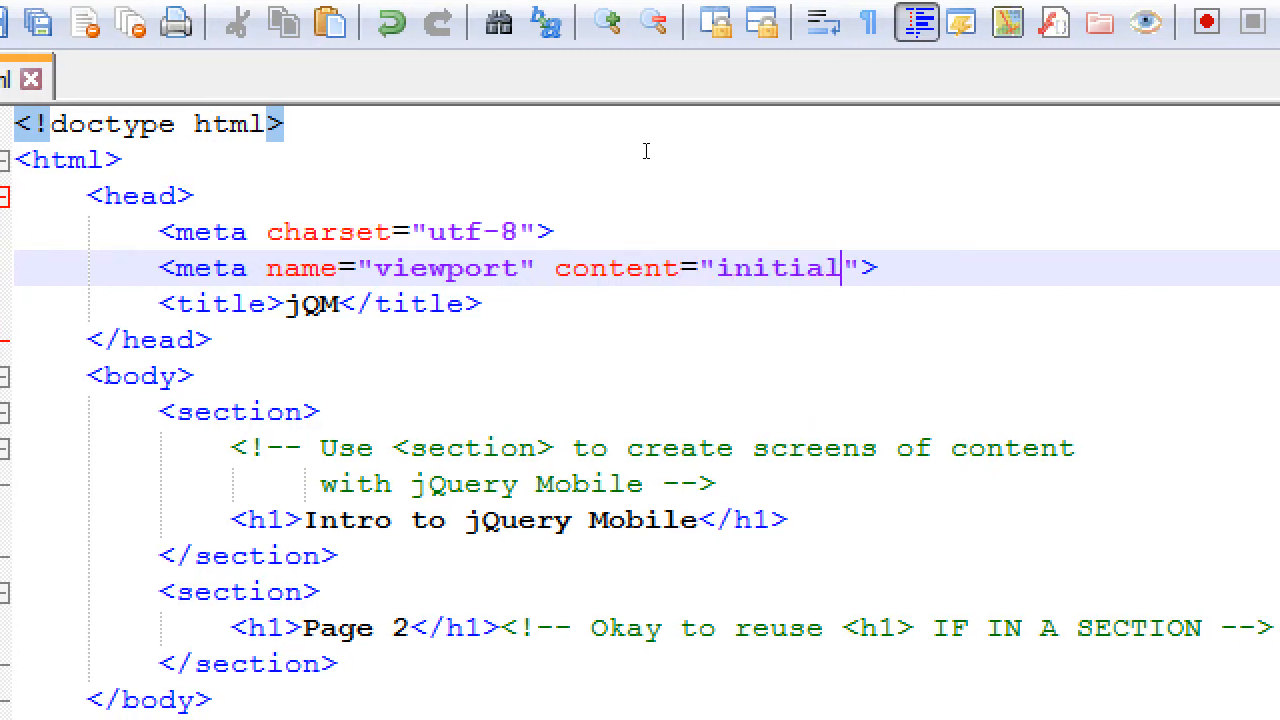
type("-scale=1")
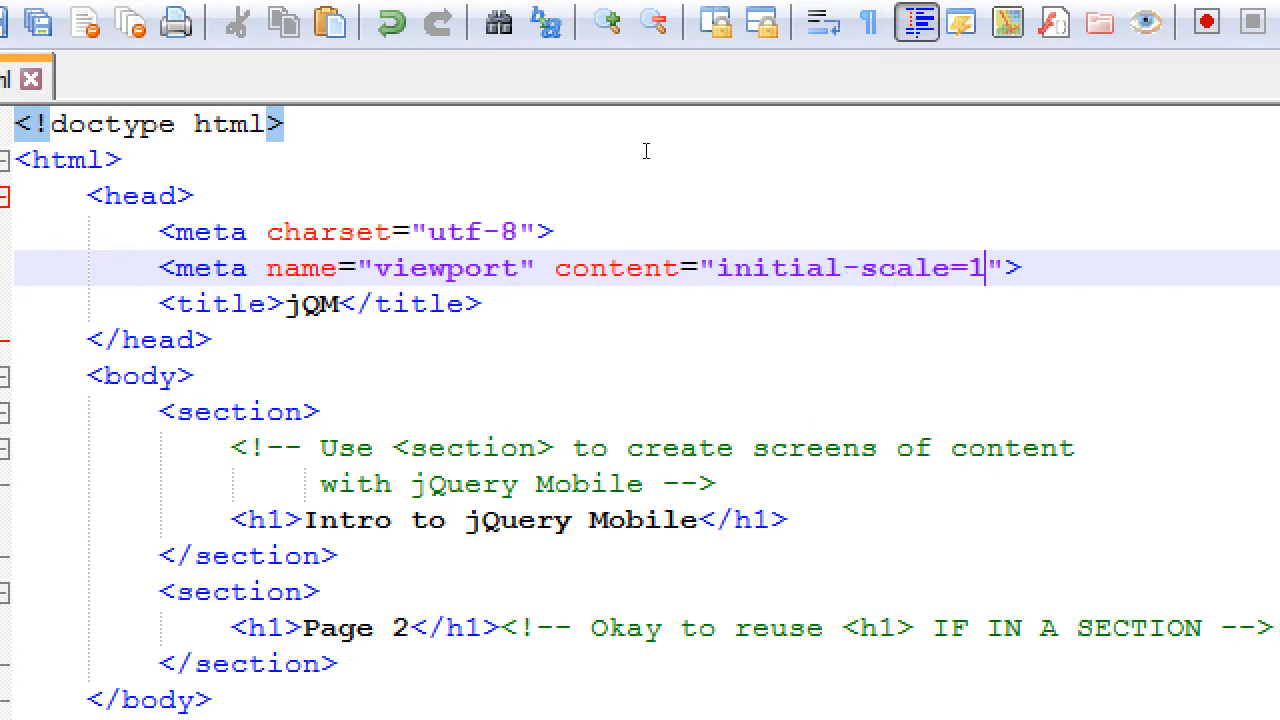
type(", user-scalable=")
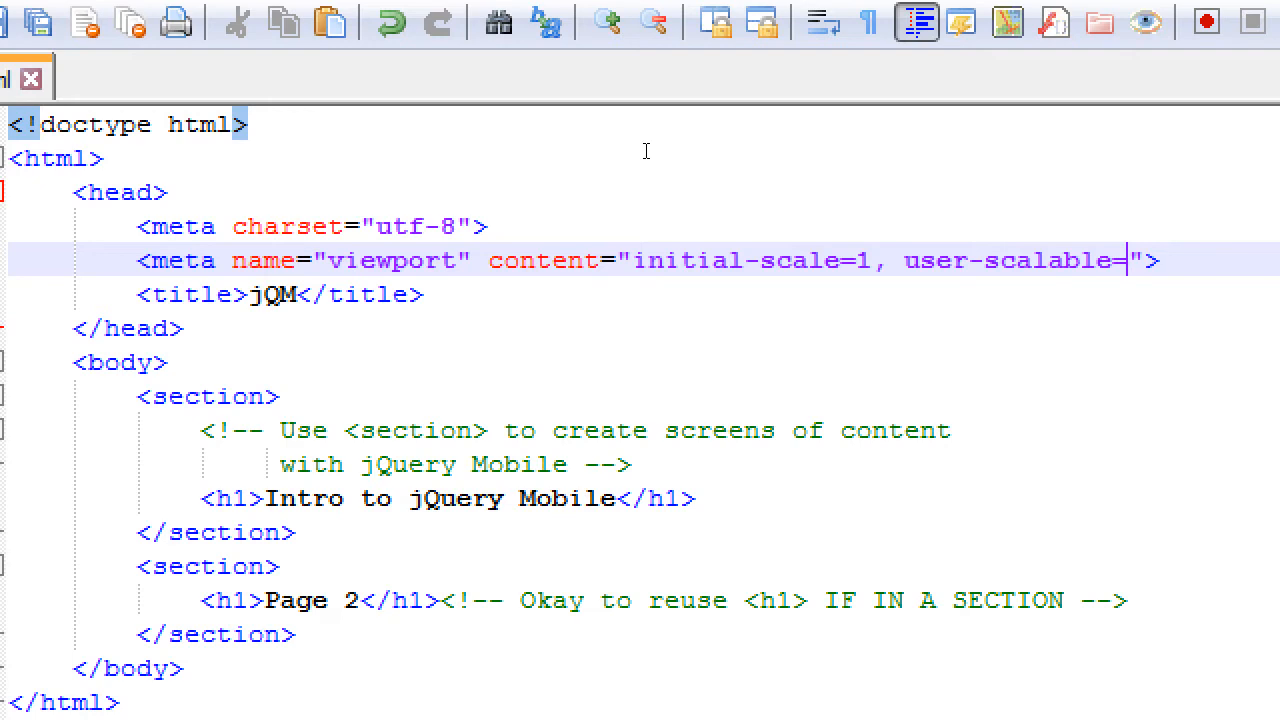
type("no, width")
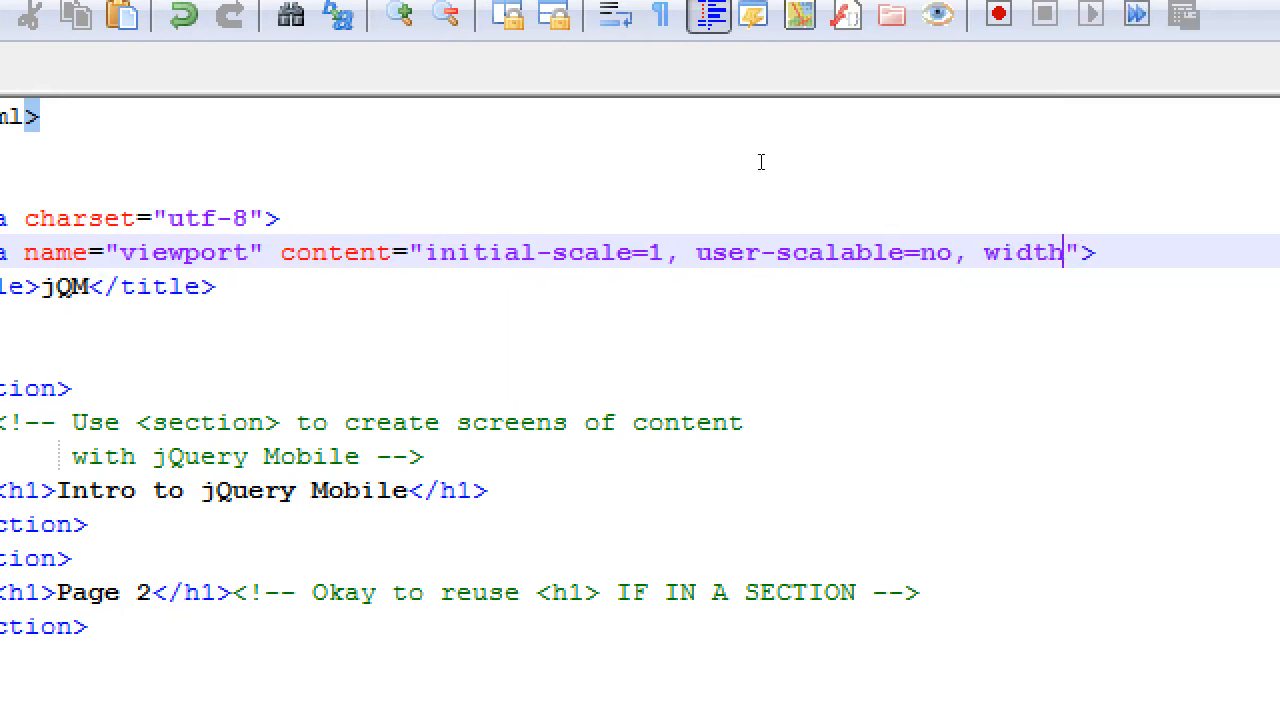
type("=device-witdh")
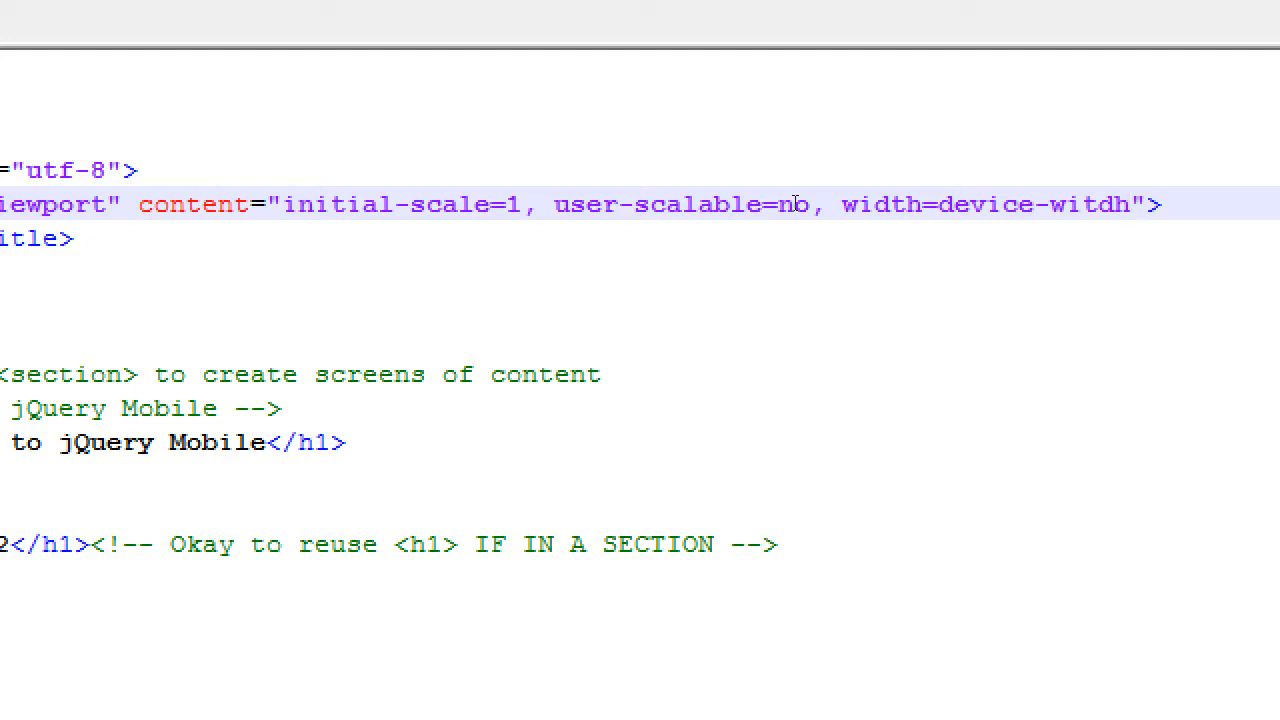
left_click(1125, 204)
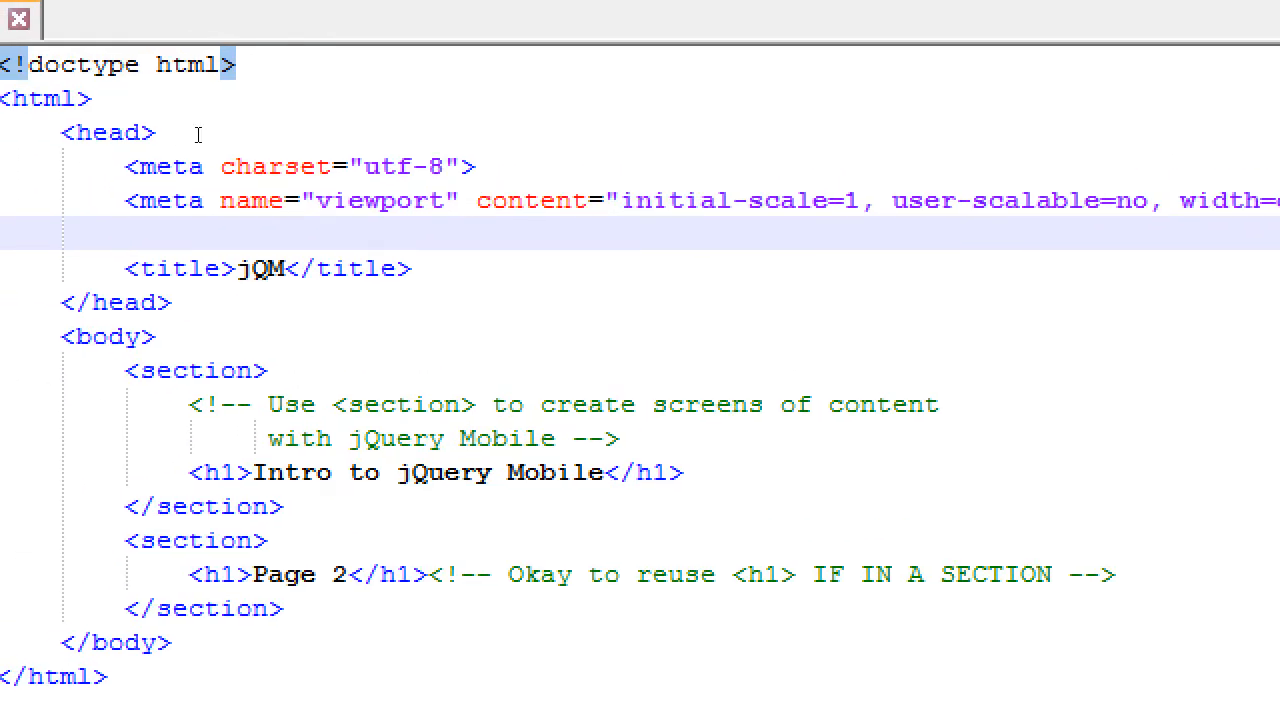
Step: Add <link rel="stylesheet" href=""> under the viewport meta, with the caret in the empty href
type("<>")
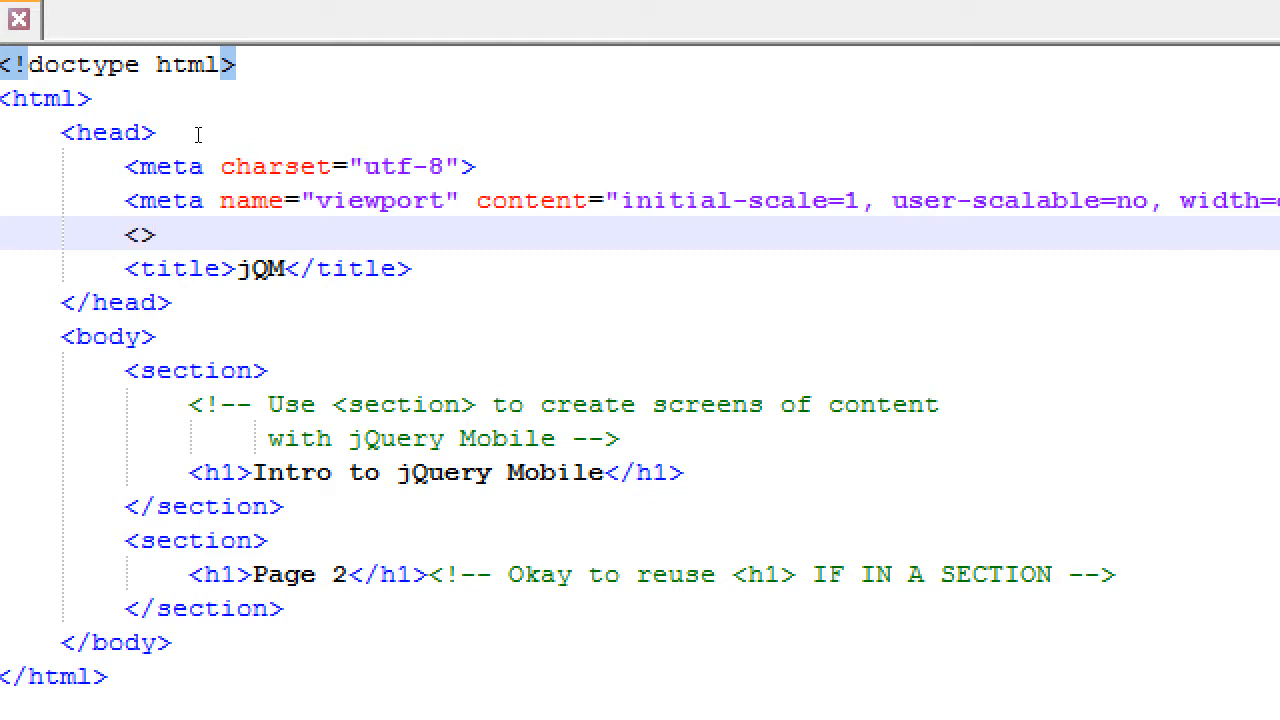
type("link")
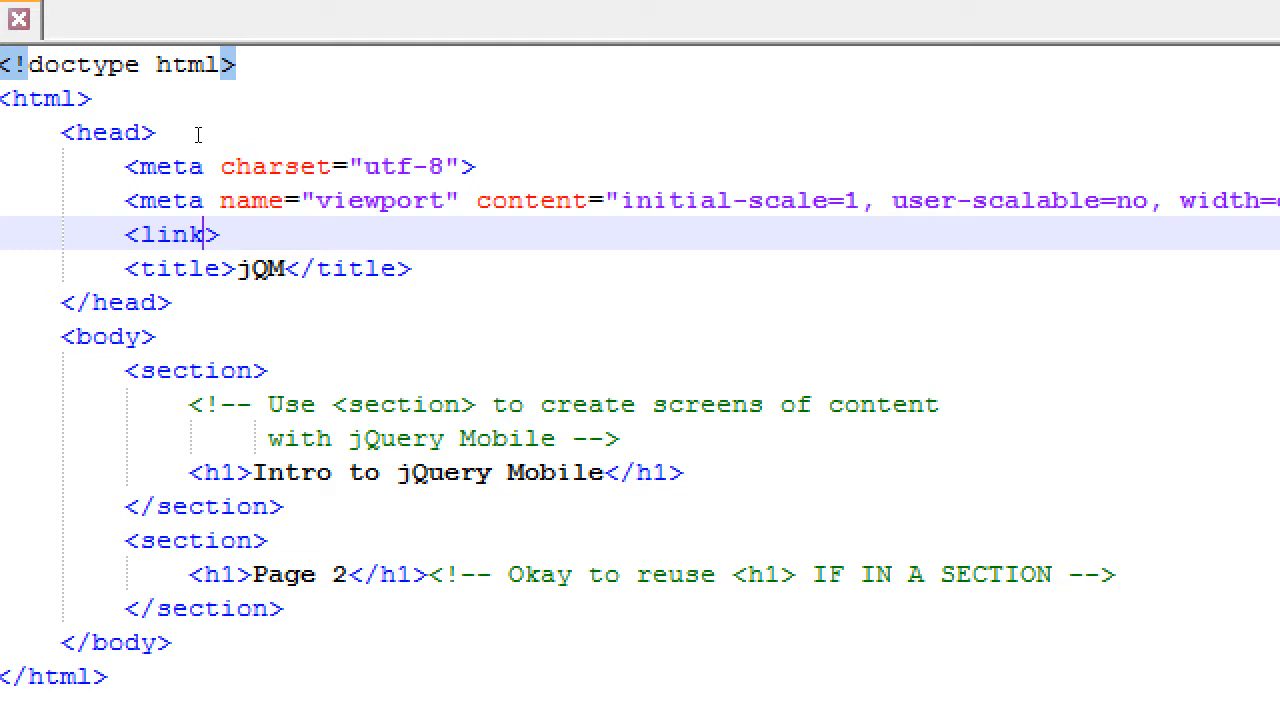
type("rel=")
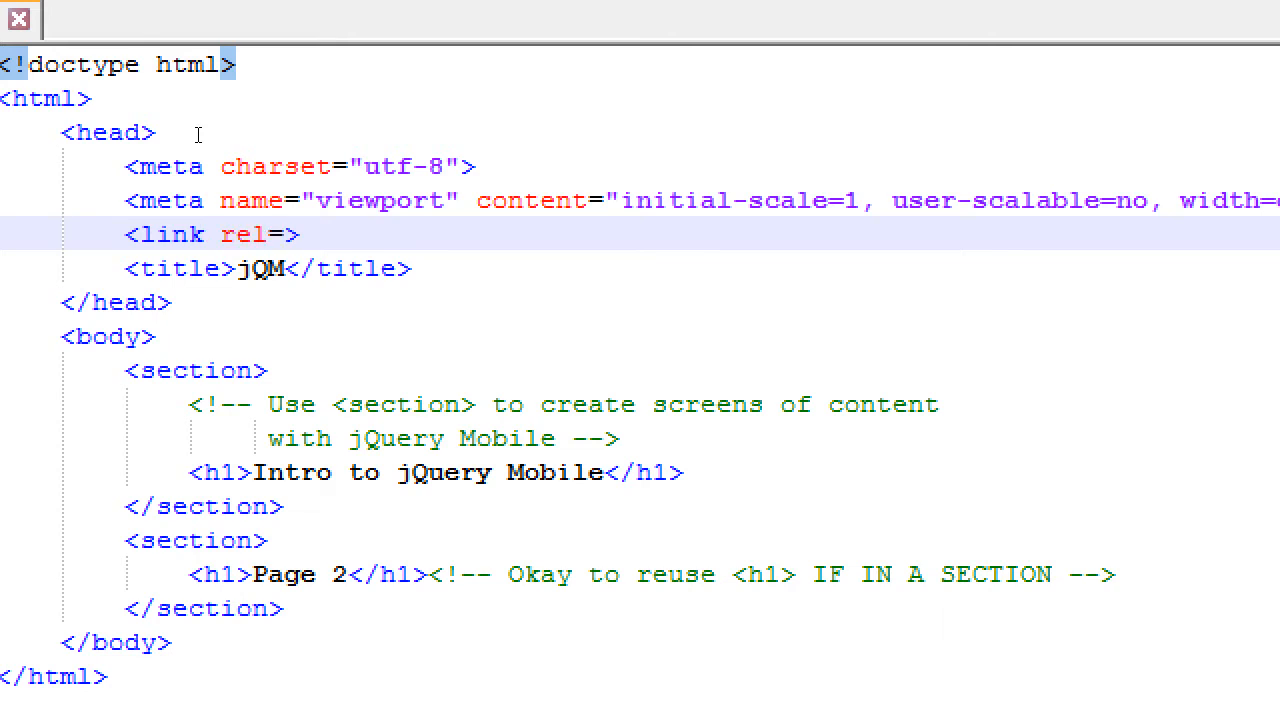
type("stylesheet")
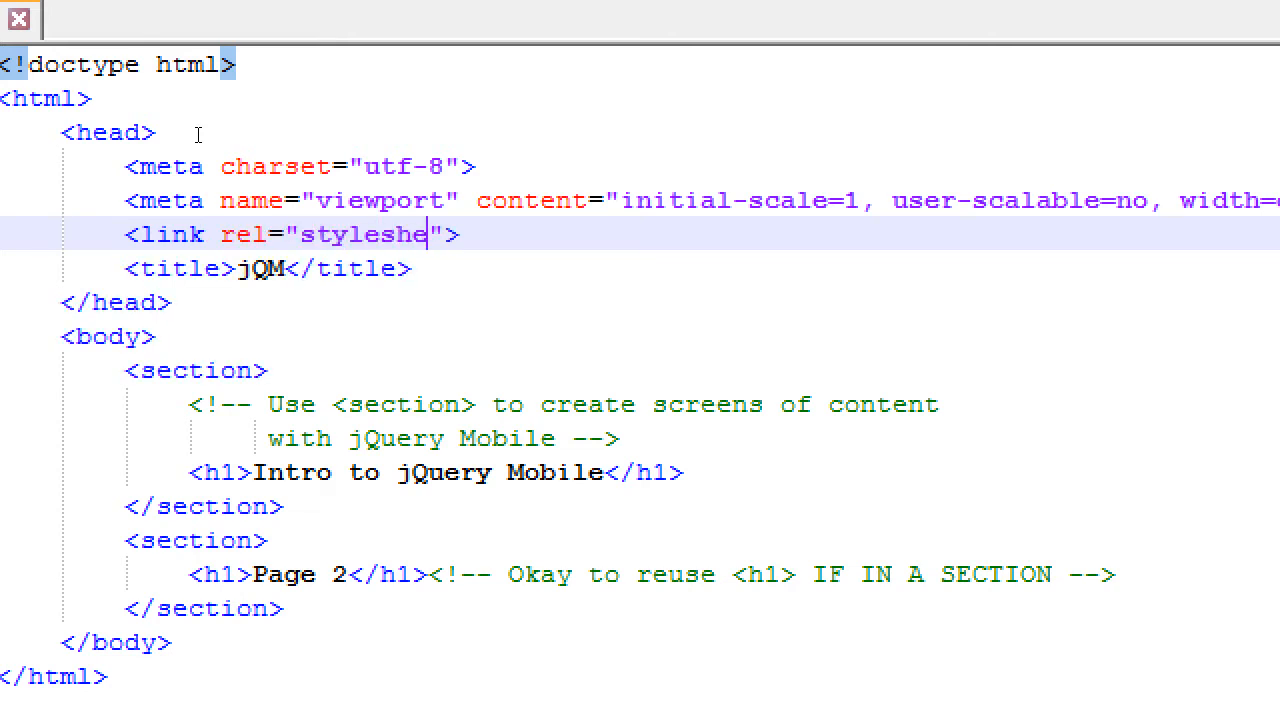
type("et")
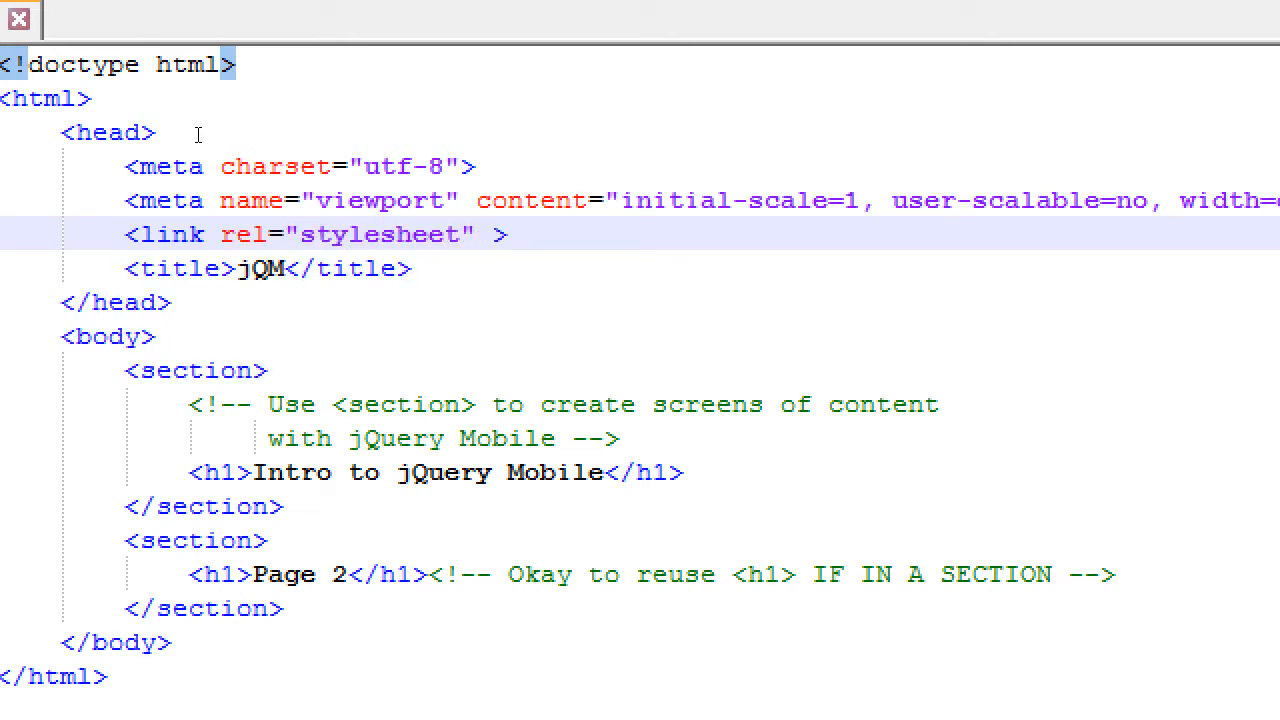
type("href=\"\"")
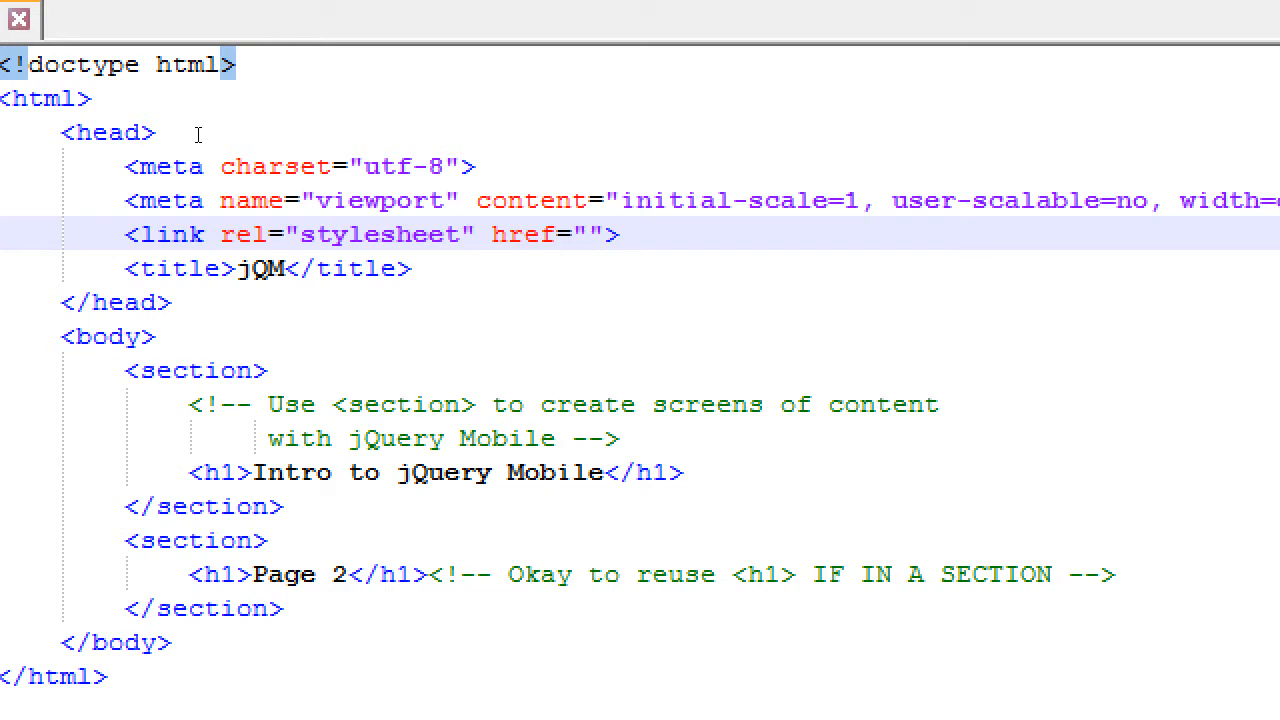
left_click(593, 234)
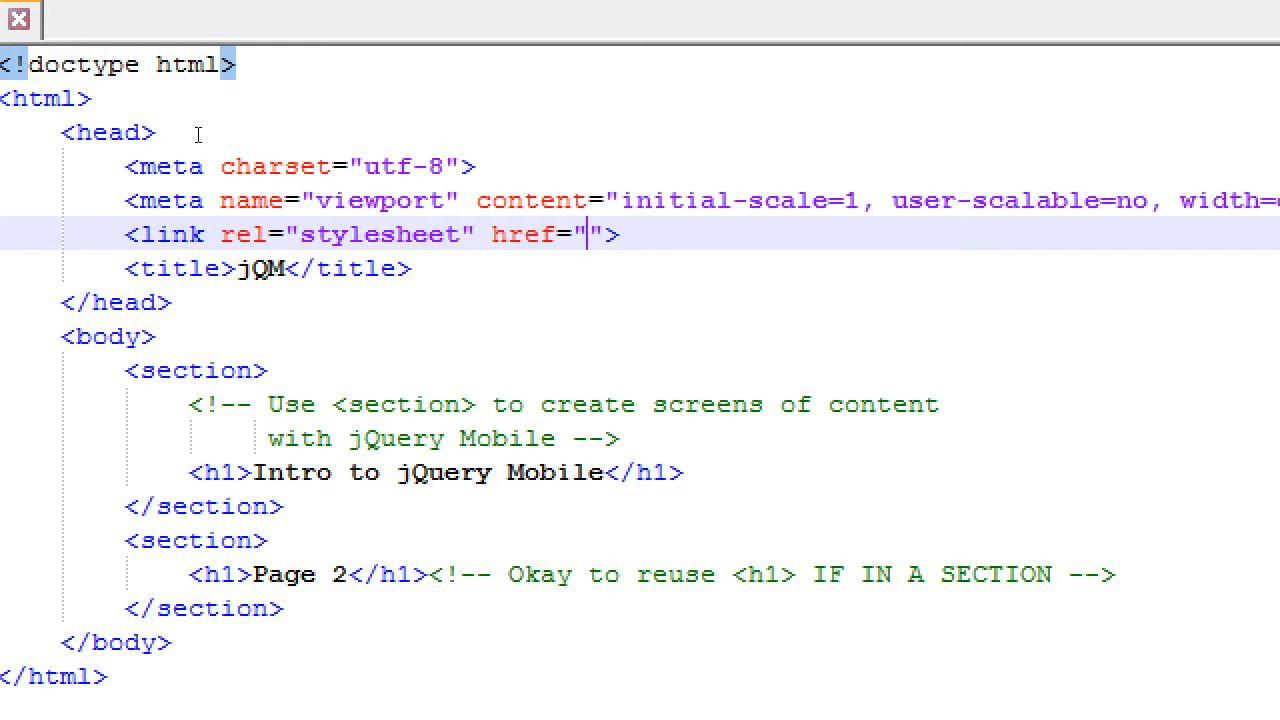
type("http://")
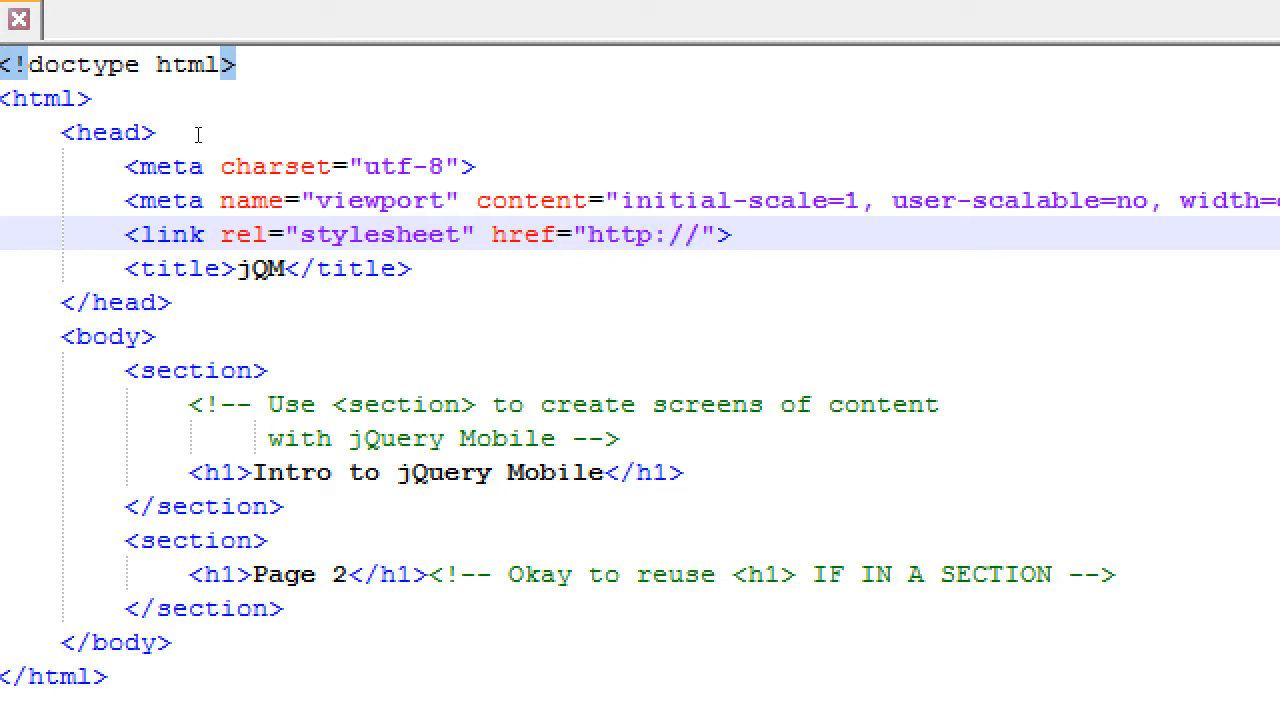
type("code")
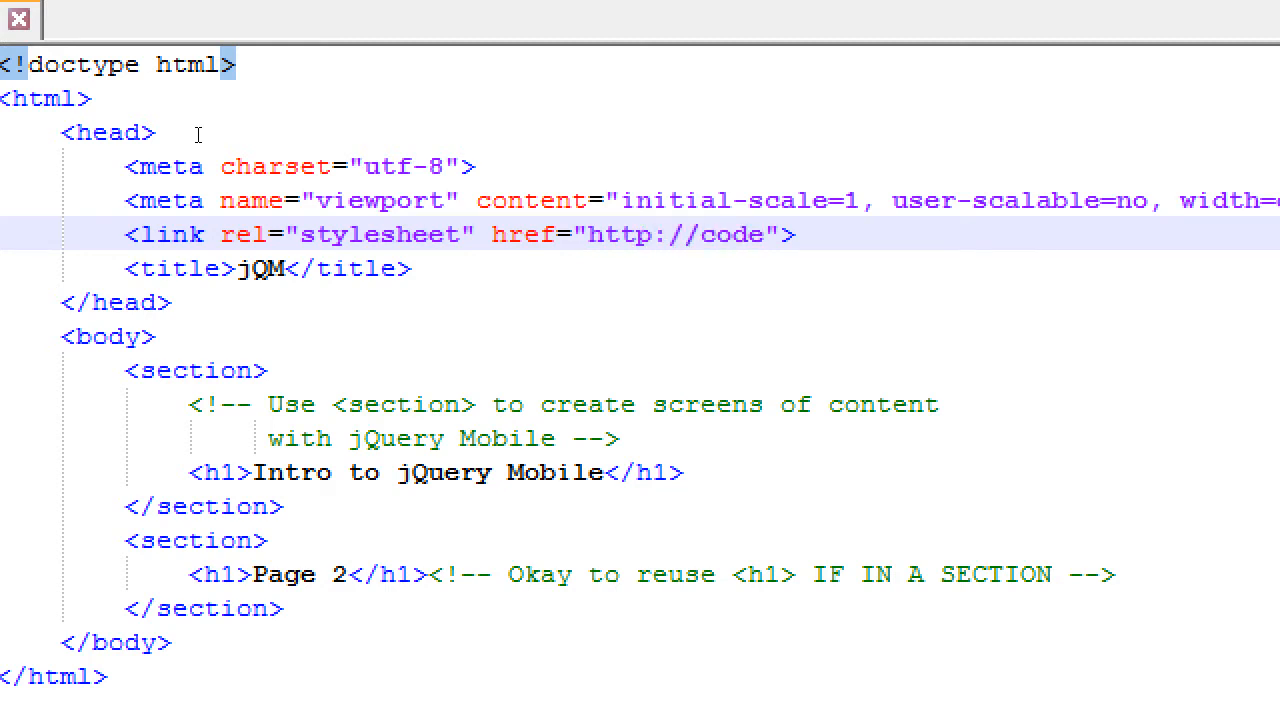
type(".jquery")
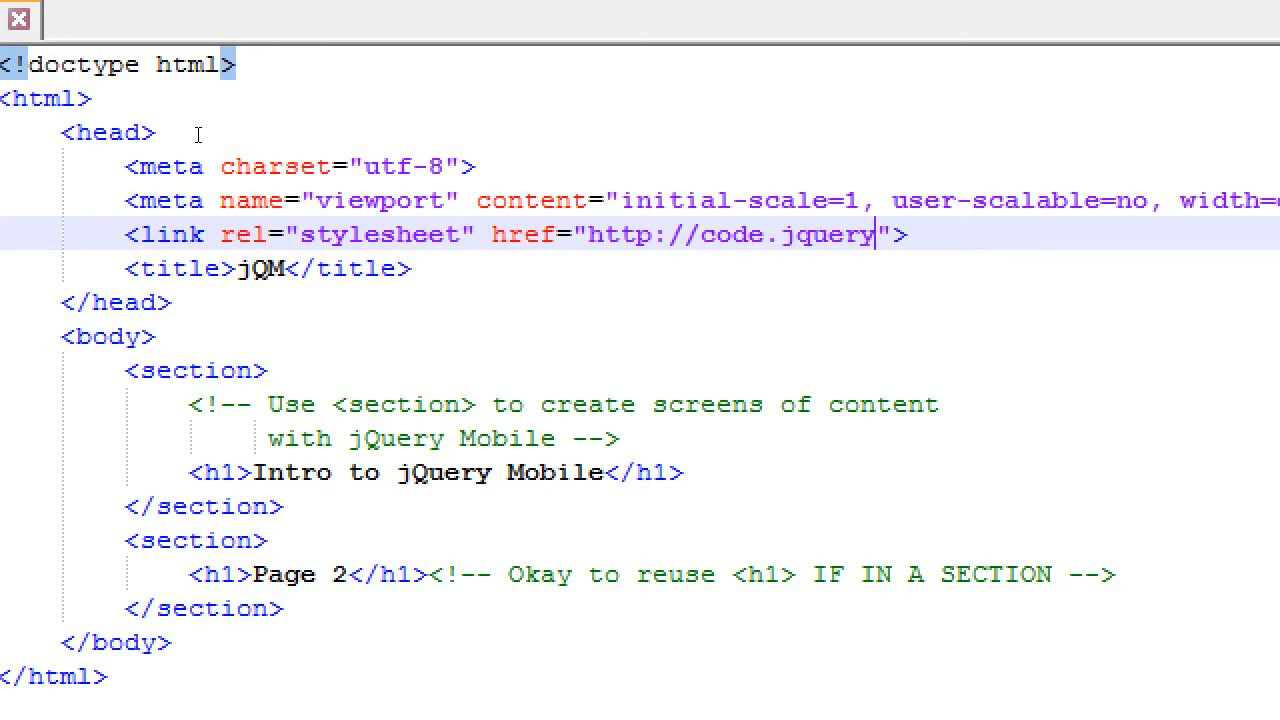
type(".com")
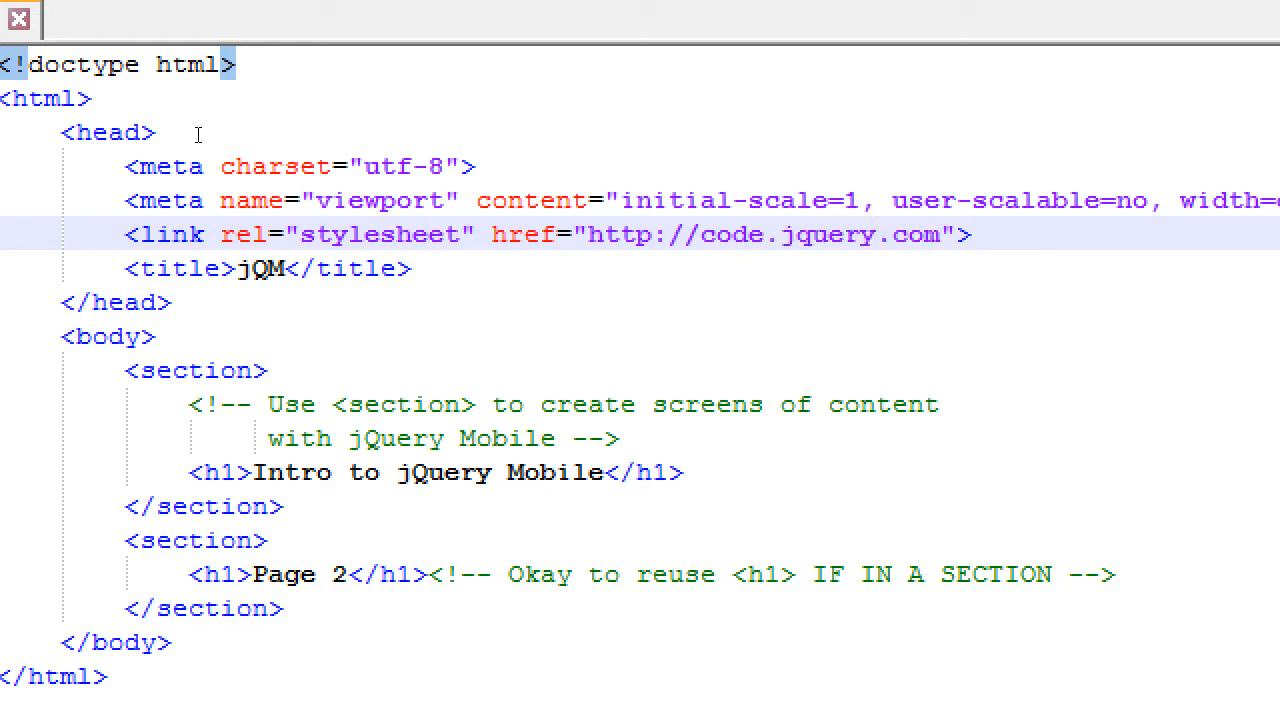
type("/mobile")
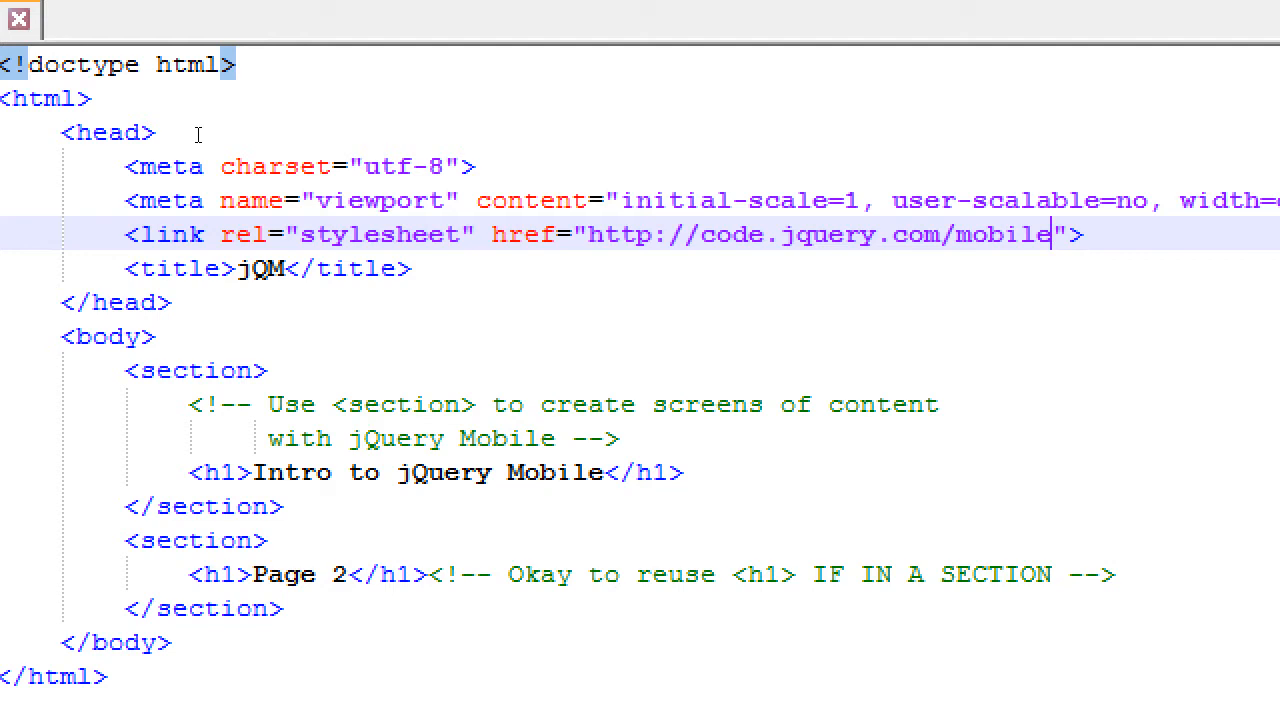
type("/1.4")
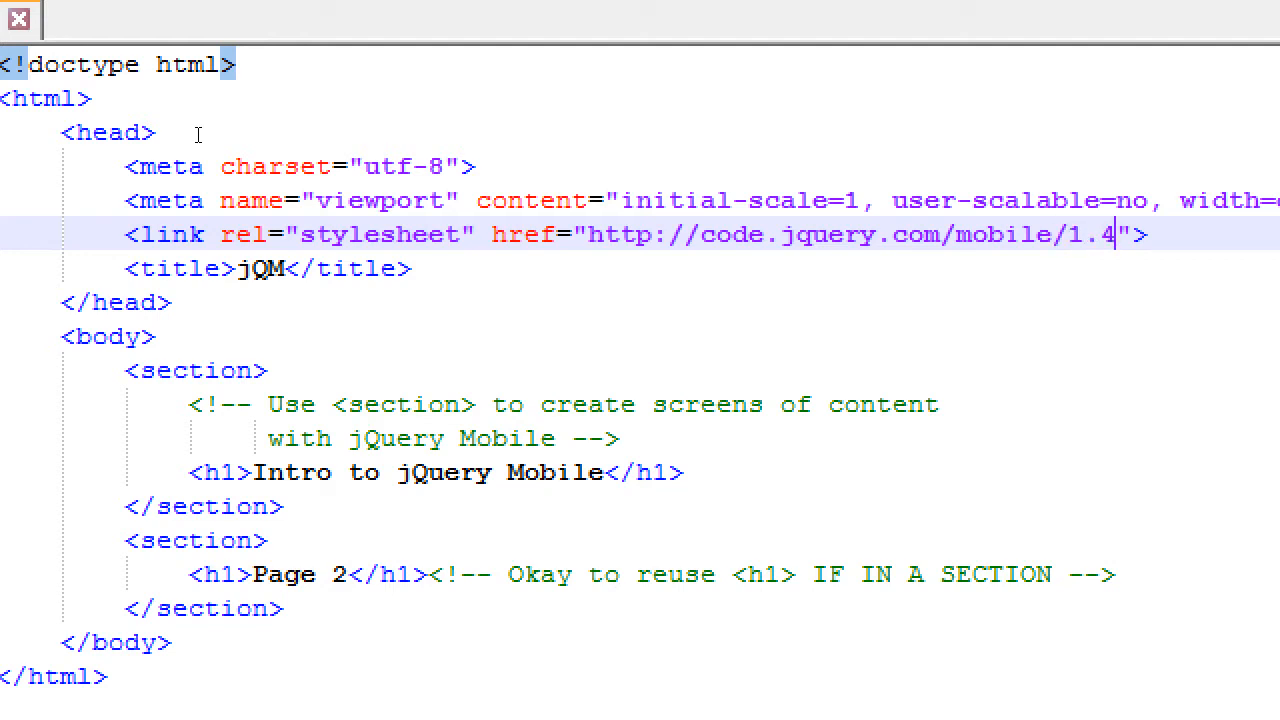
type(".5/")
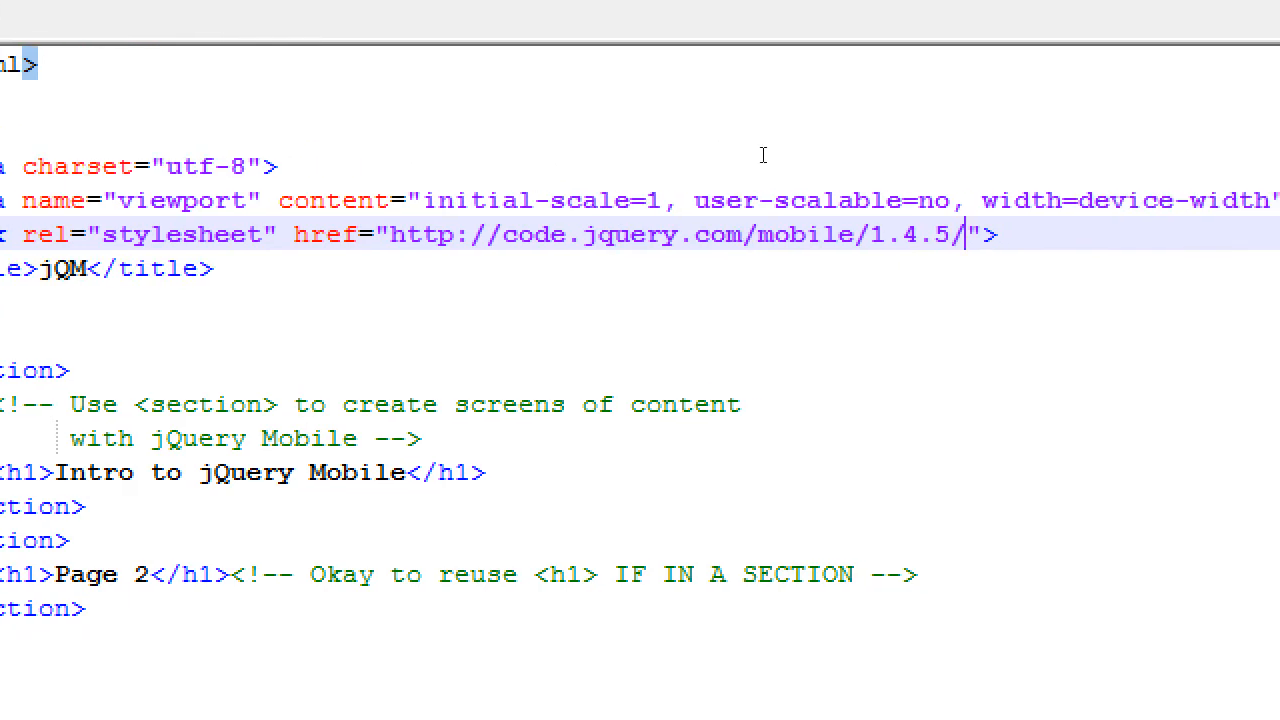
type("jquery")
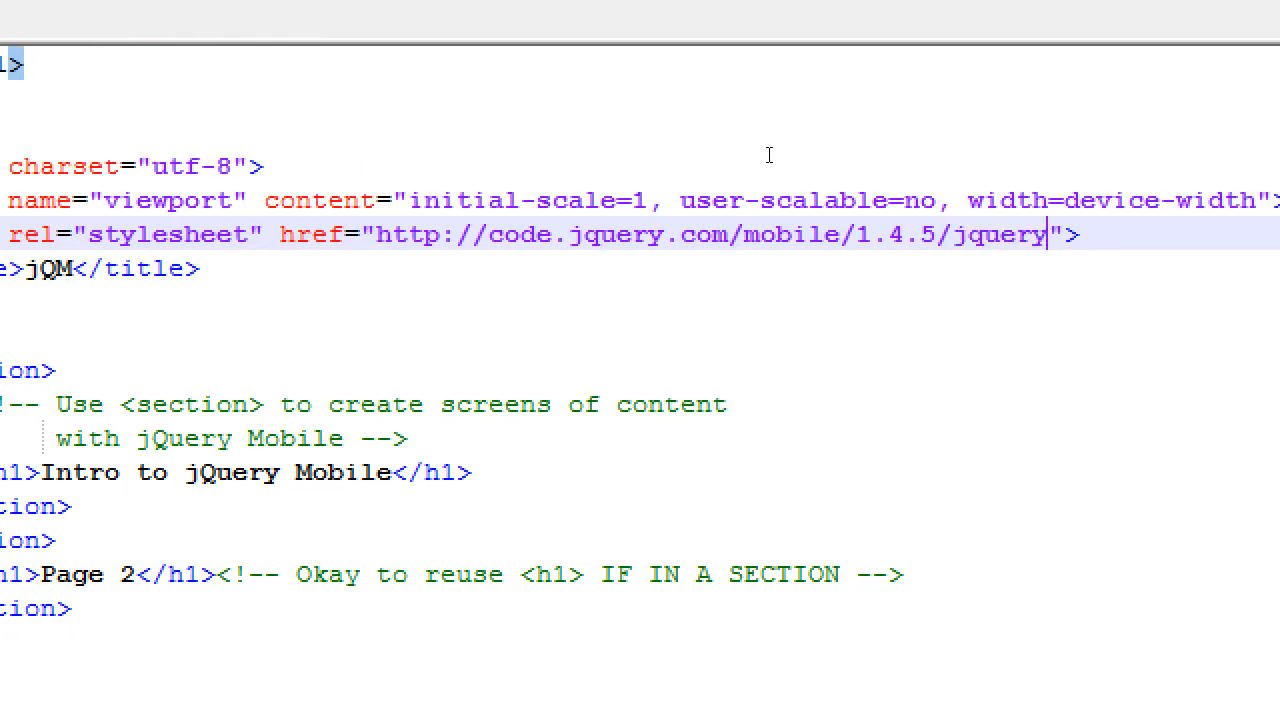
type(".mobile")
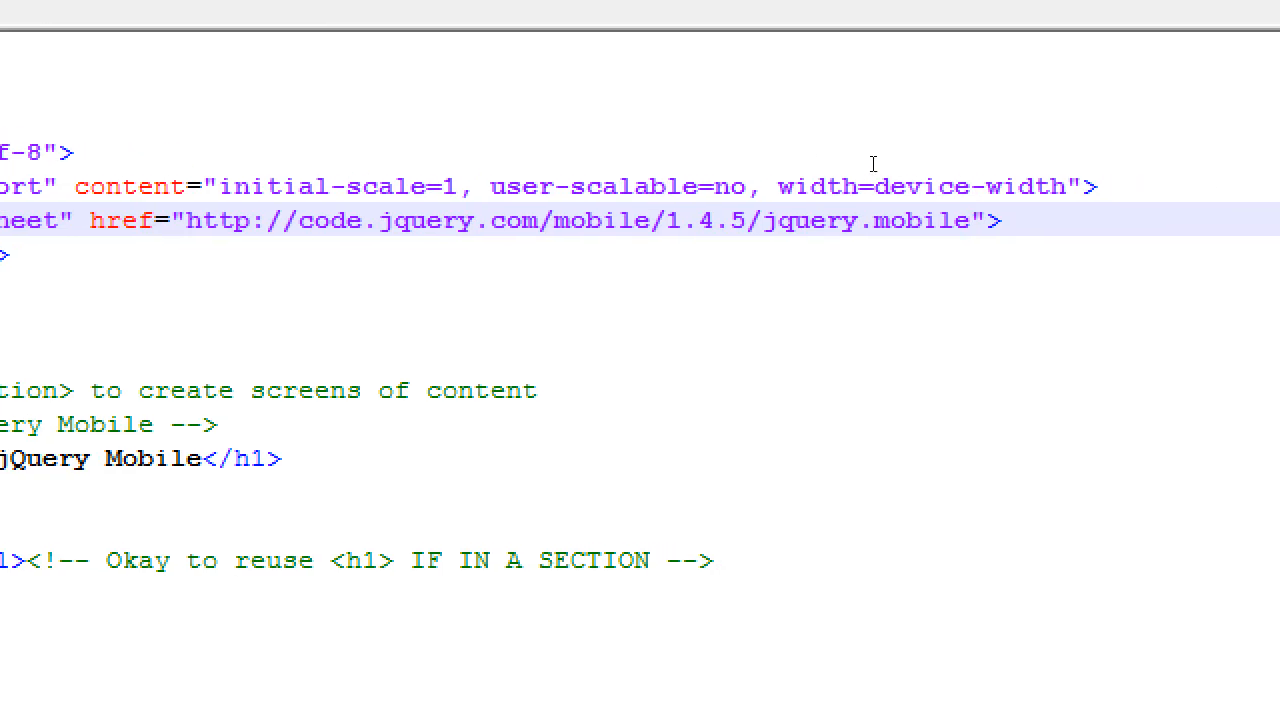
type("-1.4.")
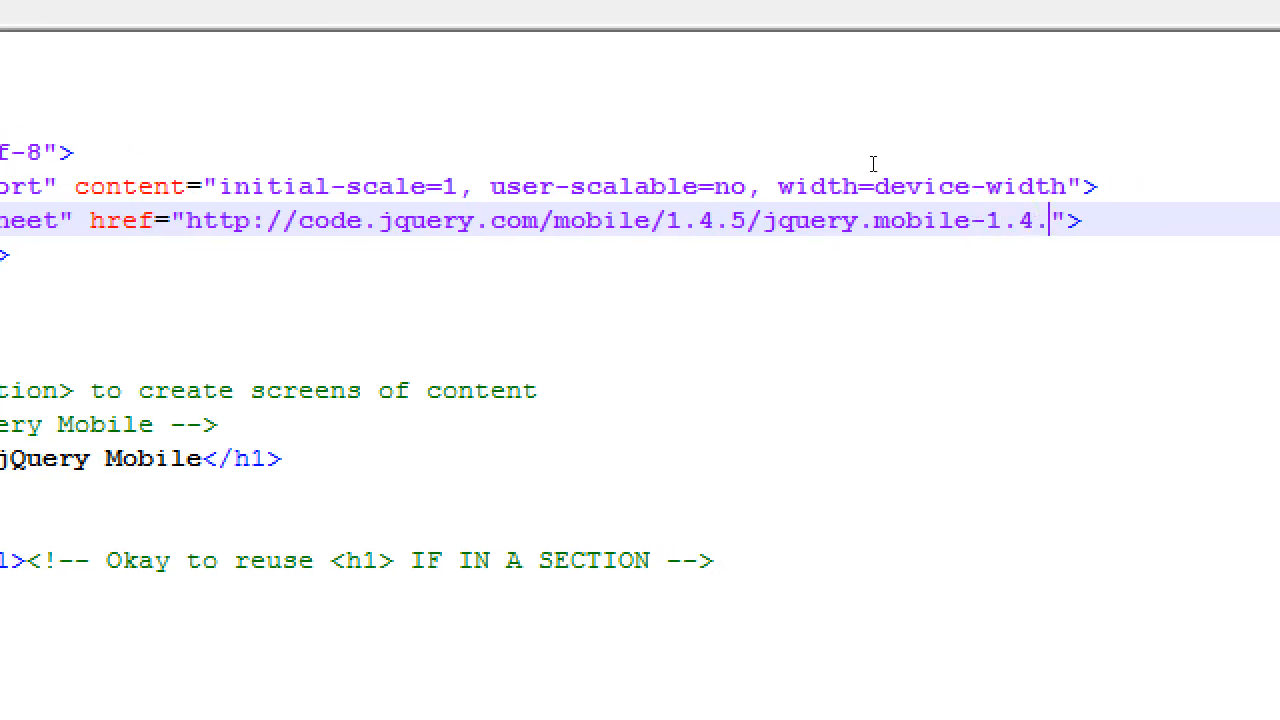
type("5.min")
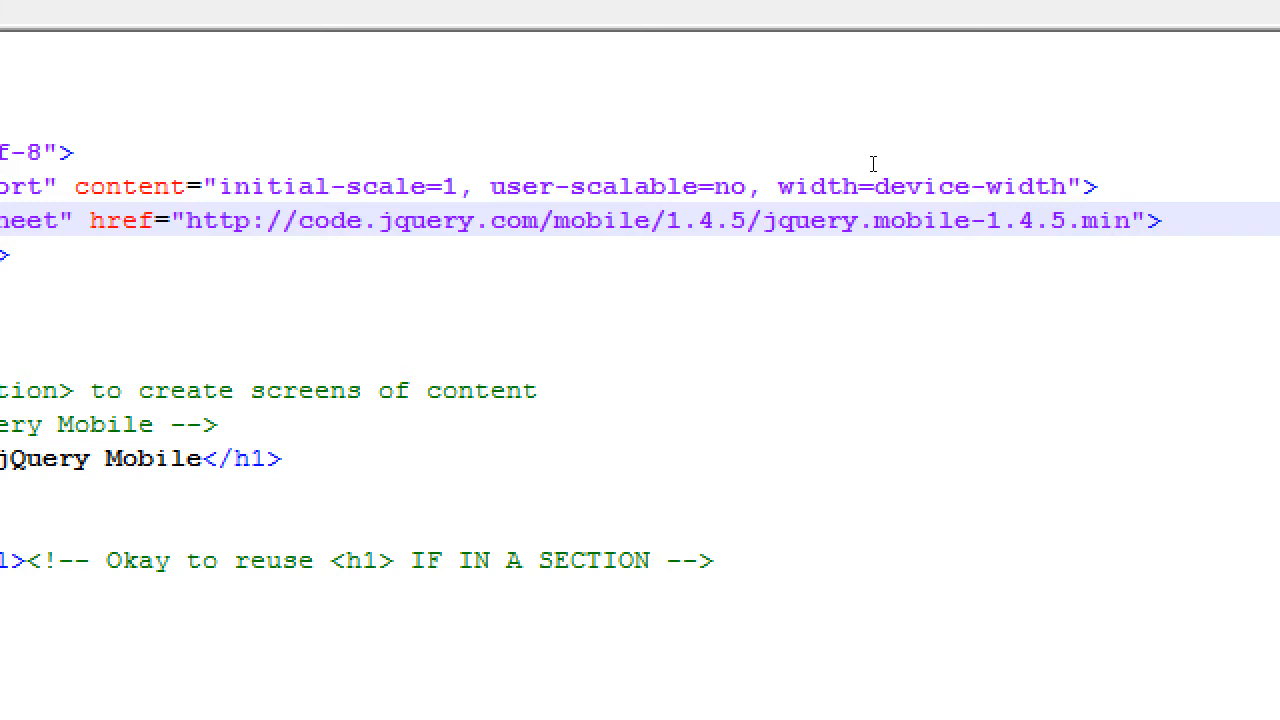
type(".css")
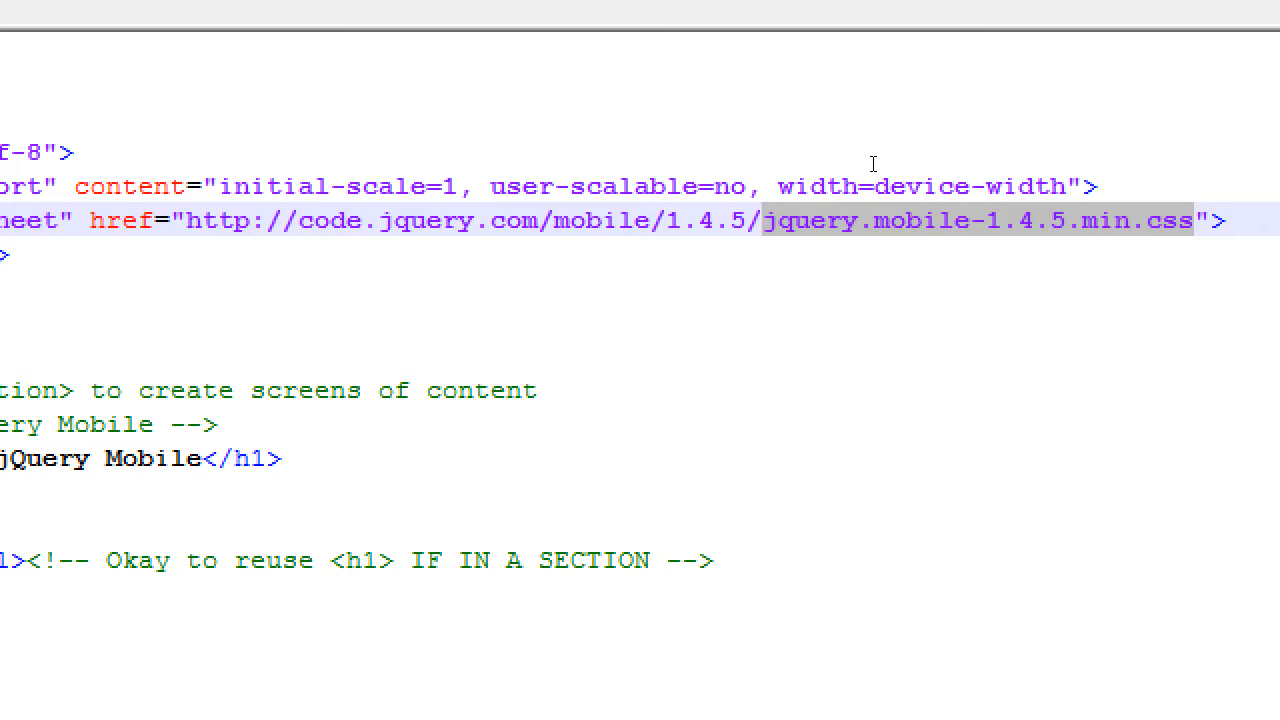
Step: Position the cursor after the viewport meta tag to start a new head line above the stylesheet link
left_click(762, 221)
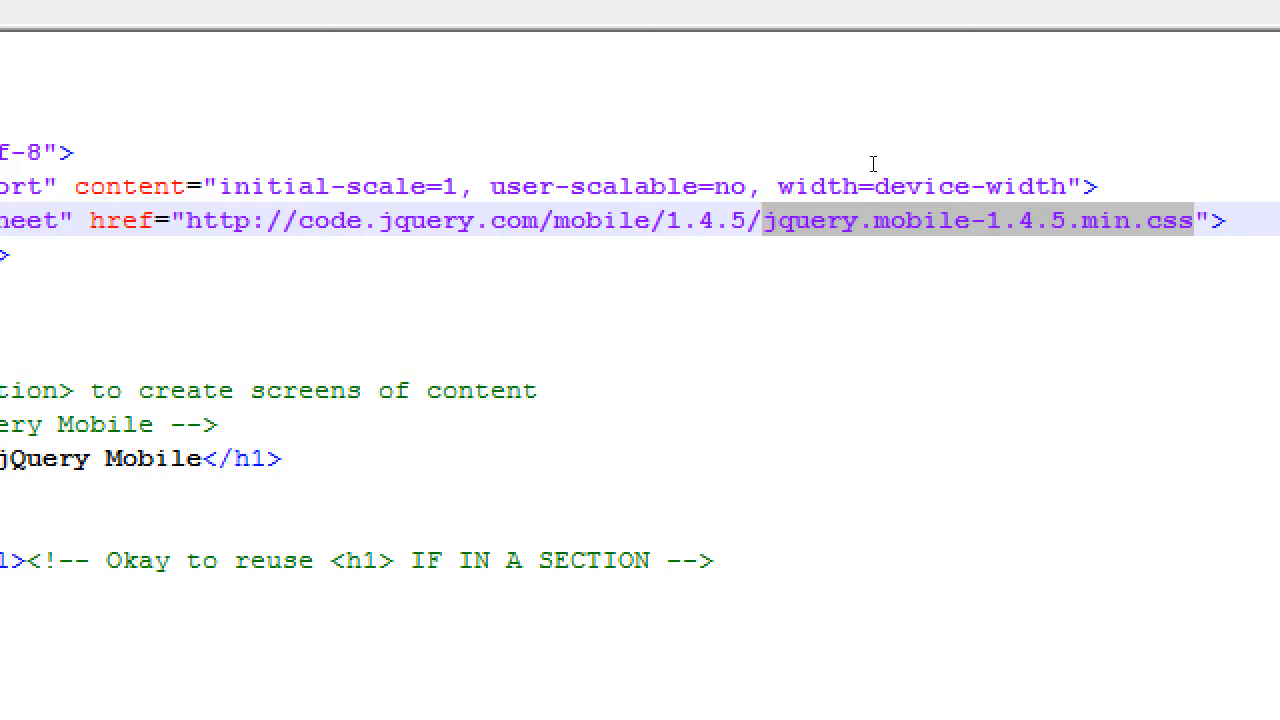
left_click(763, 220)
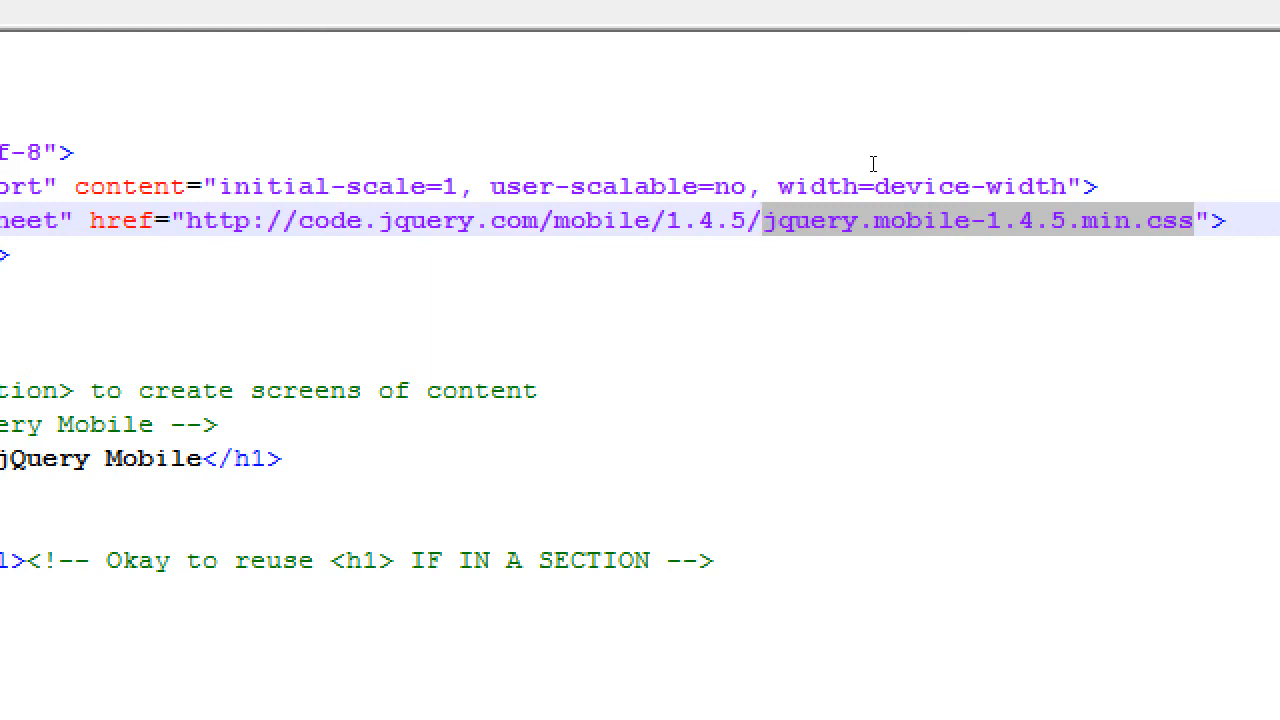
left_click(761, 220)
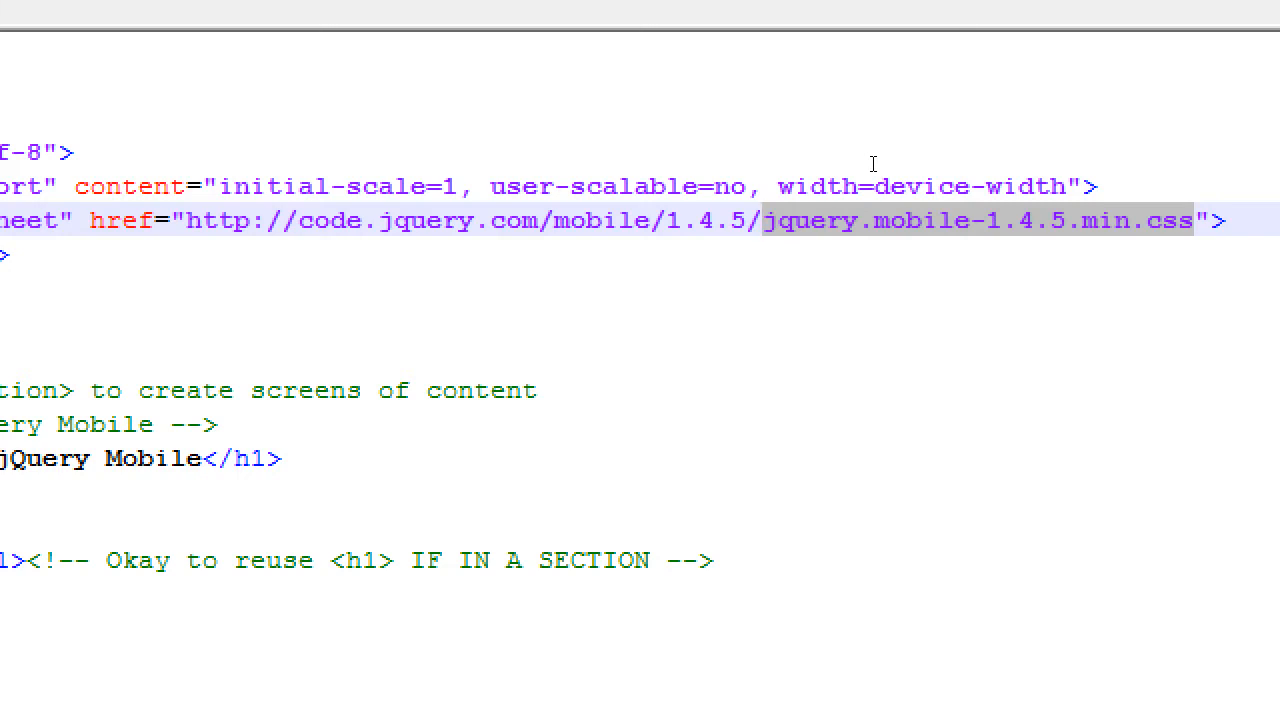
left_click(762, 220)
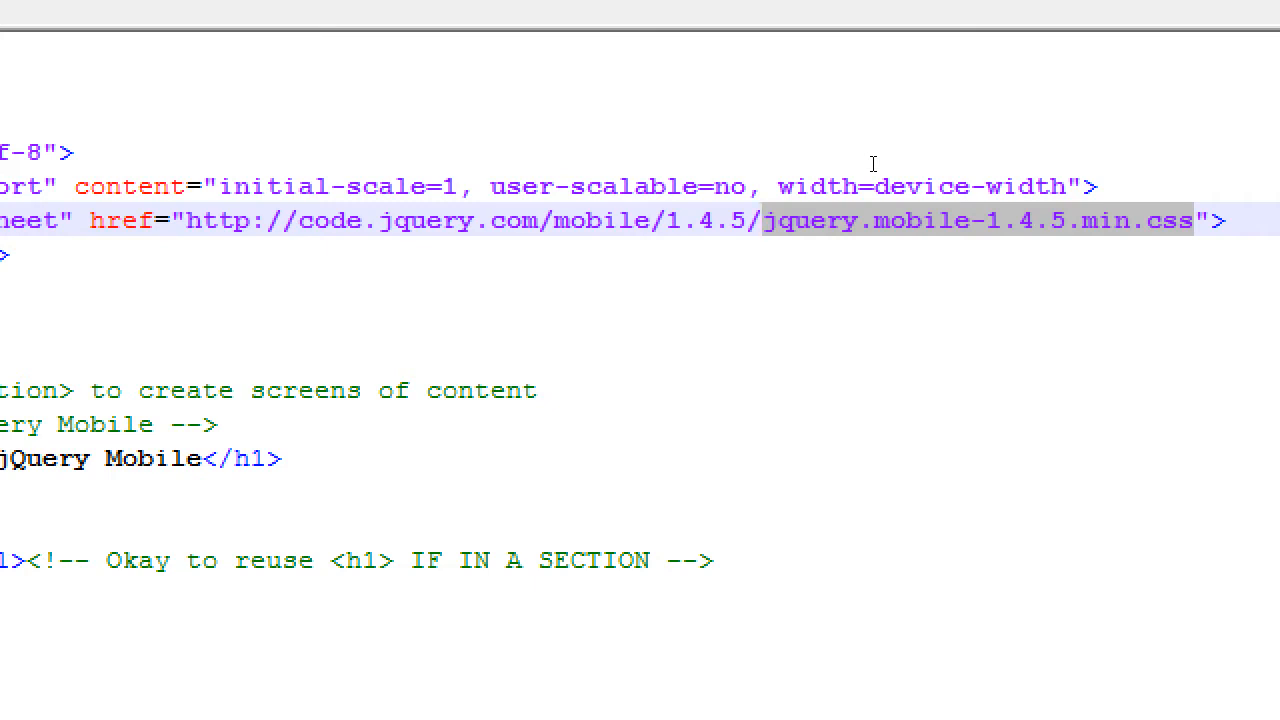
mouse_move(848, 195)
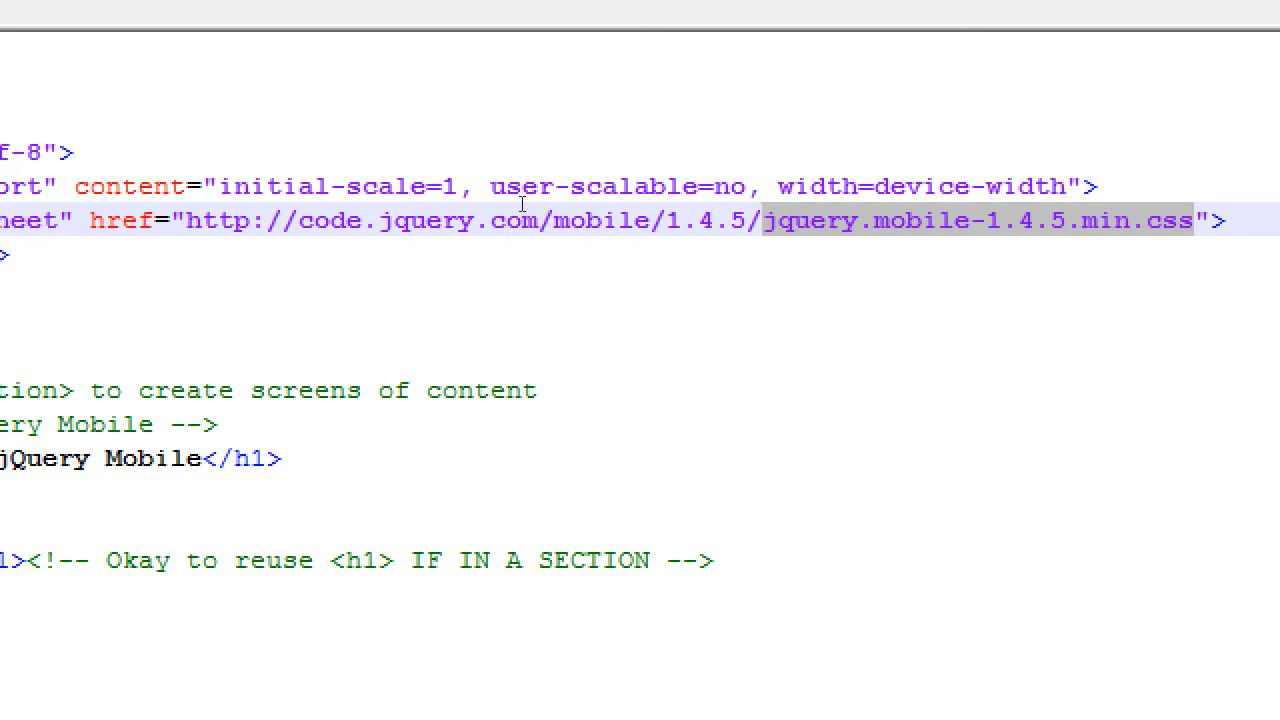
left_click(488, 220)
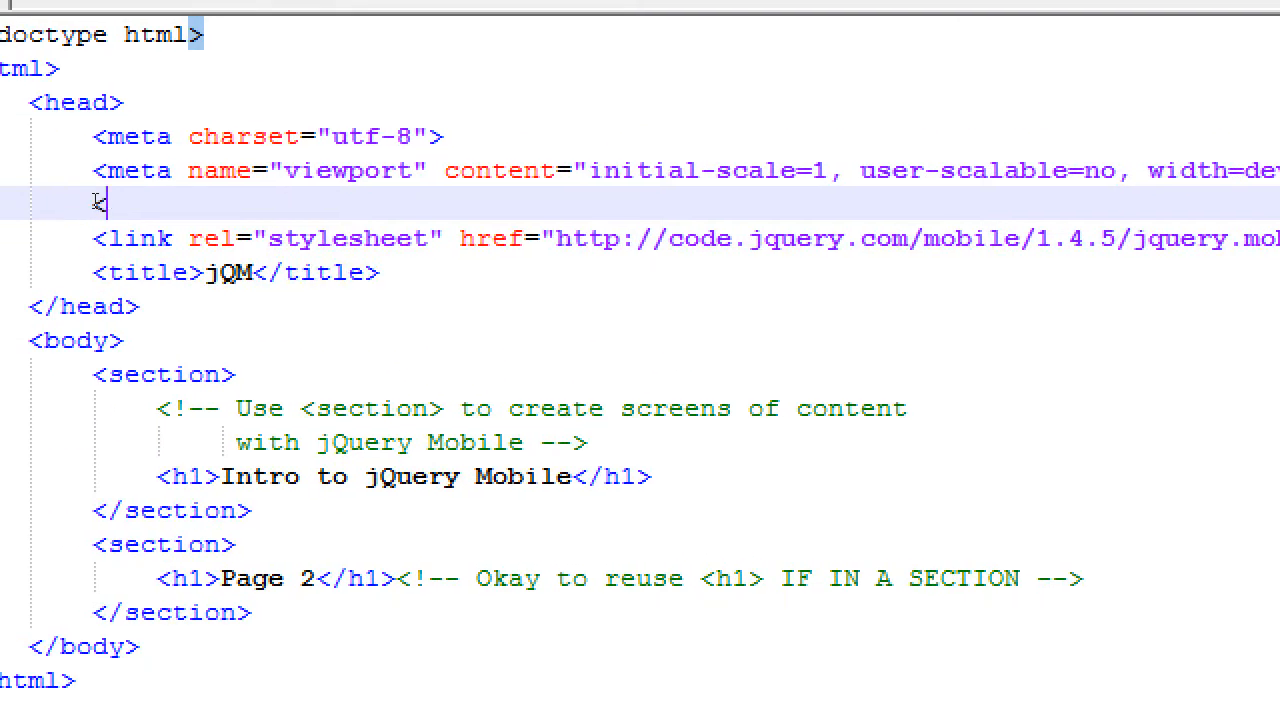
Step: Write the comment 'Connect to the jQuery Mobile CSS file on the jQuery Server' above the stylesheet link
type("<!-- -->")
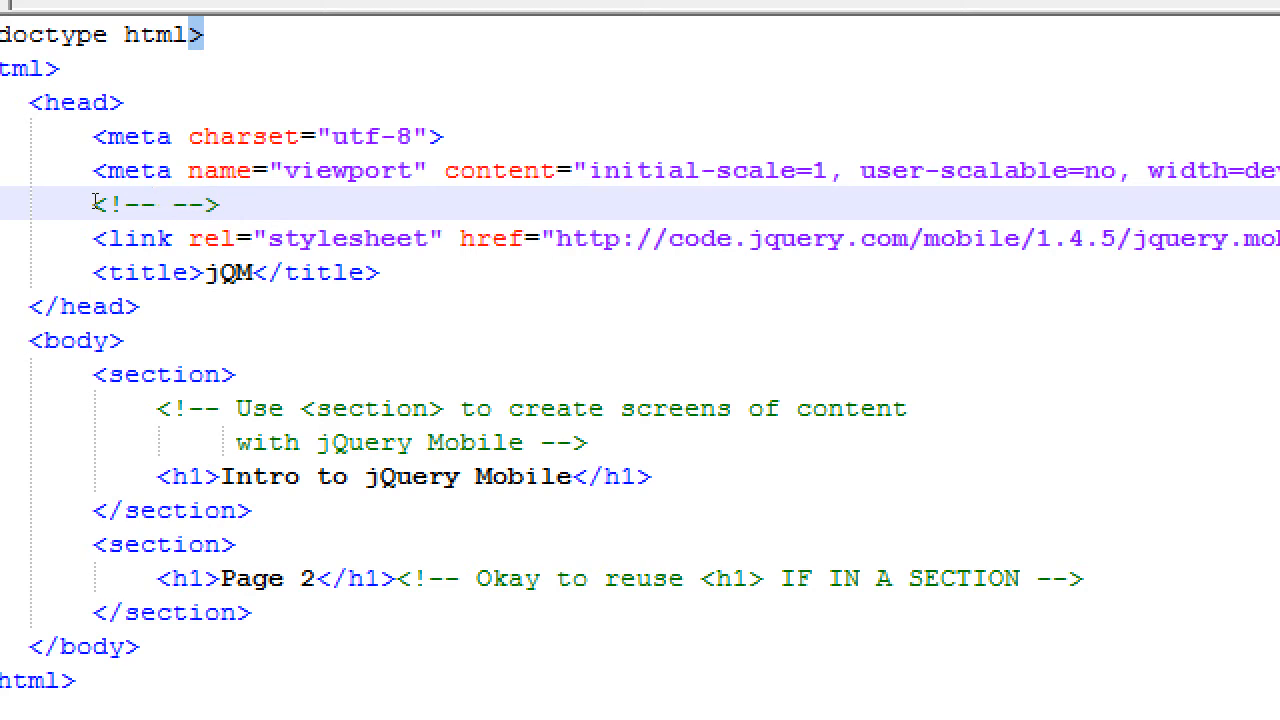
type("Connect to tjhe")
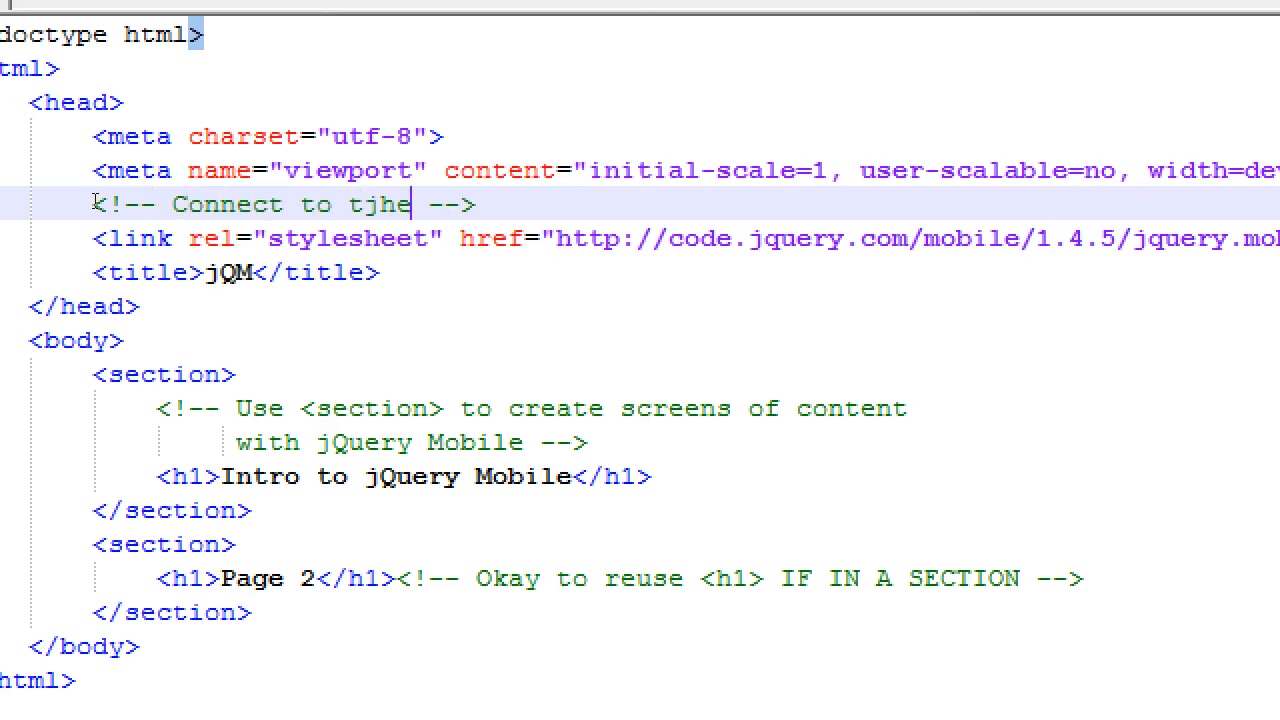
type("the j")
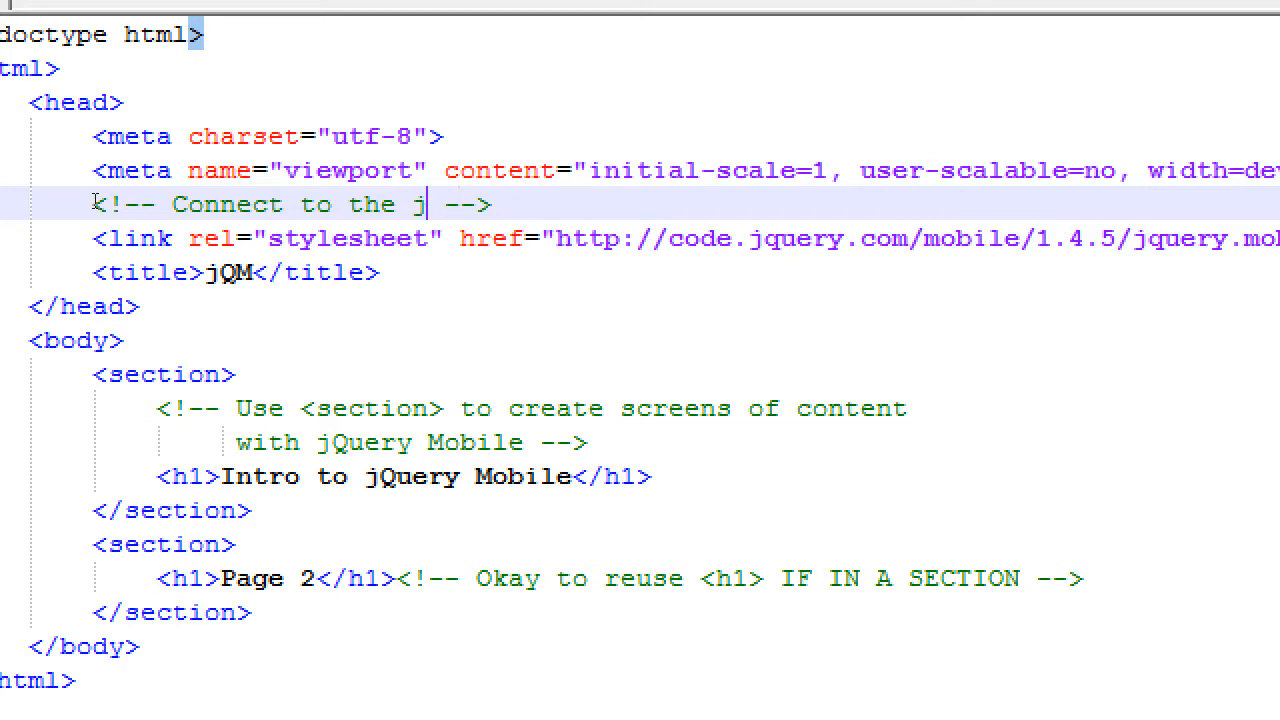
type("Query Mobile")
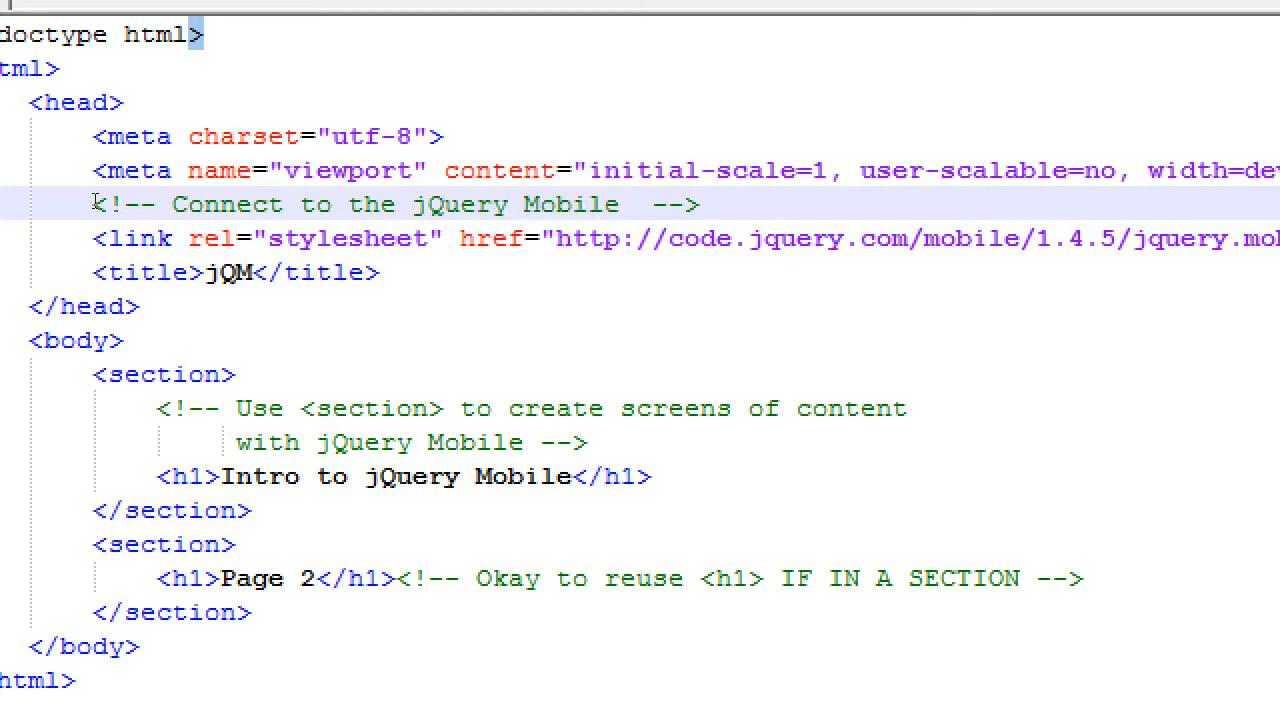
type("CSS file ont he j")
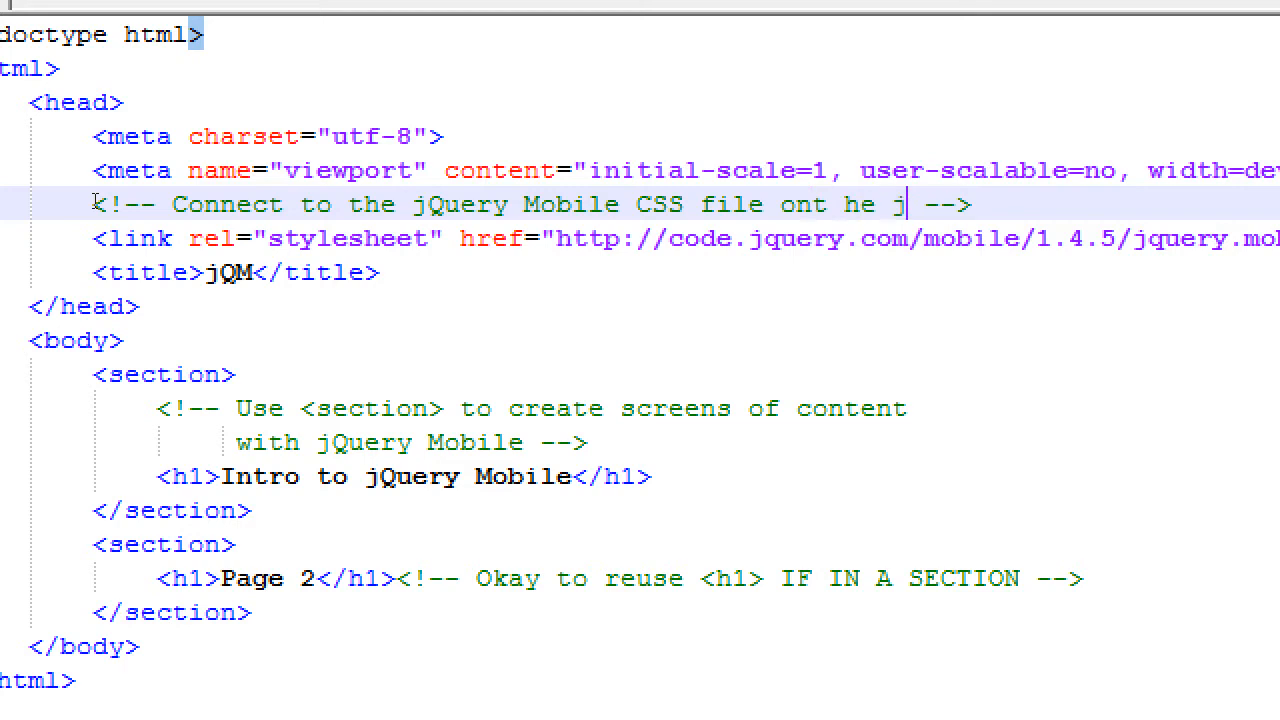
type("Query Server")
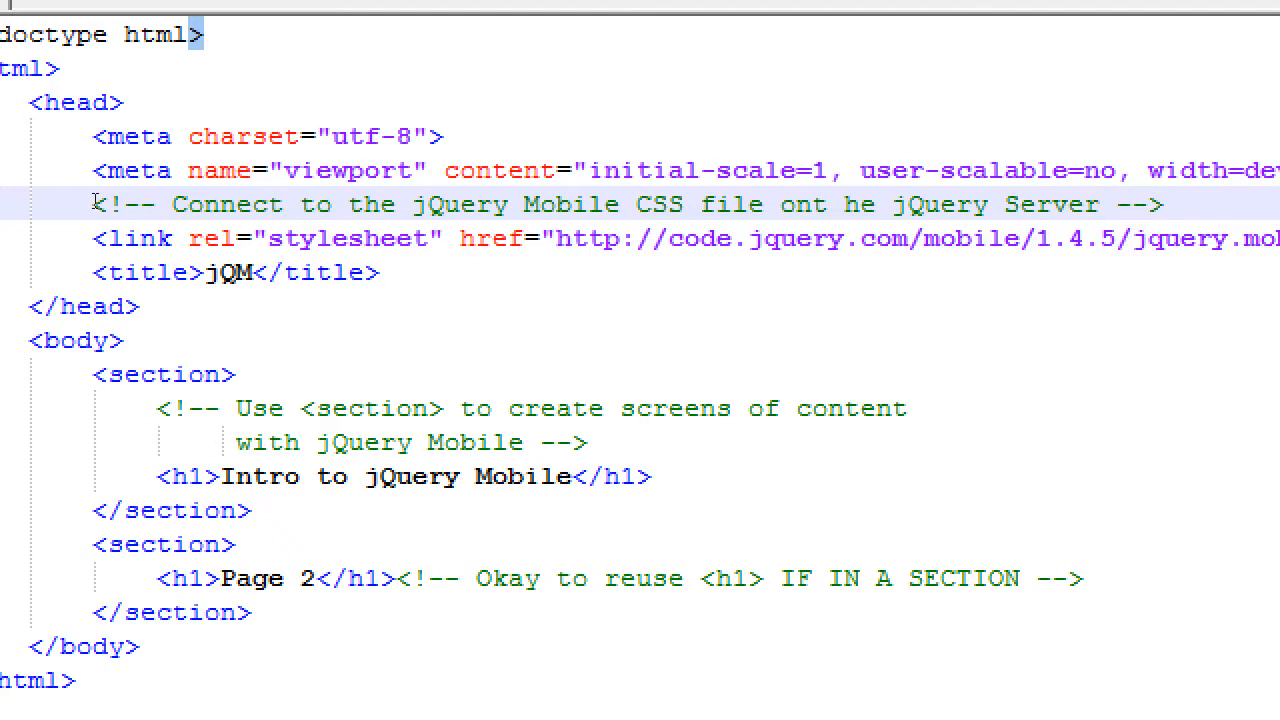
left_click(1095, 204)
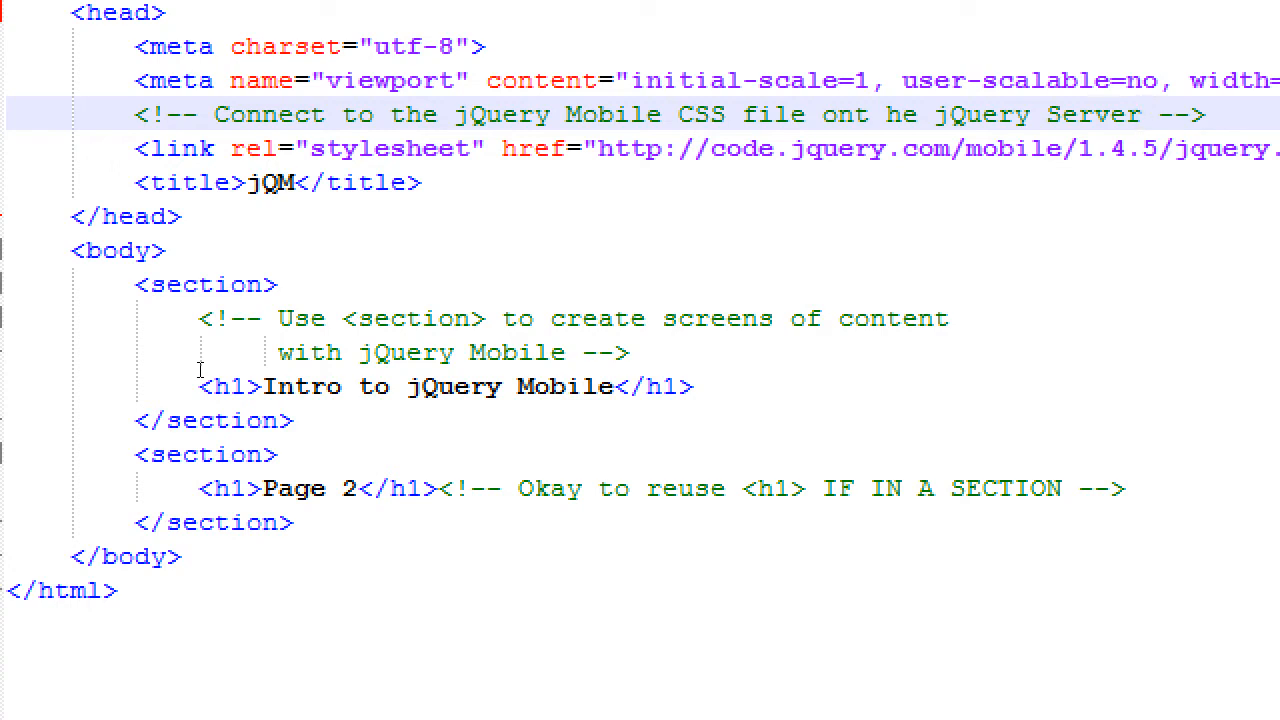
Step: Add a script element with an empty src attribute before the closing body tag, tidying the closing tag
left_click(1140, 114)
type("<script></script>")
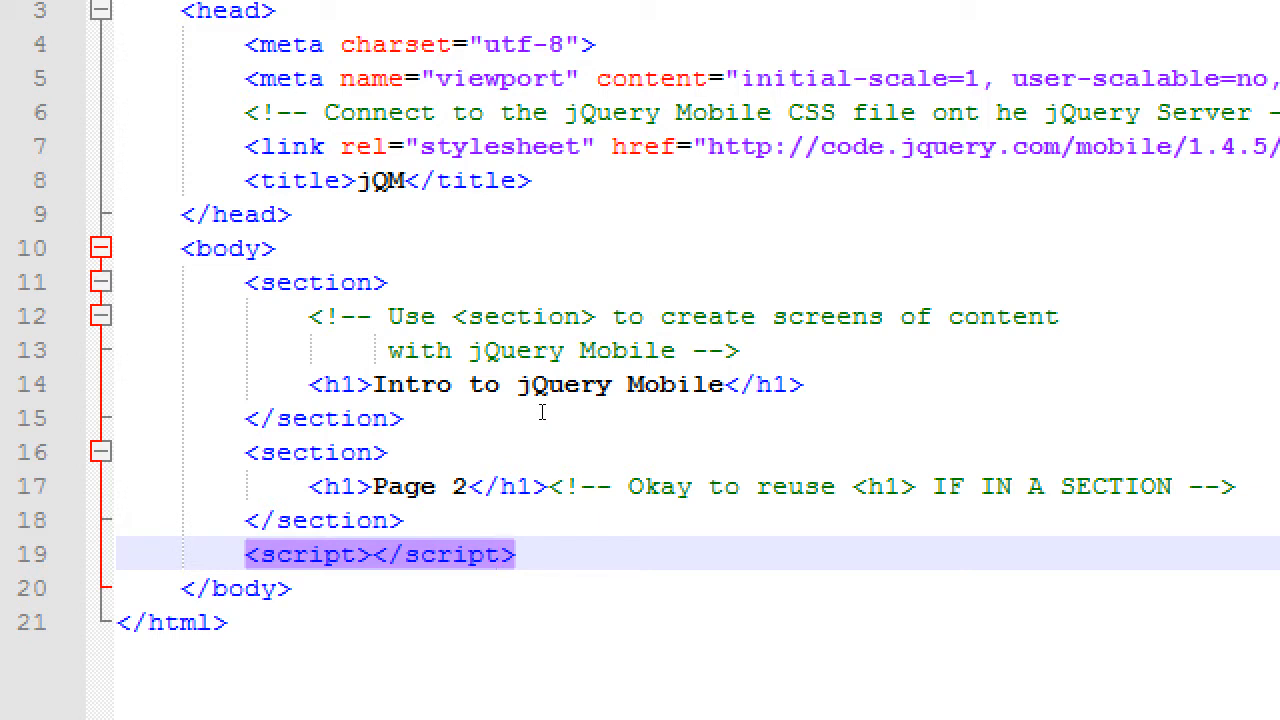
left_click(500, 554)
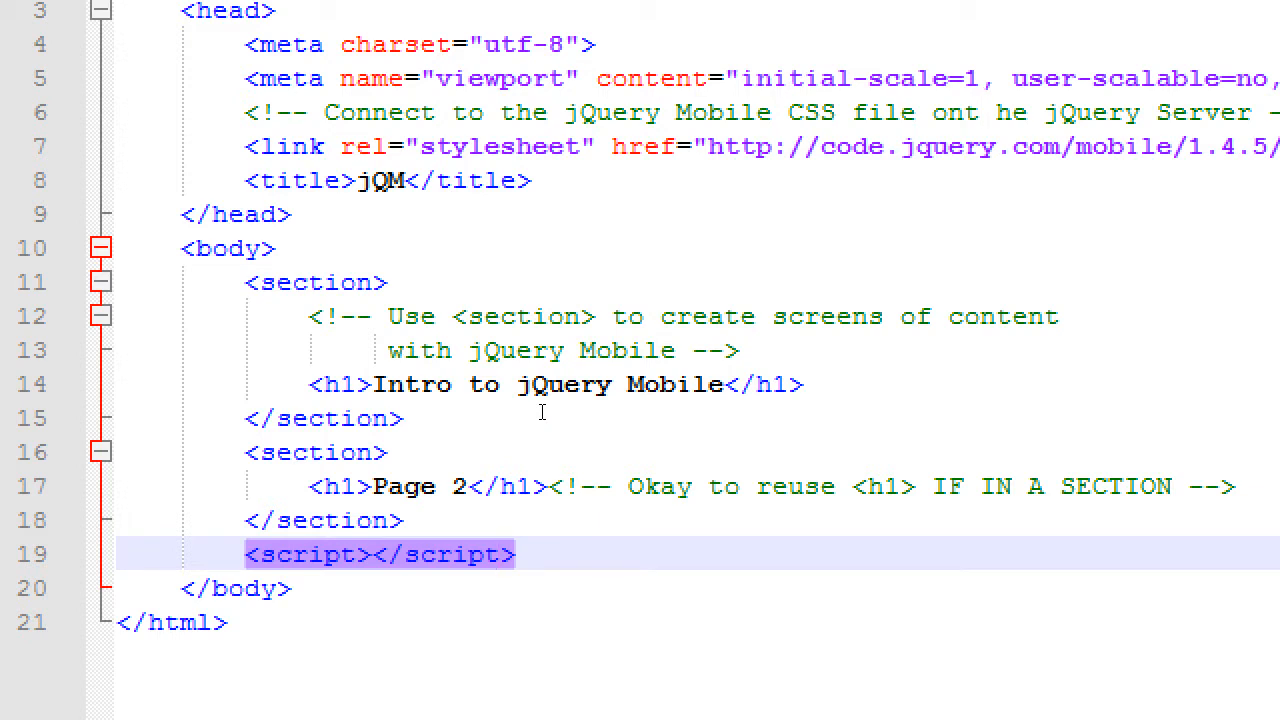
left_click(485, 554)
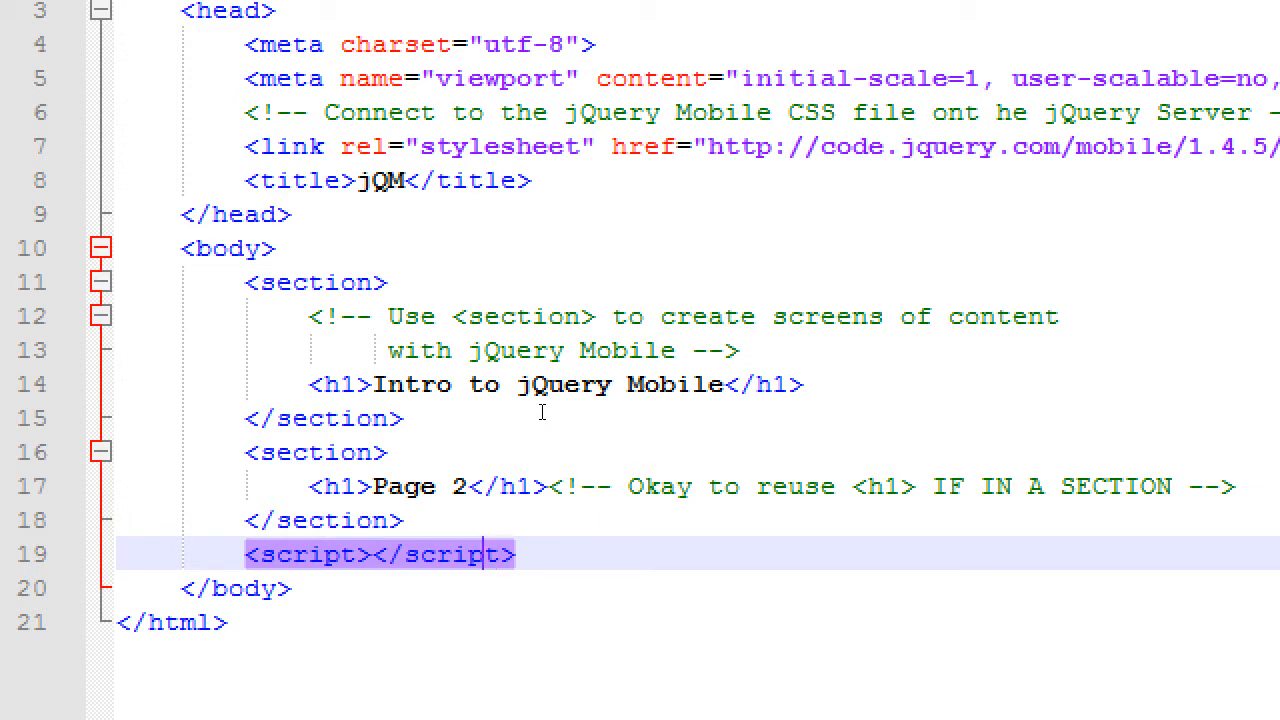
left_click(370, 554)
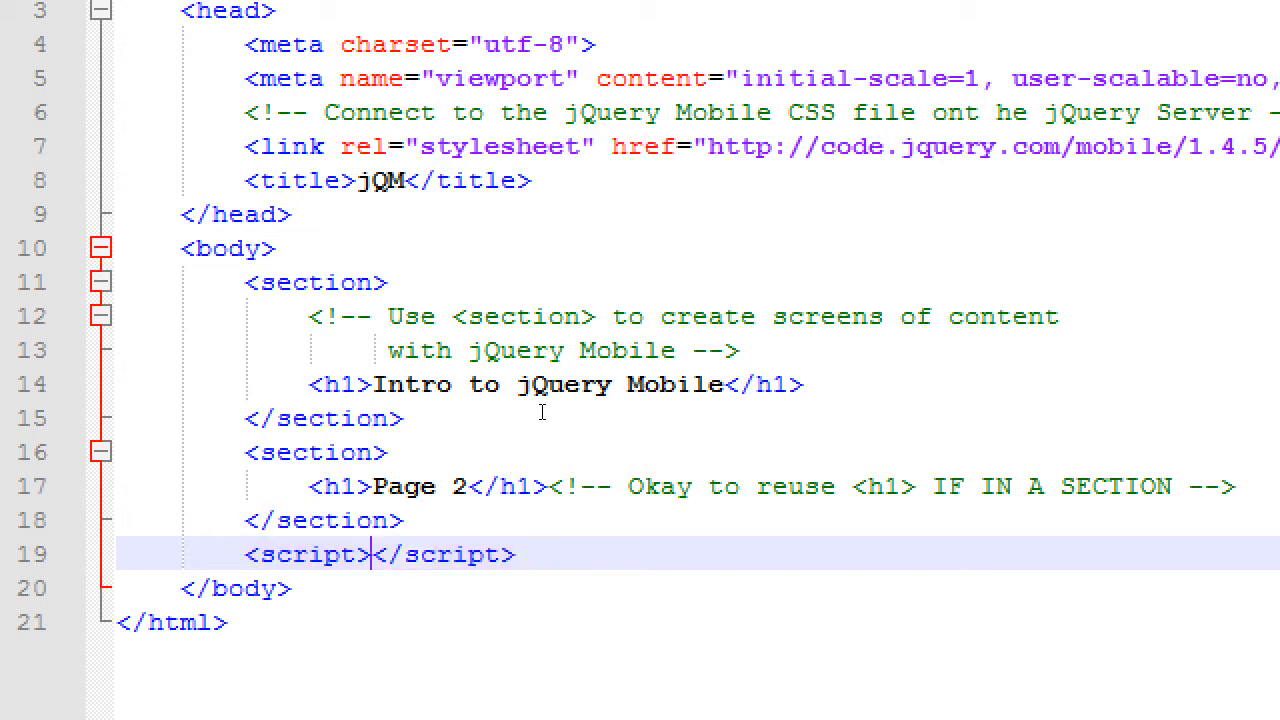
type("src=\"\"")
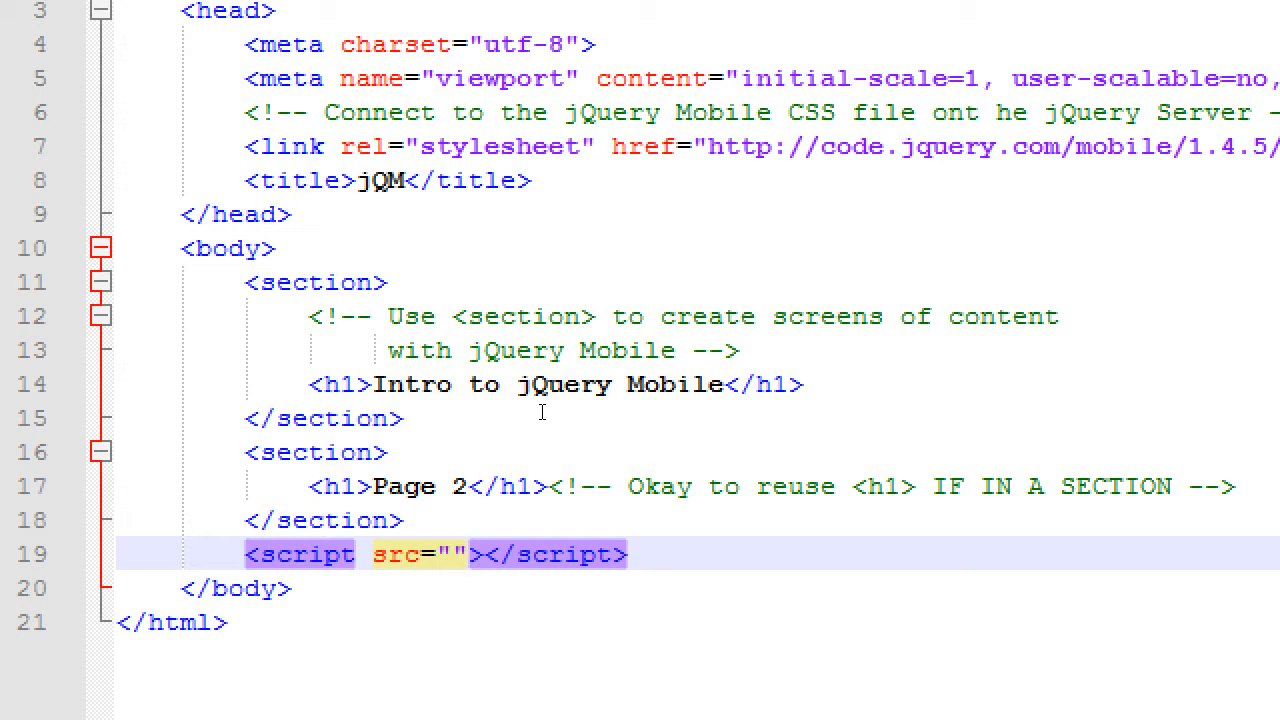
left_click(460, 554)
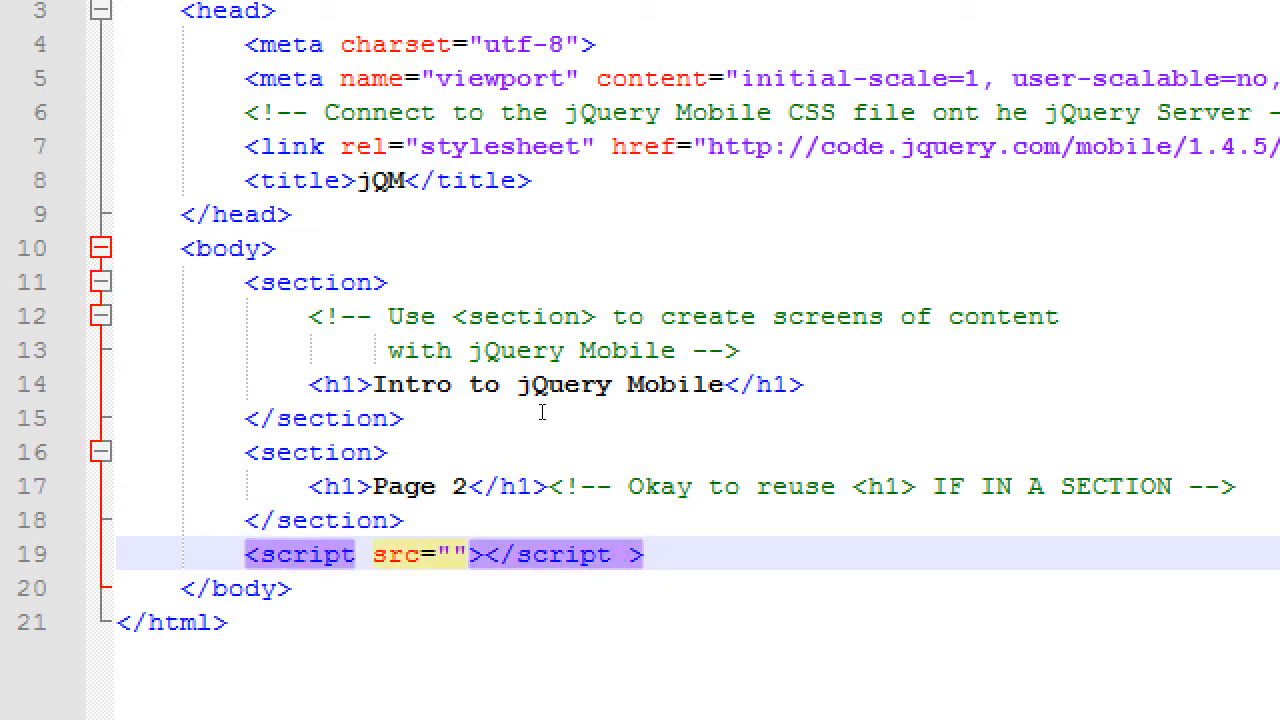
key("Backspace")
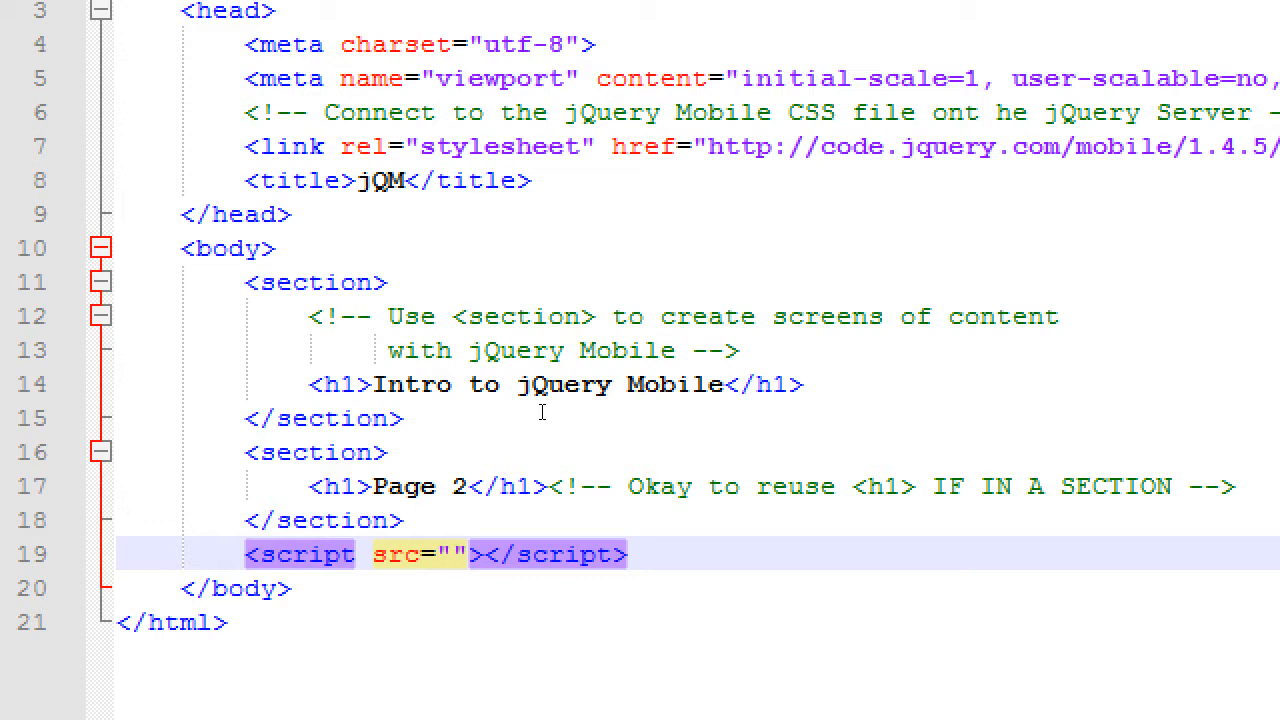
type("http://")
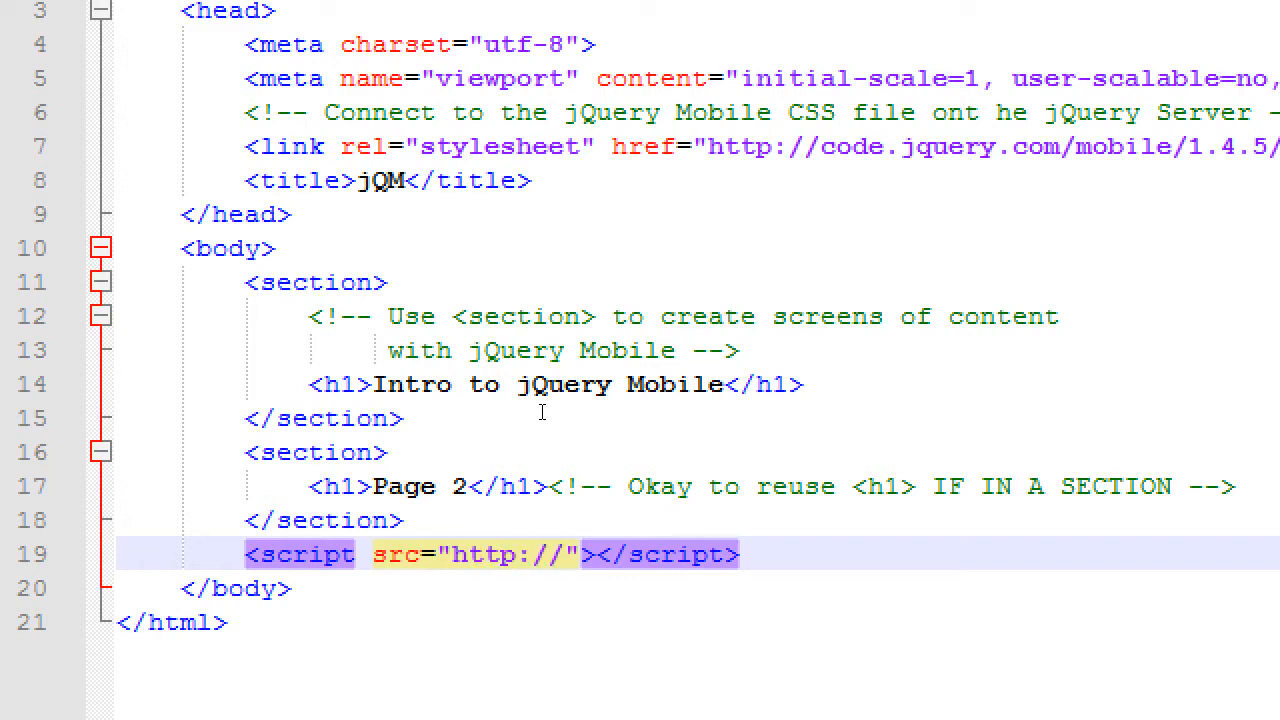
type("code.j")
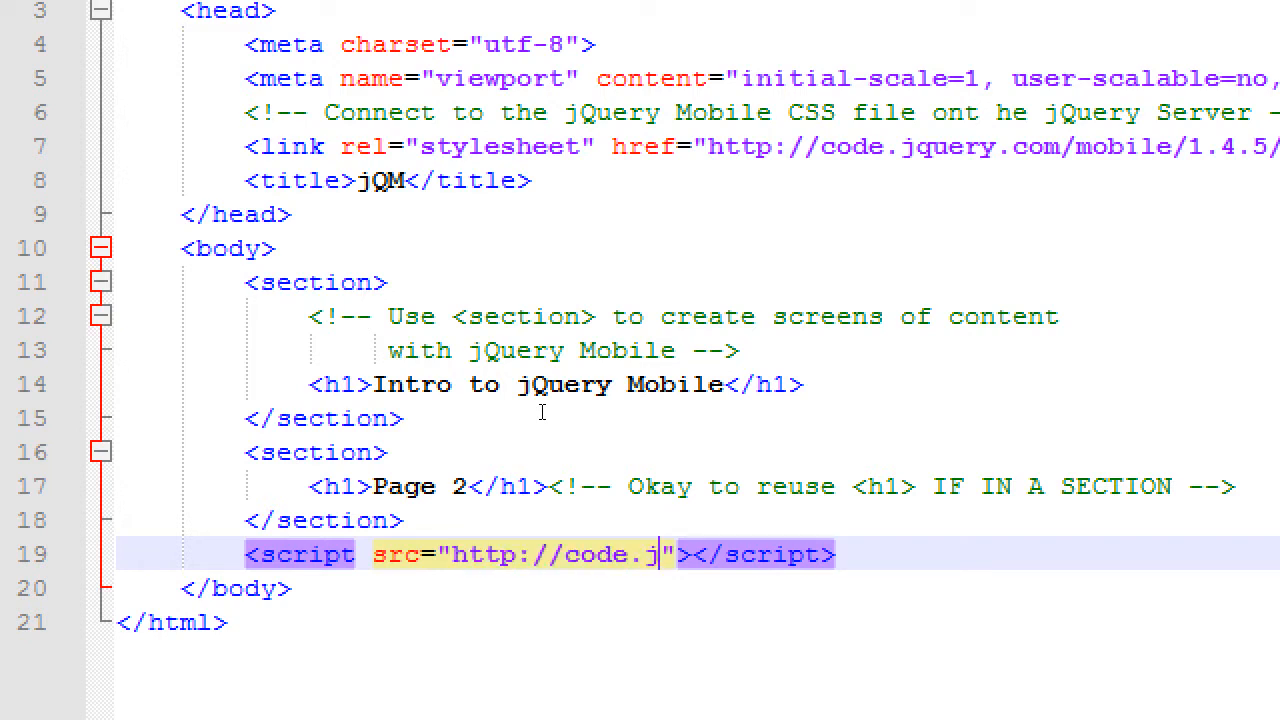
type("query.com")
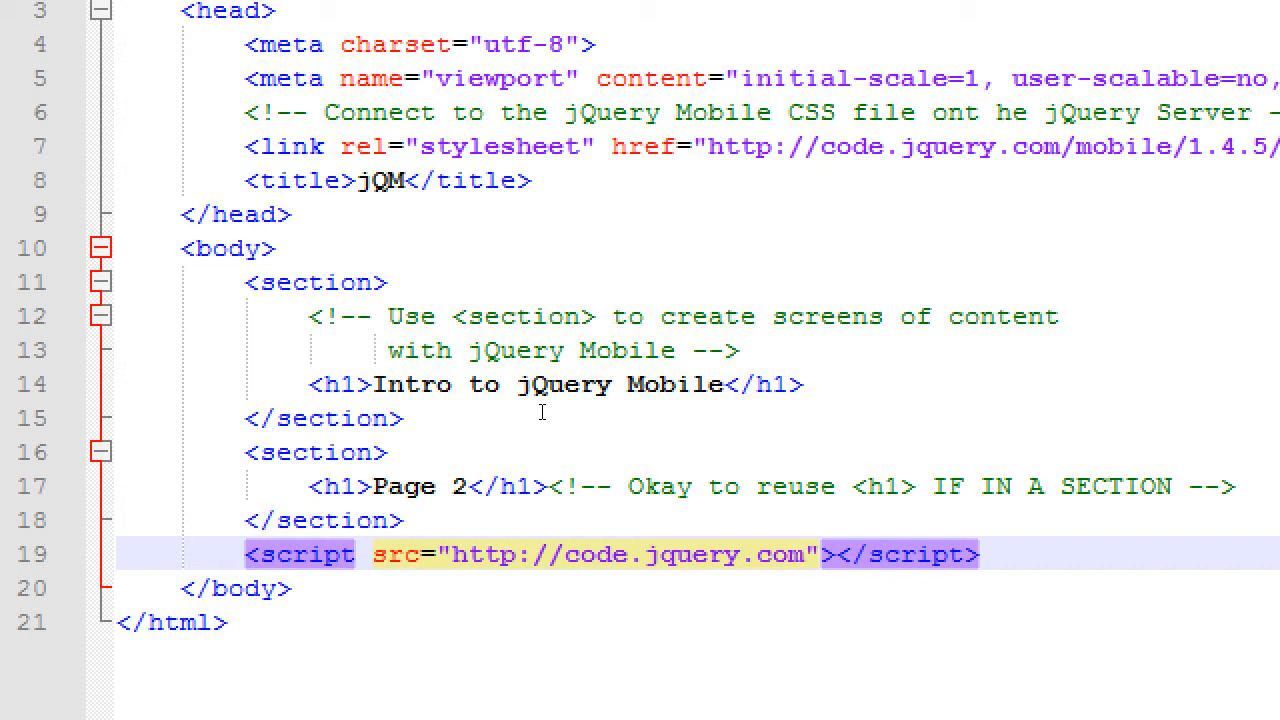
type("/")
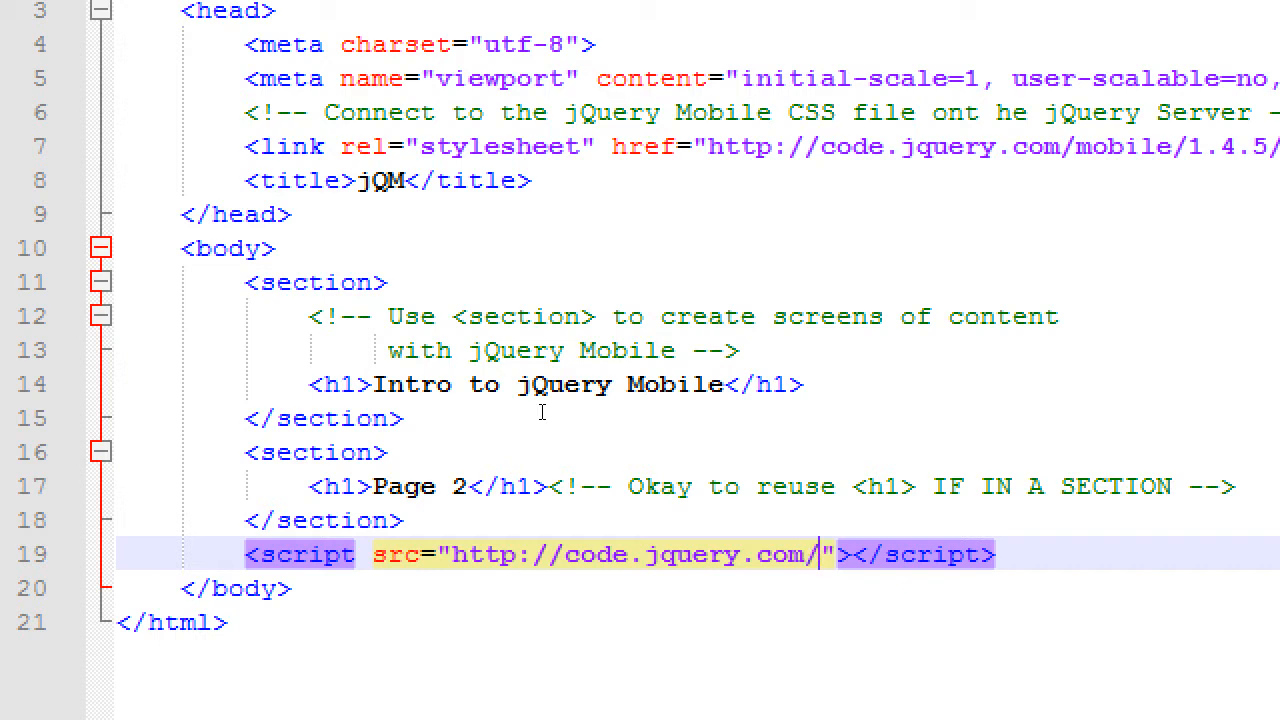
type("jquery-2.2")
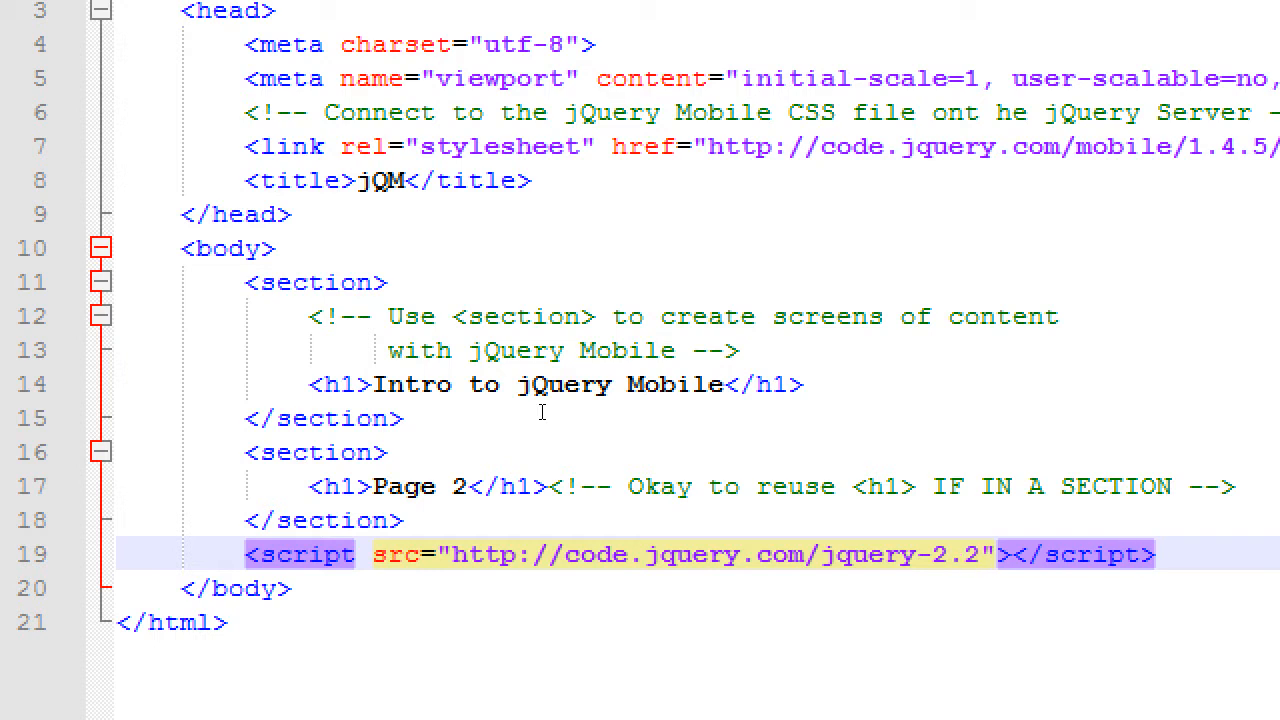
type(".4.min.j")
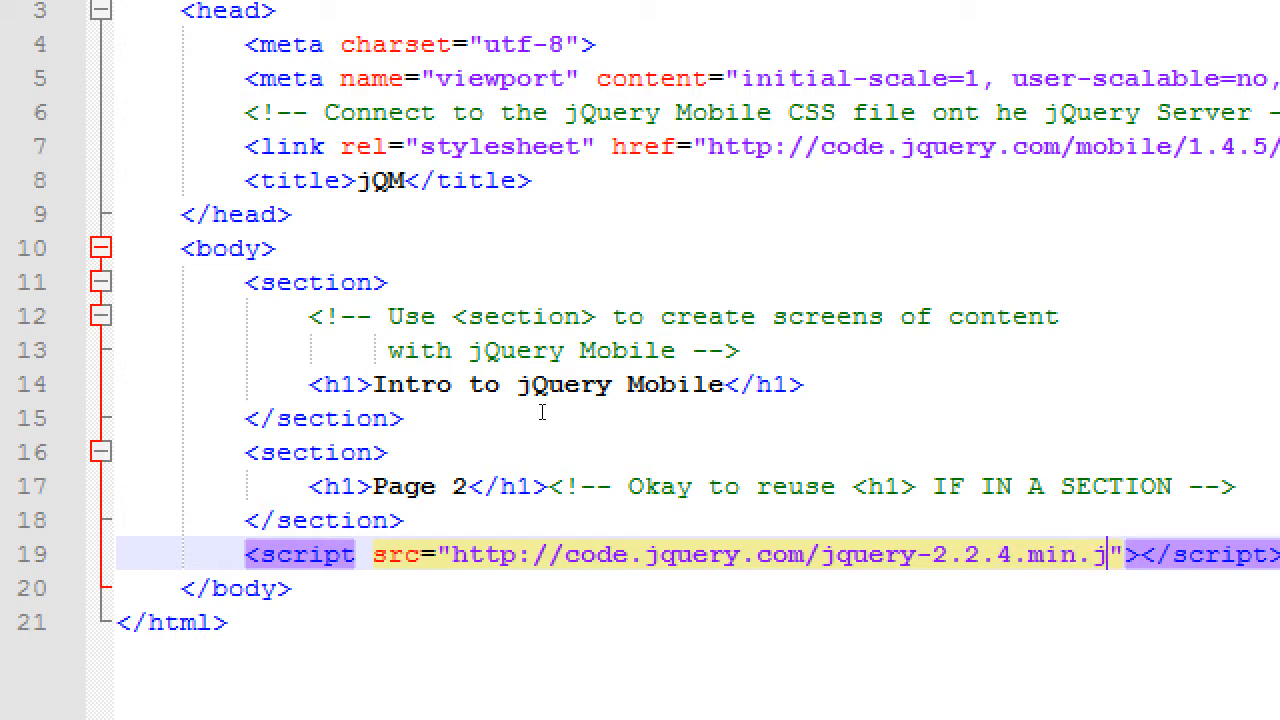
type("s")
type("<script src=\"\"></script>")
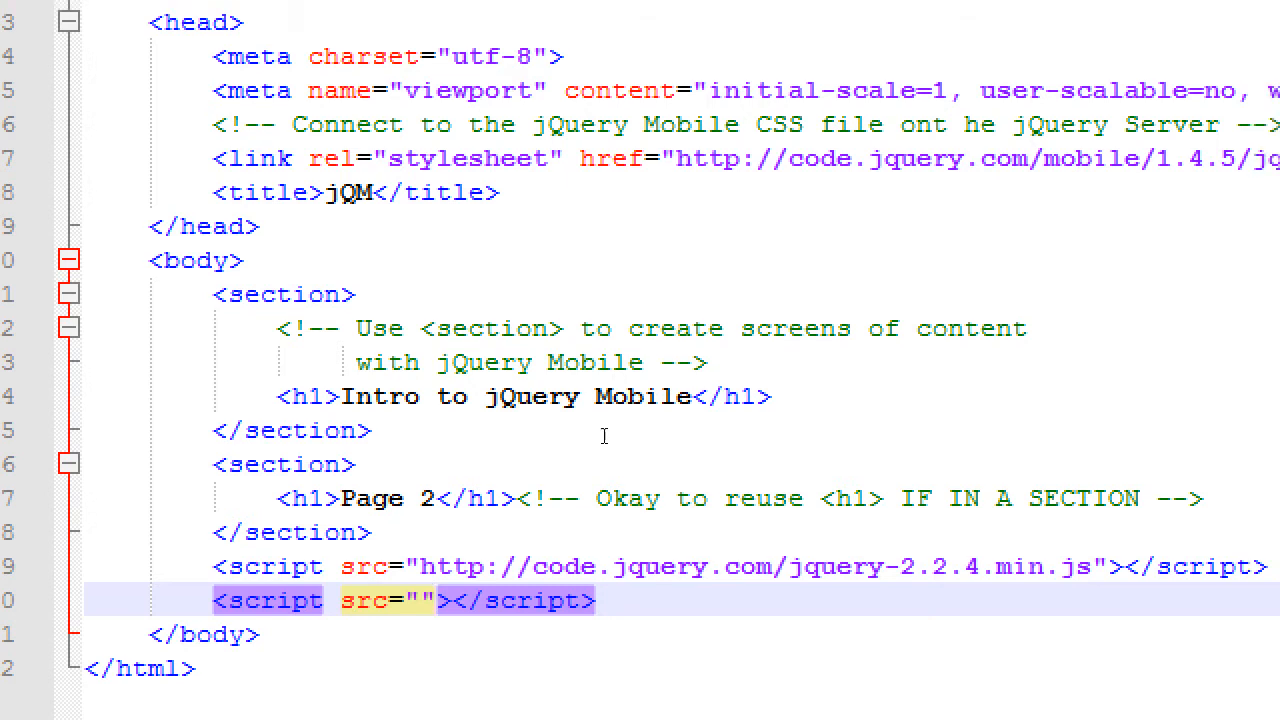
Step: Select the jQuery Mobile stylesheet URL to reuse it for the second script's src
scroll("right", 3)
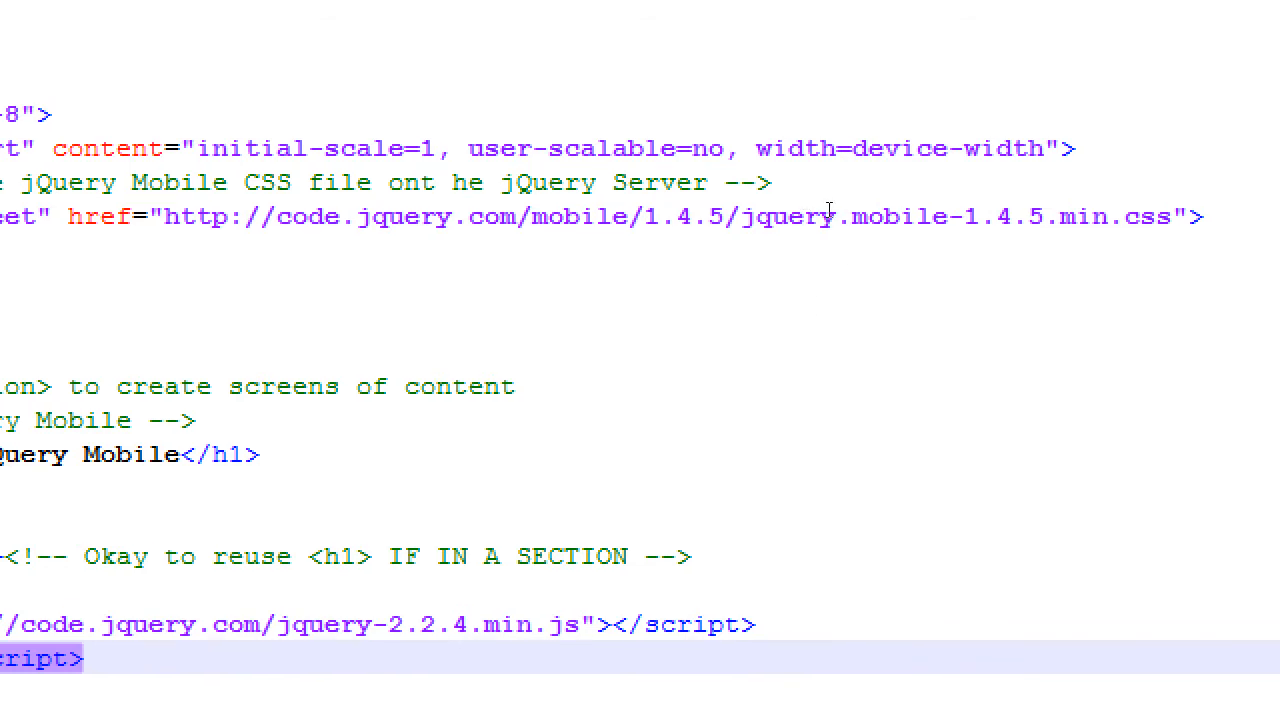
left_click(1100, 216)
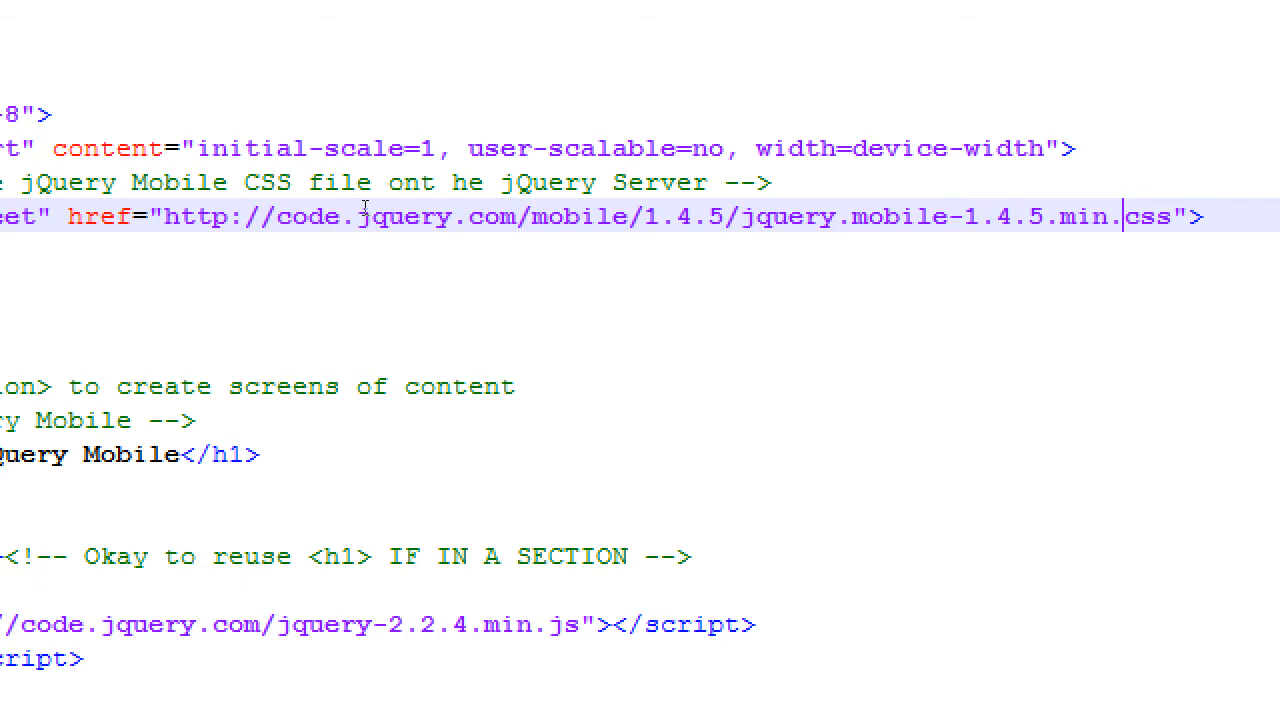
left_click_drag(168, 215, 1120, 215)
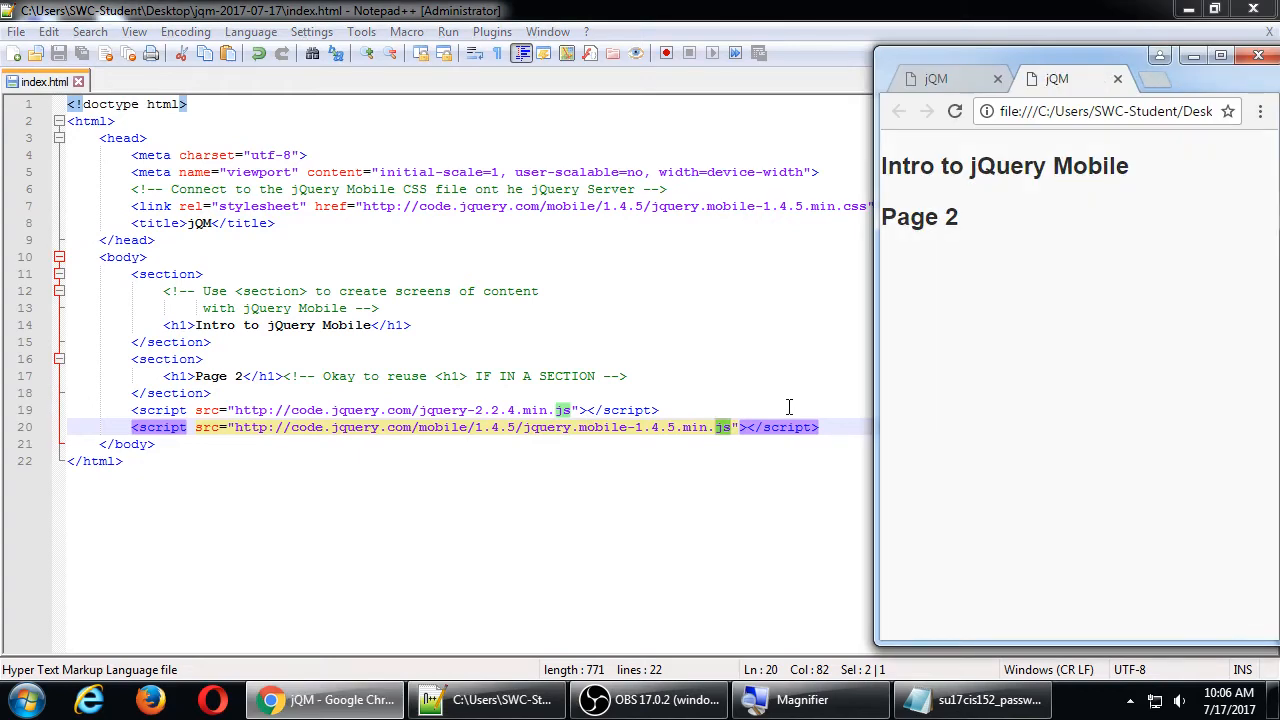
mouse_move(1023, 67)
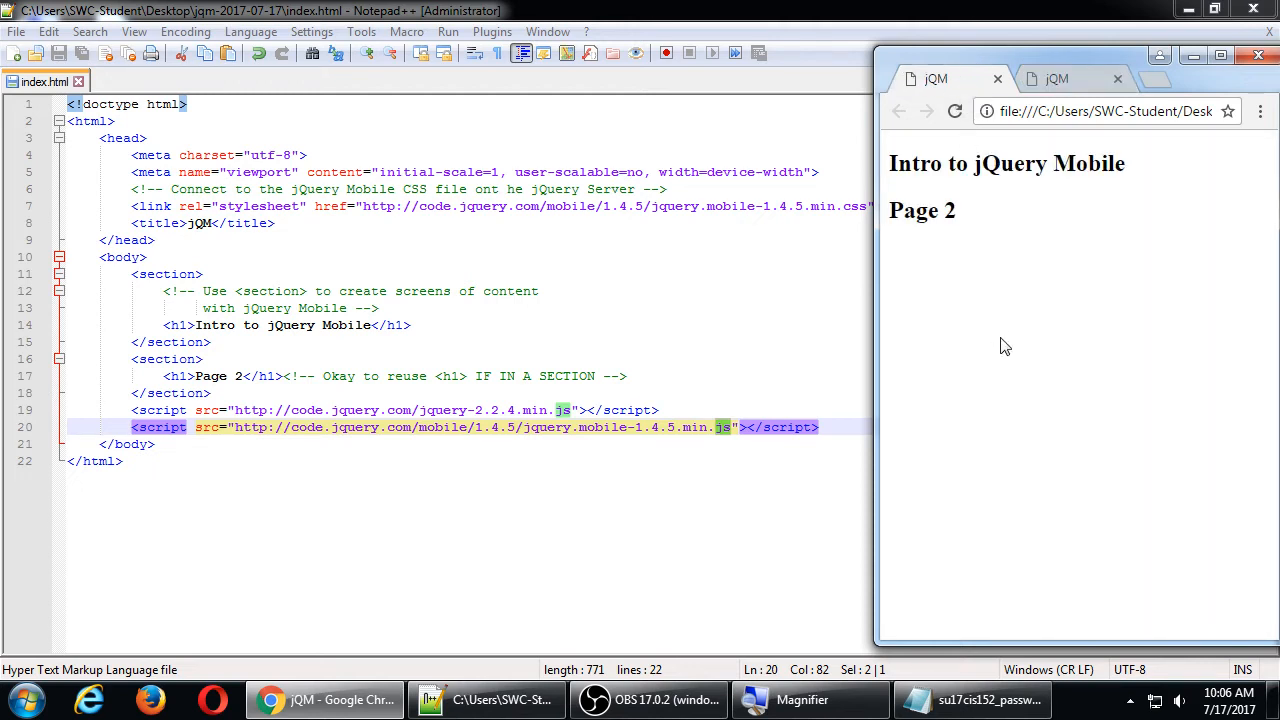
left_click(1057, 79)
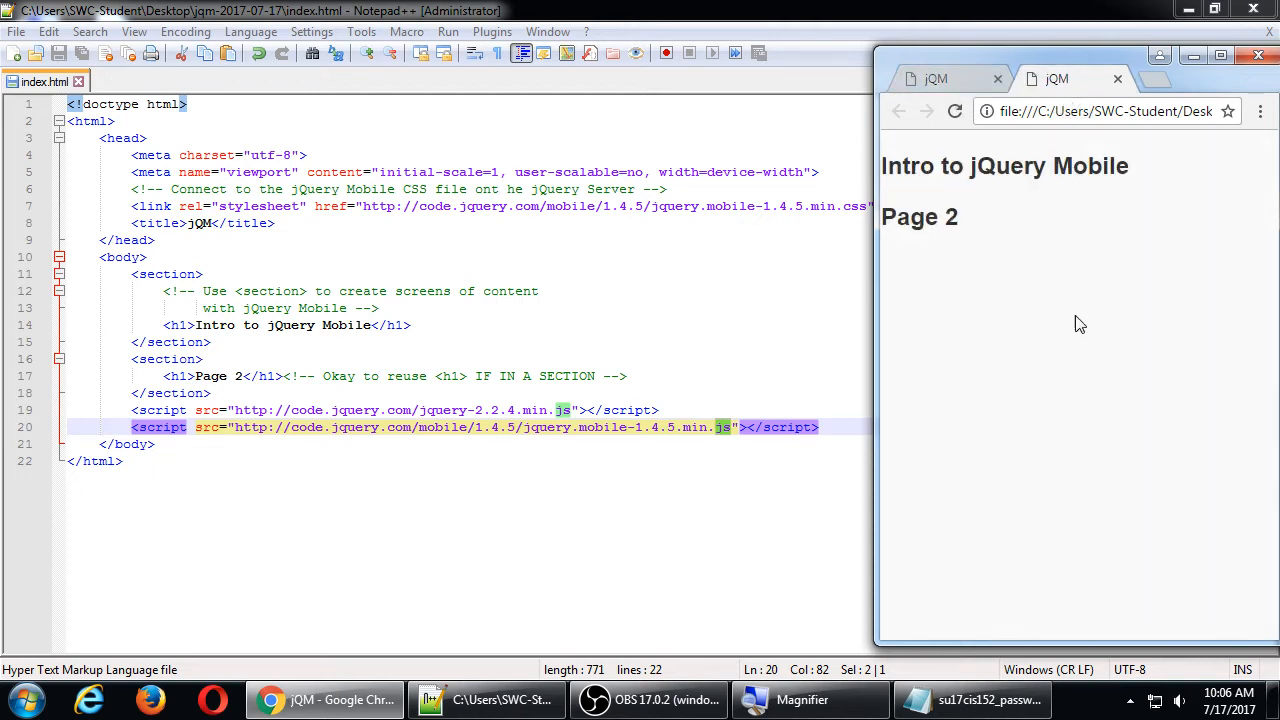
mouse_move(1170, 308)
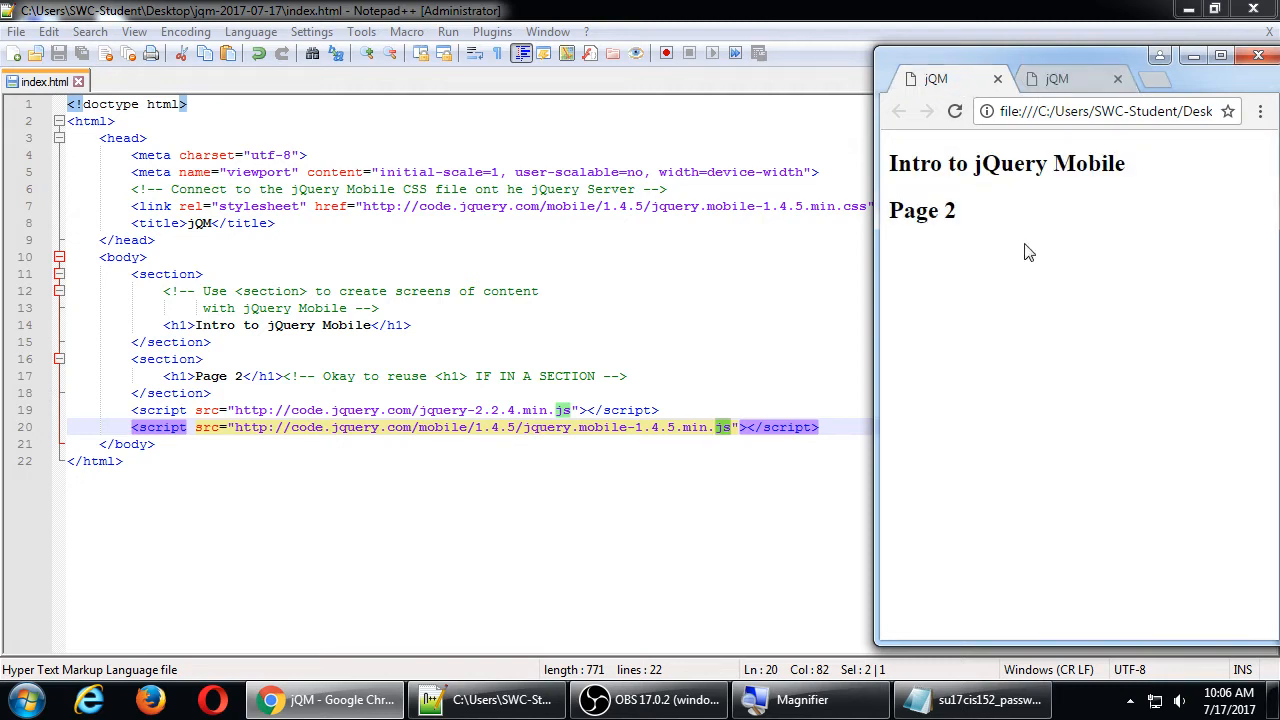
left_click(1057, 79)
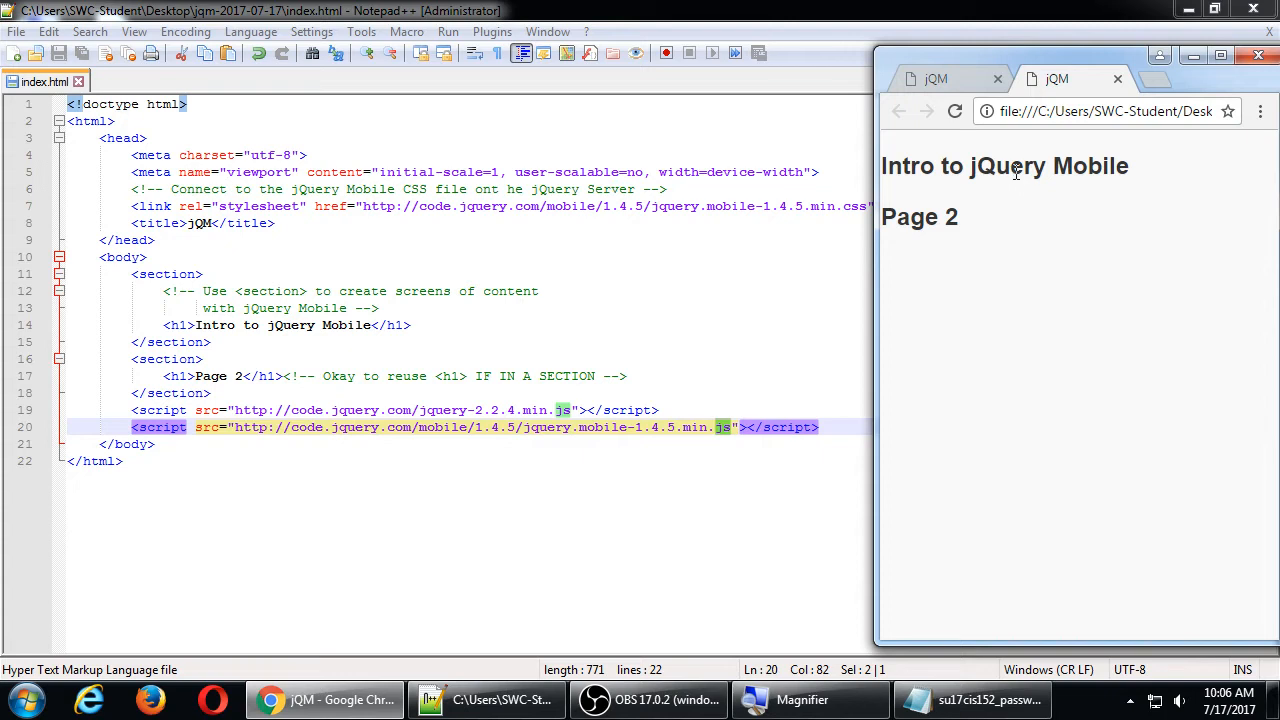
double_click(890, 166)
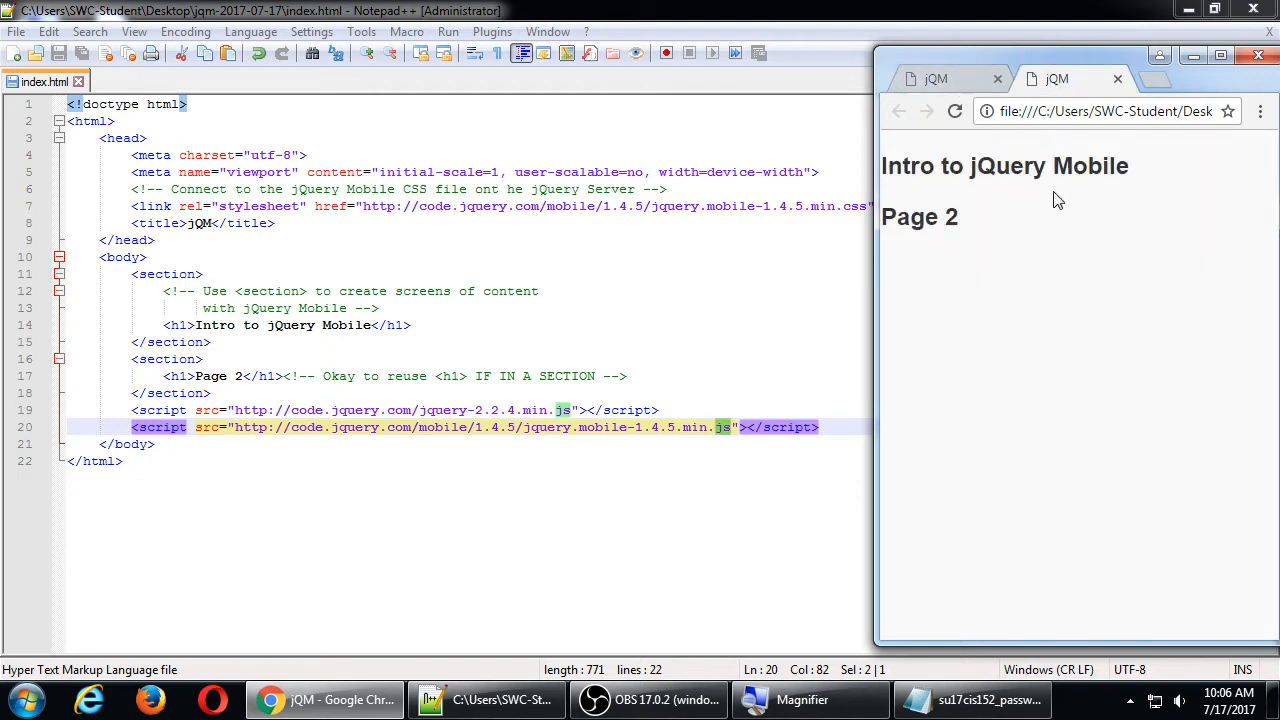
mouse_move(1053, 224)
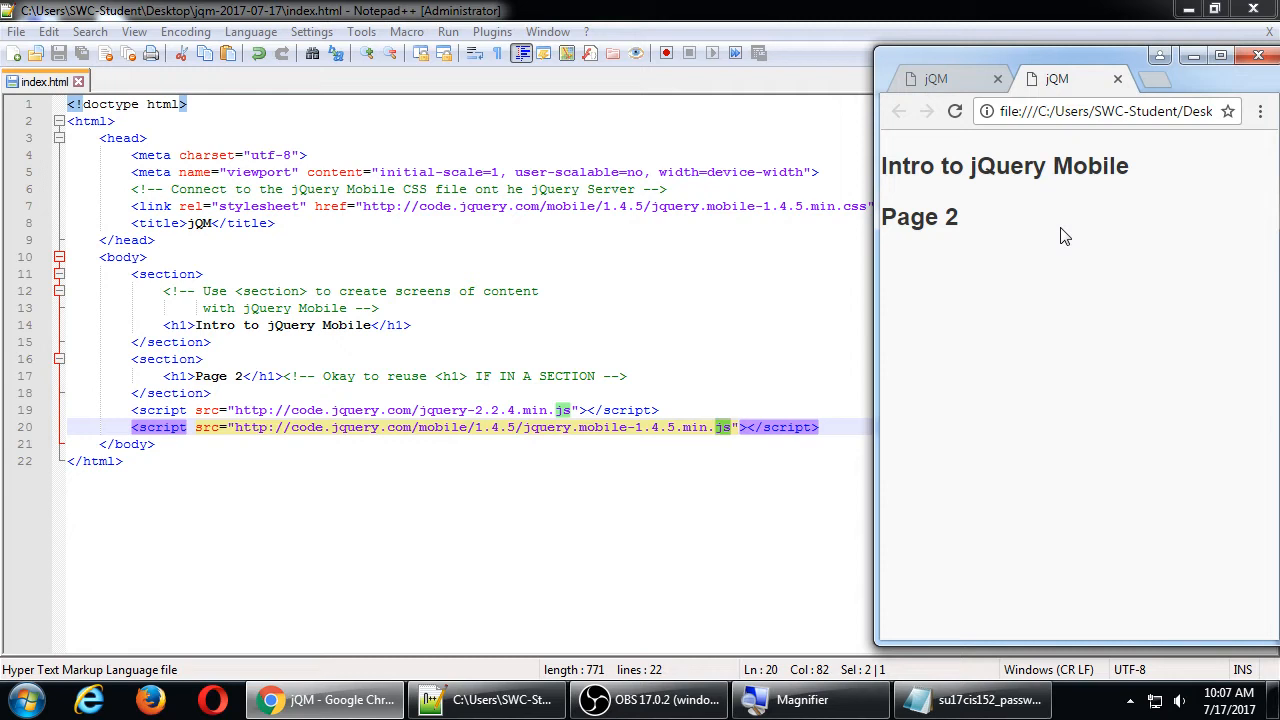
mouse_move(1038, 271)
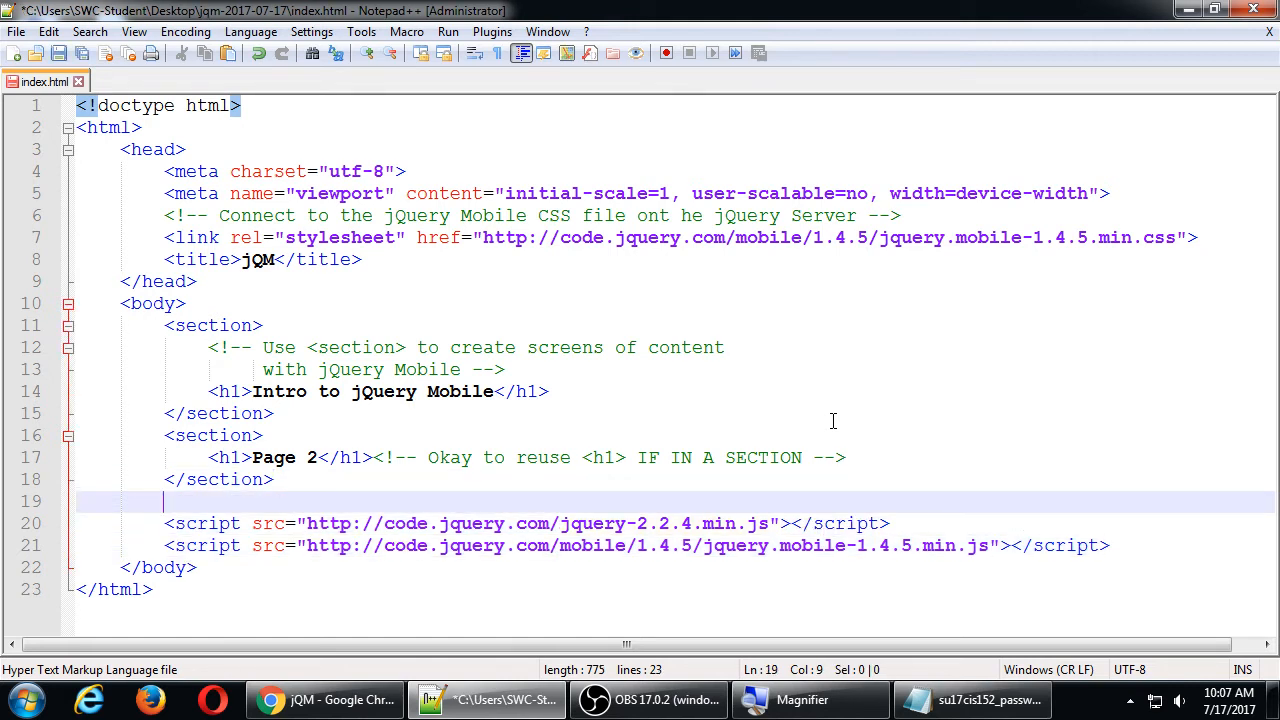
Step: Write the comment 'Connect to two JavaScript libraries (files) on the jQuery Server' above the scripts
type("<!-- -->")
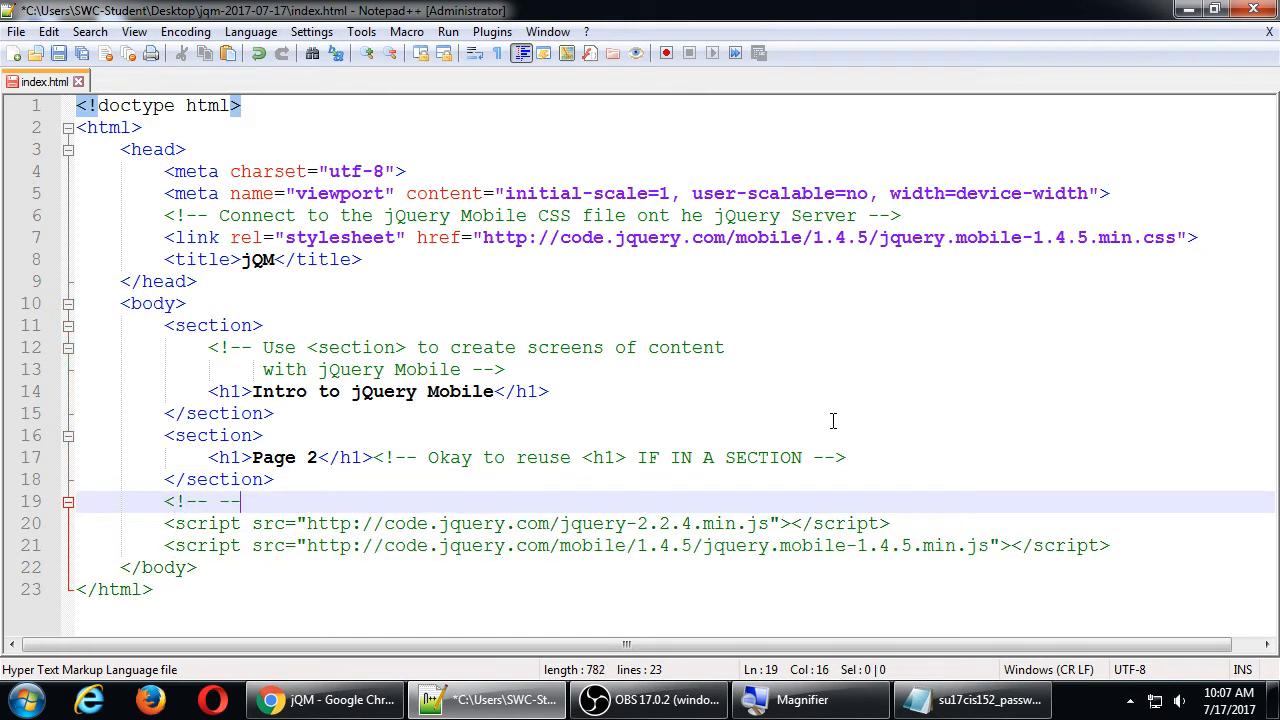
type("Connect to")
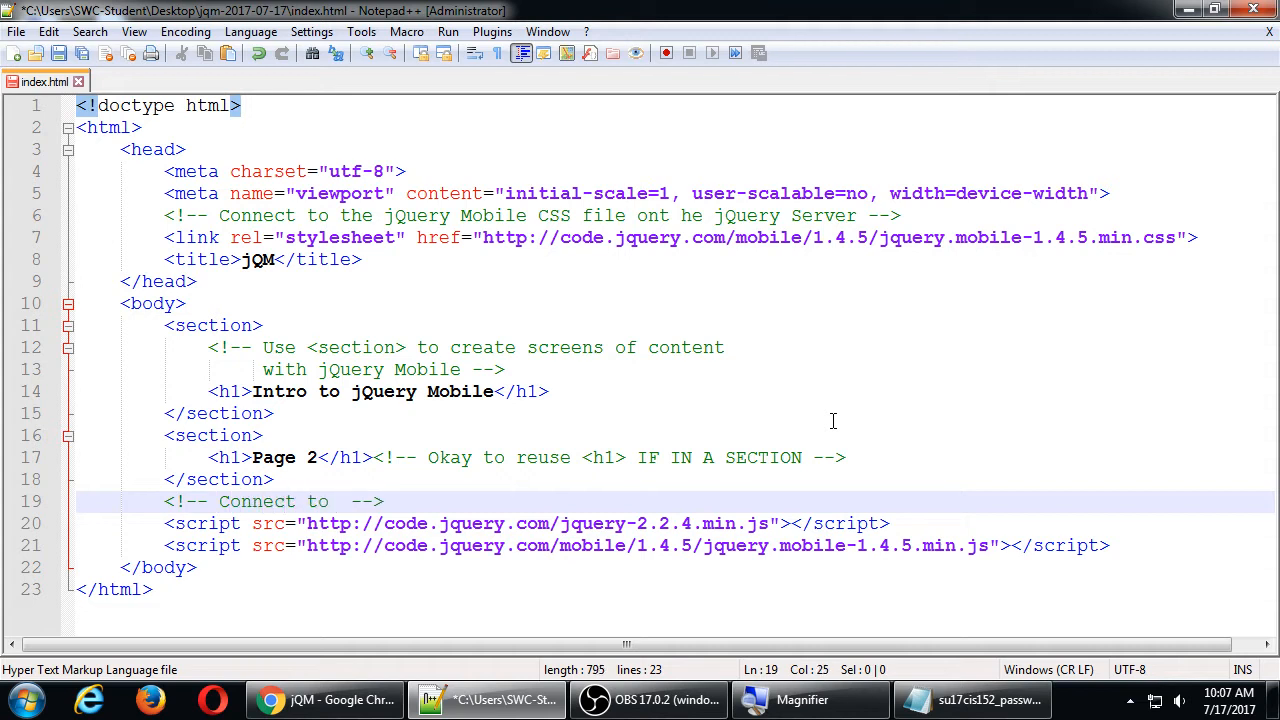
type("wwo")
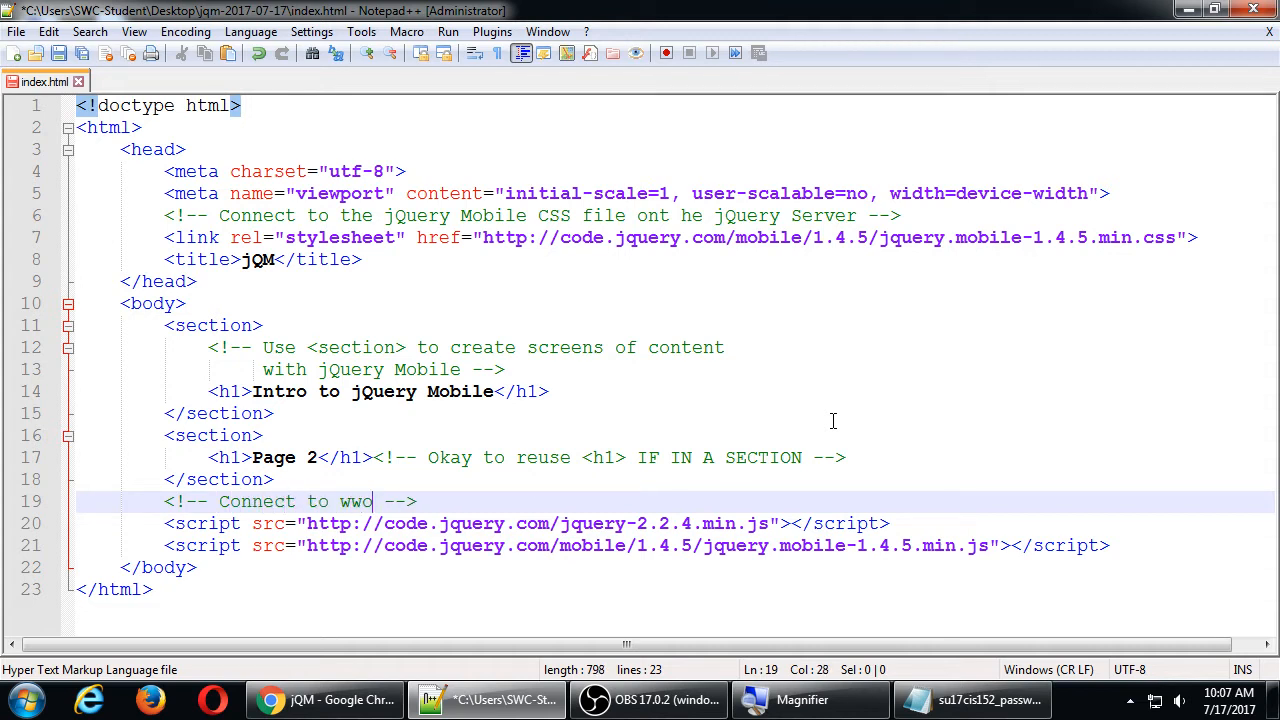
type("two j")
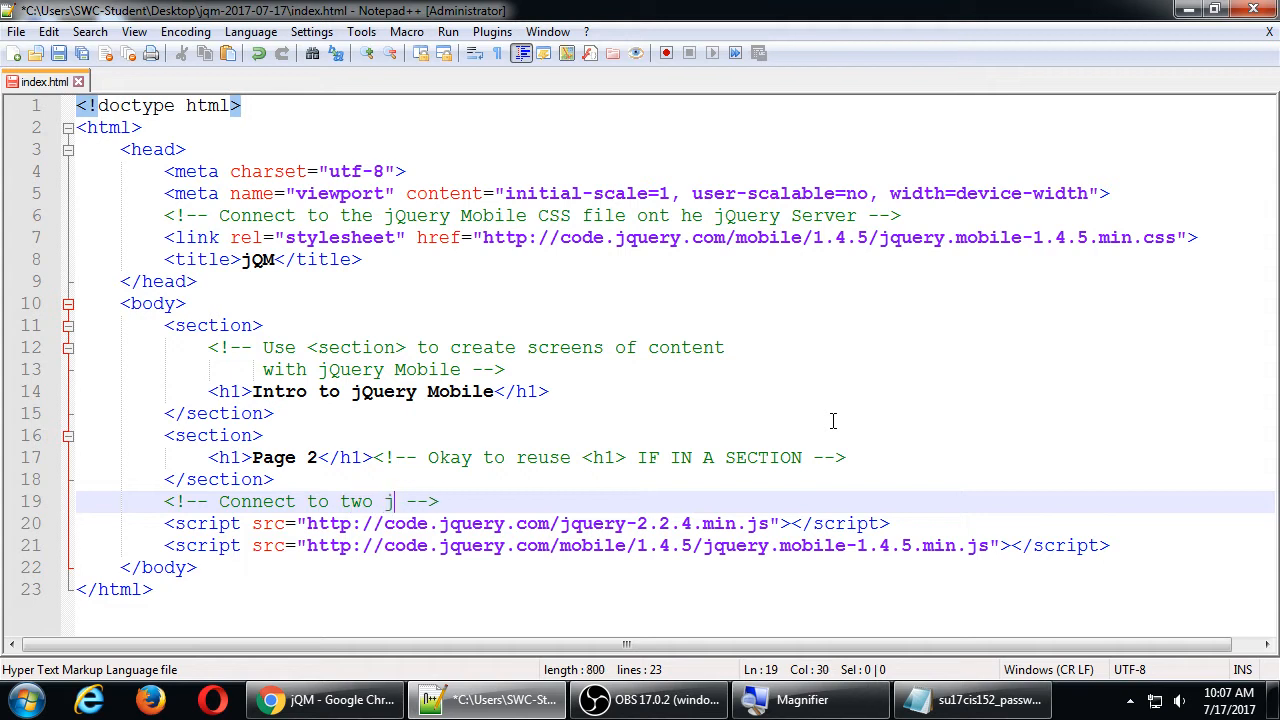
type("avaScript l")
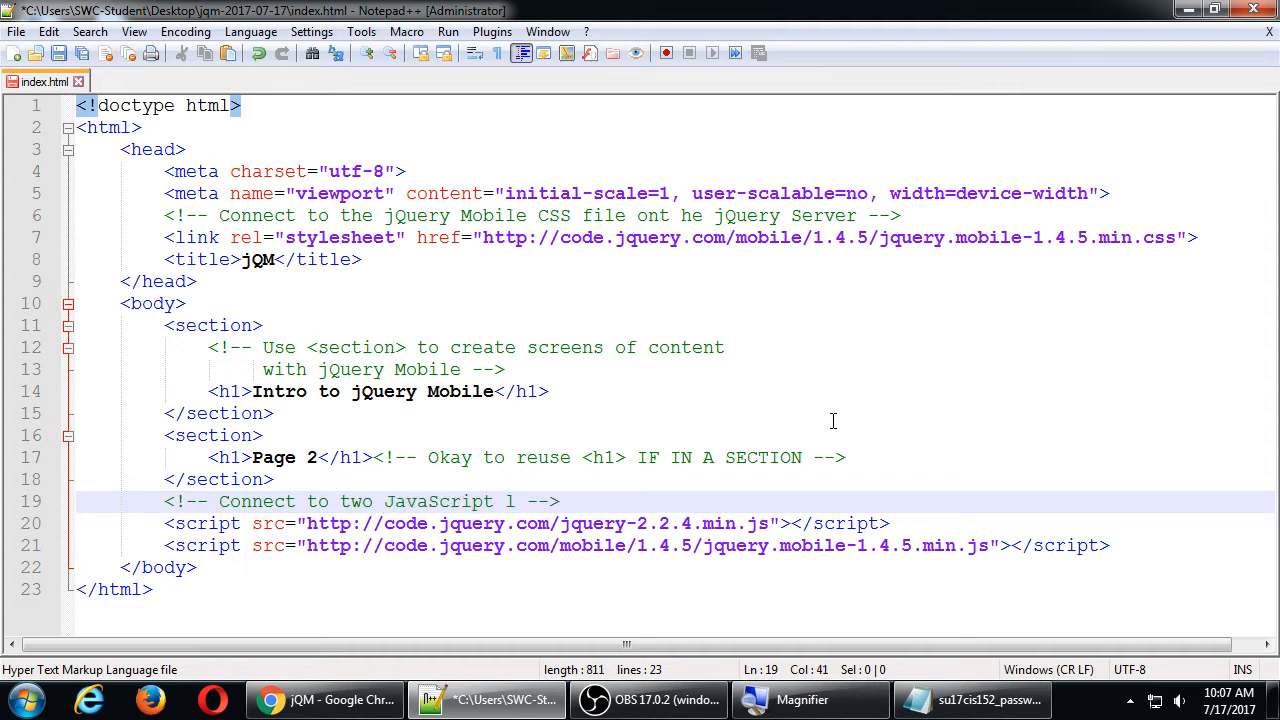
type("ibraries 9fle")
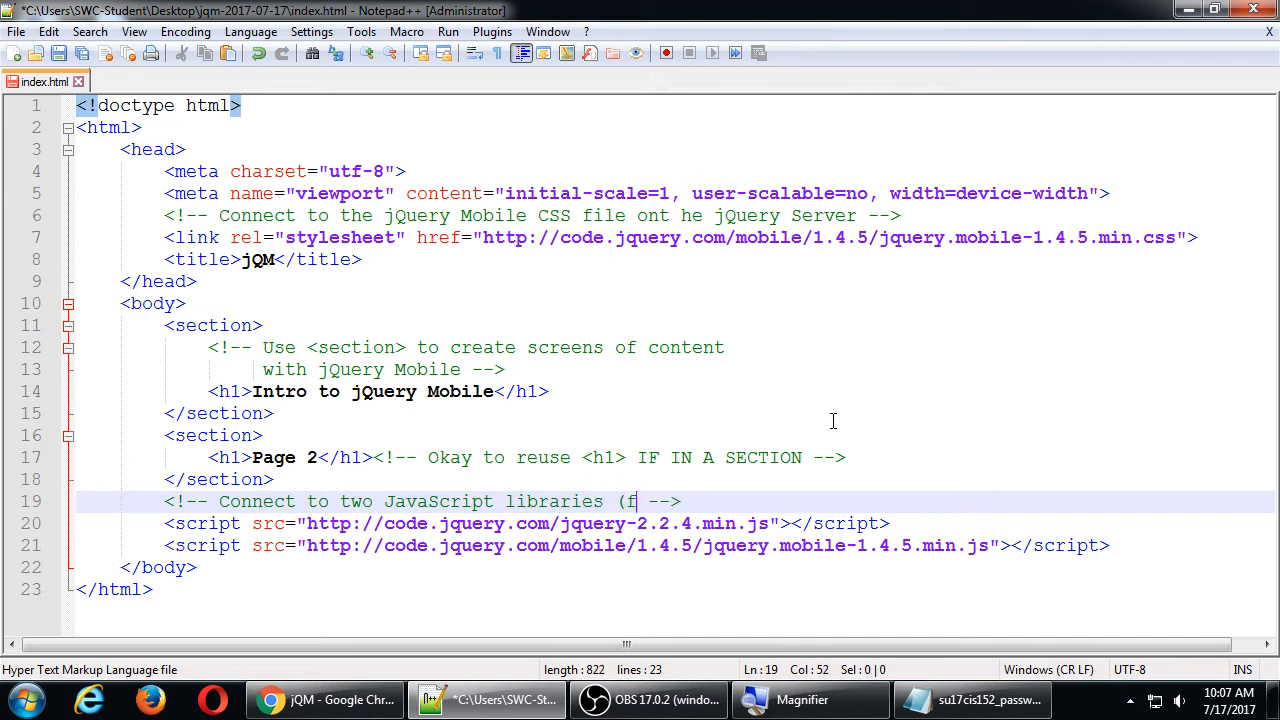
type("iles) on")
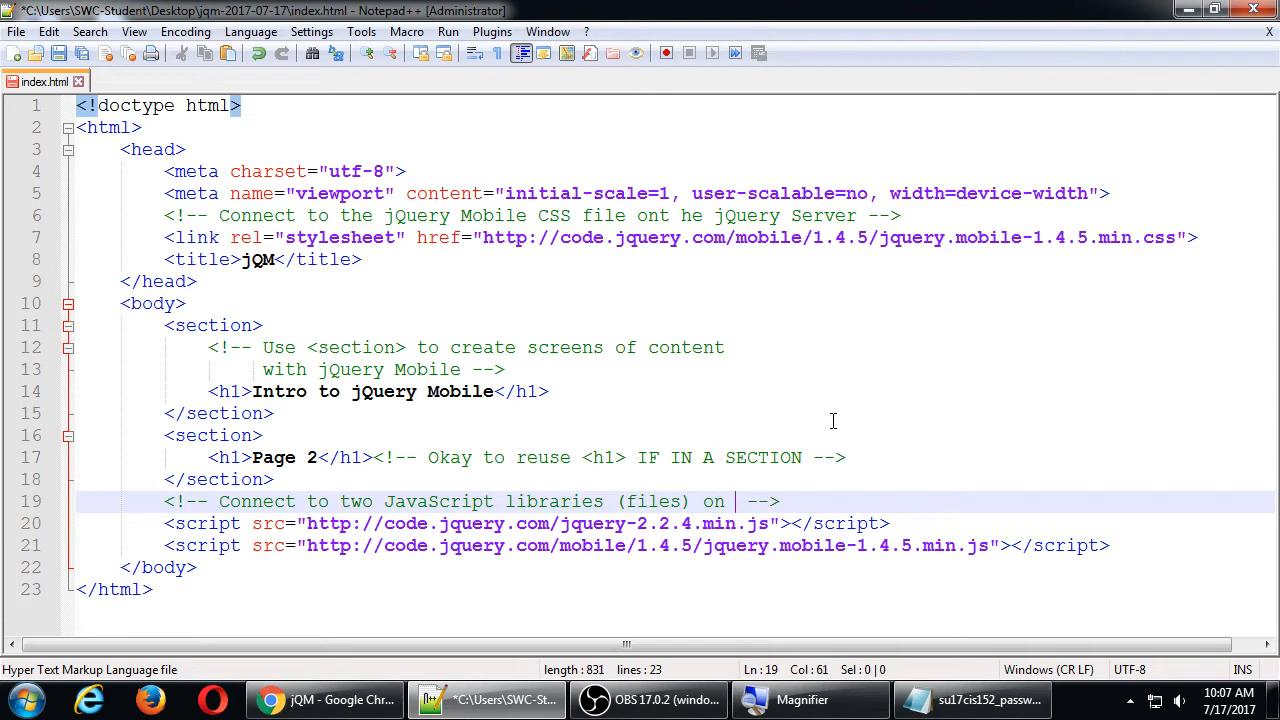
type("the jQuery s")
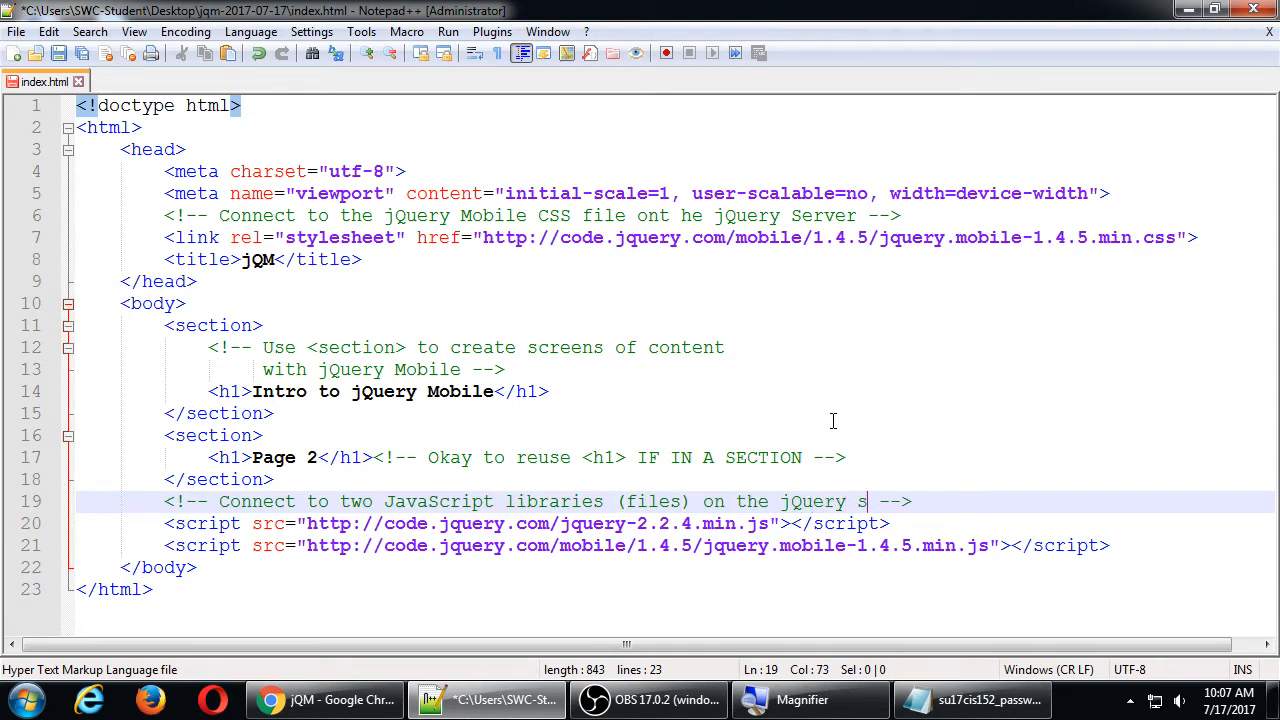
type("erver")
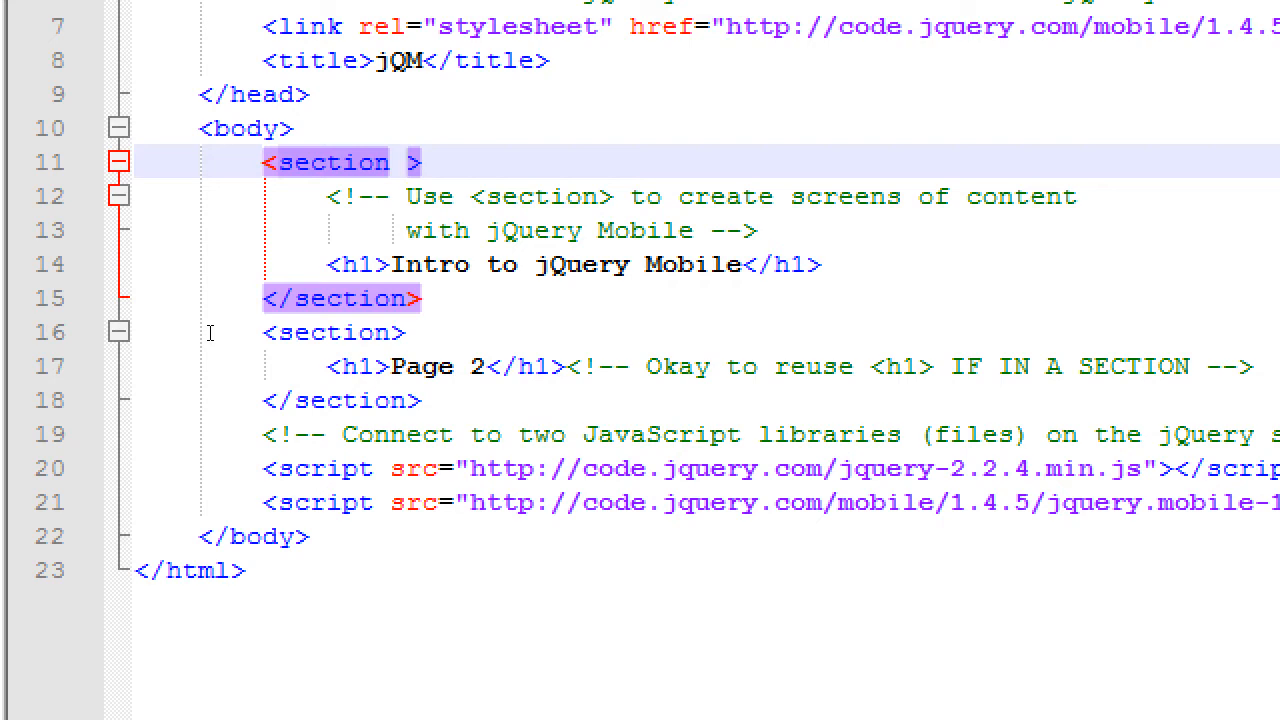
Step: Add data-role="page" to both section opening tags
type("data-role")
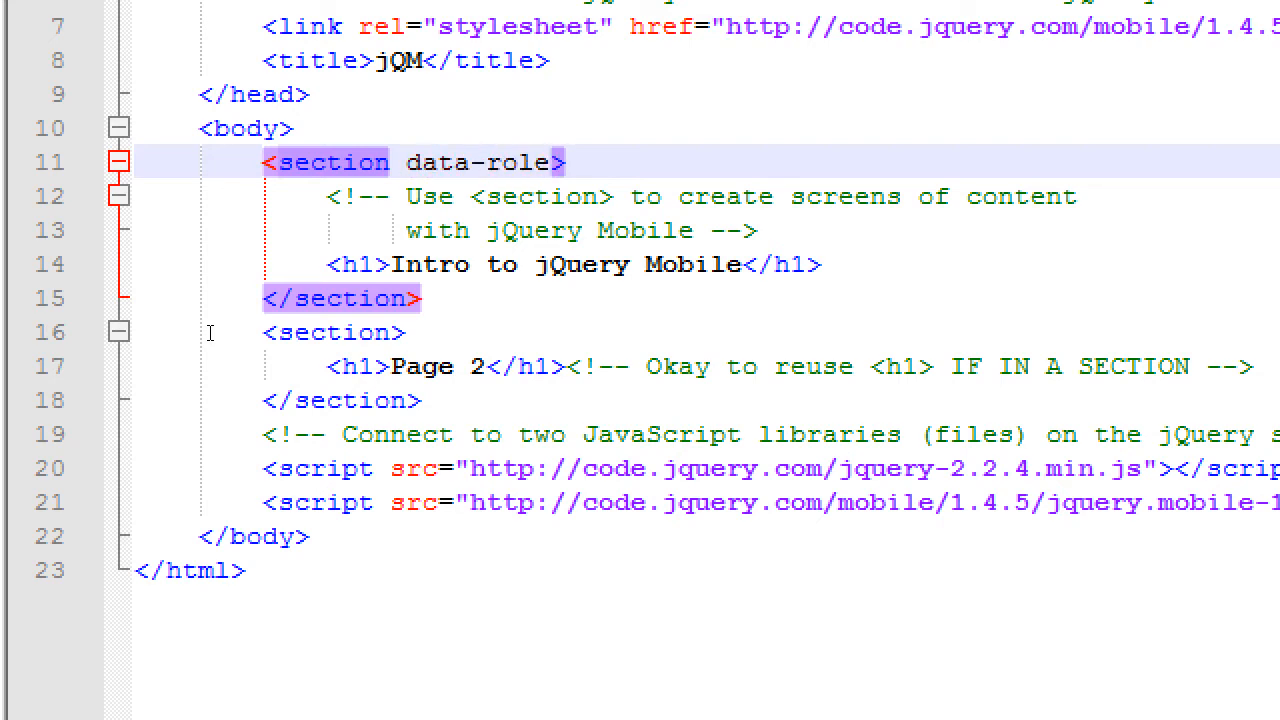
type("=\"\"")
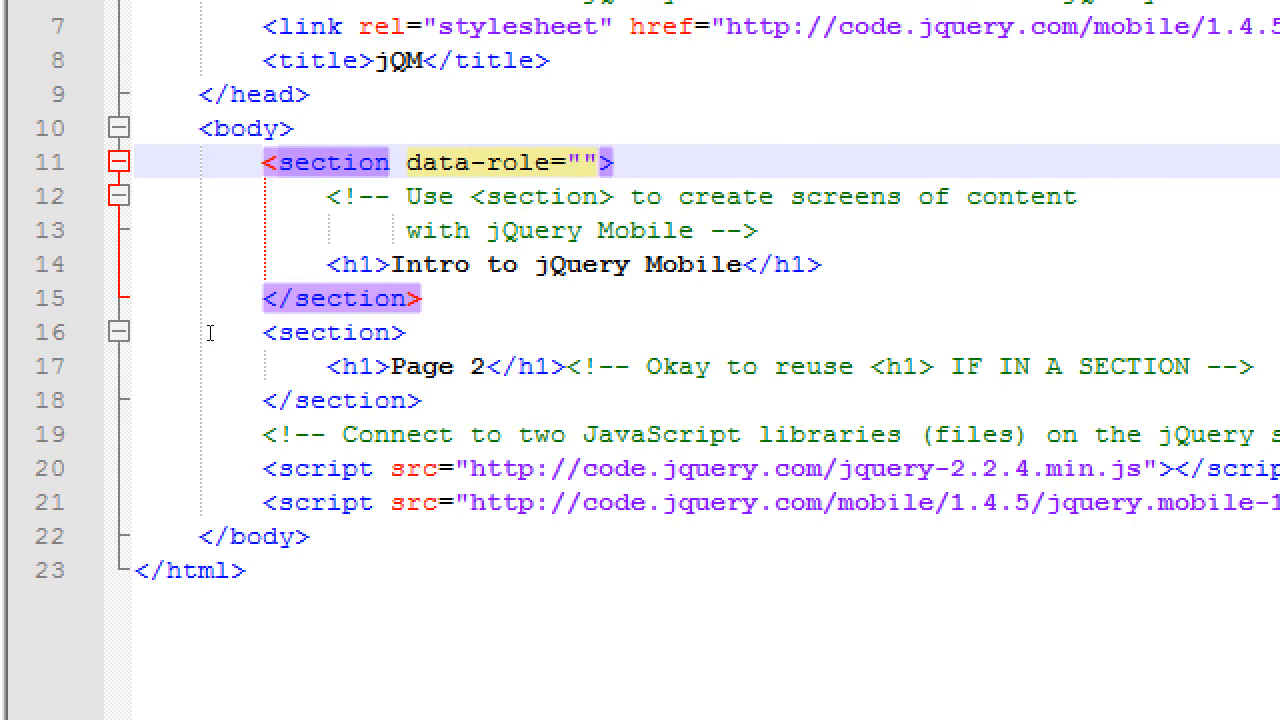
type("page")
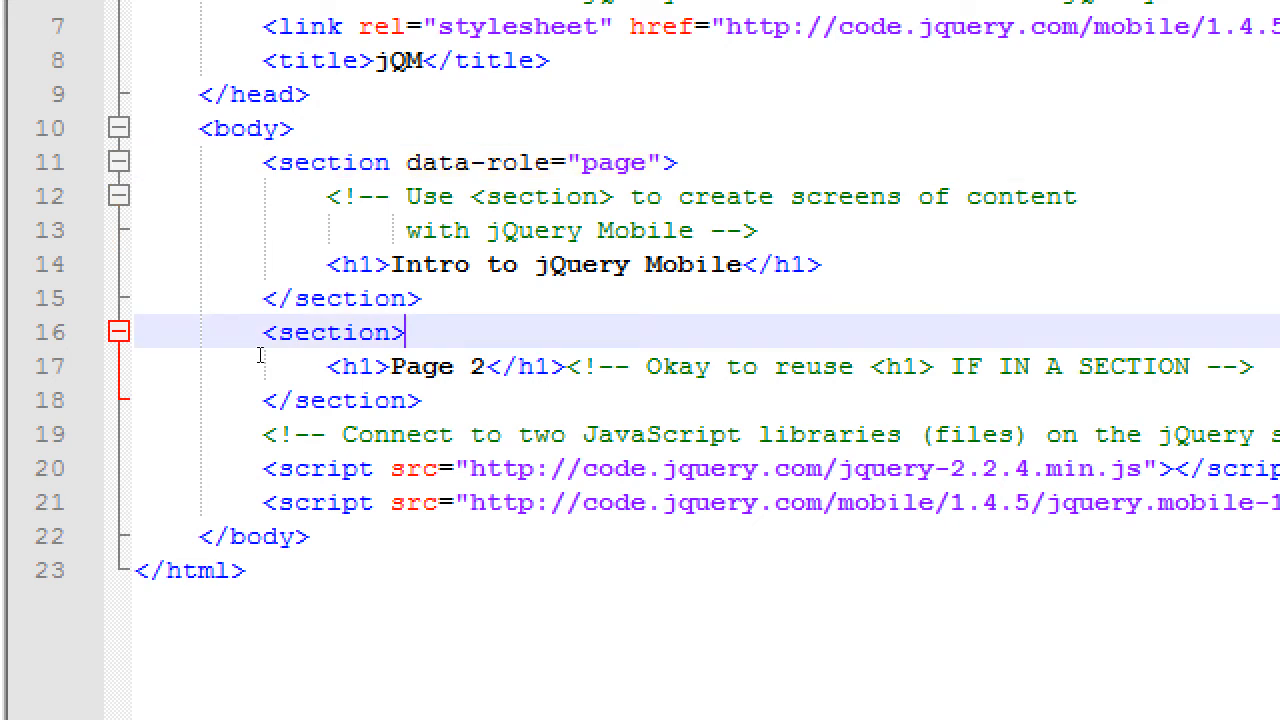
type("data")
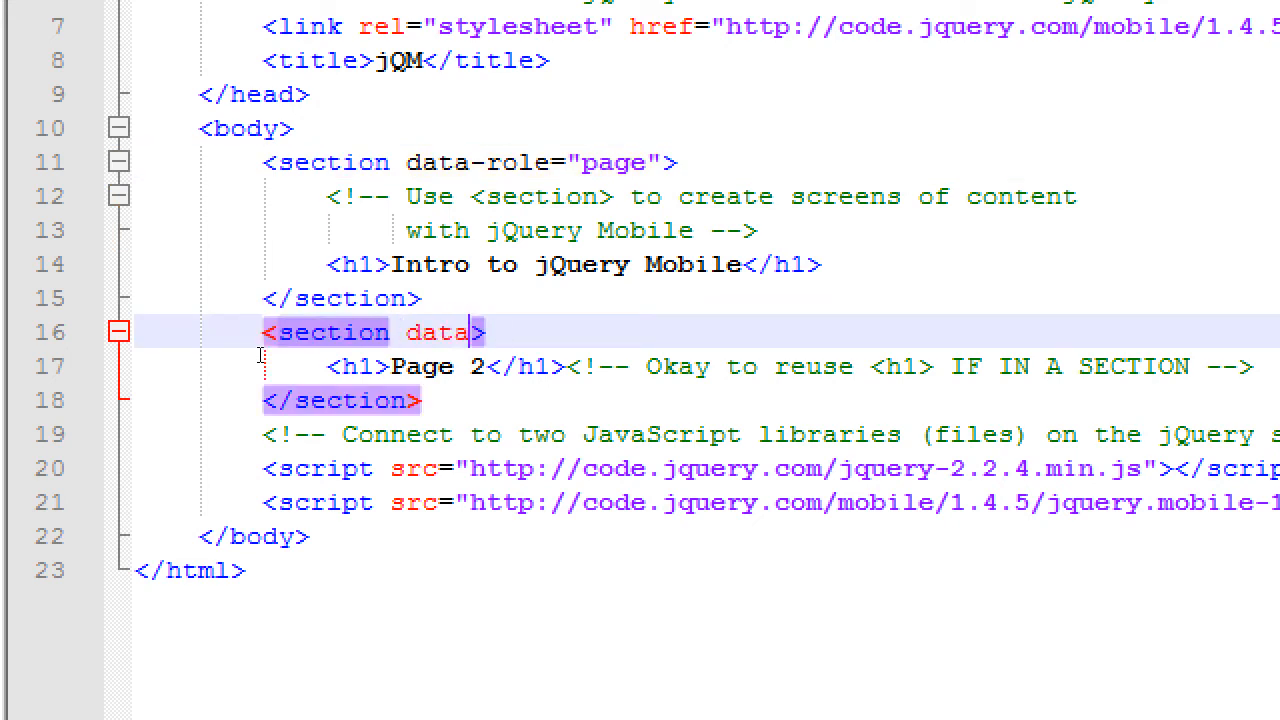
type("-role=\"\"")
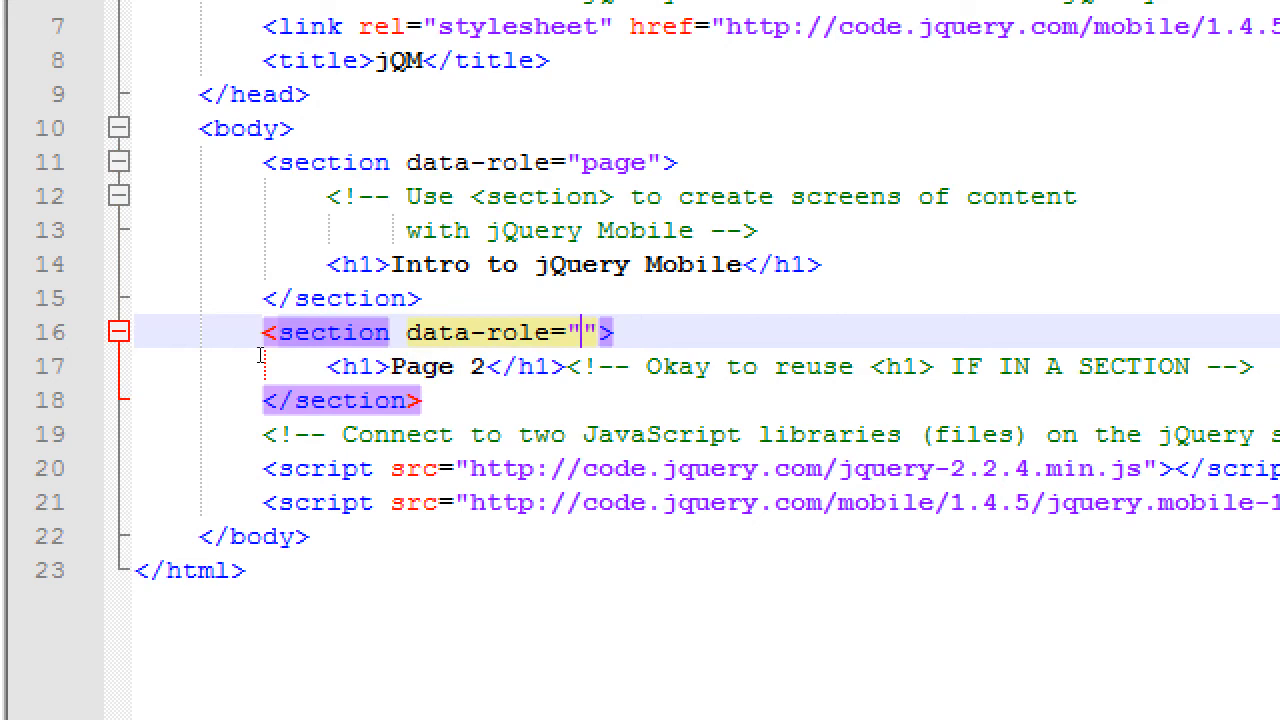
type("page")
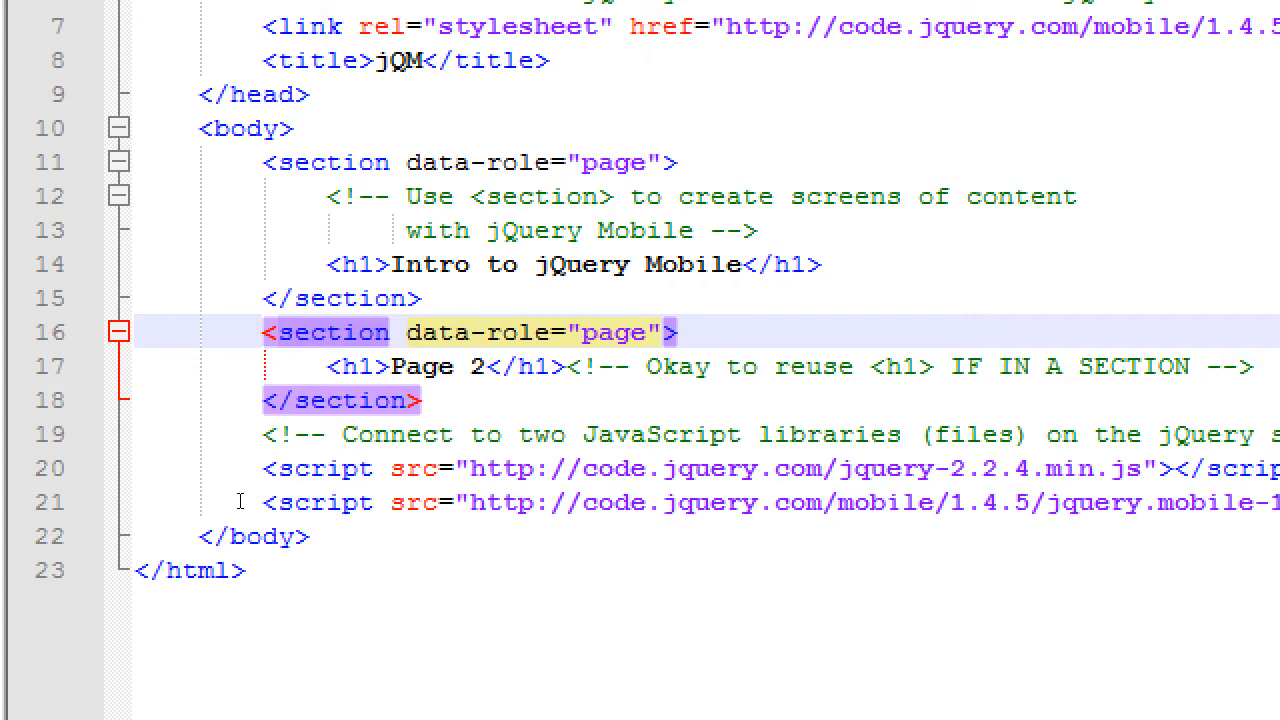
left_click(645, 332)
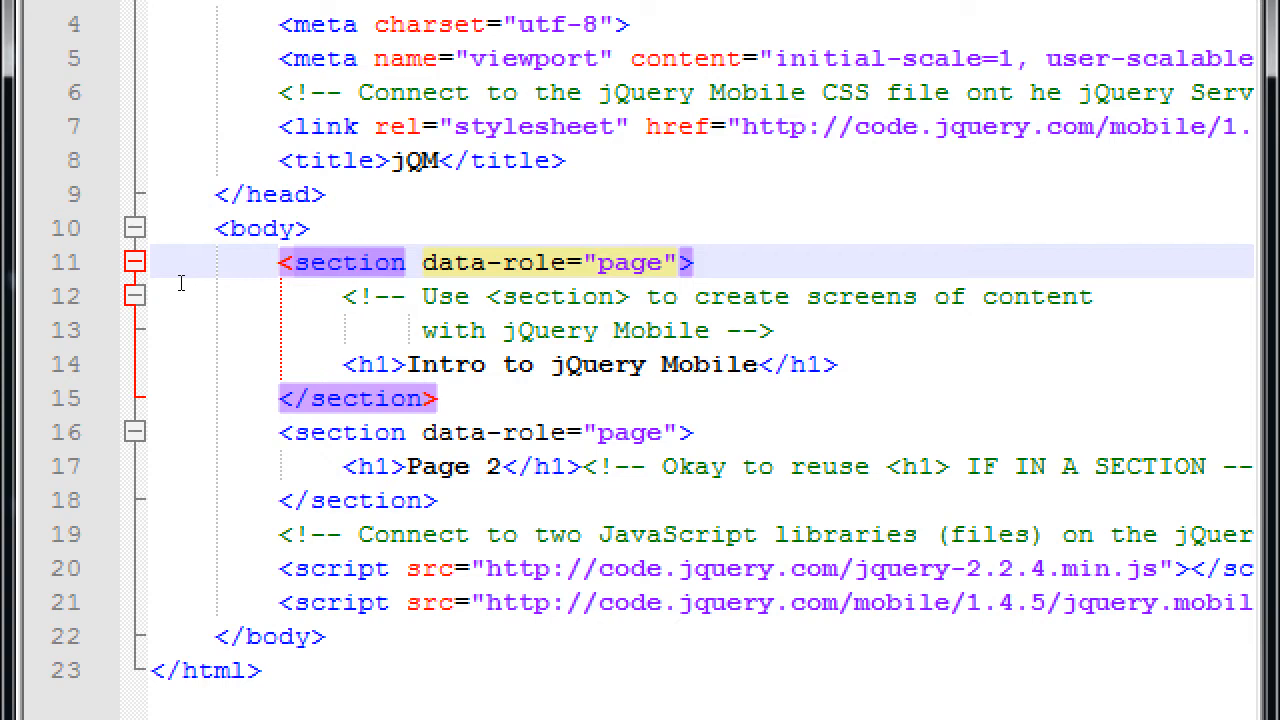
Step: Give the first section id="page1" (correcting a mistyped home) and the second id="page2"
double_click(343, 262)
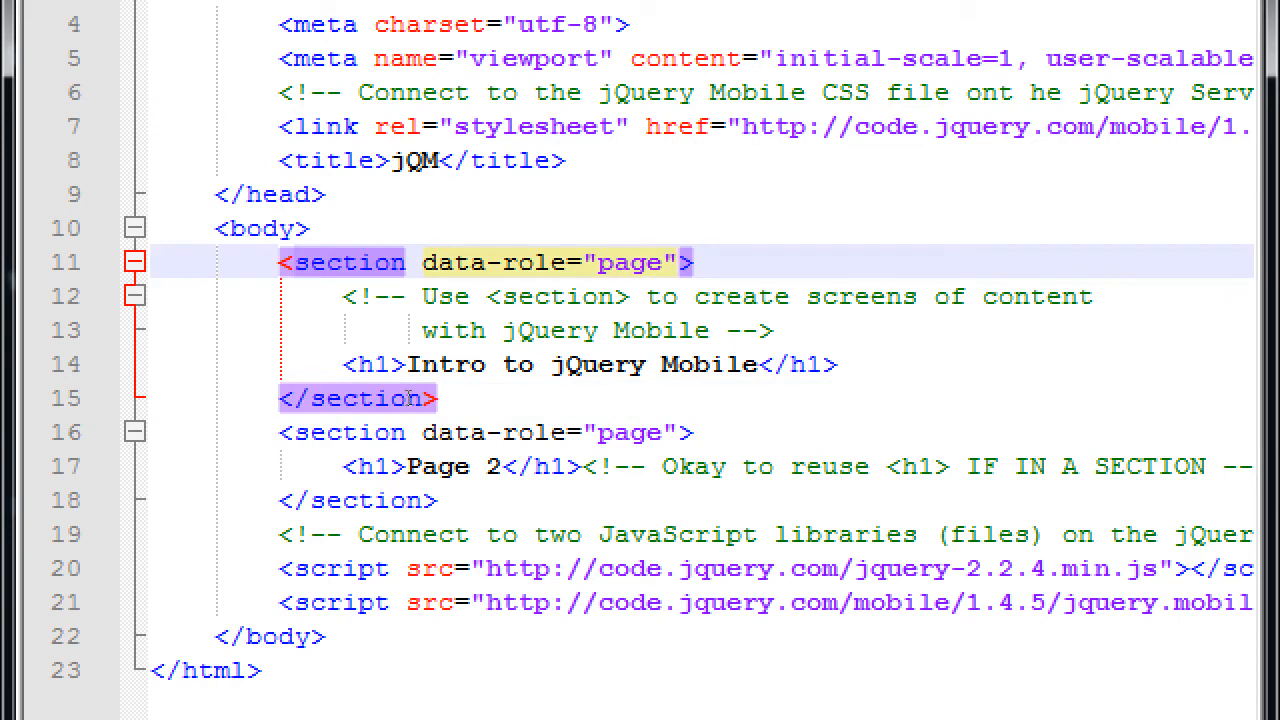
type("i")
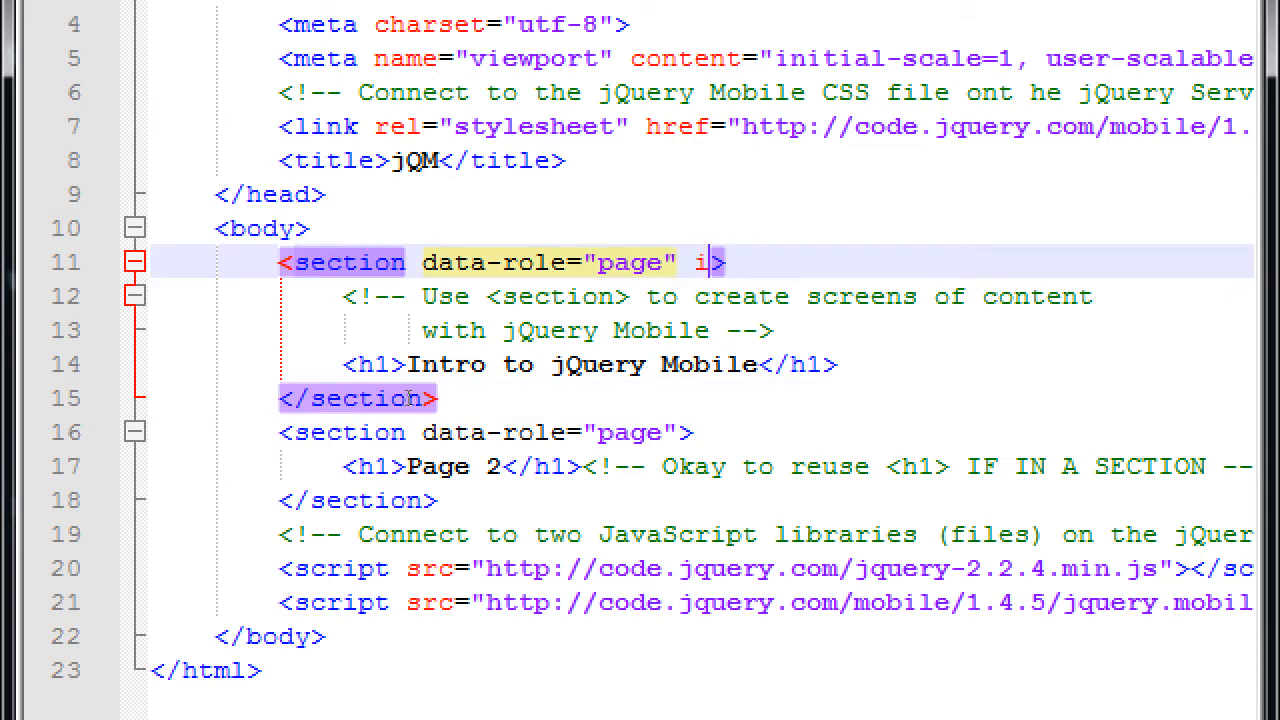
type("d=\"\"")
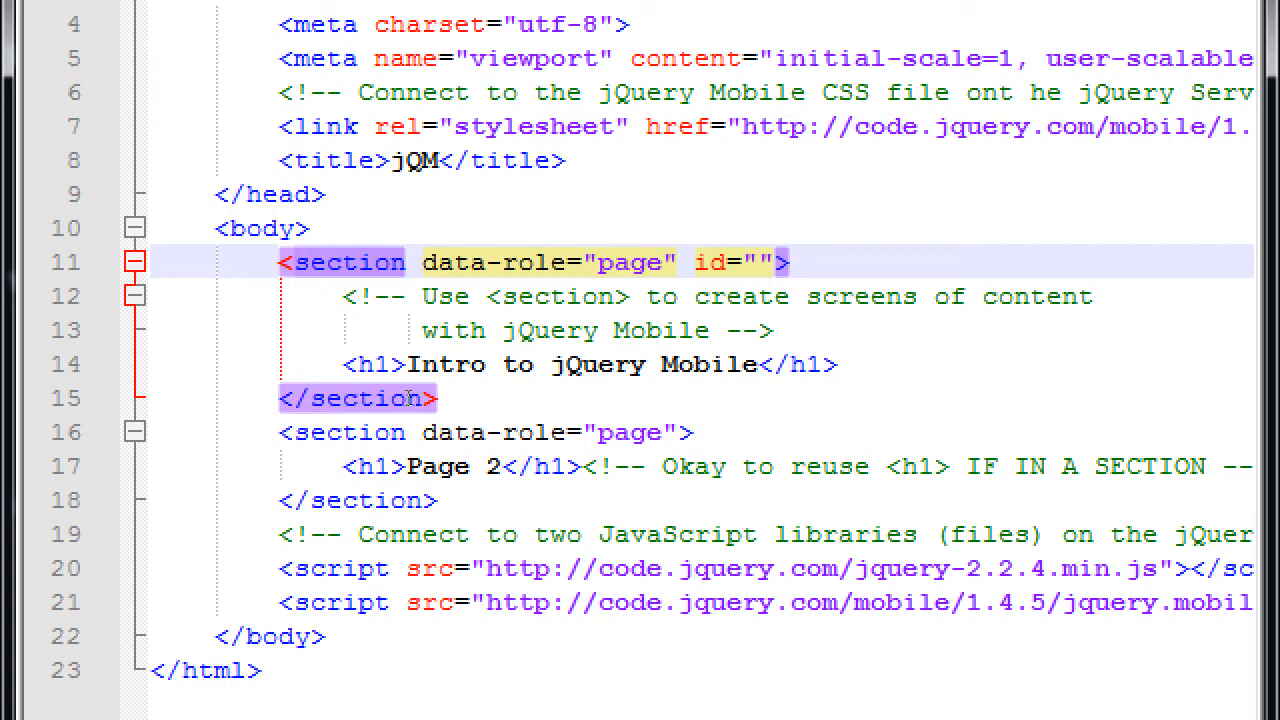
type("home")
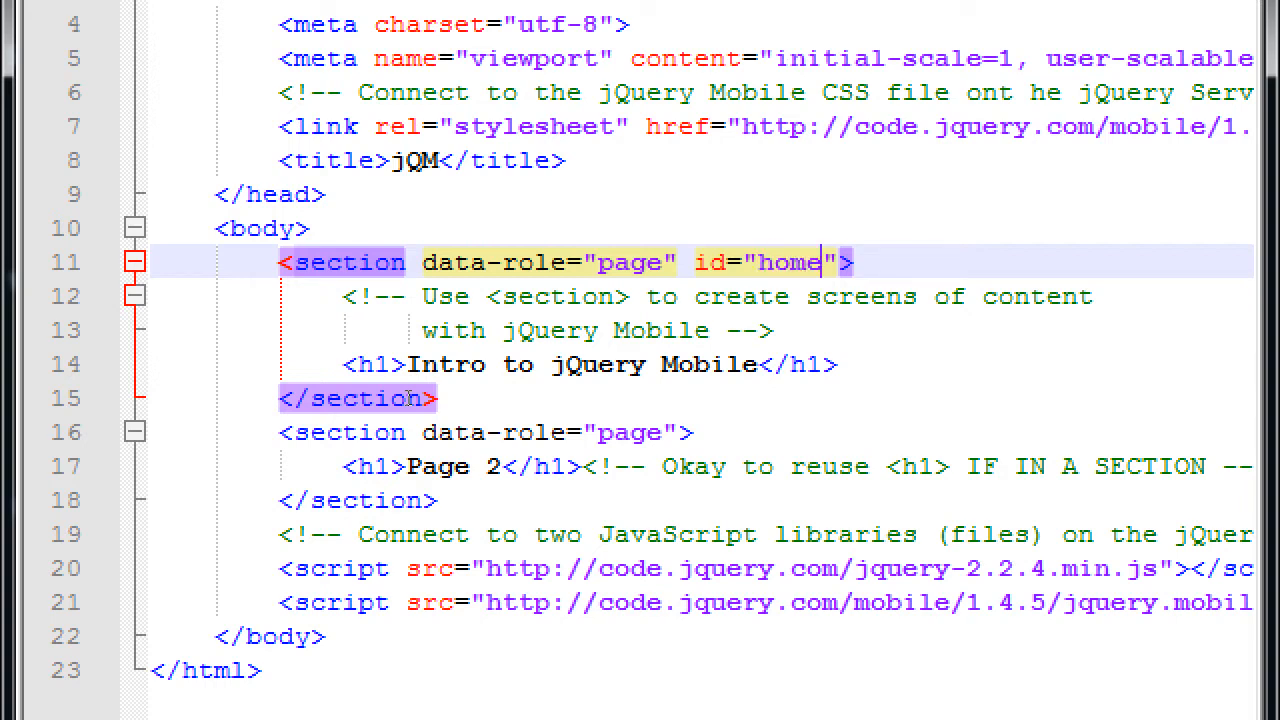
key("Backspace")
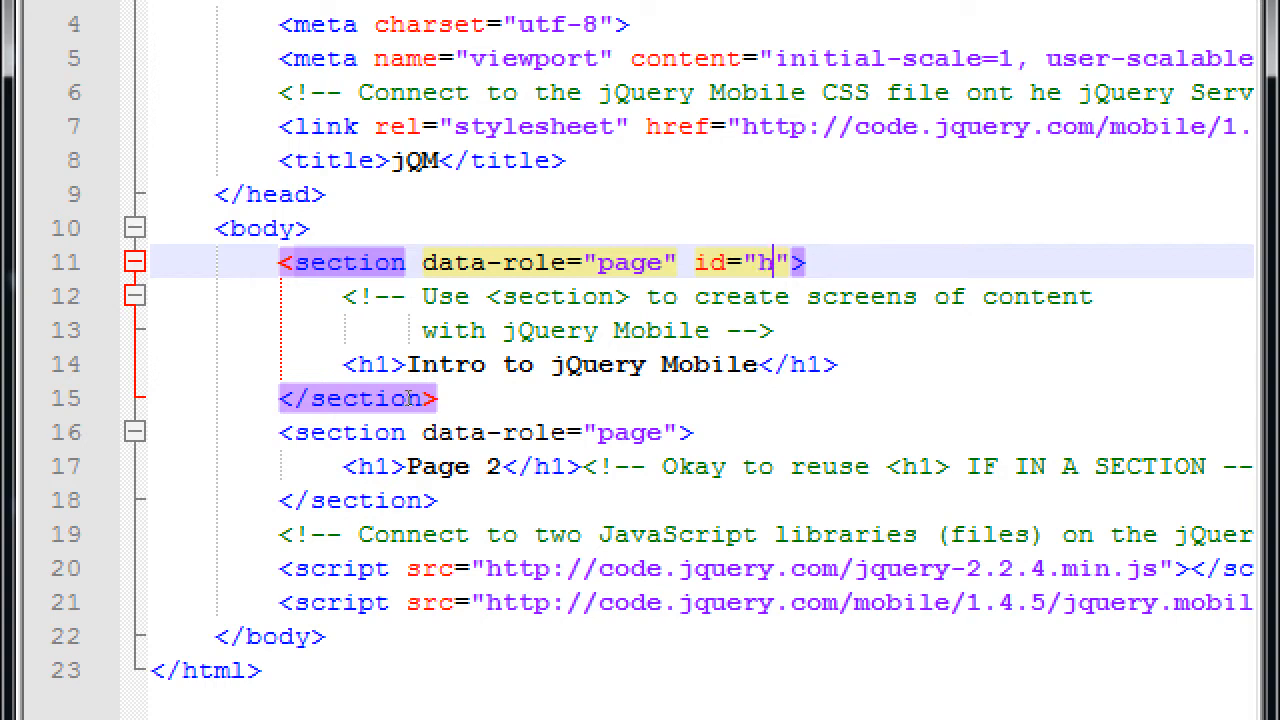
type("ag1")
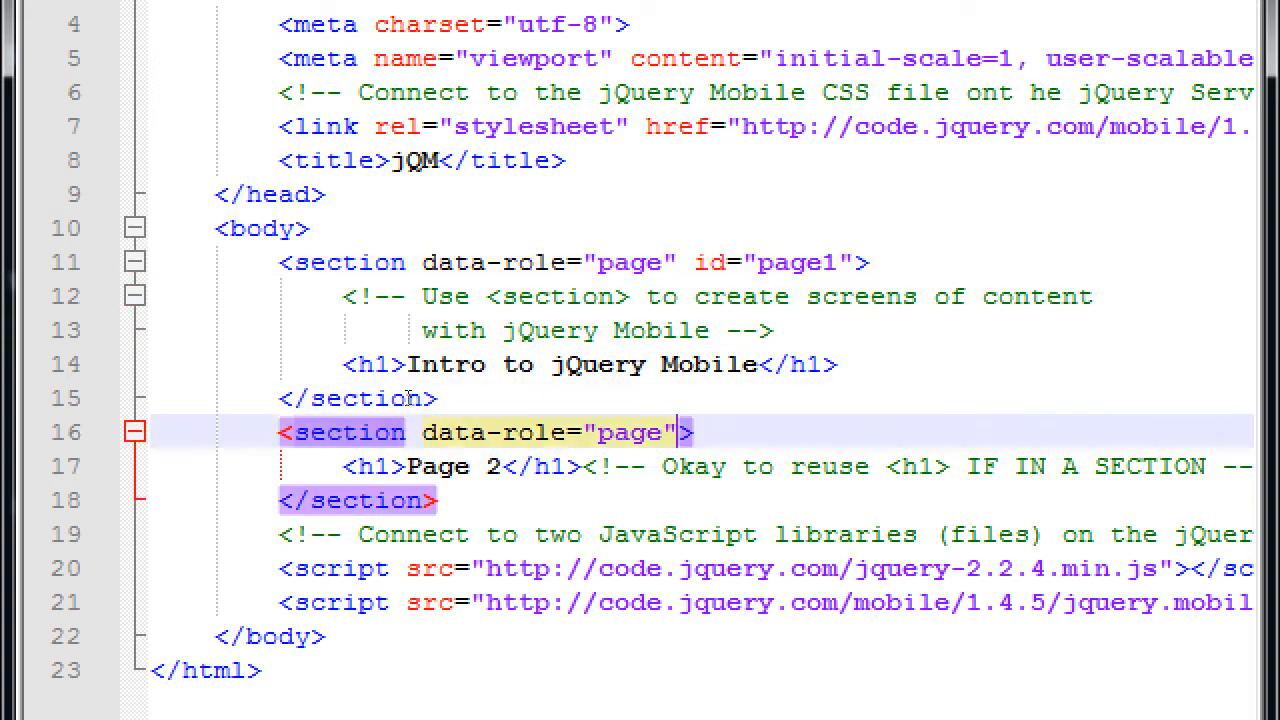
type("id=\"\"")
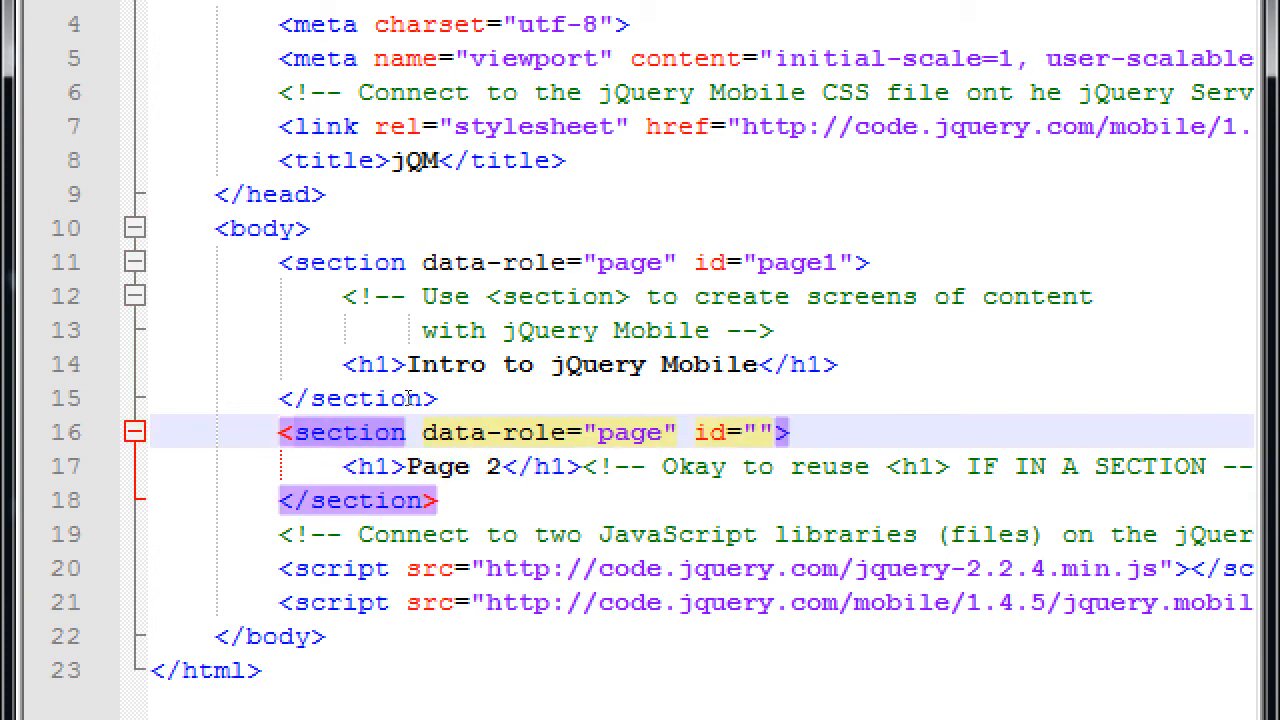
type("page2")
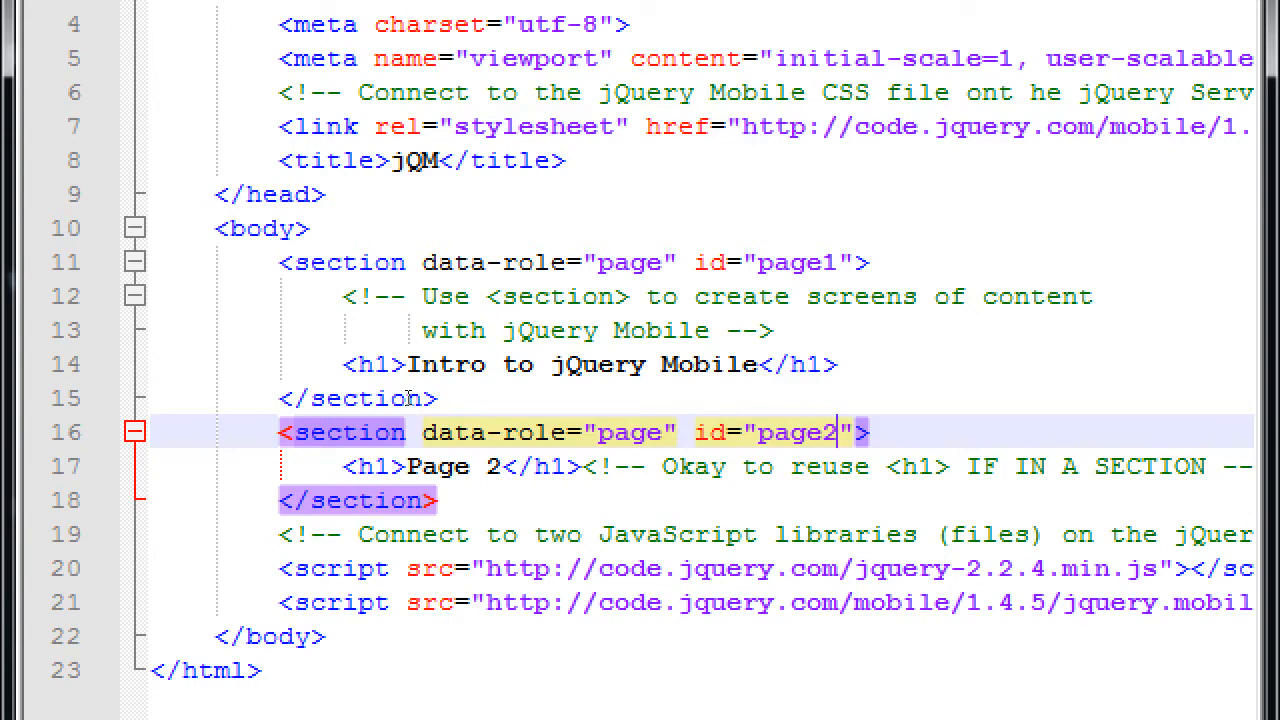
Step: Add a 'Go to Page 2' link with href="#page2" below the first heading
key("enter")
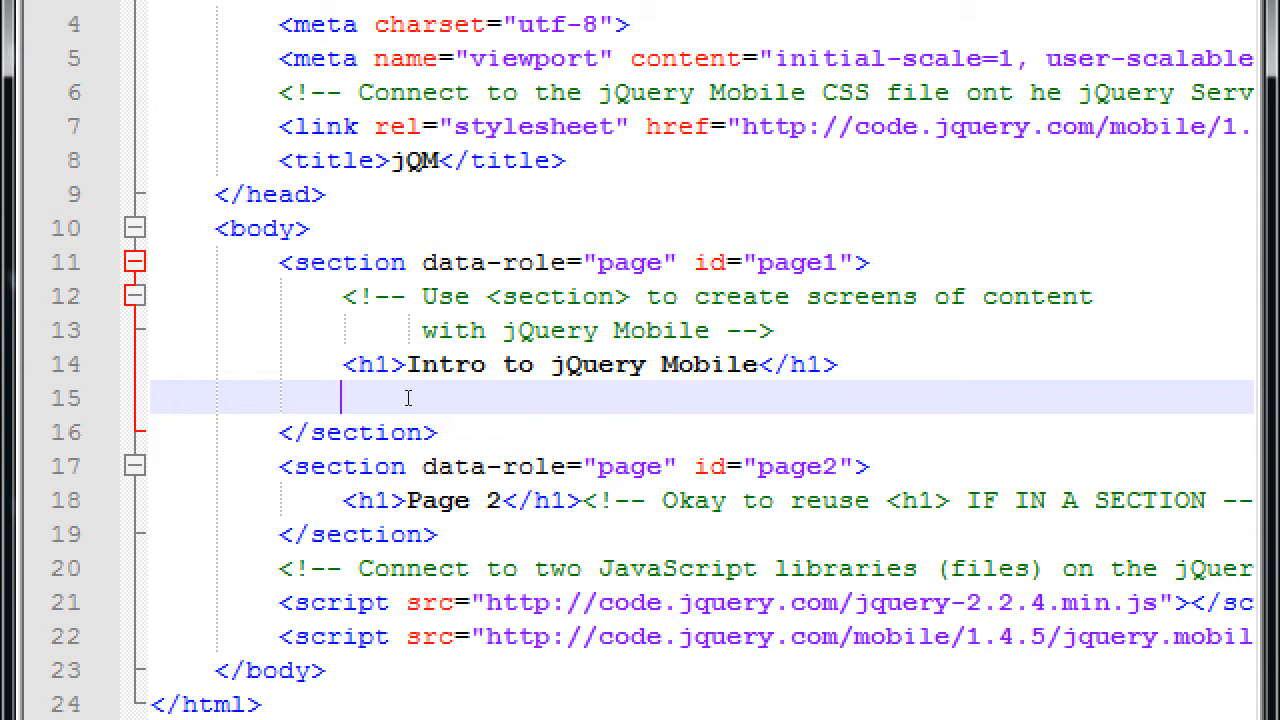
type("Go to Pa")
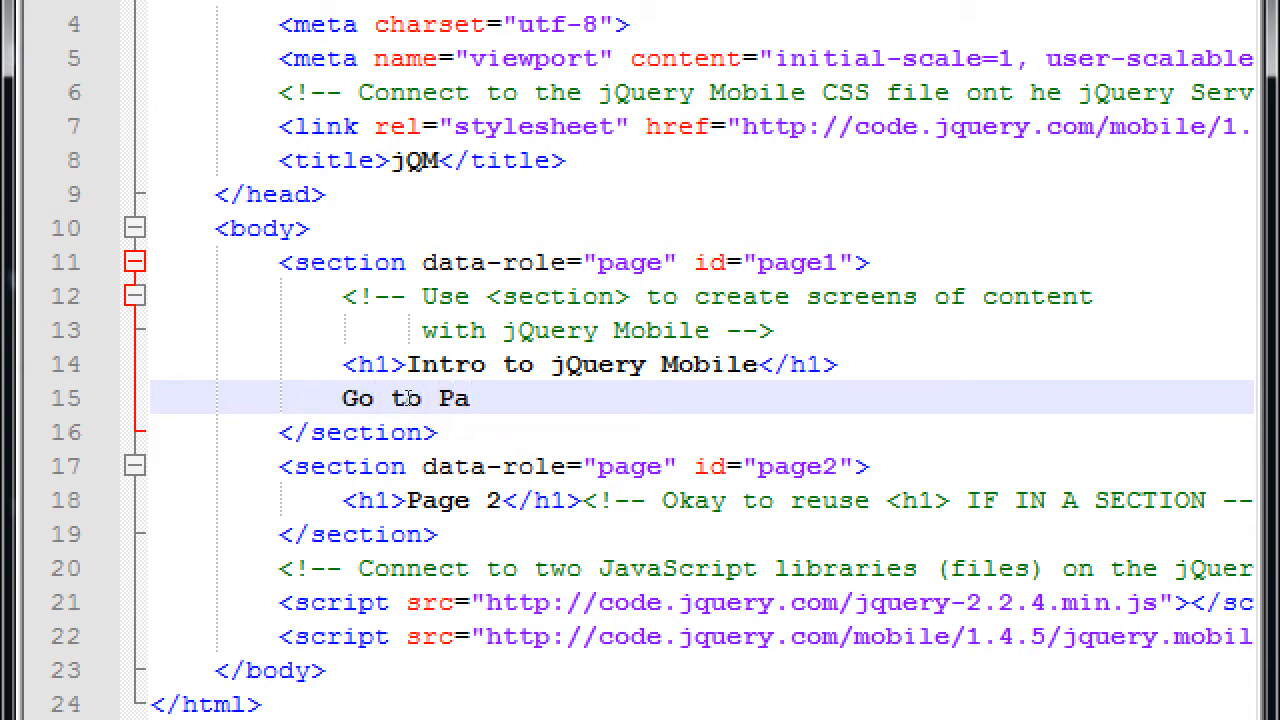
type("ge 2")
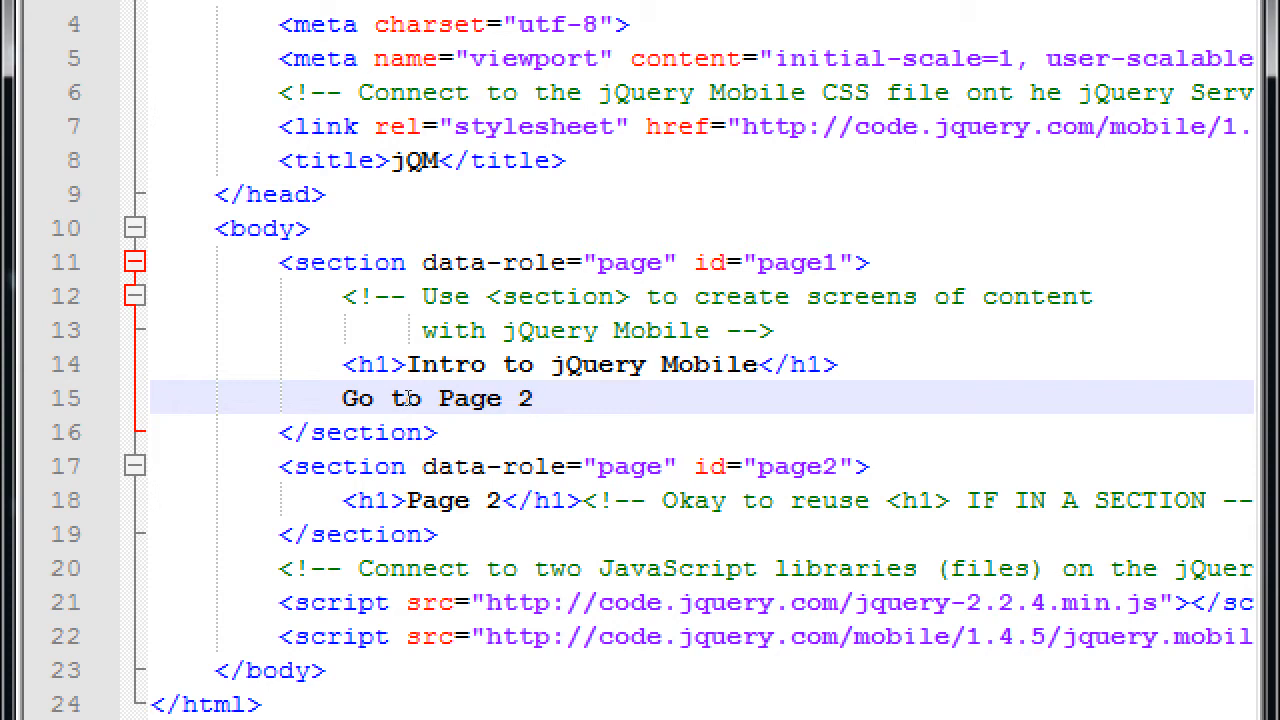
type("<a >")
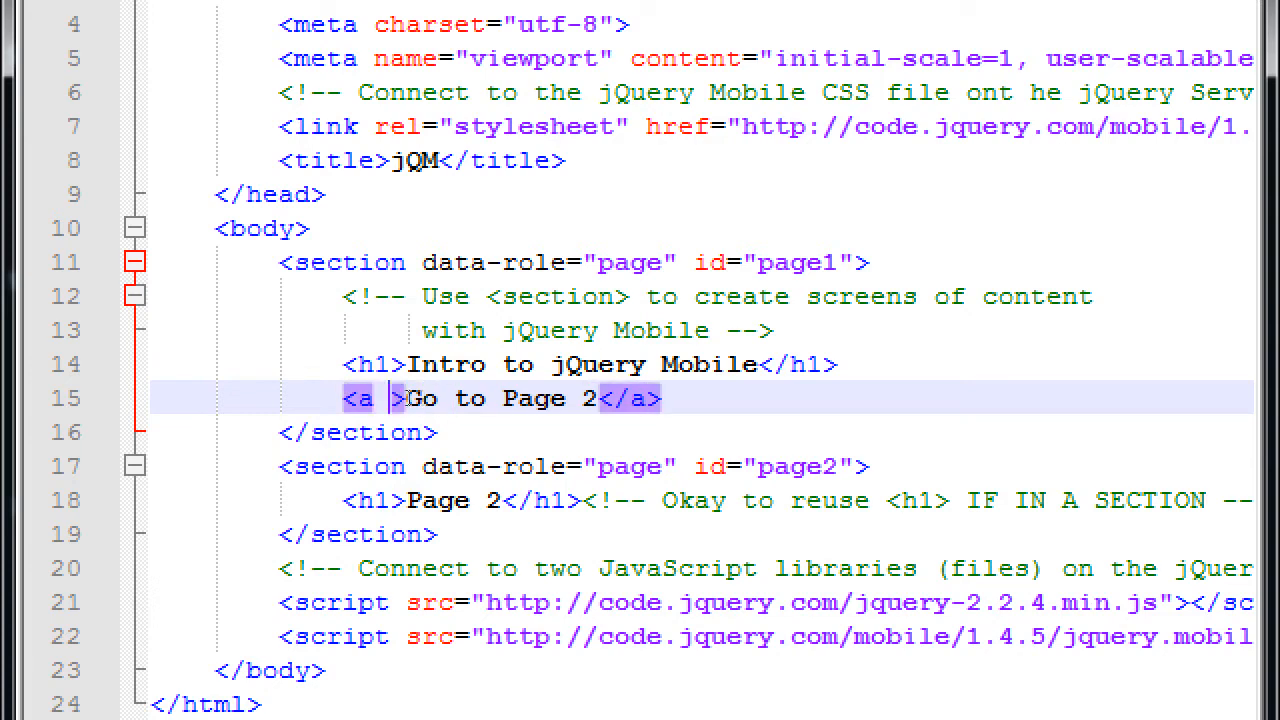
type("href=\"\"")
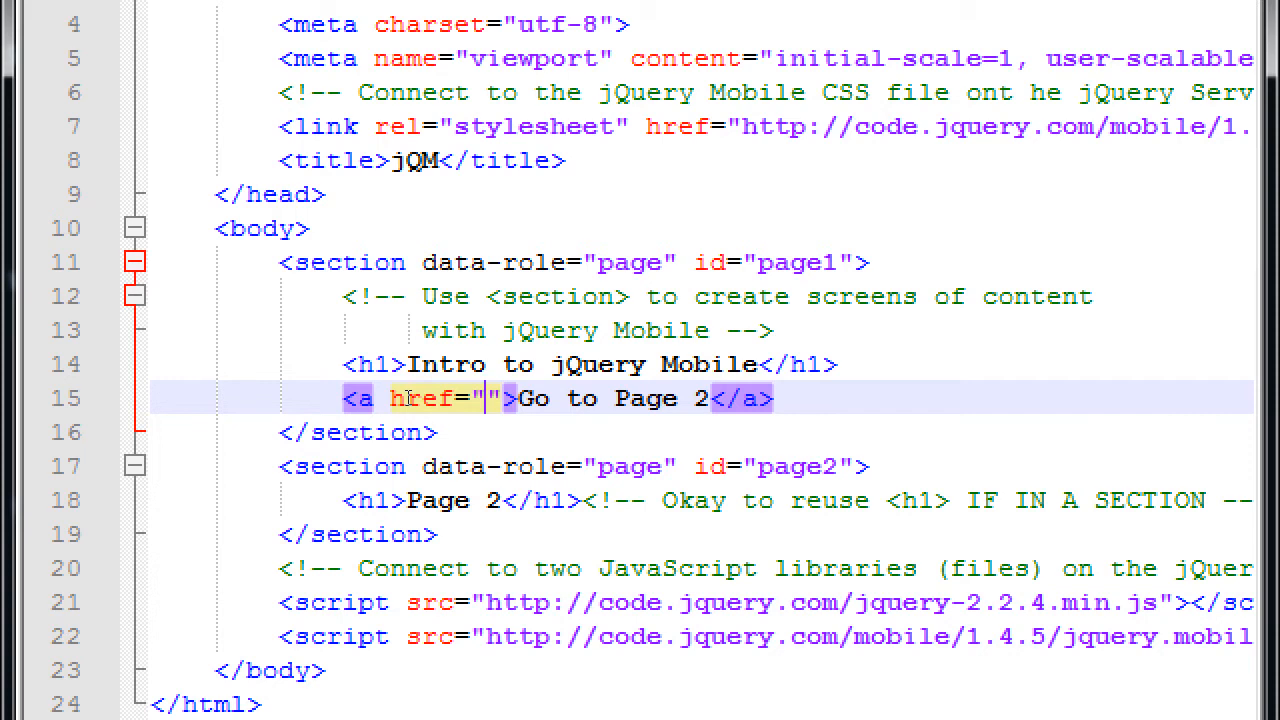
type("#page2")
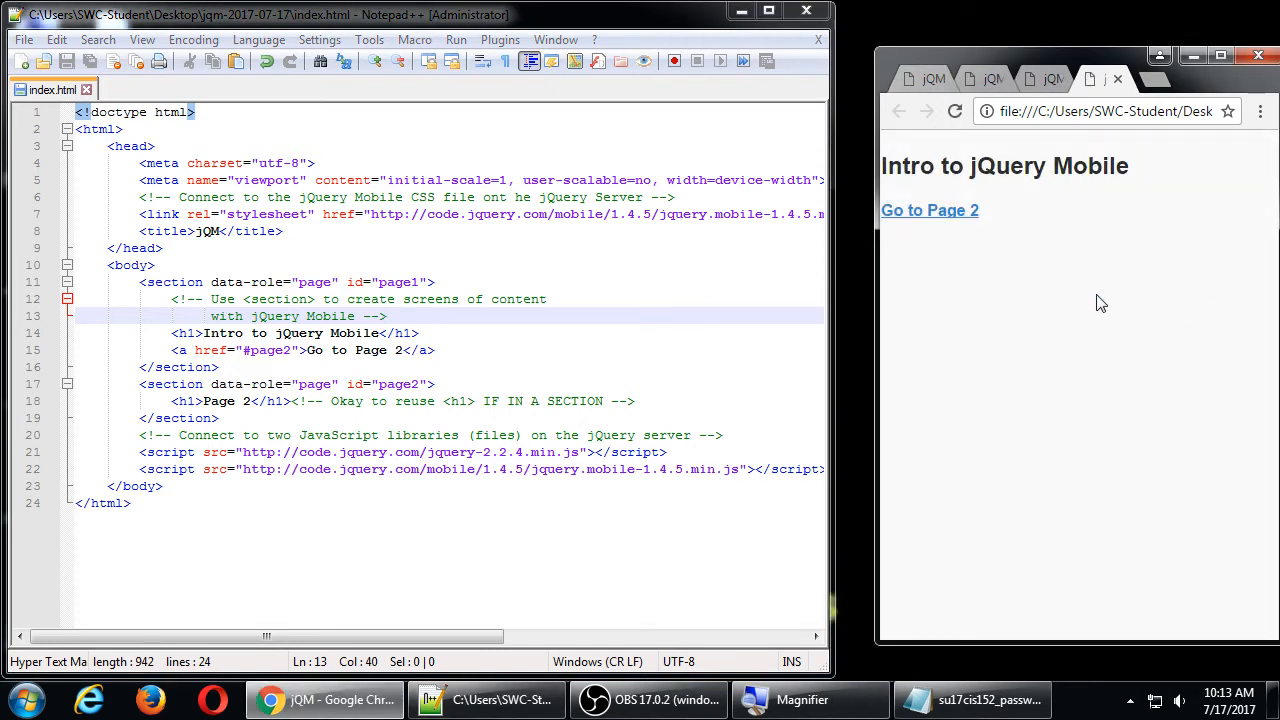
mouse_move(1065, 261)
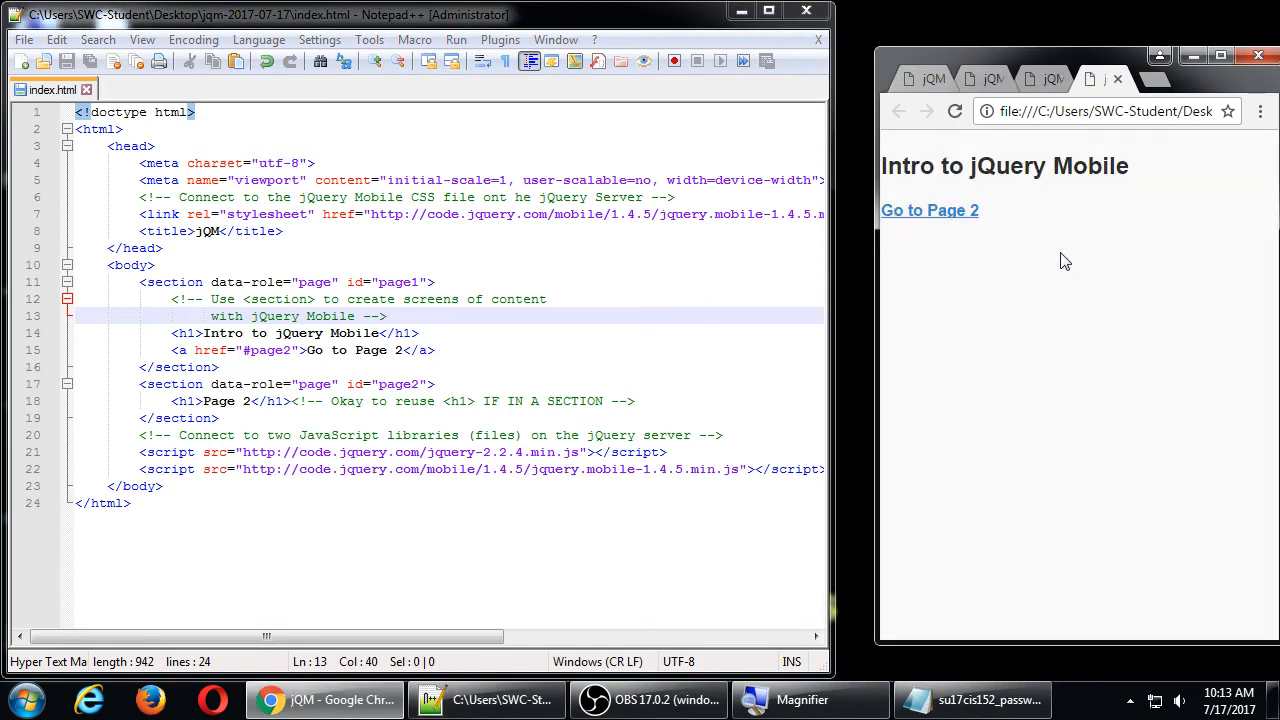
mouse_move(1006, 249)
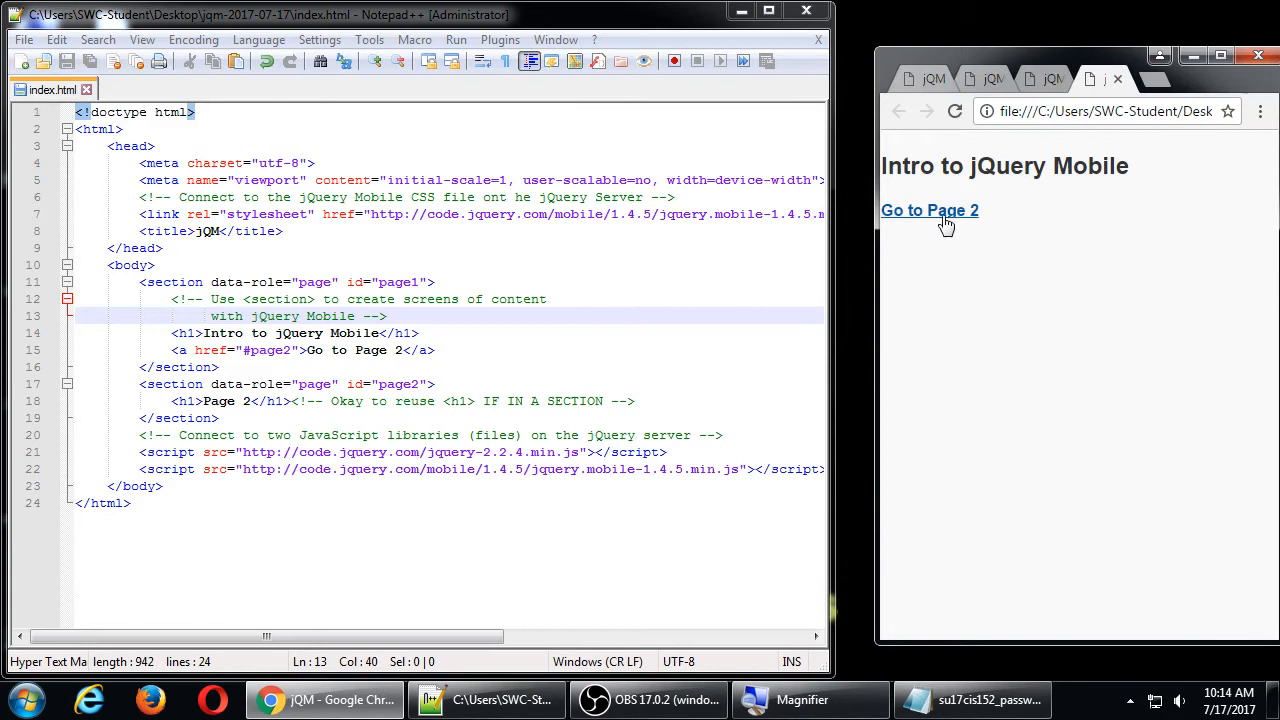
Step: Follow the Go to Page 2 link in Chrome to test navigation
left_click(929, 210)
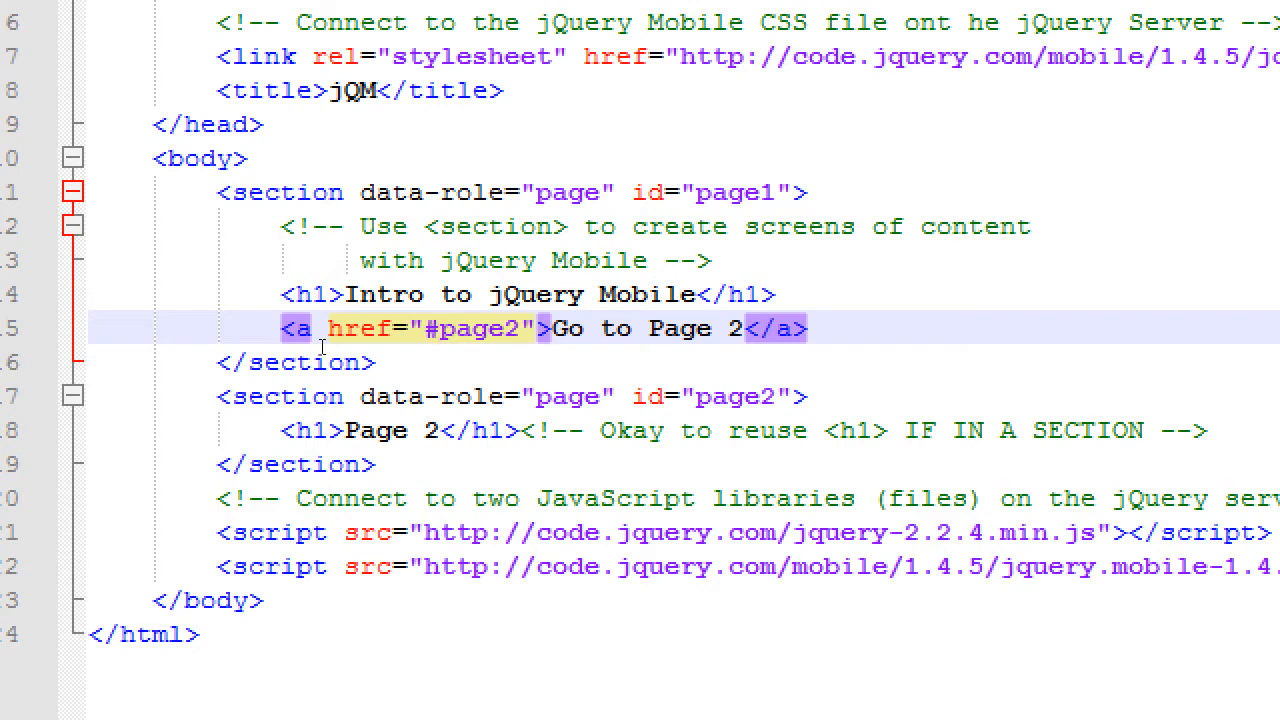
Step: Insert a blank line above the Go to Page 2 link under the heading
left_click(432, 328)
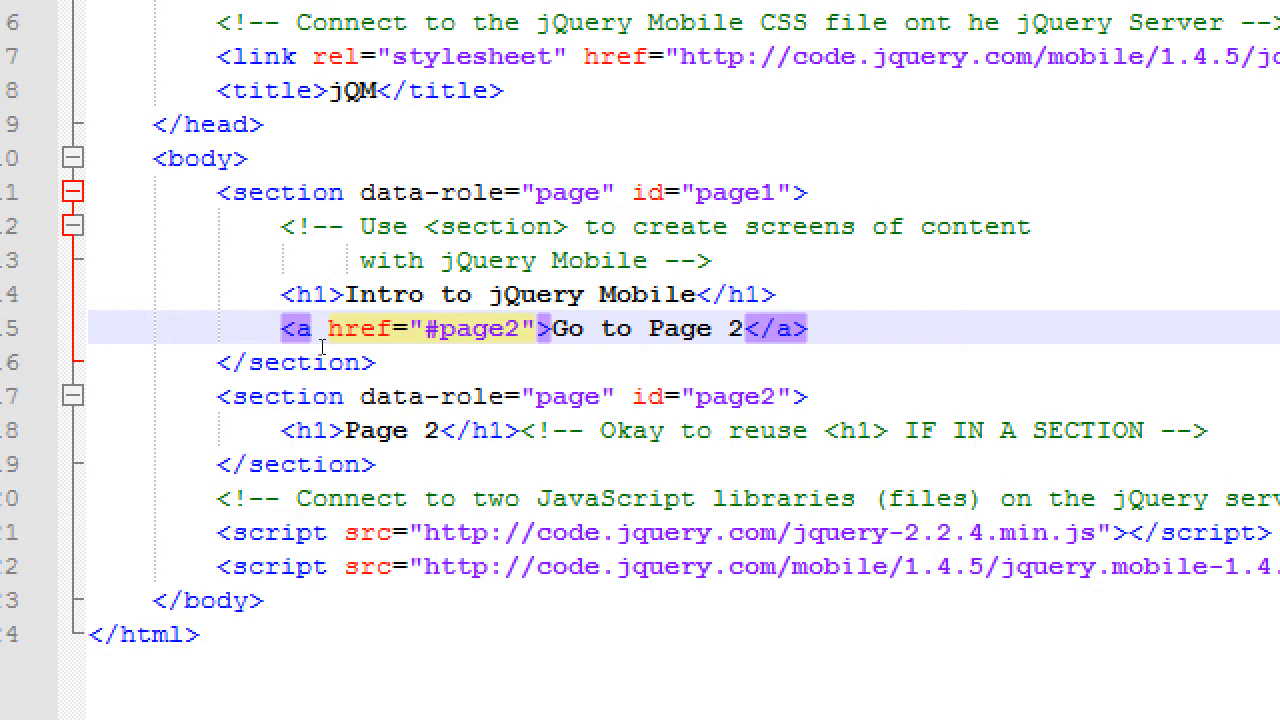
left_click(432, 328)
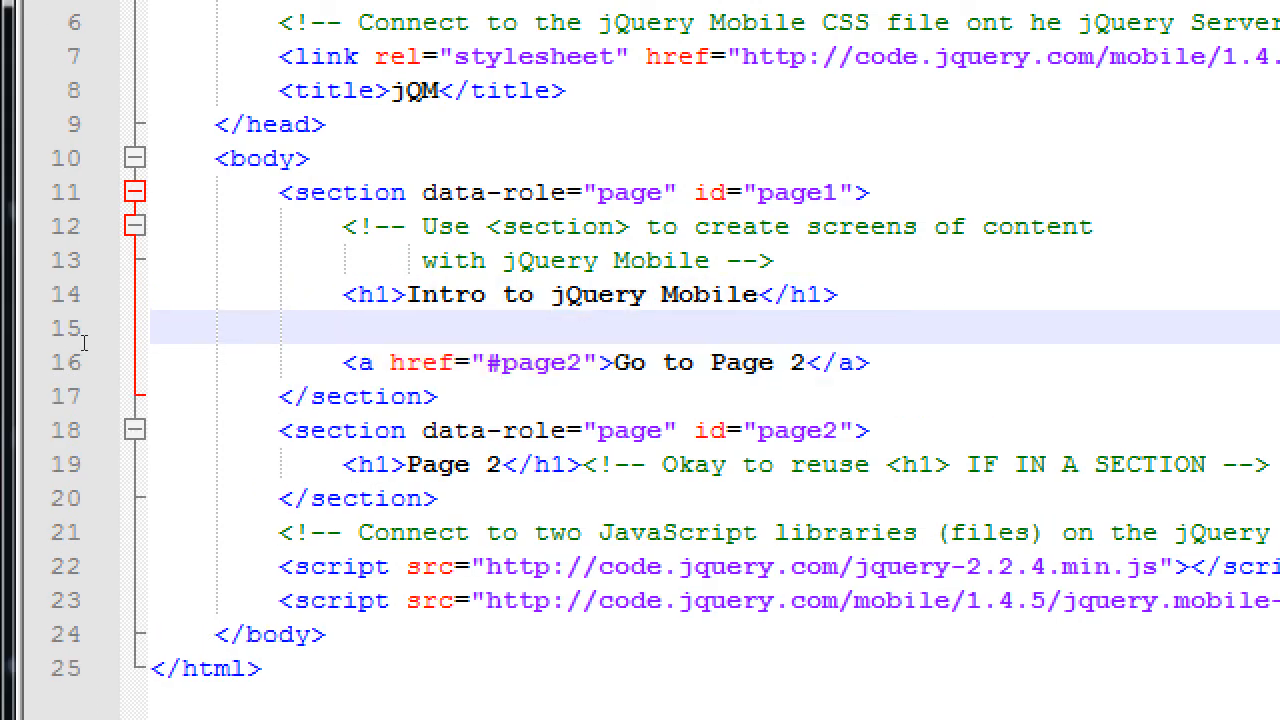
Step: Write the comment <!-- Create a Hyperlink from this Section to another. --> on the blank line
type("<!--")
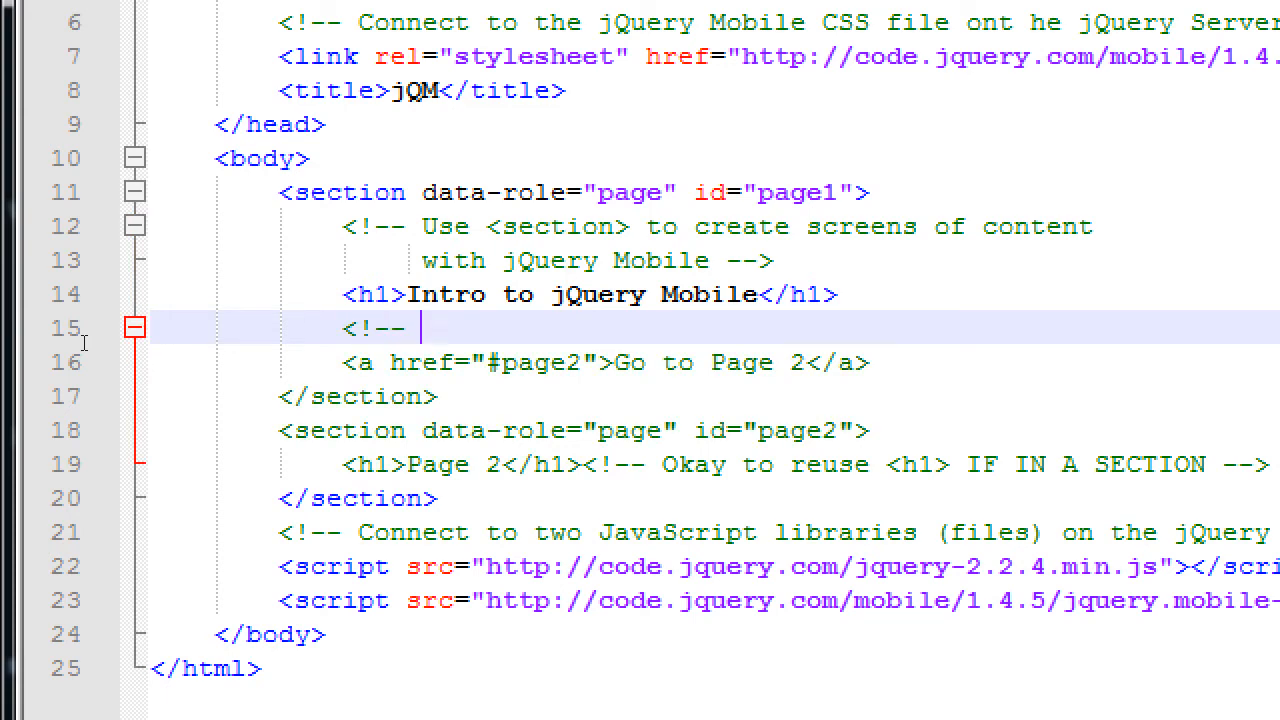
type("a-->")
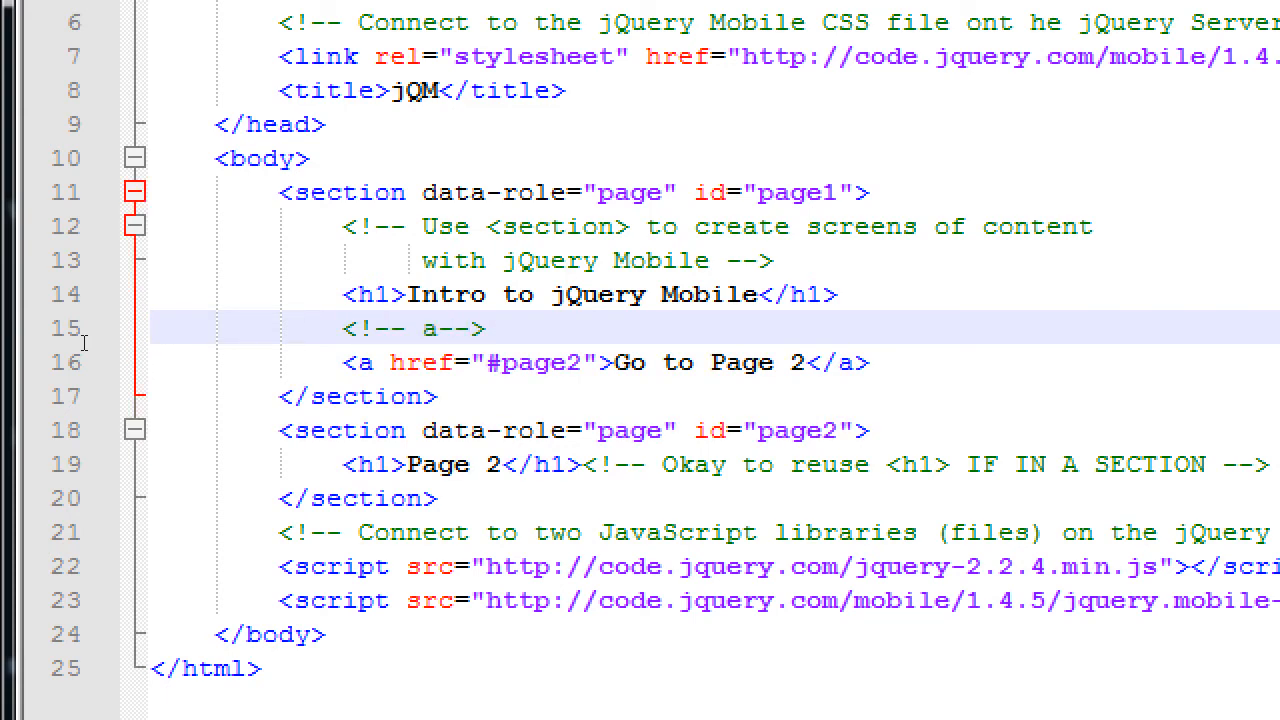
type("Cre")
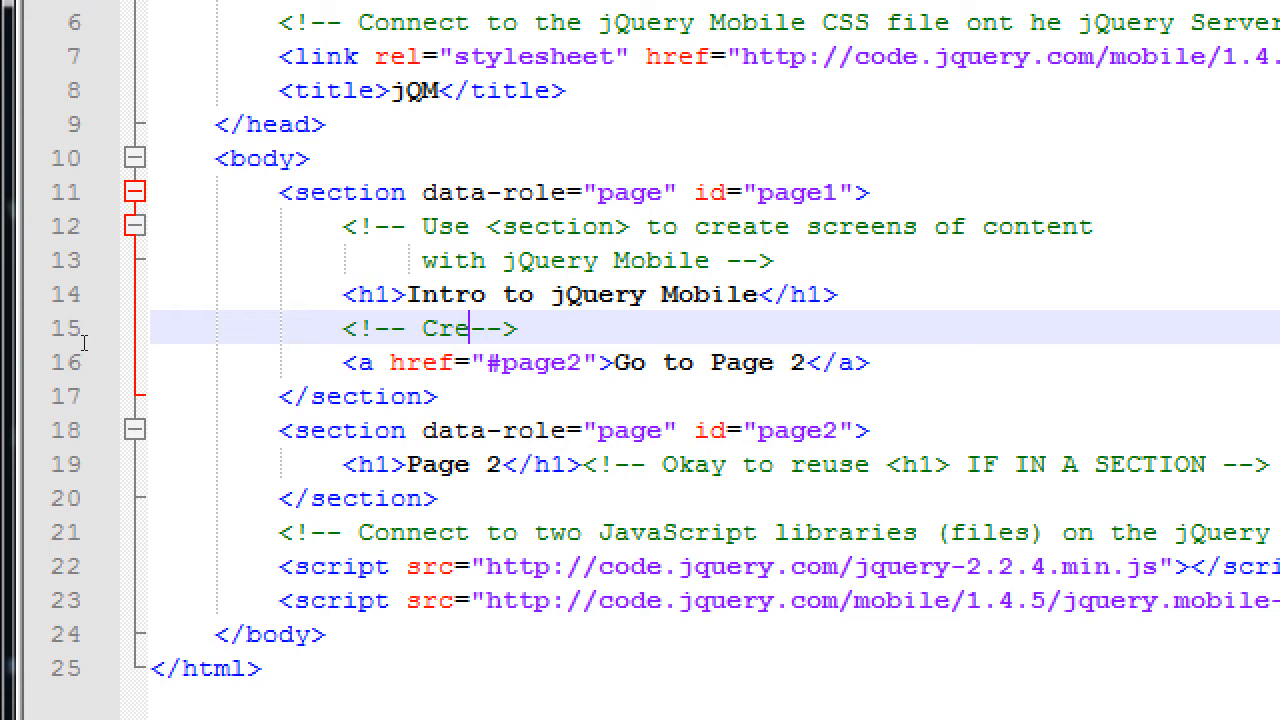
type("ate a")
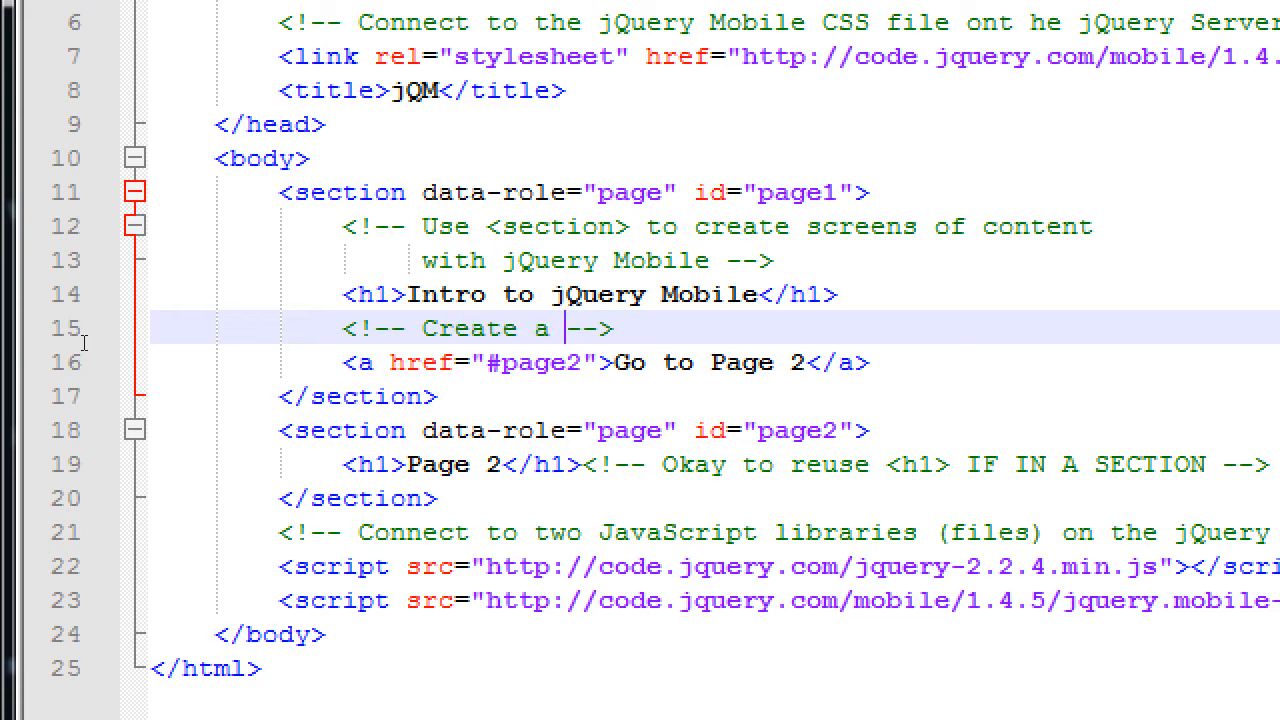
type("Hyperlink from this Section")
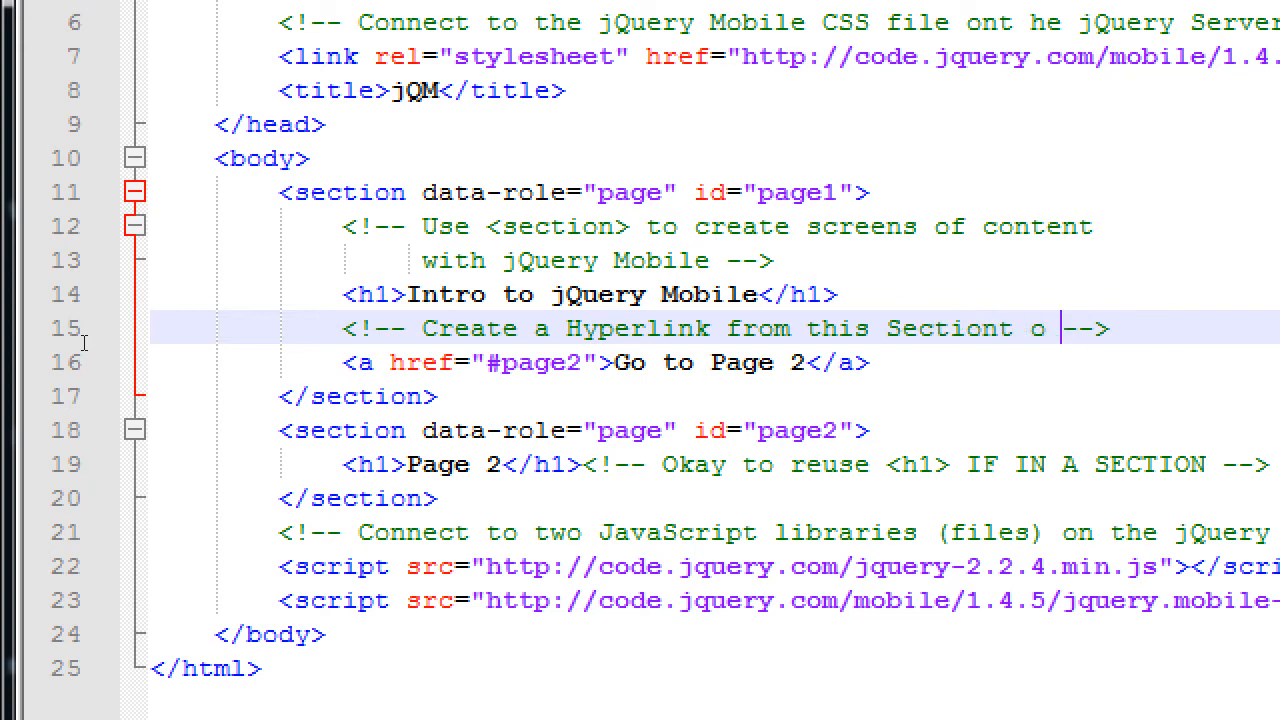
type("to another.")
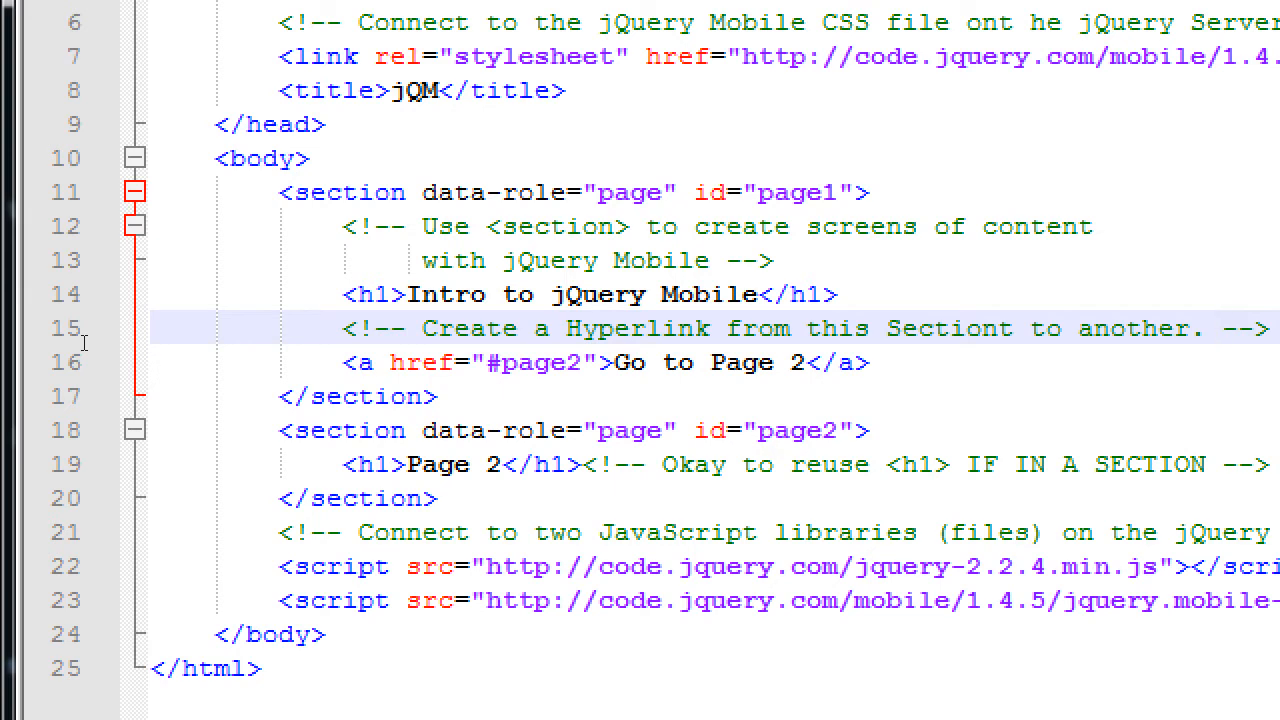
left_click(662, 362)
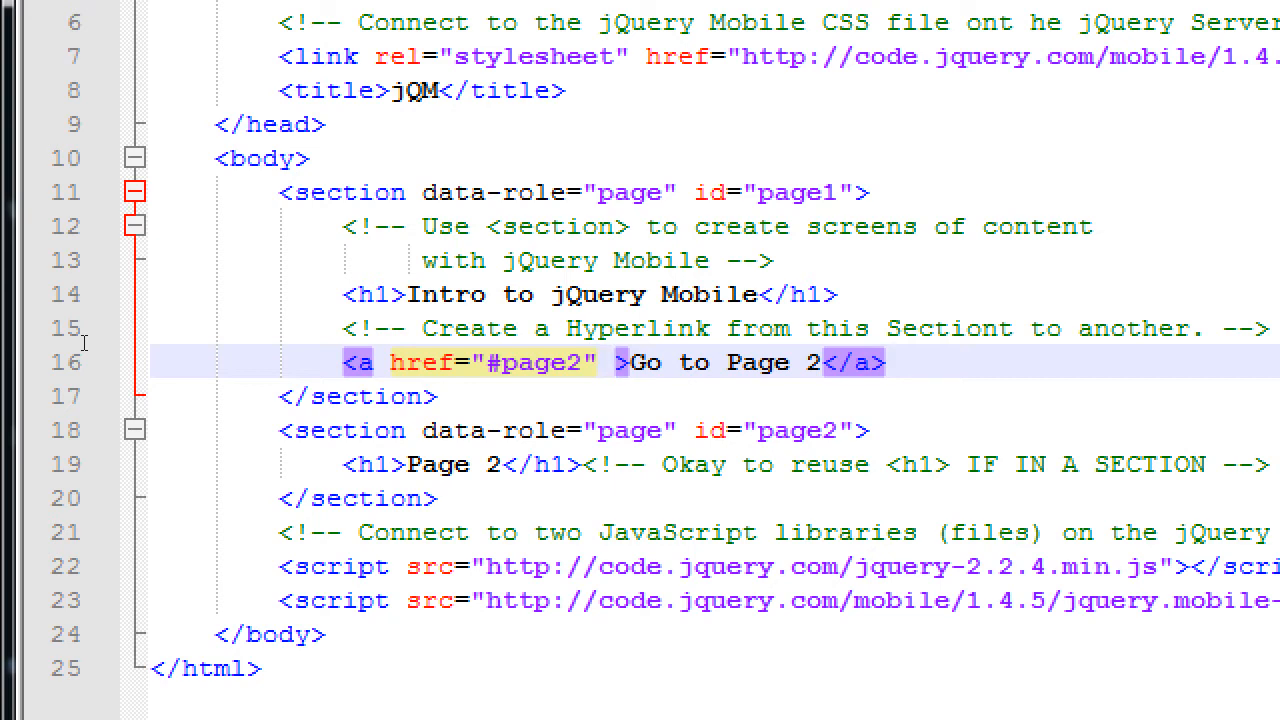
Step: Add data-role="button" after href="#page2" in the link tag
left_click(610, 362)
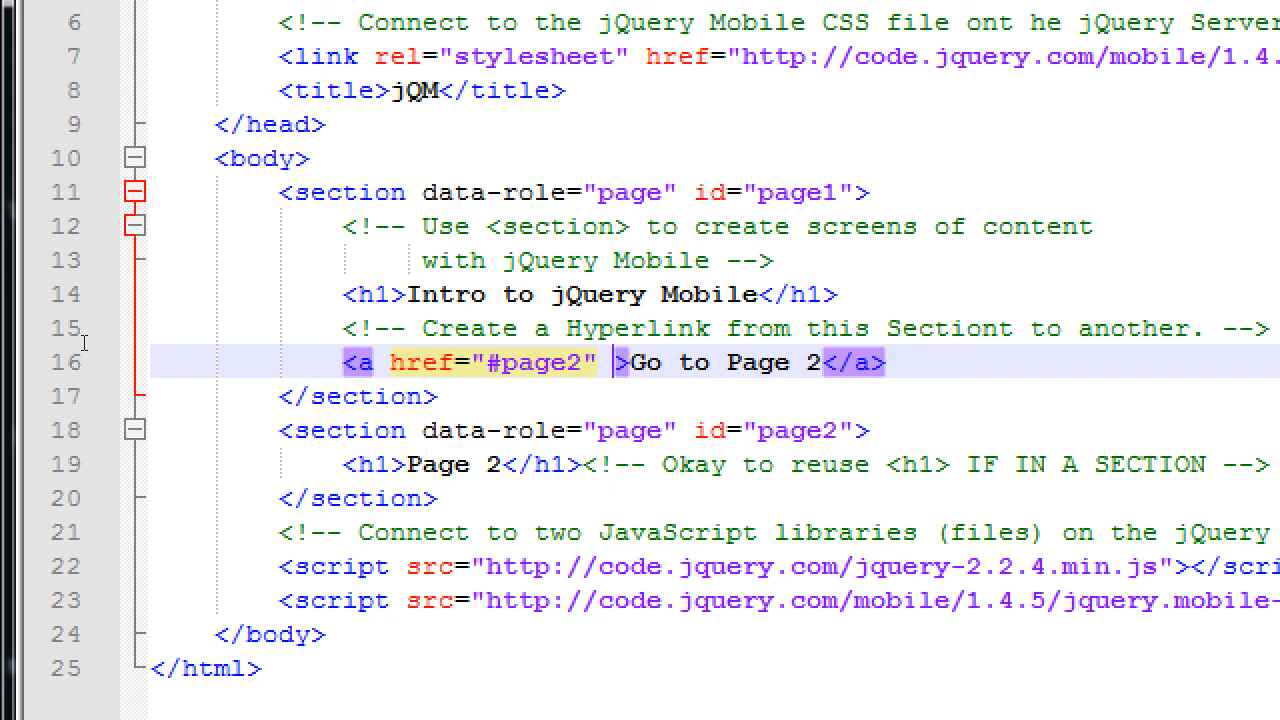
type("data-role")
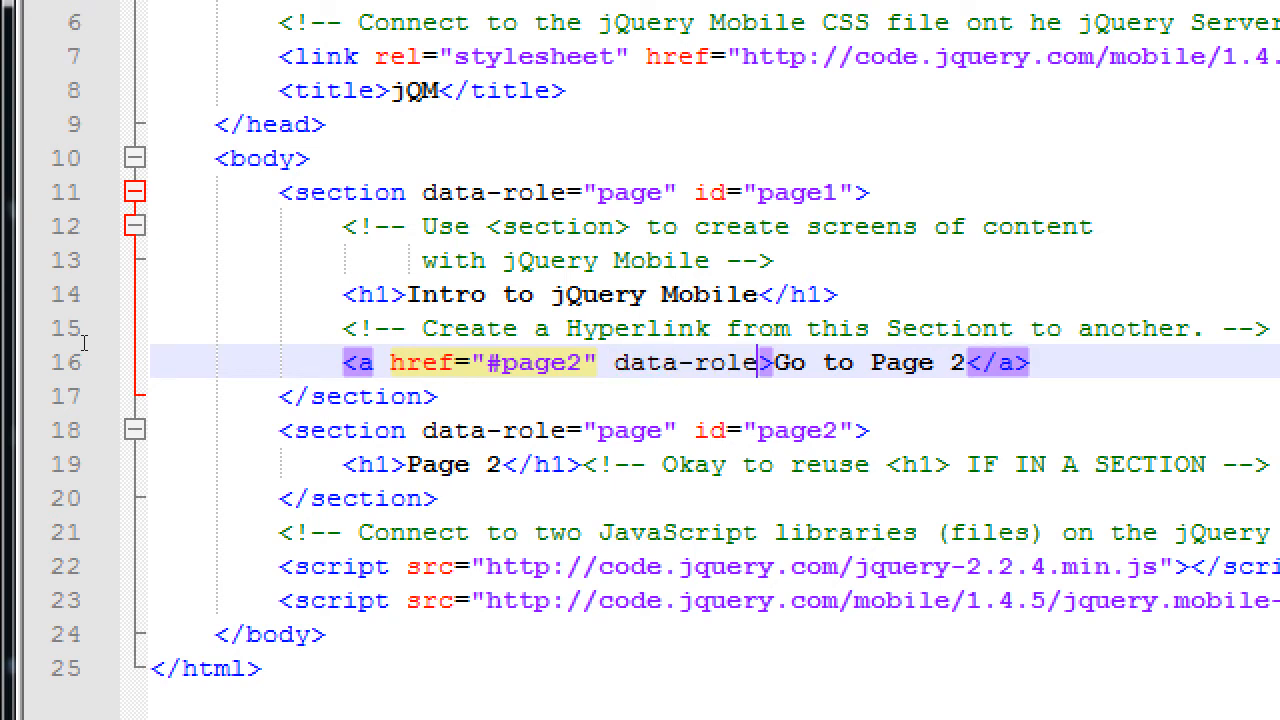
type("button\"")
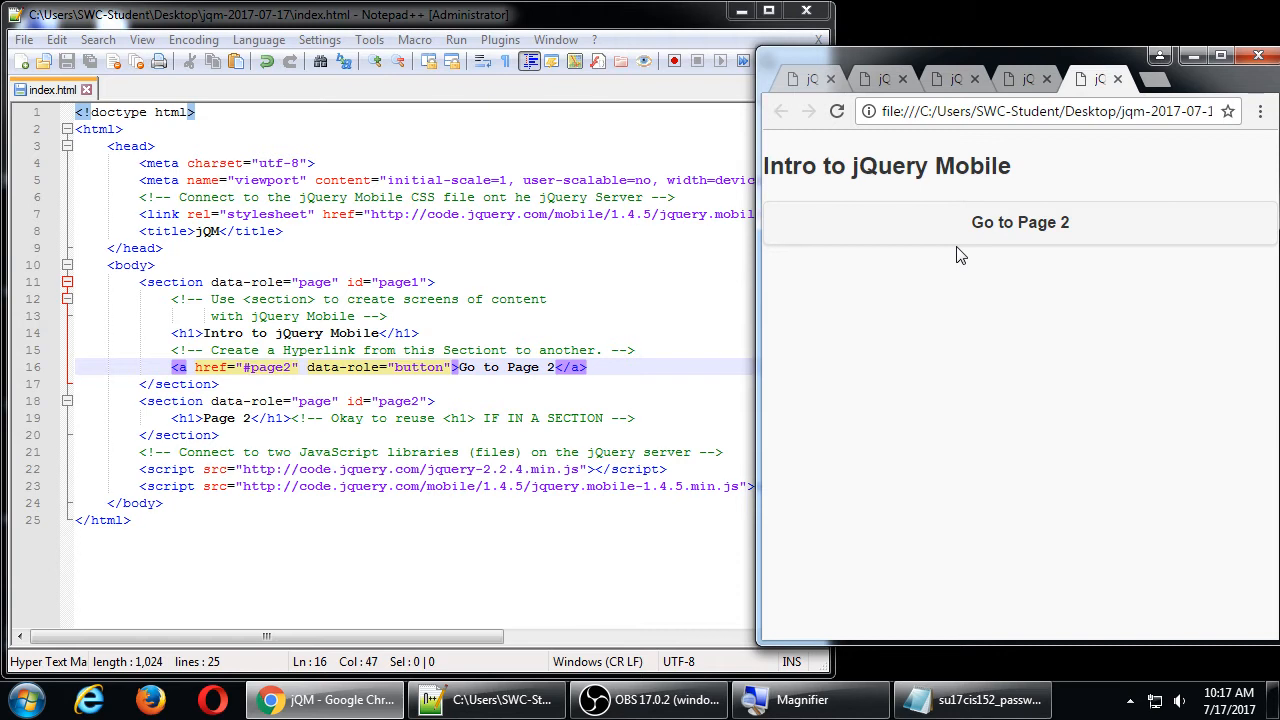
mouse_move(1007, 222)
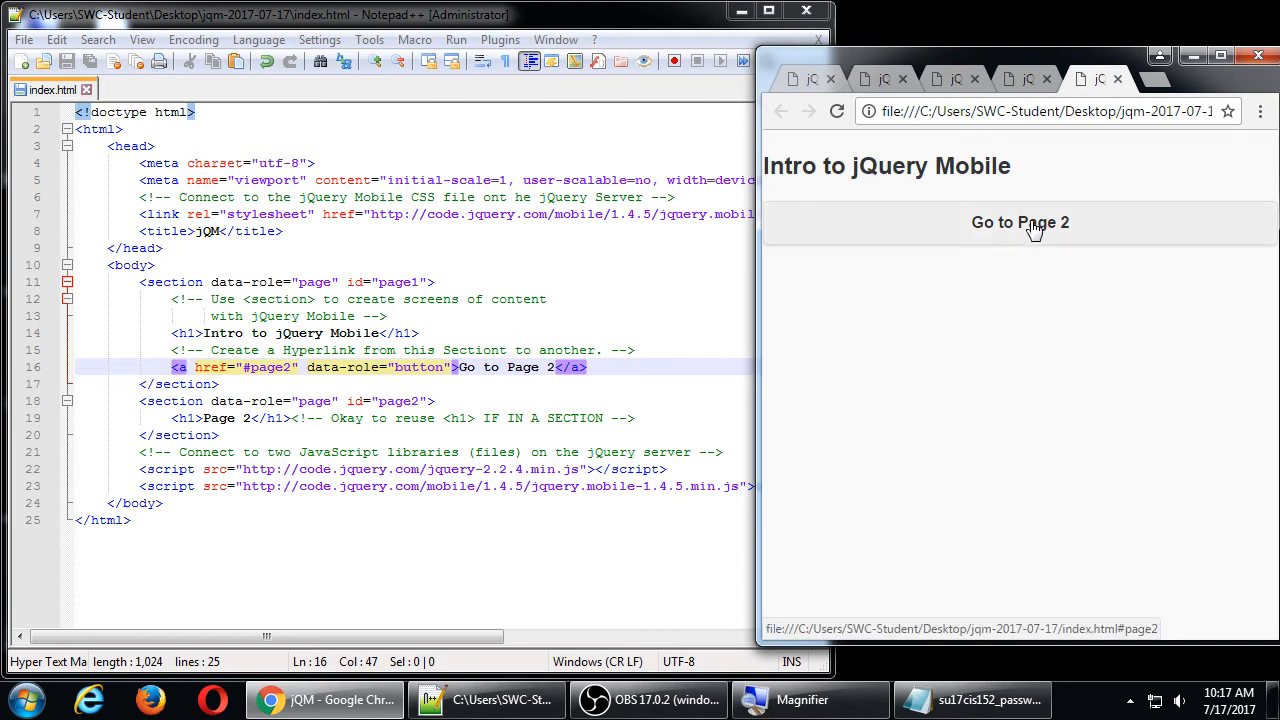
left_click(1019, 222)
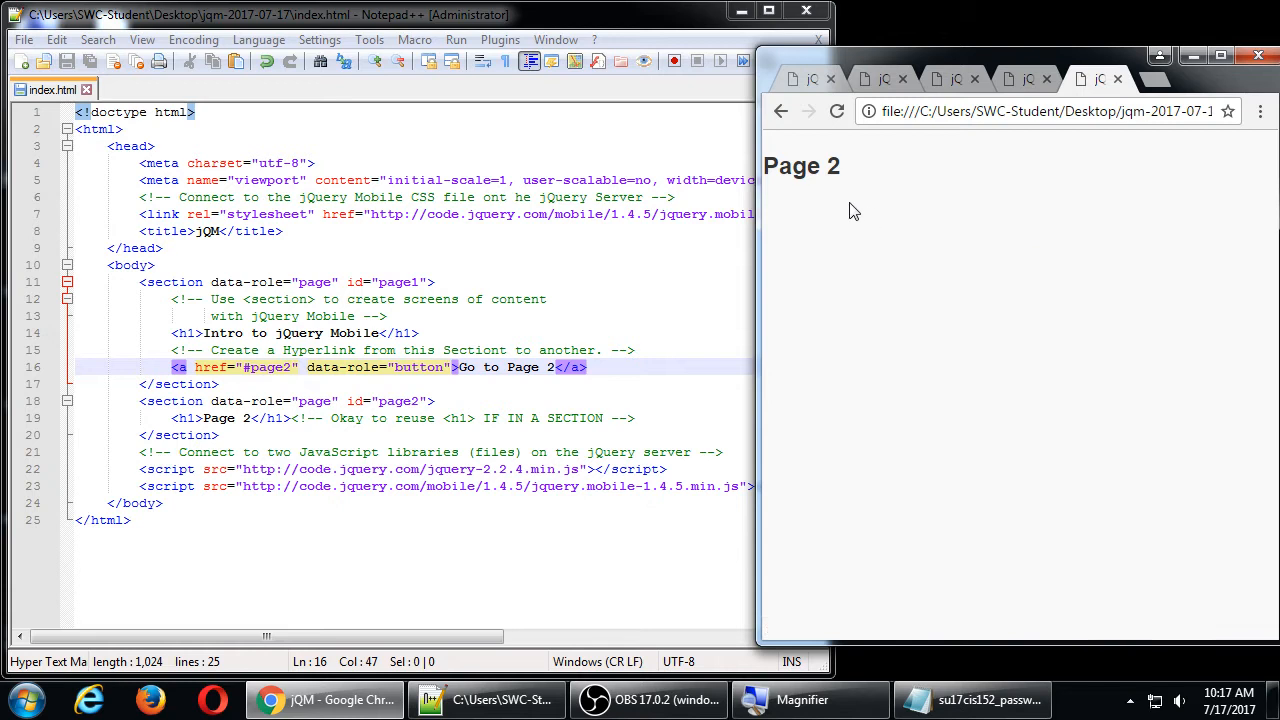
mouse_move(793, 150)
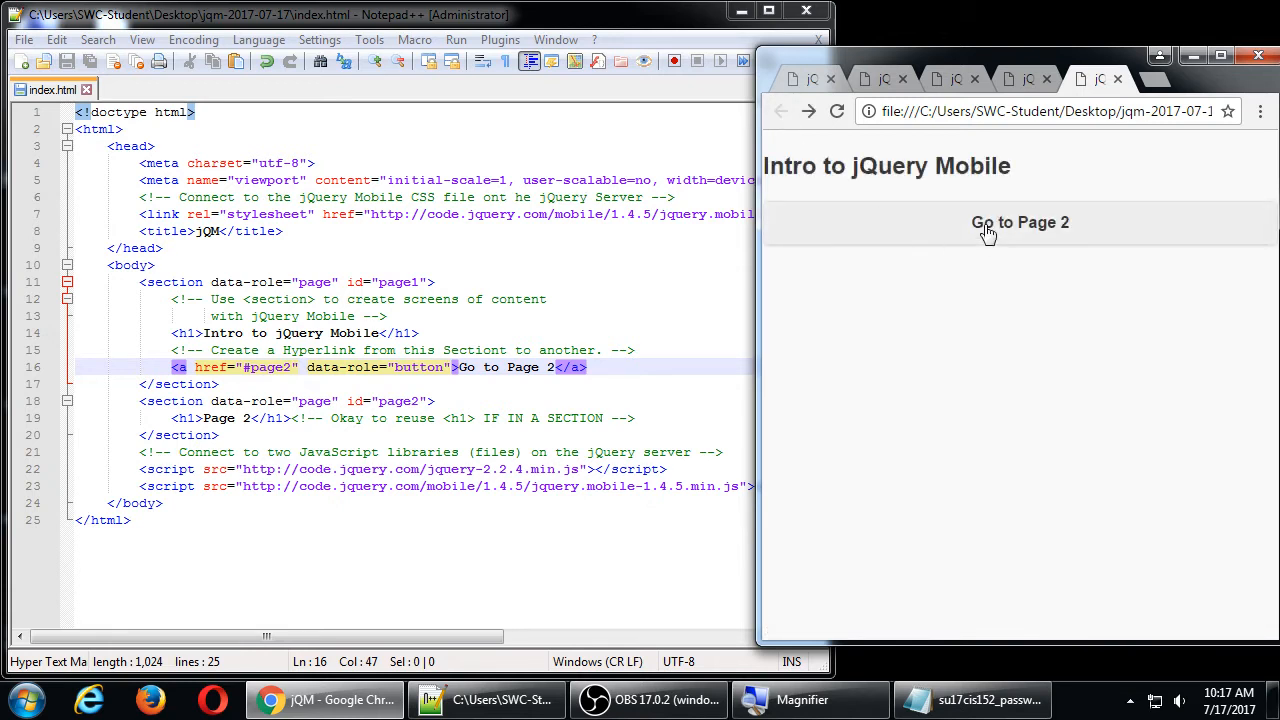
mouse_move(1007, 337)
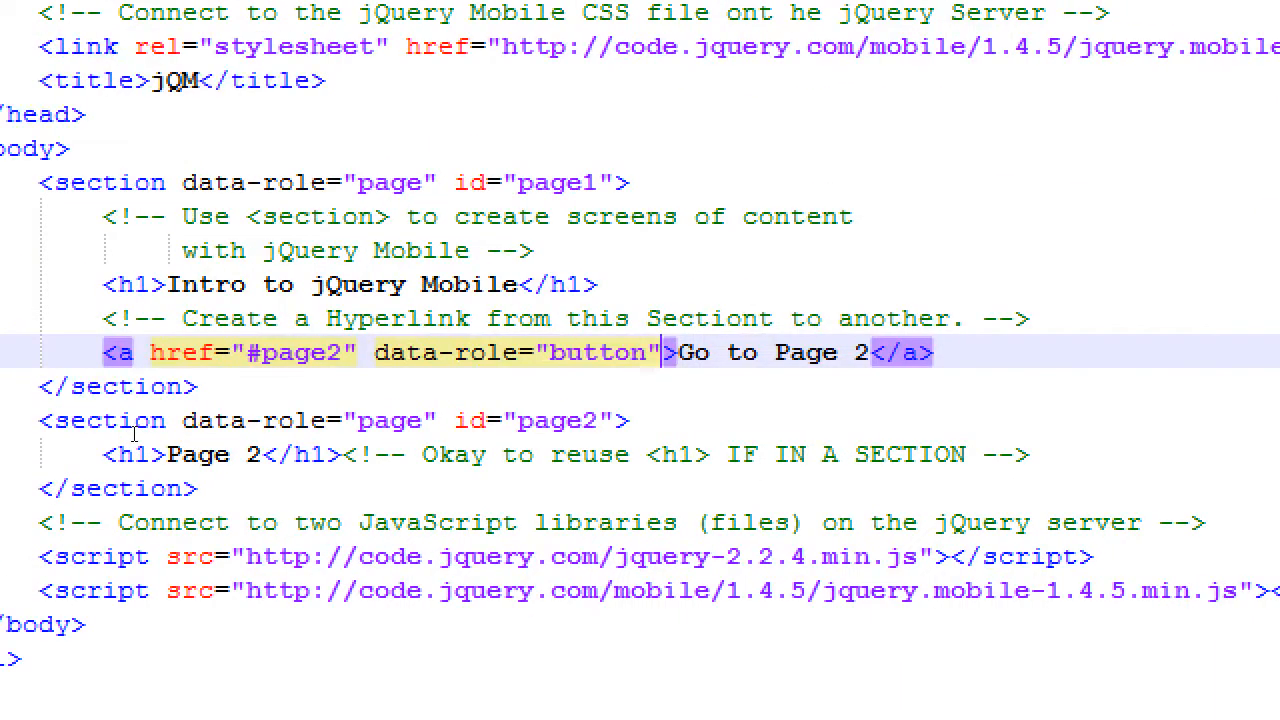
Step: Add a data-transition attribute to the link and enter fade as its value
type("data-")
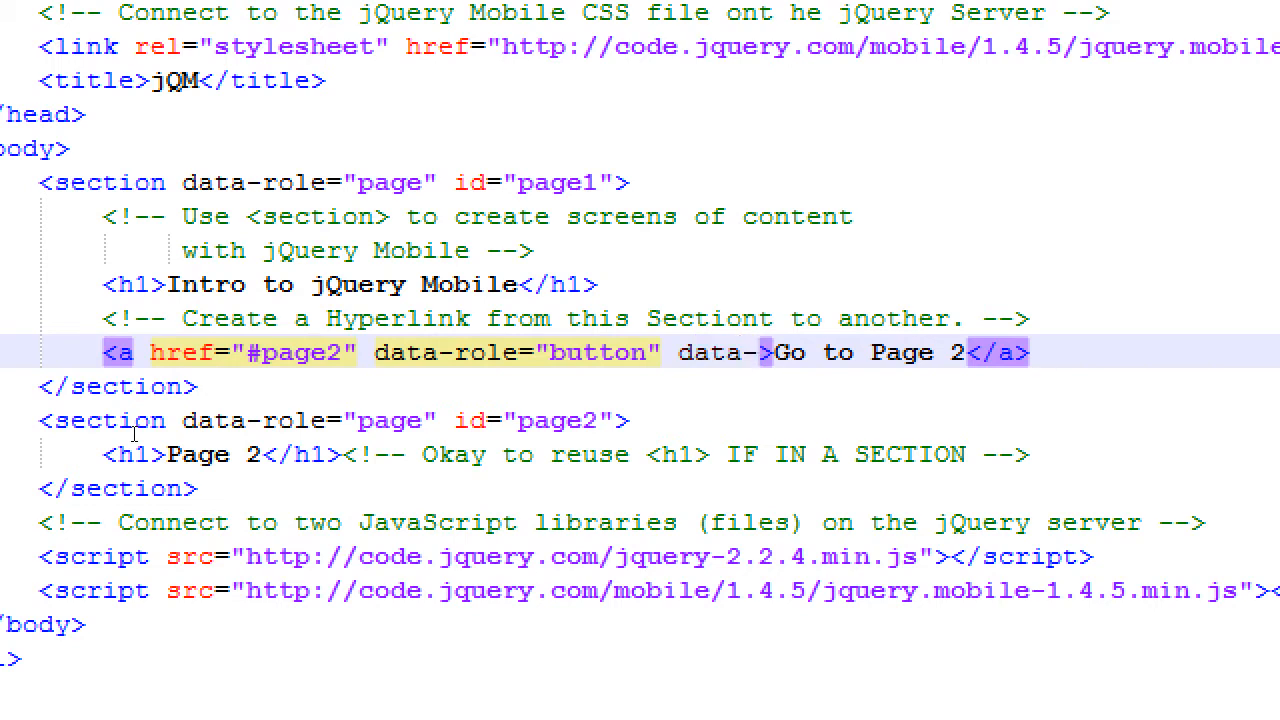
type("transition=\"")
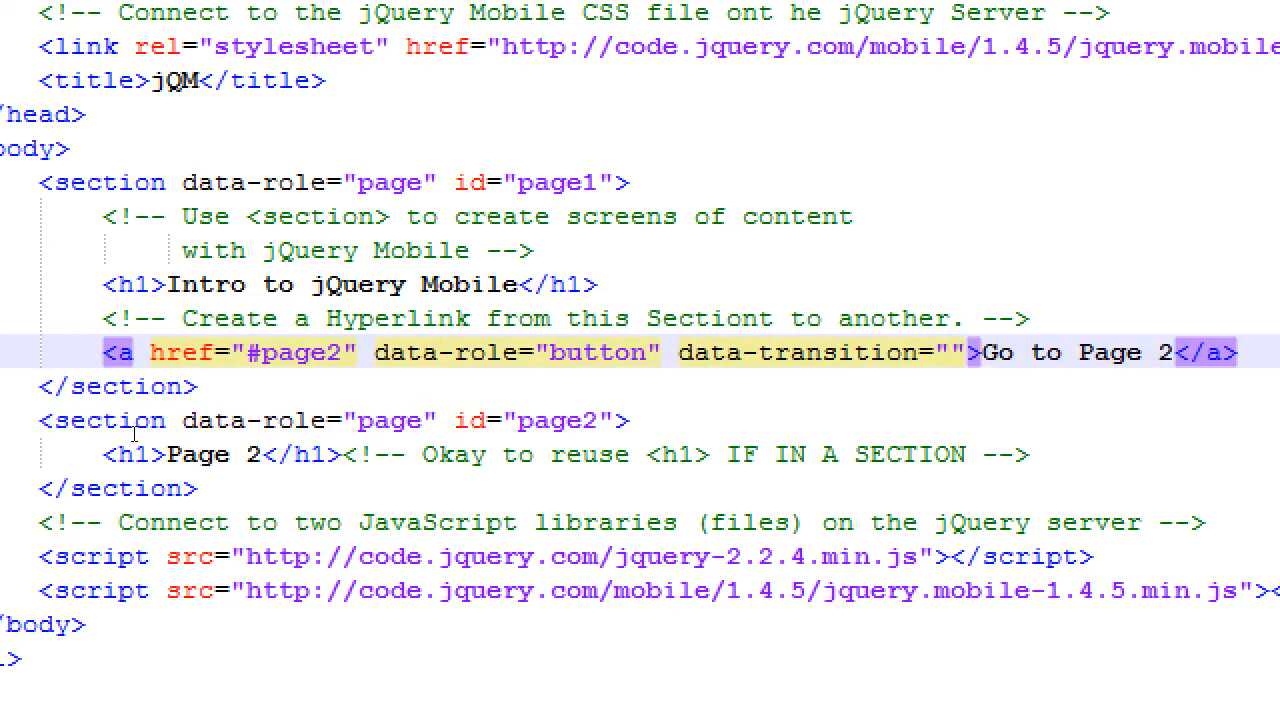
left_click(947, 352)
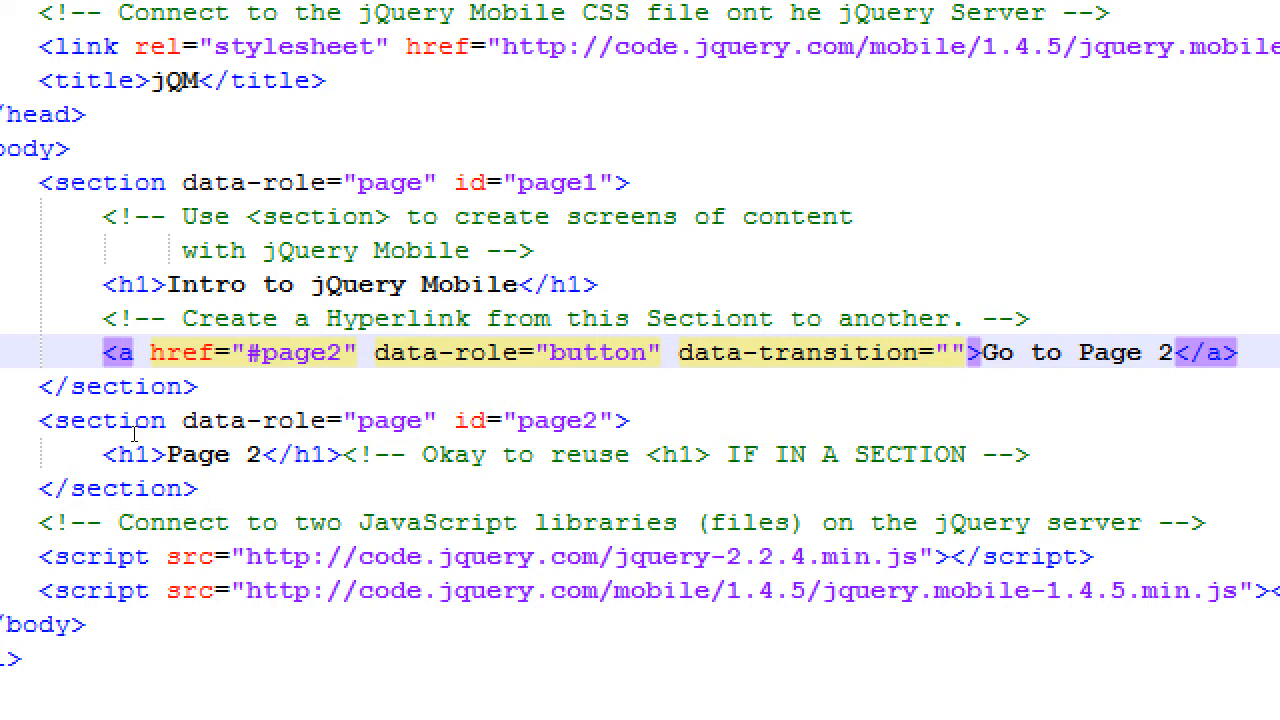
type("fade")
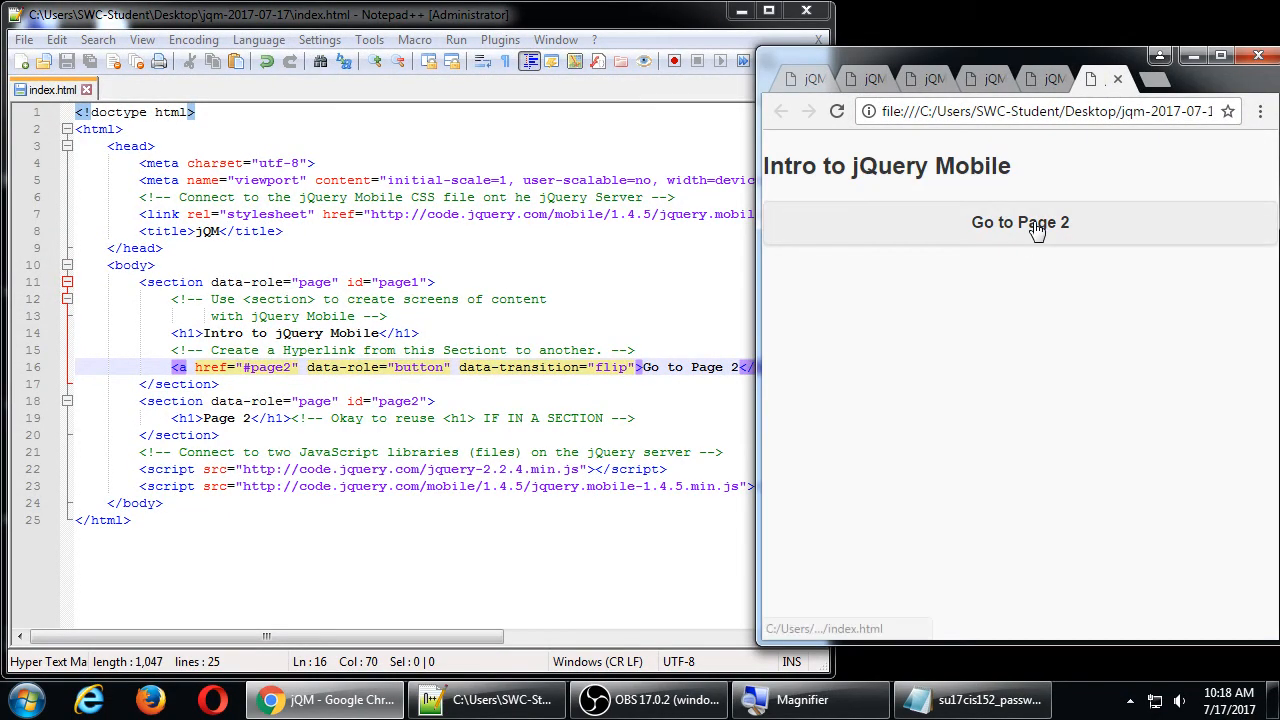
Step: Preview the flip transition, change it to slide, and navigate to Page 2 and back in Chrome
left_click(1020, 222)
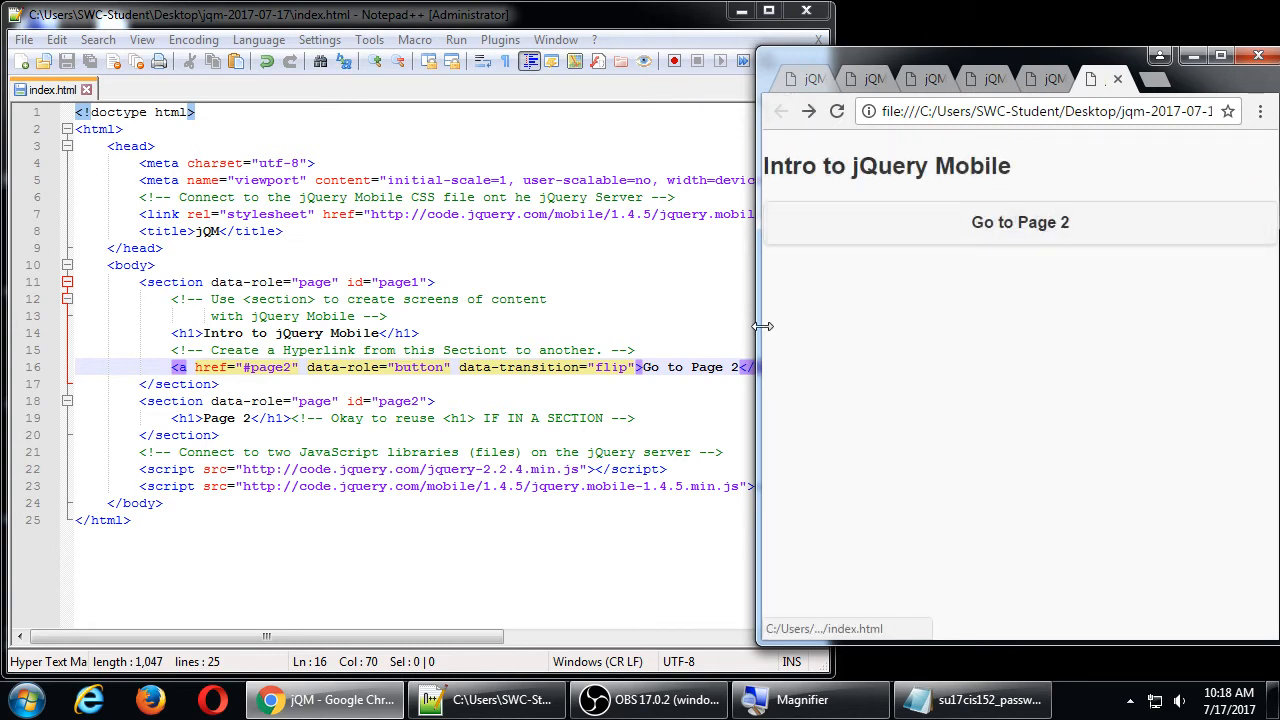
double_click(610, 367)
type("slide")
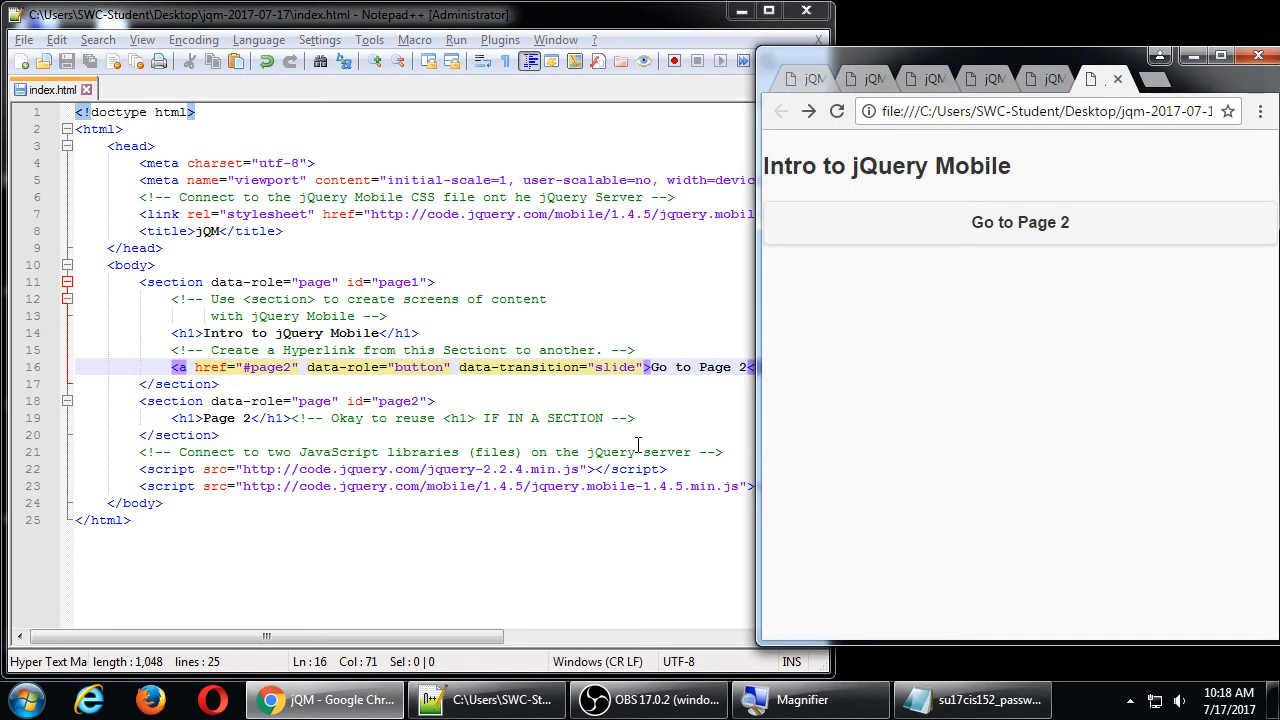
left_click(1019, 222)
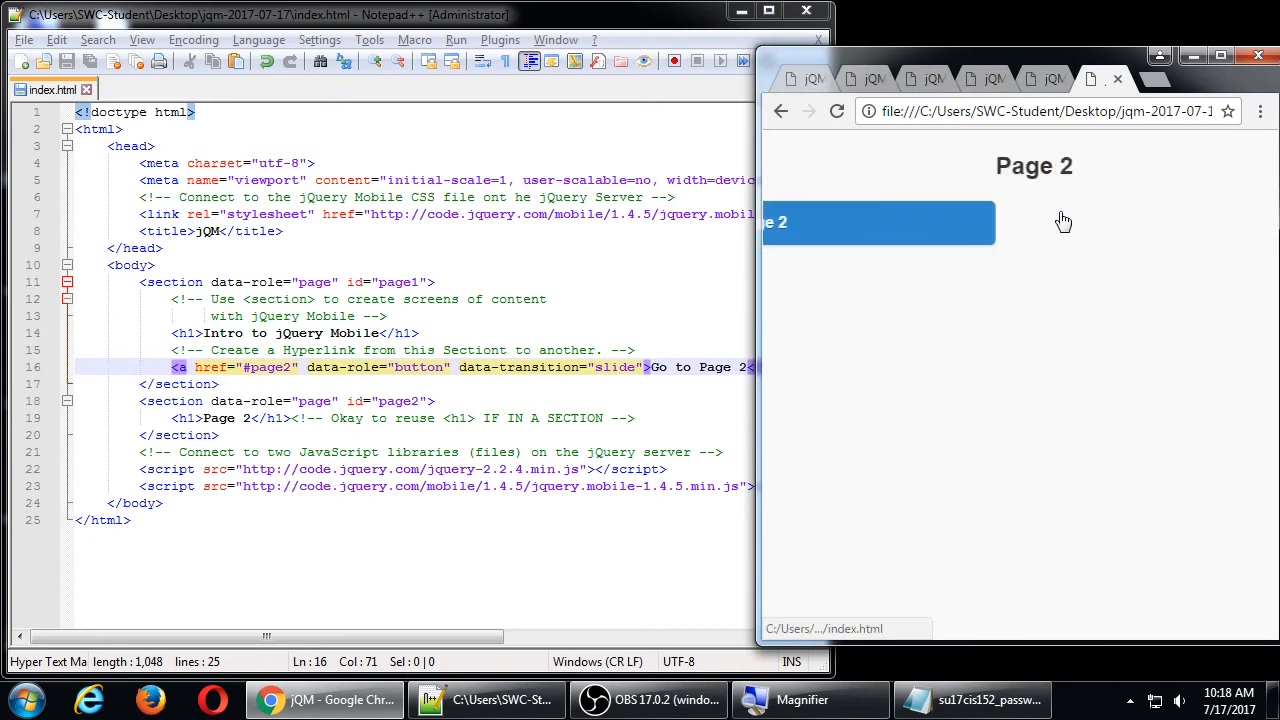
left_click(781, 111)
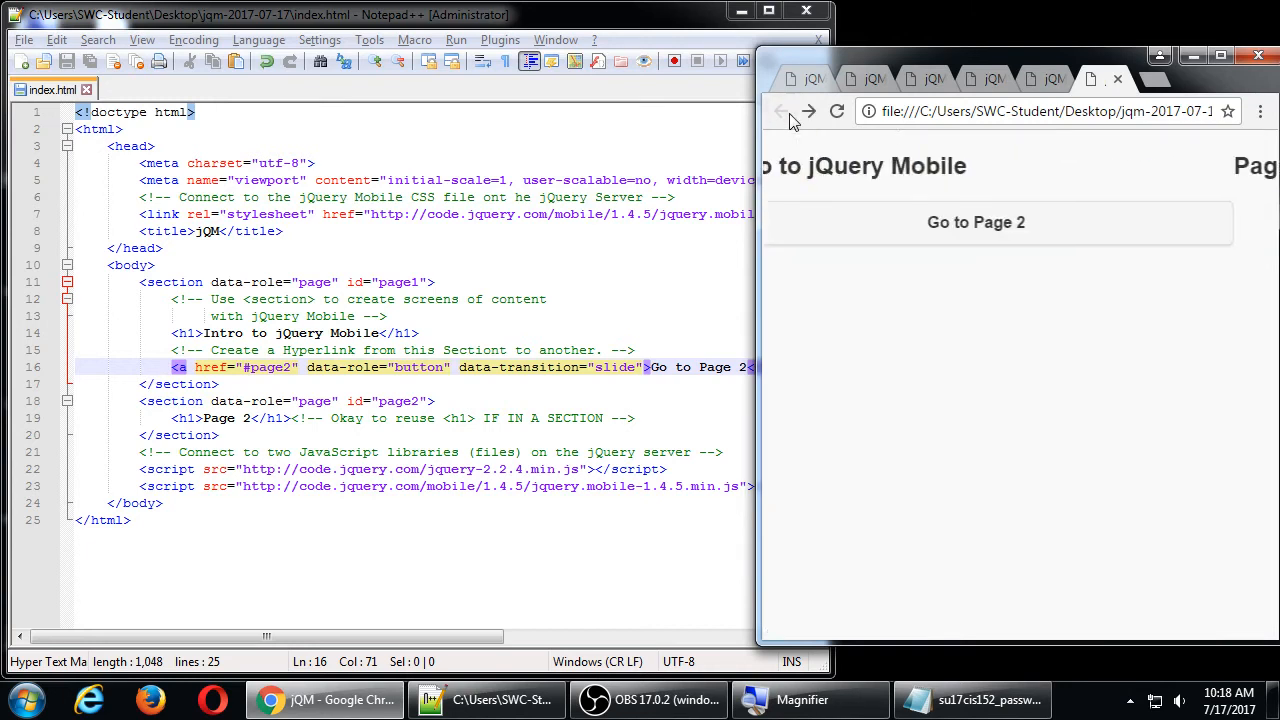
left_click(975, 222)
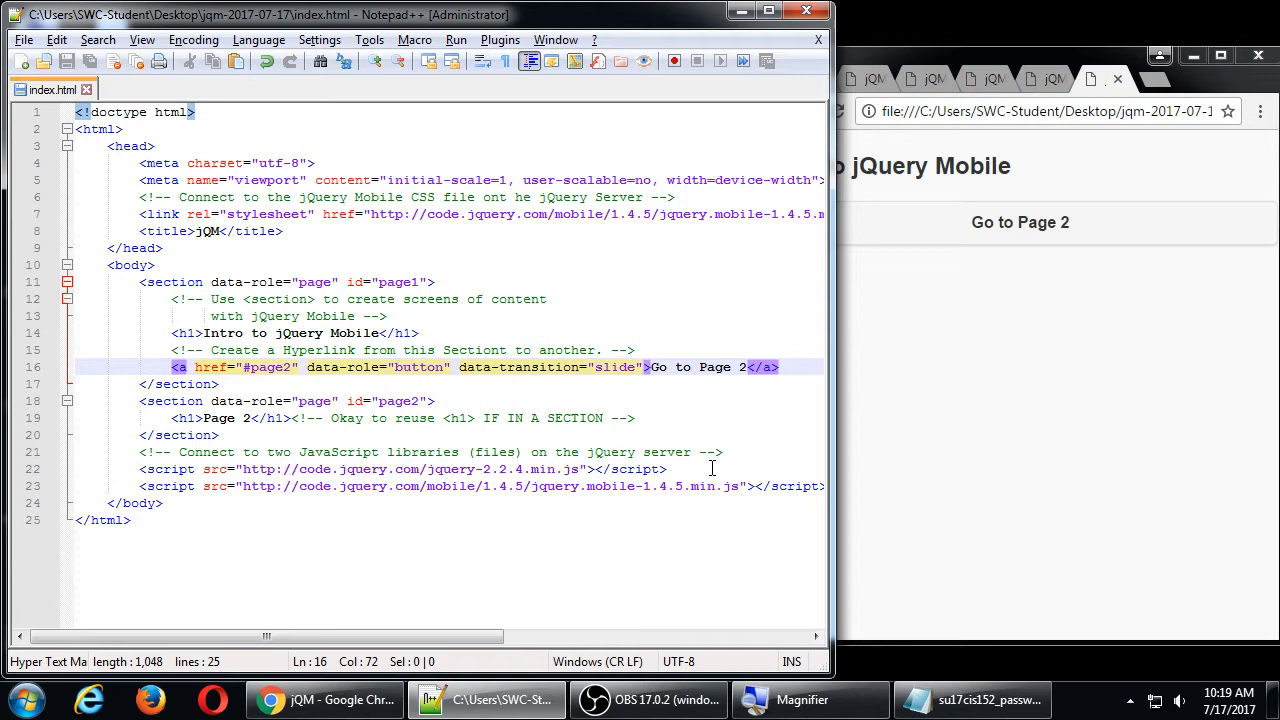
Step: Add data-icon="home" to the link, then replace home with user
type("data-icon=\"")
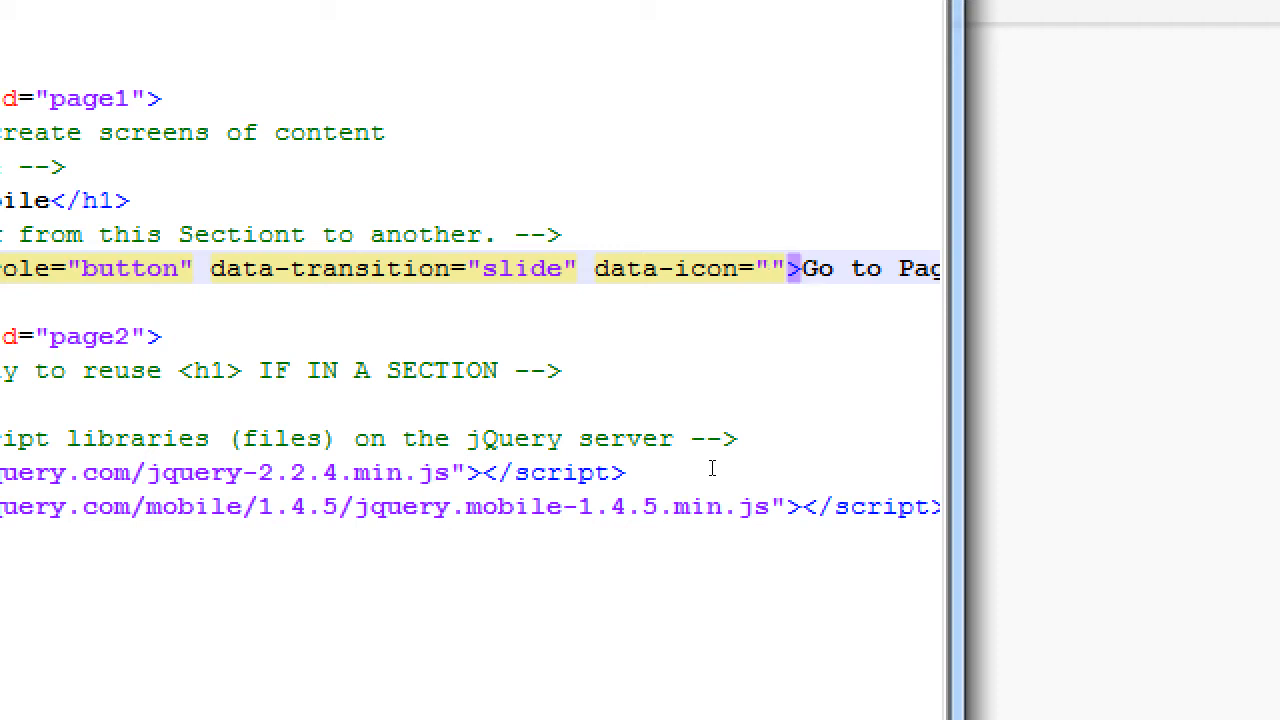
type("home")
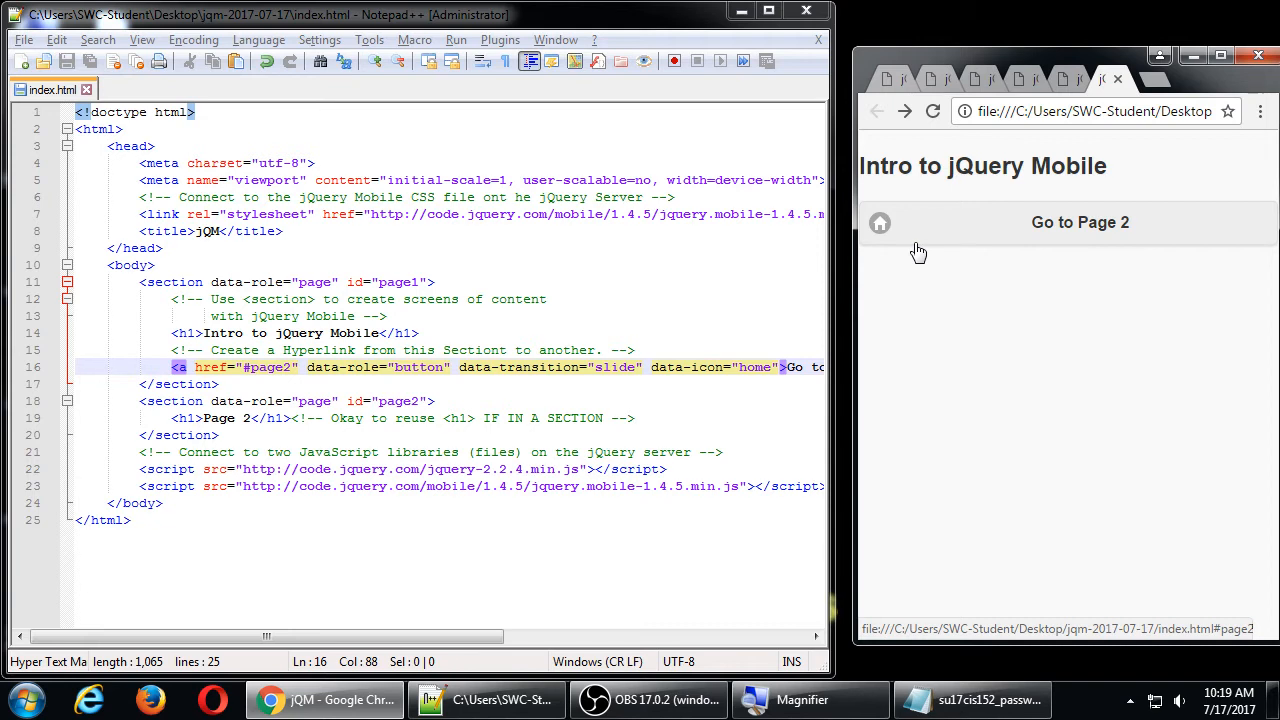
double_click(754, 367)
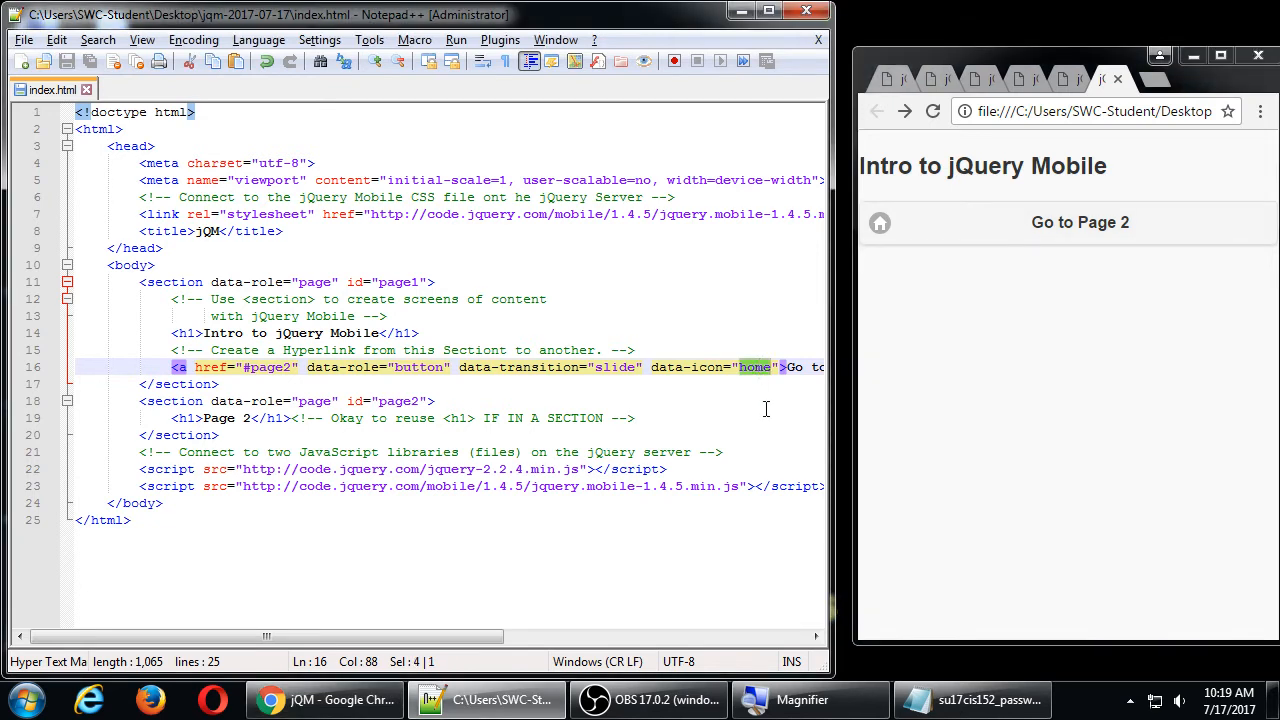
type("user")
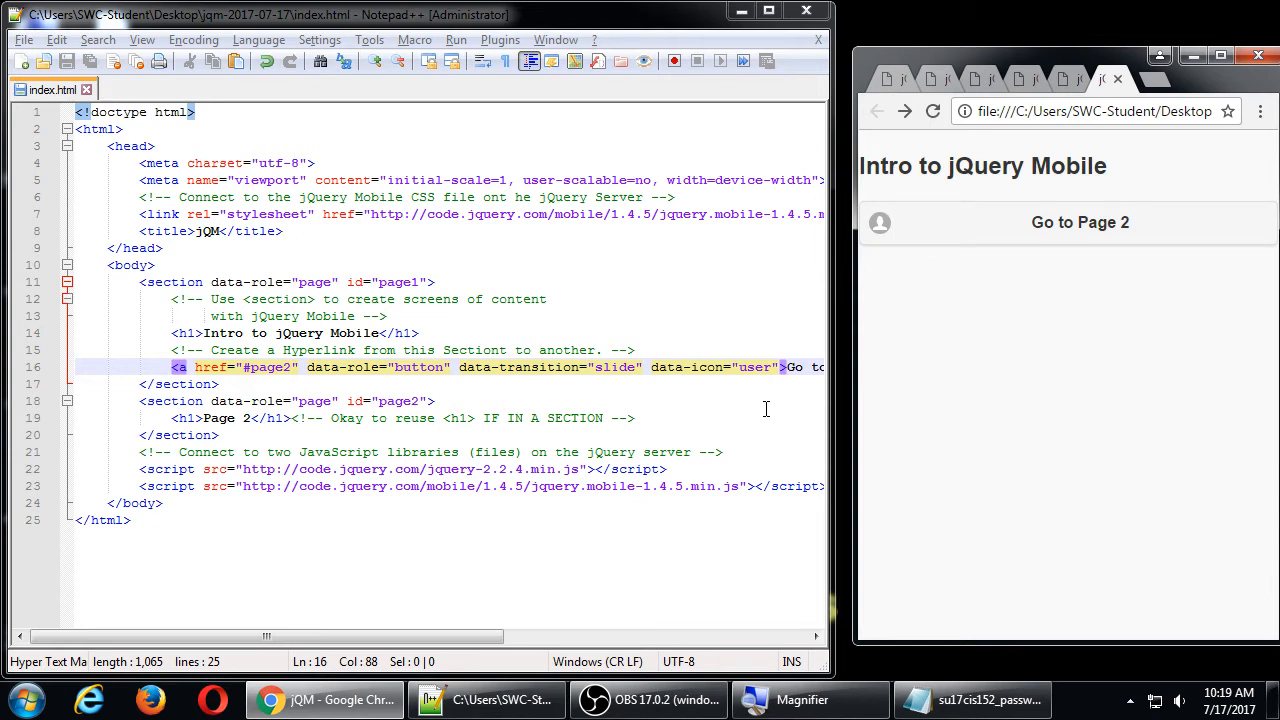
Step: Replace the icon name with arrow-l and reload Chrome to see the left-arrow icon
double_click(754, 367)
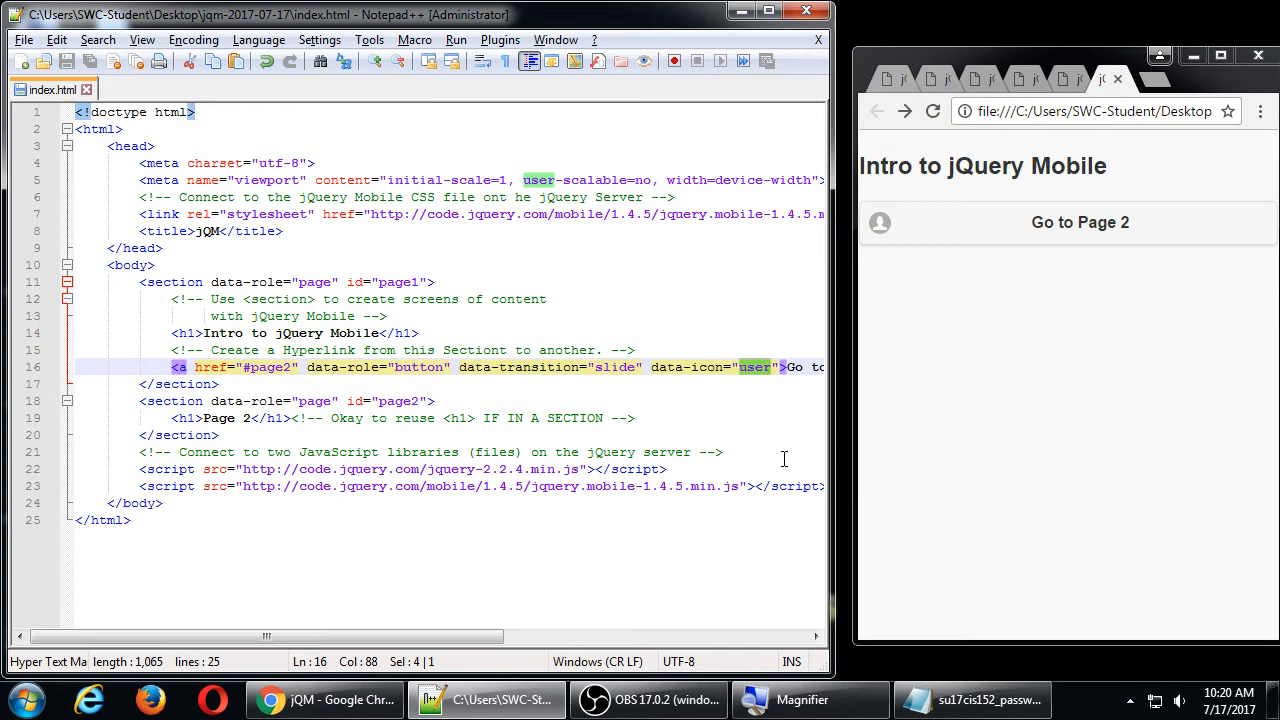
type("arrow-=")
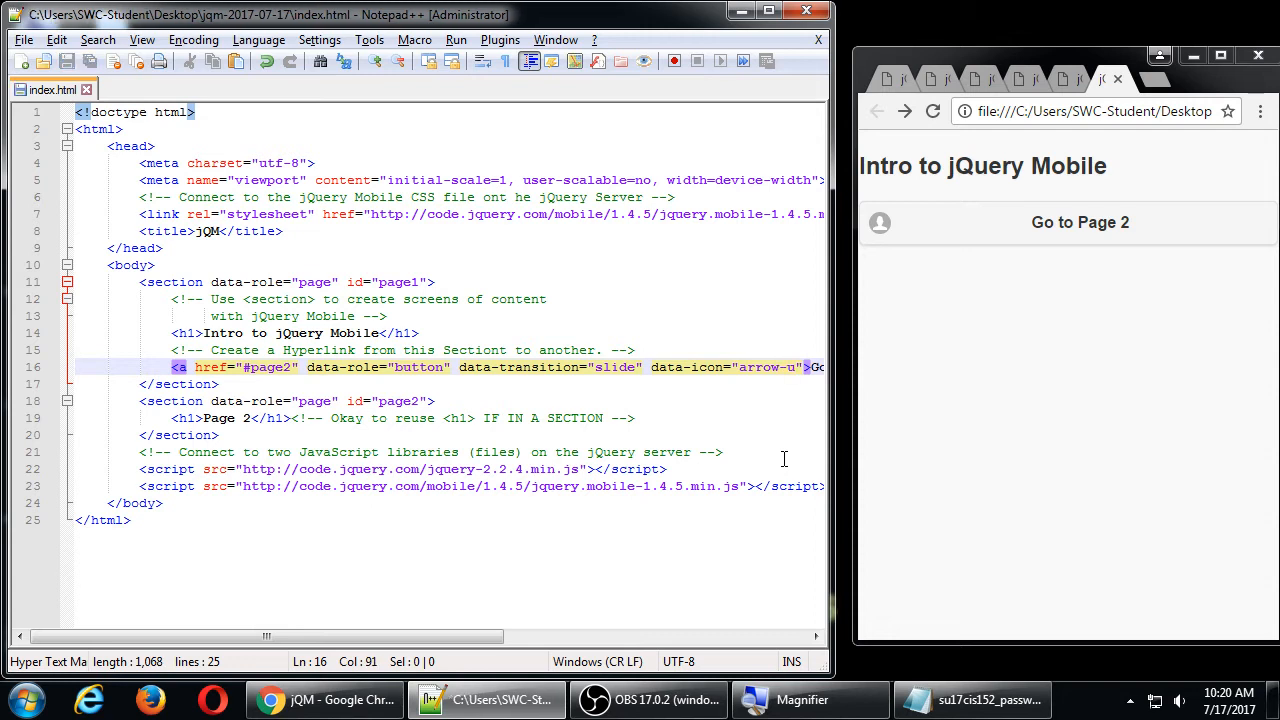
left_click(933, 111)
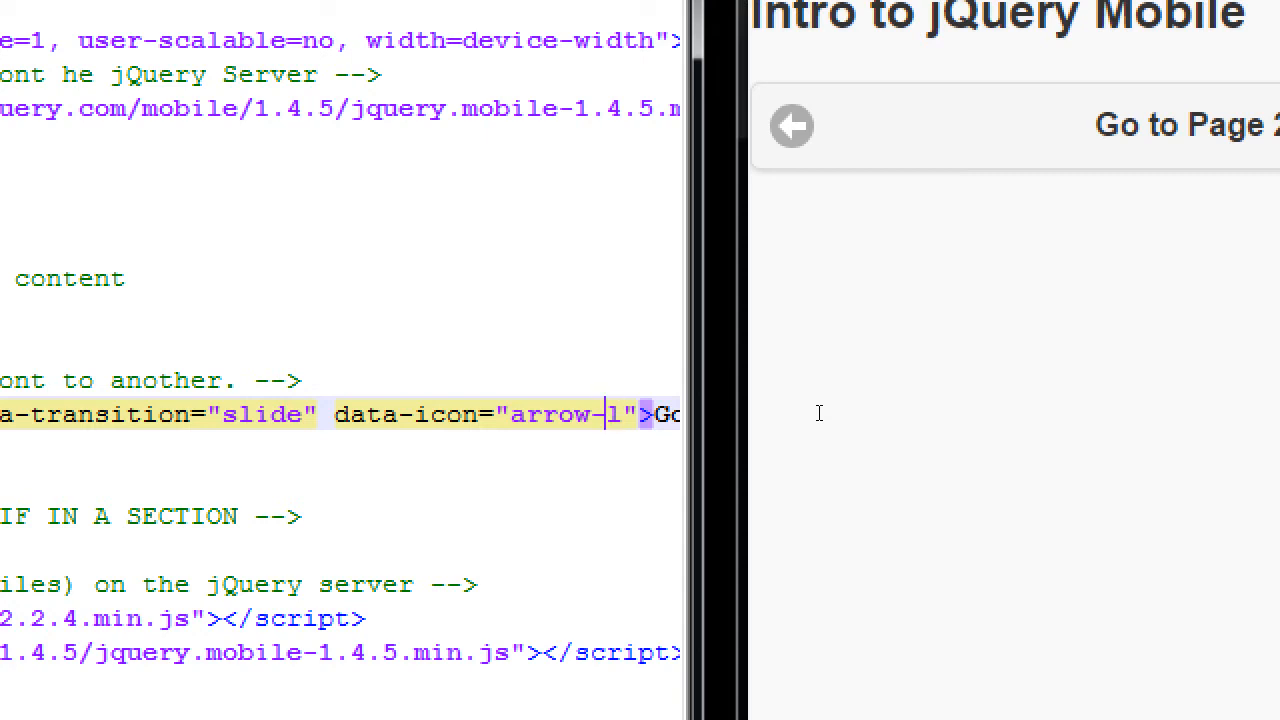
Step: Change the data-icon value to arrow-r and refresh Chrome to check the icon
type("u")
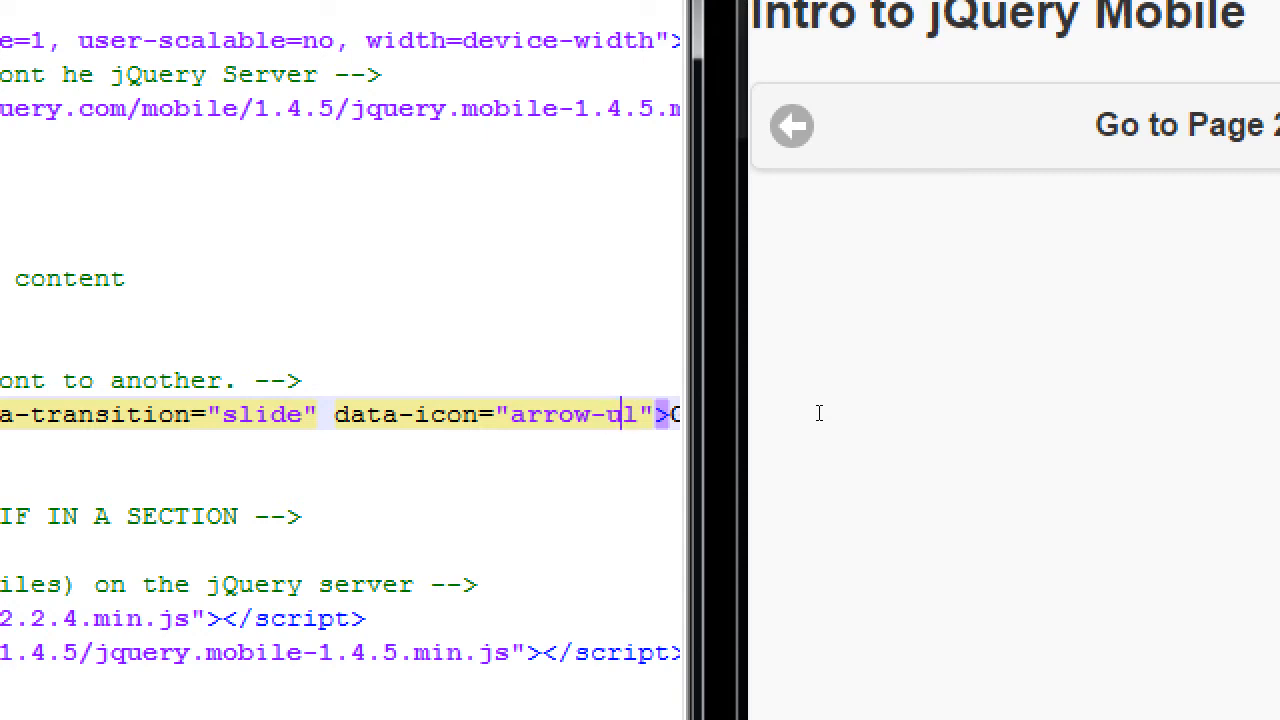
left_click(791, 125)
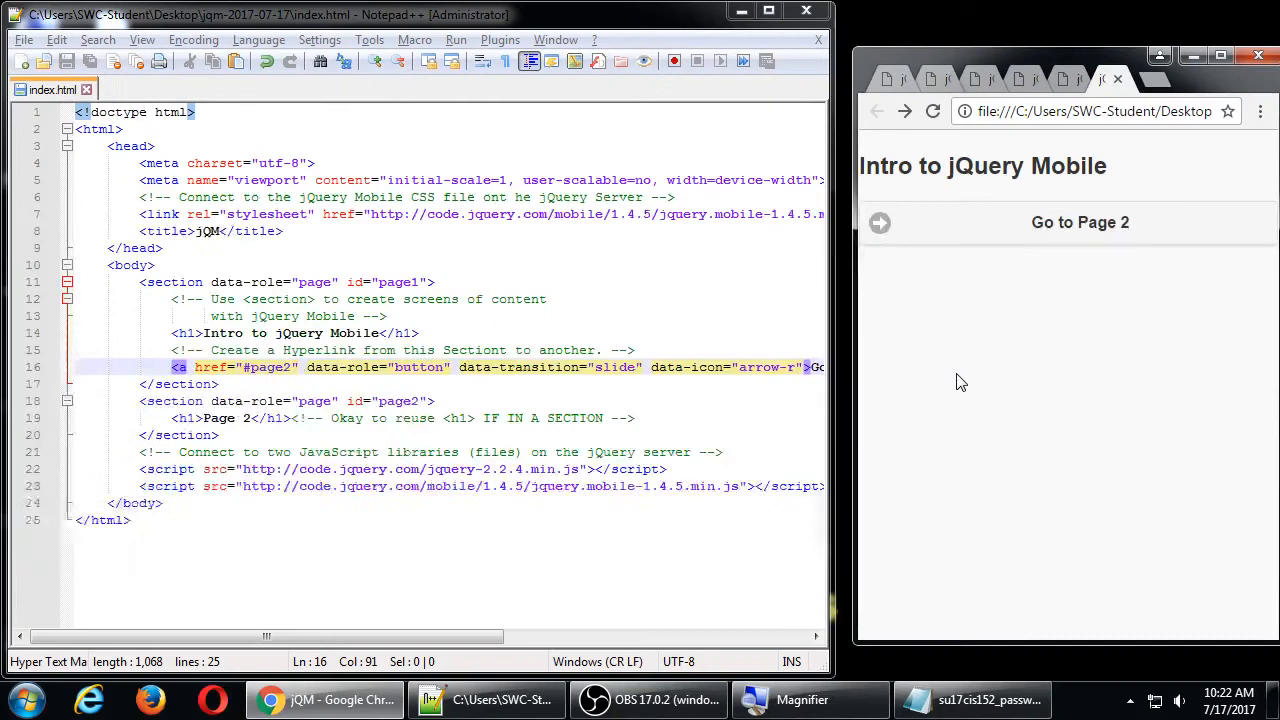
mouse_move(980, 387)
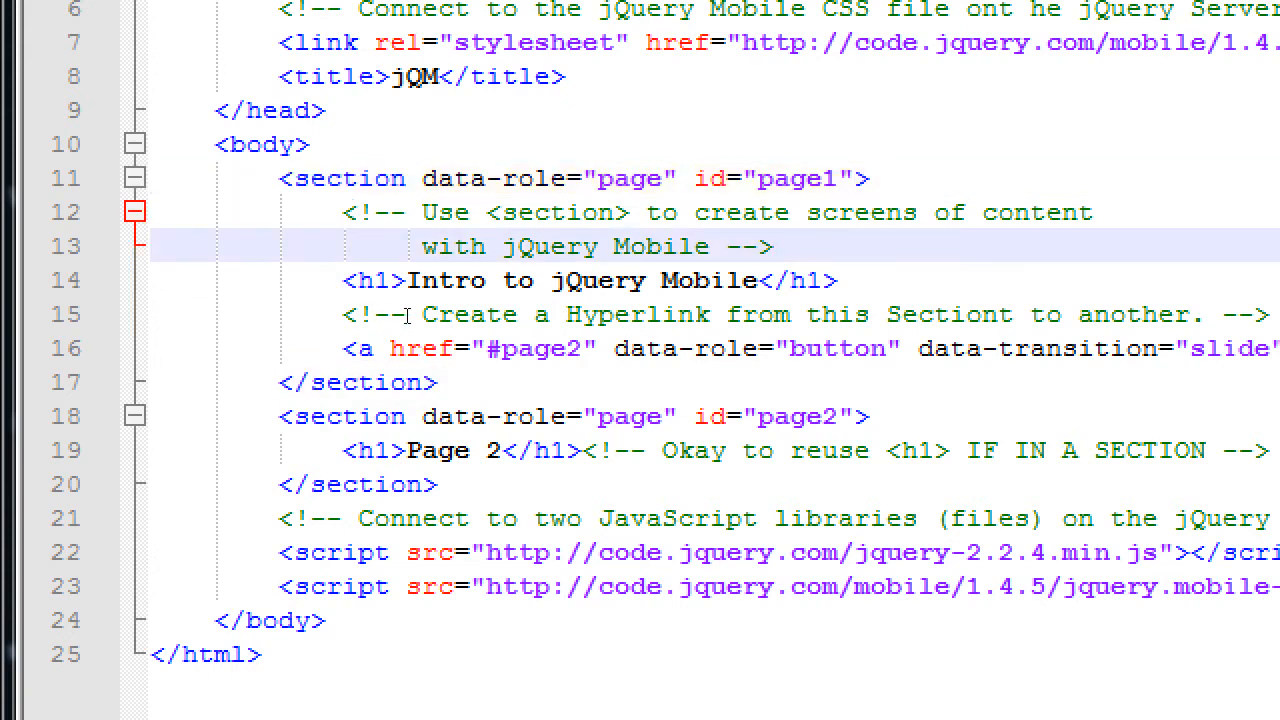
Step: Add <header data-role="header"> containing <h1>Intro to jQuery Mobile</h1> to the first page
key("enter")
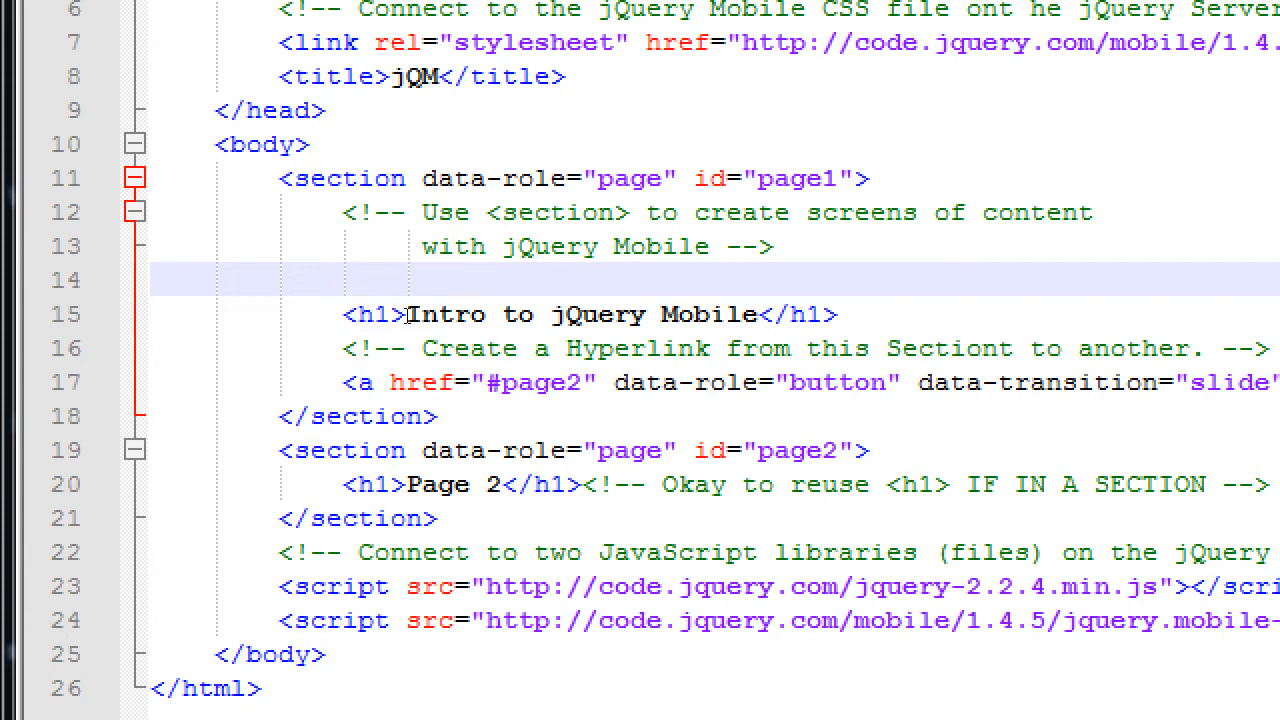
type("<header>")
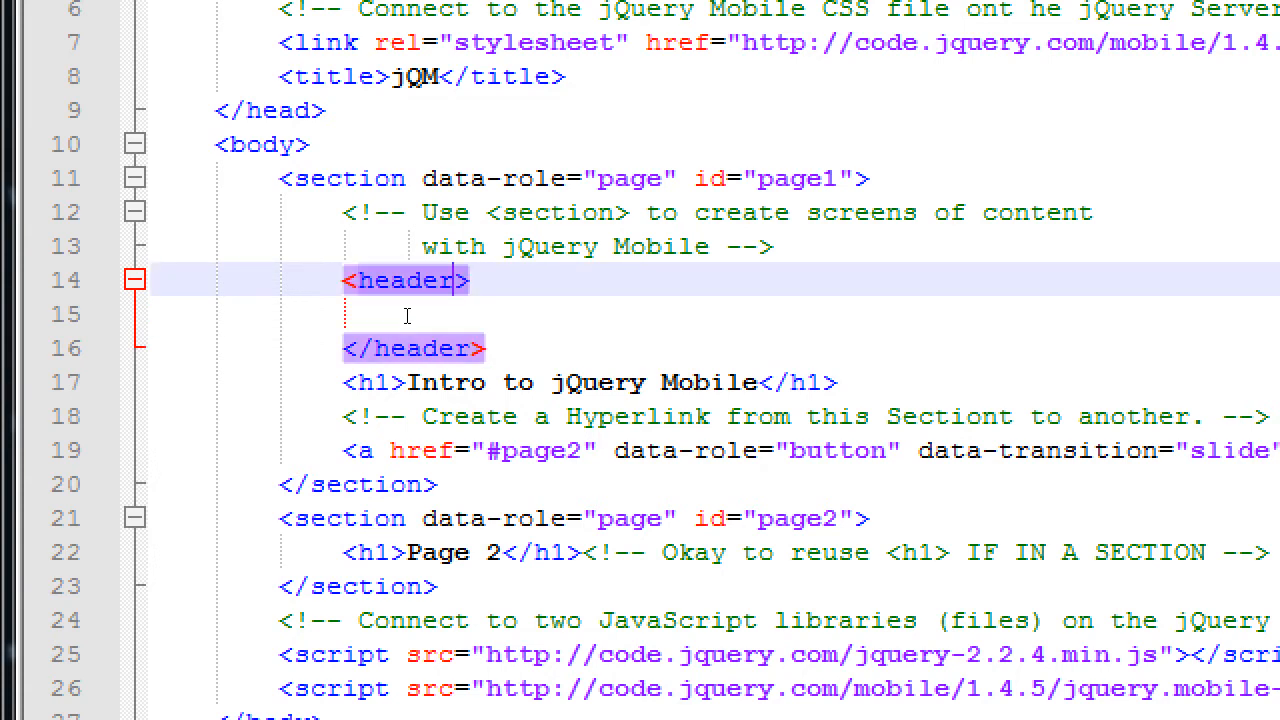
type("data-role=\"")
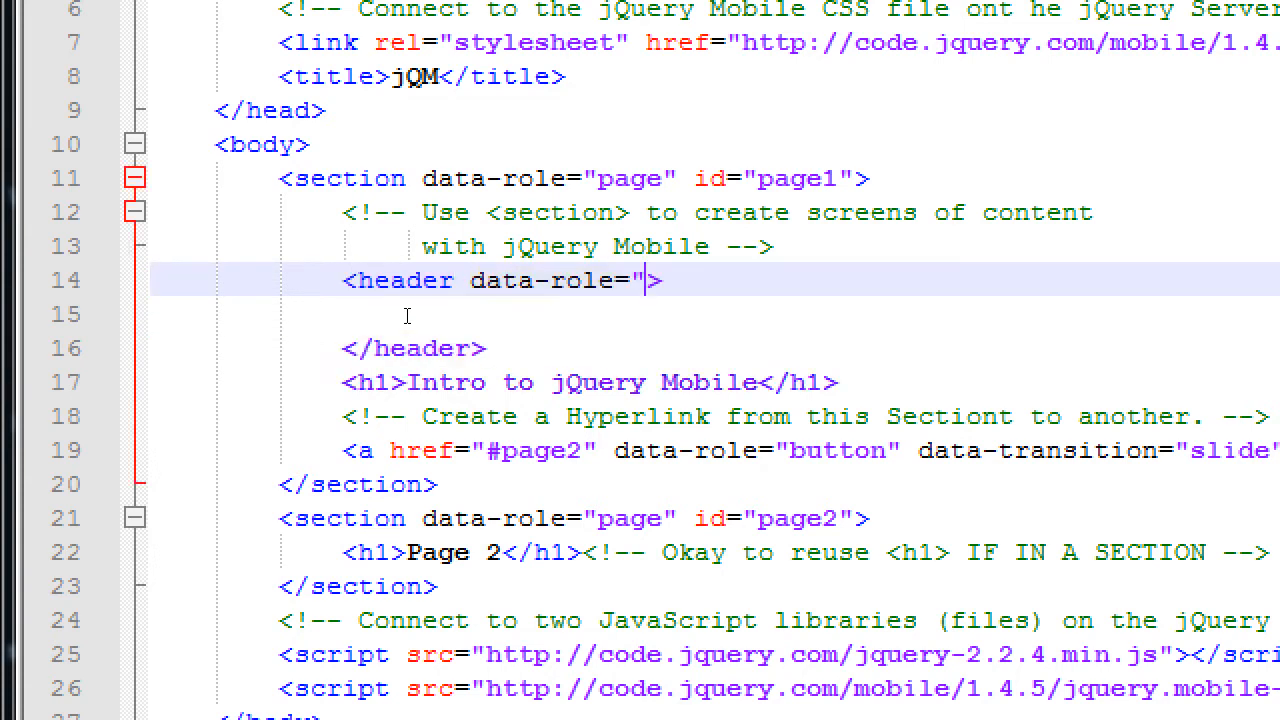
type("header")
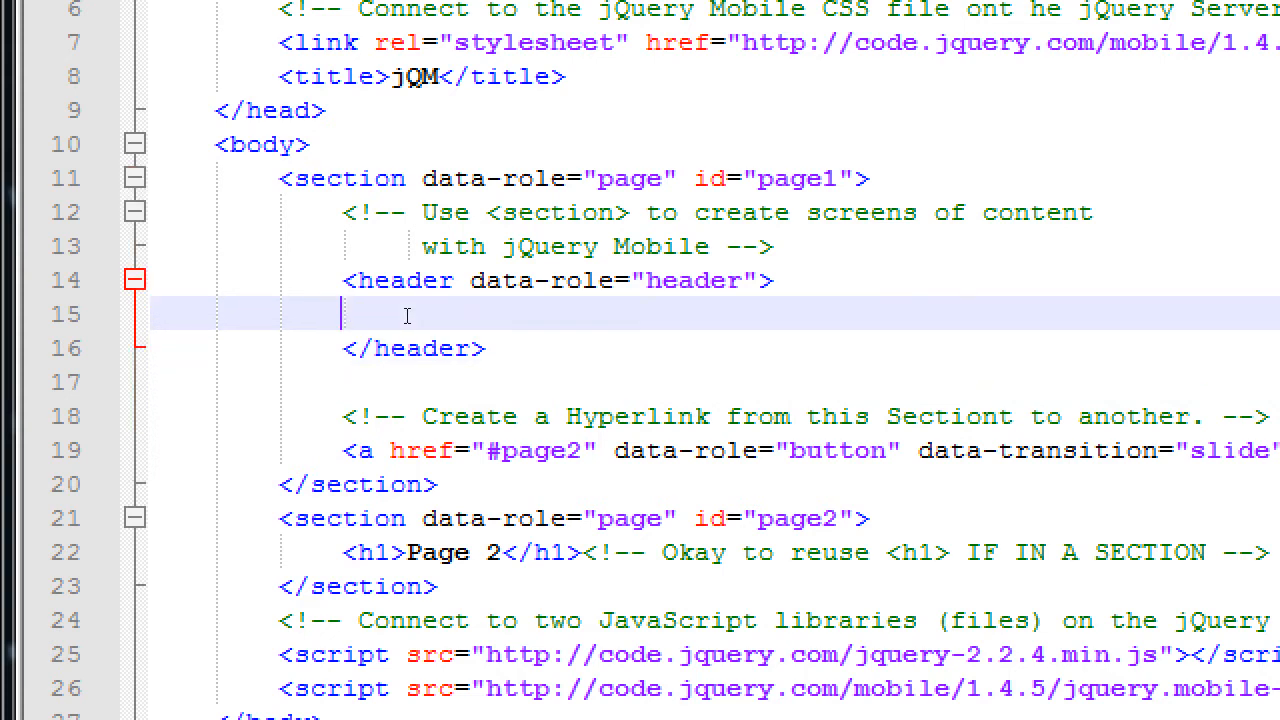
type("<h1>Intro to jQuery Mobile</h1>")
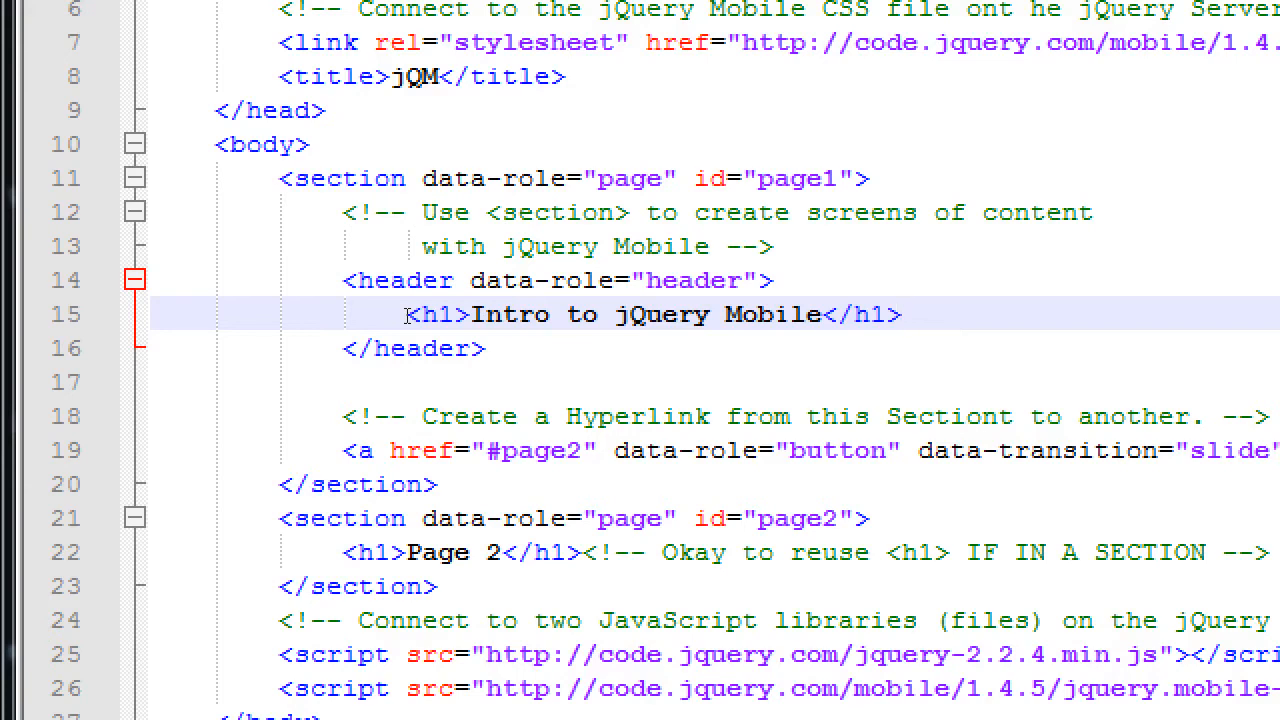
left_click(900, 314)
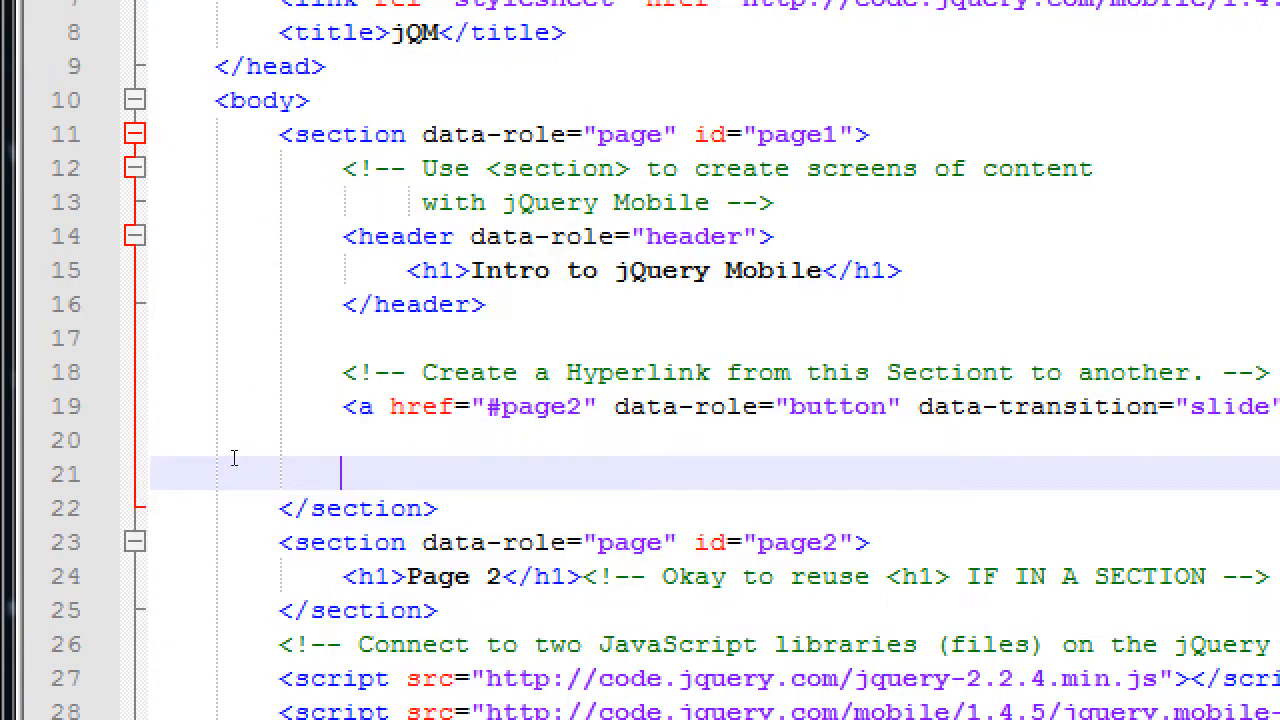
Step: Add a <footer data-role="footer"> element before the section's closing tag
type("<footer>")
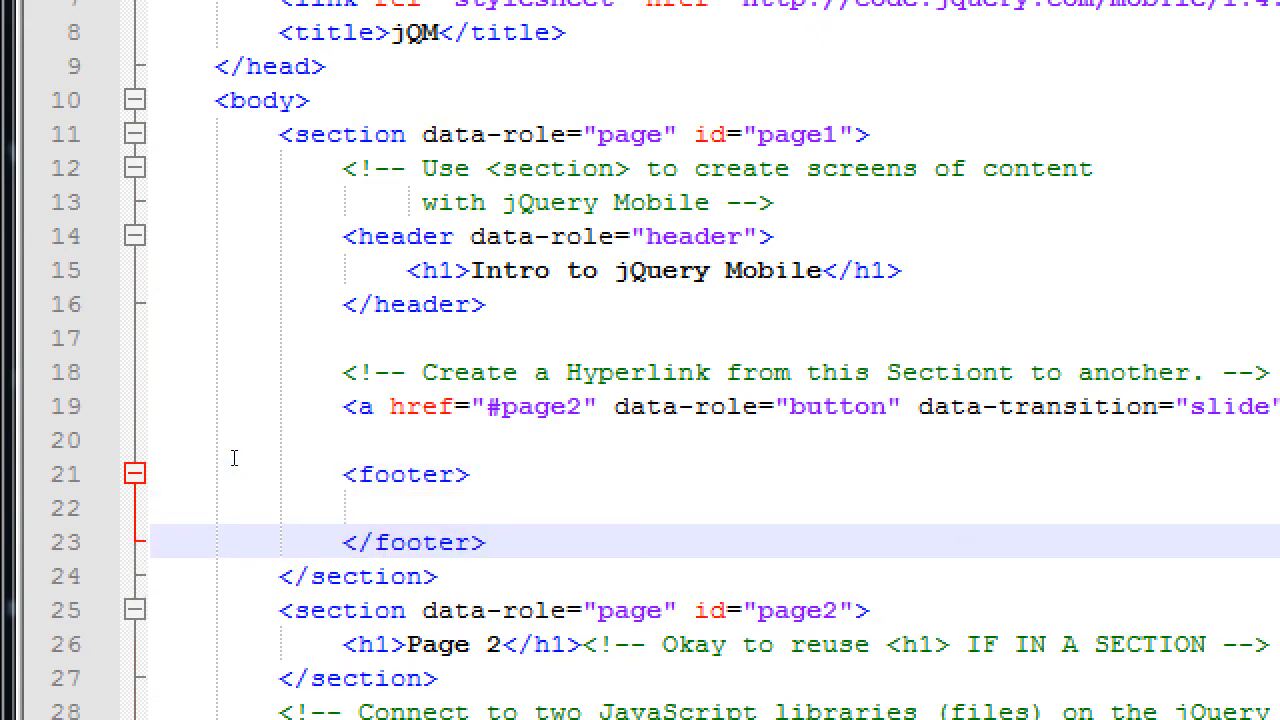
mouse_move(257, 441)
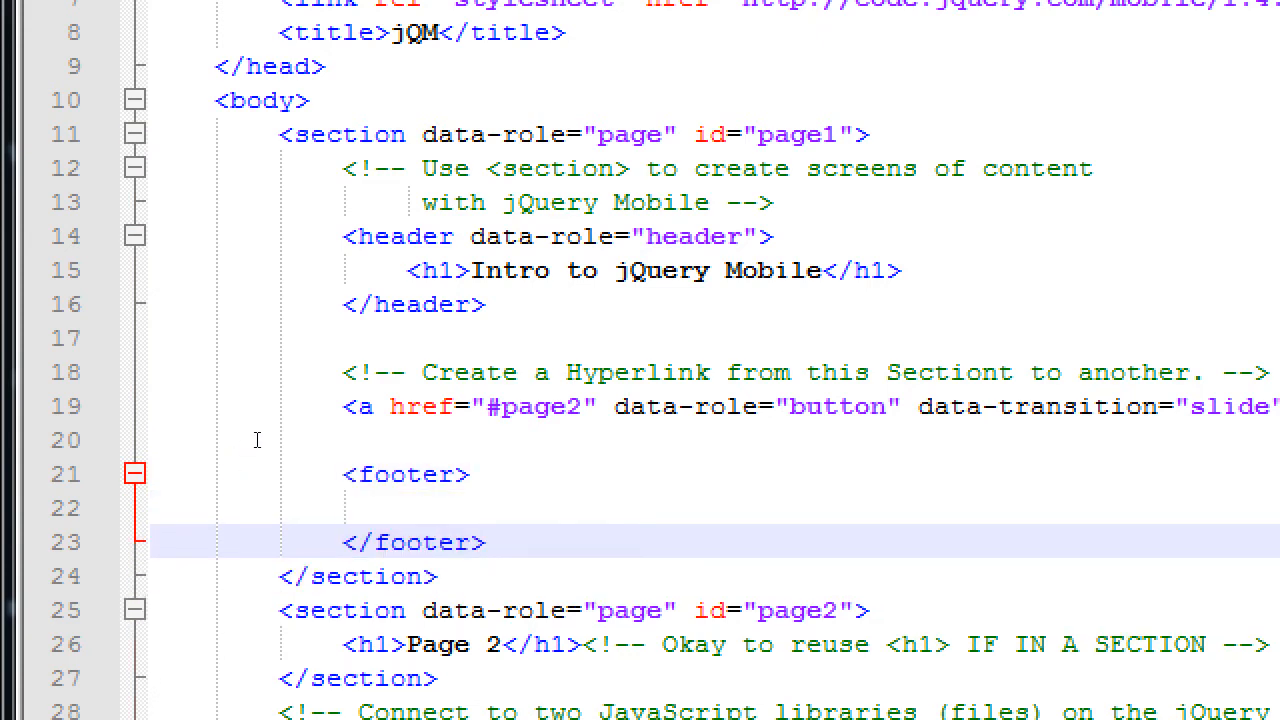
type("data-")
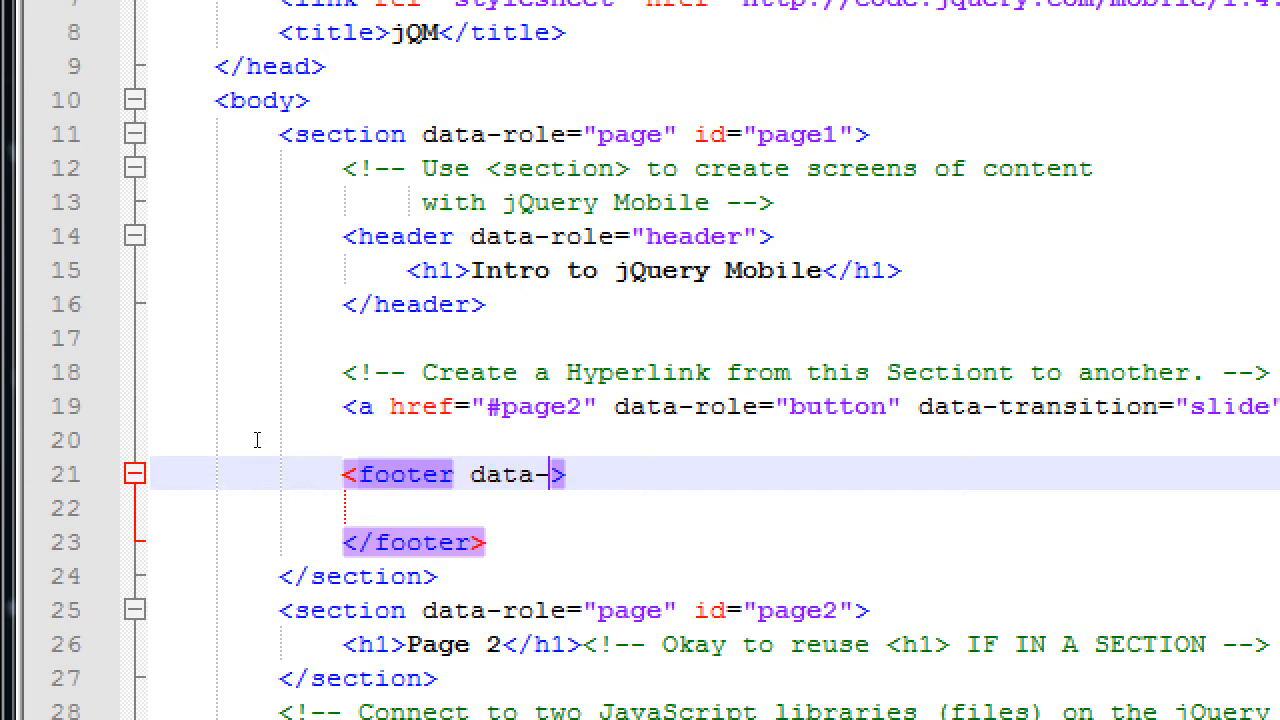
type("role=\"fo")
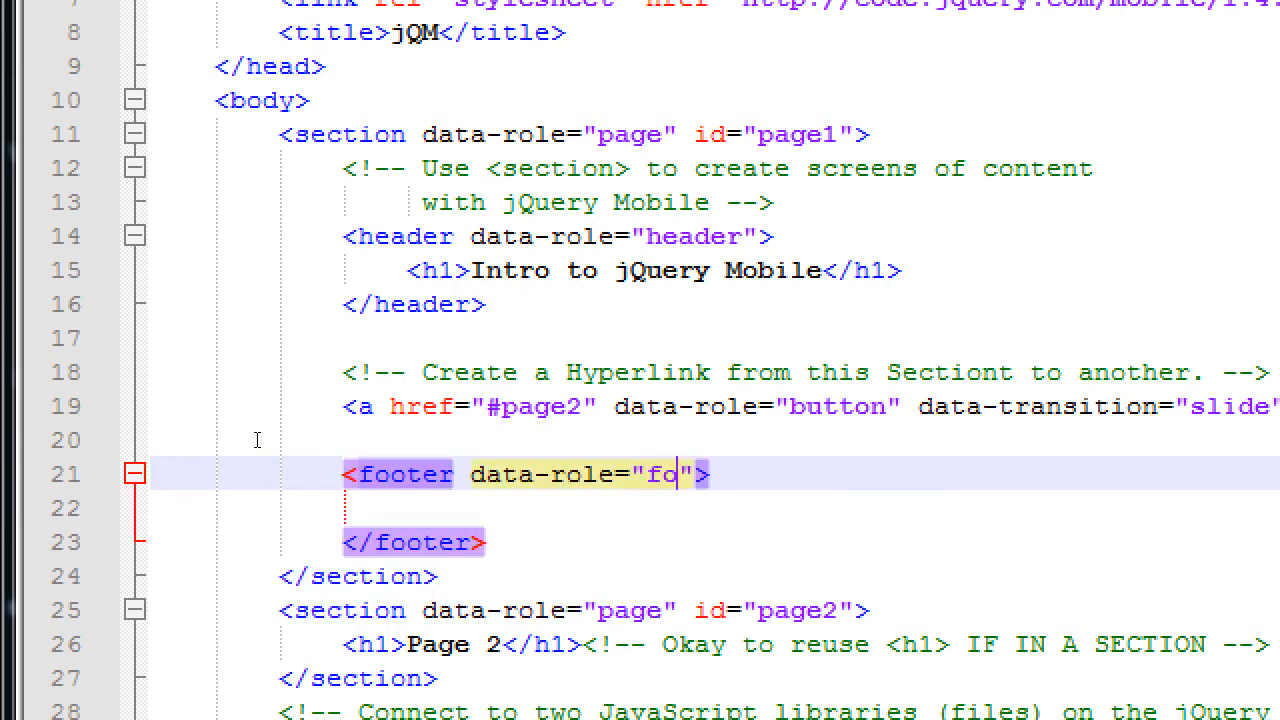
type("oter")
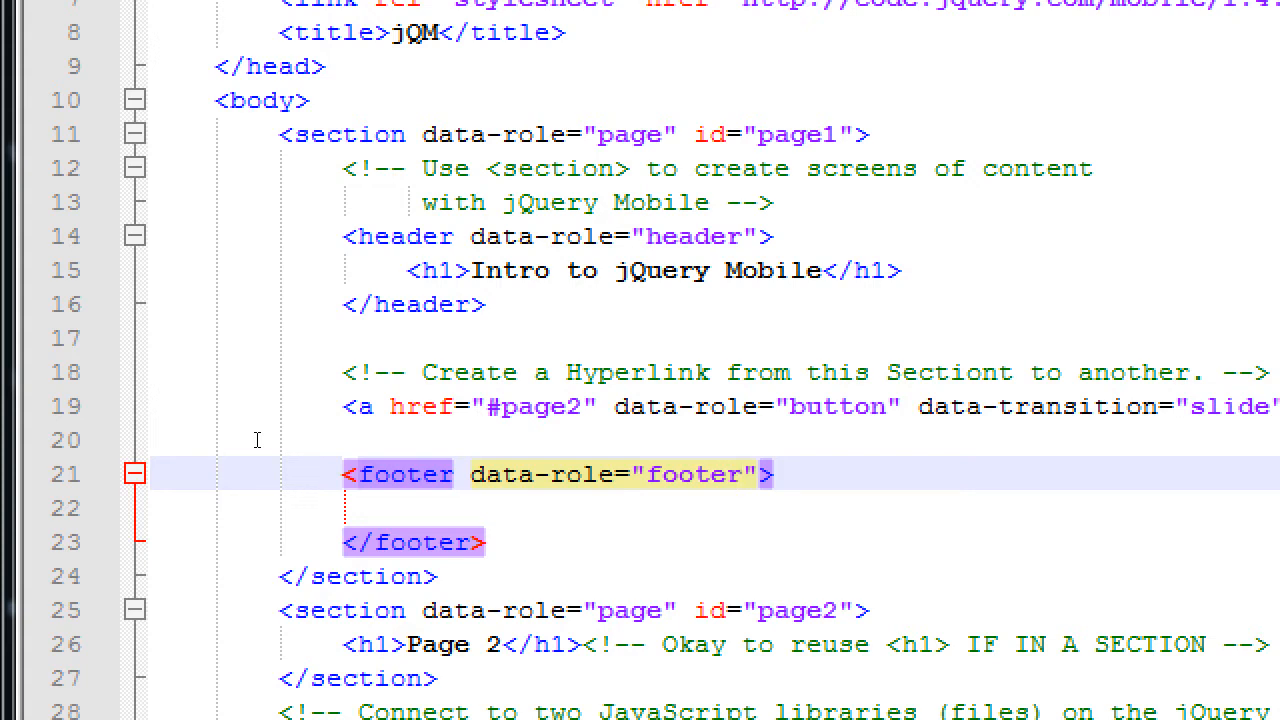
Step: Put an <h4>Footer</h4> heading inside the footer element
type("<")
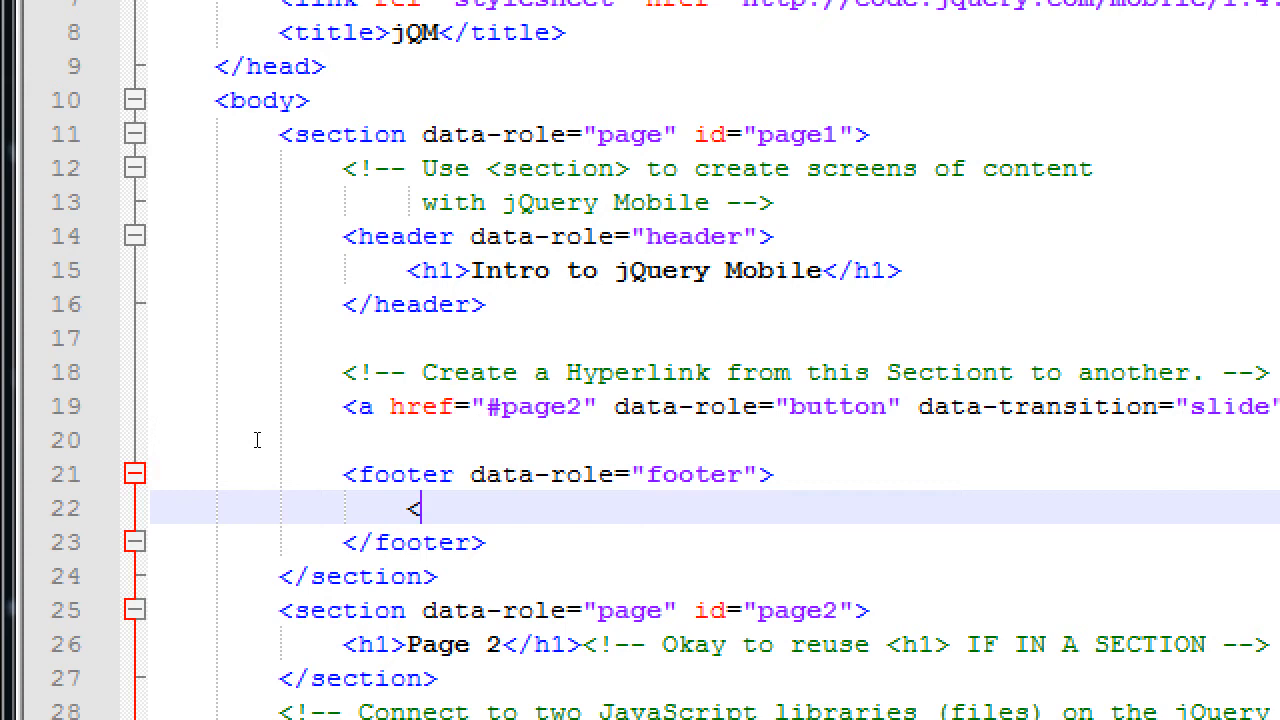
type("h4></h4")
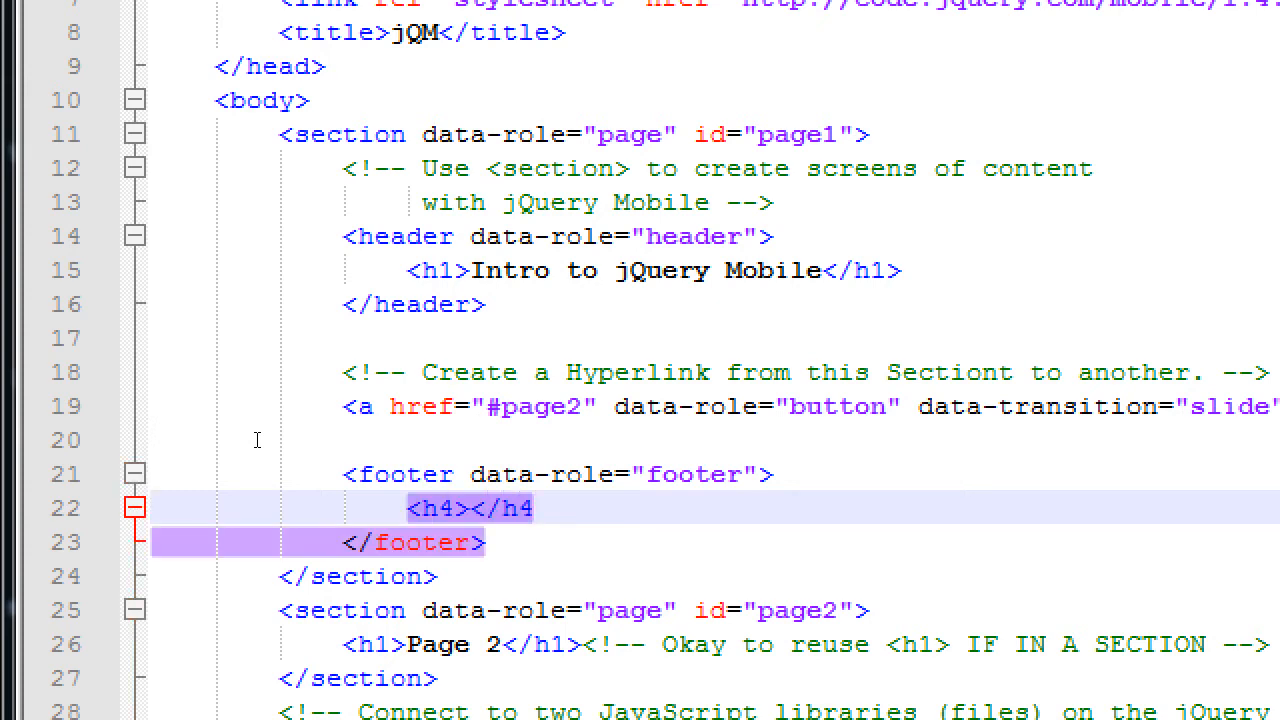
left_click(470, 508)
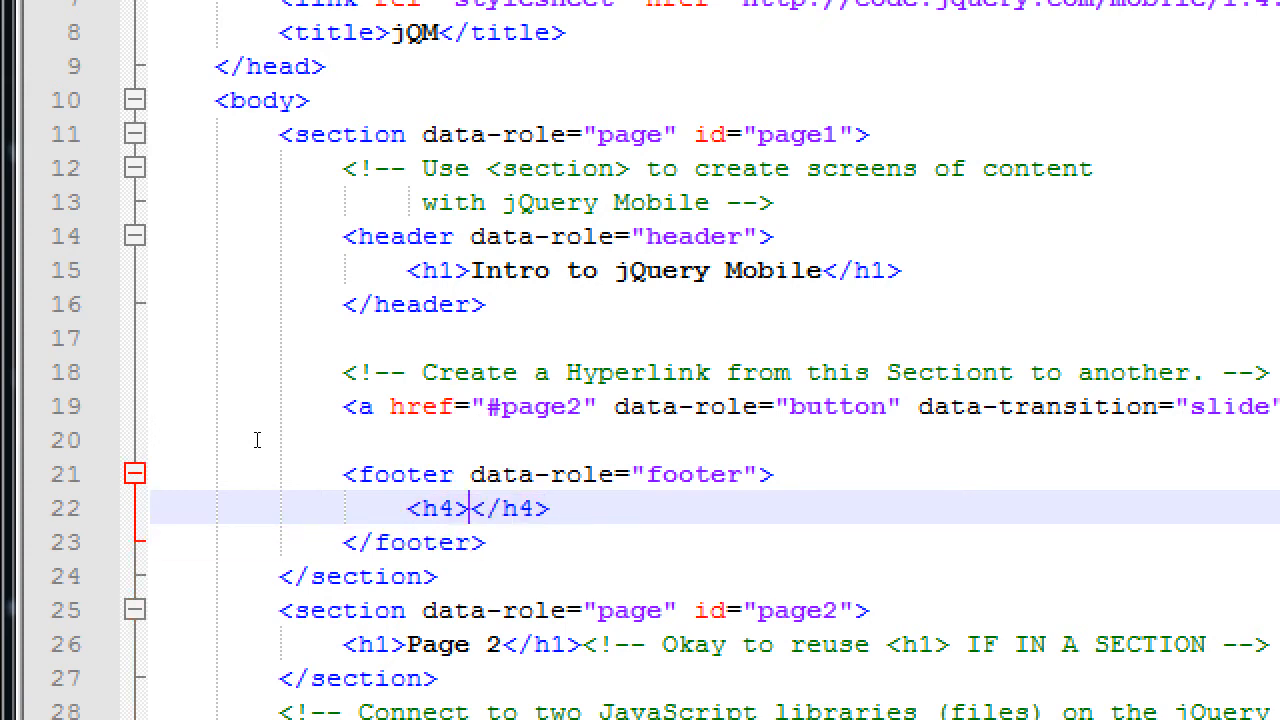
type("Foot")
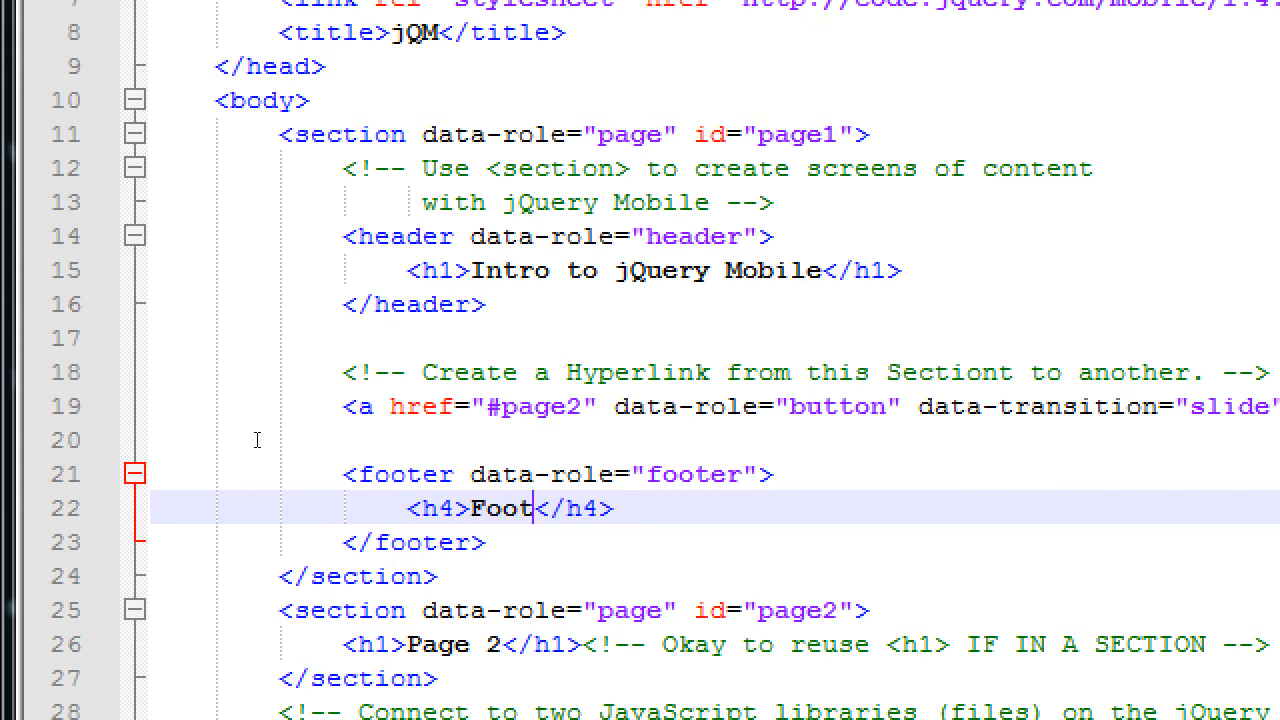
type("er")
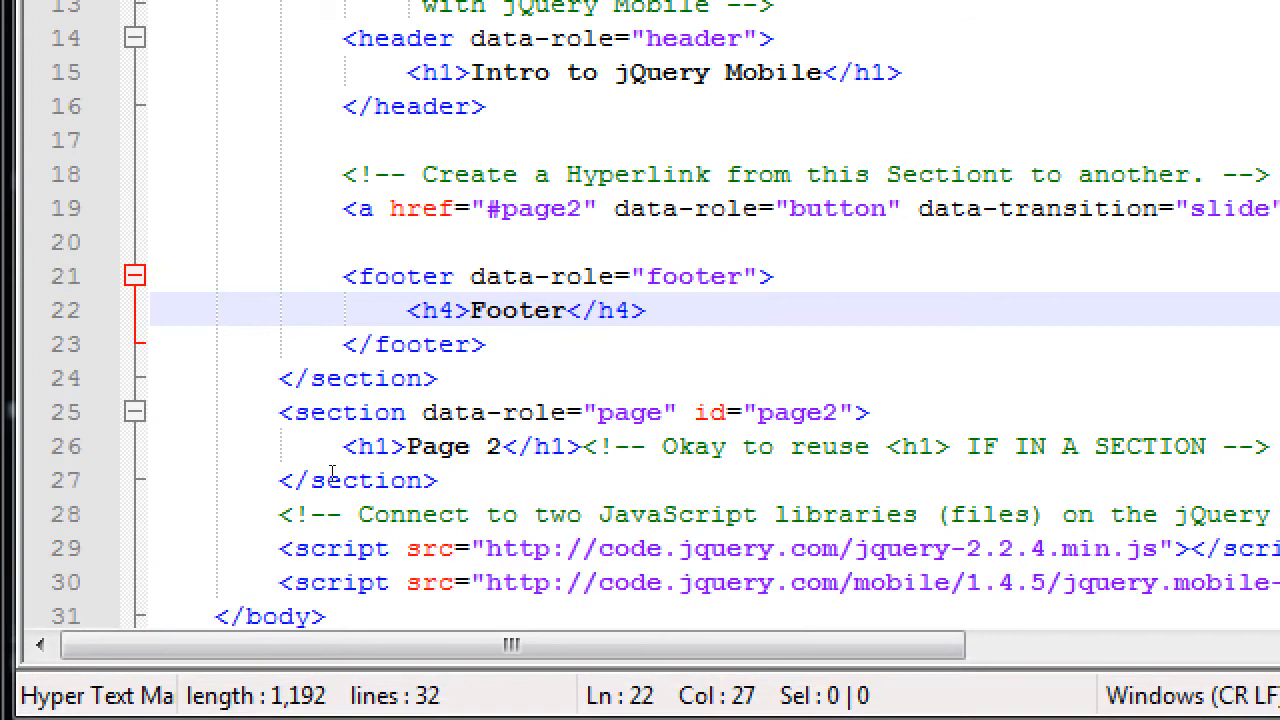
left_click(398, 276)
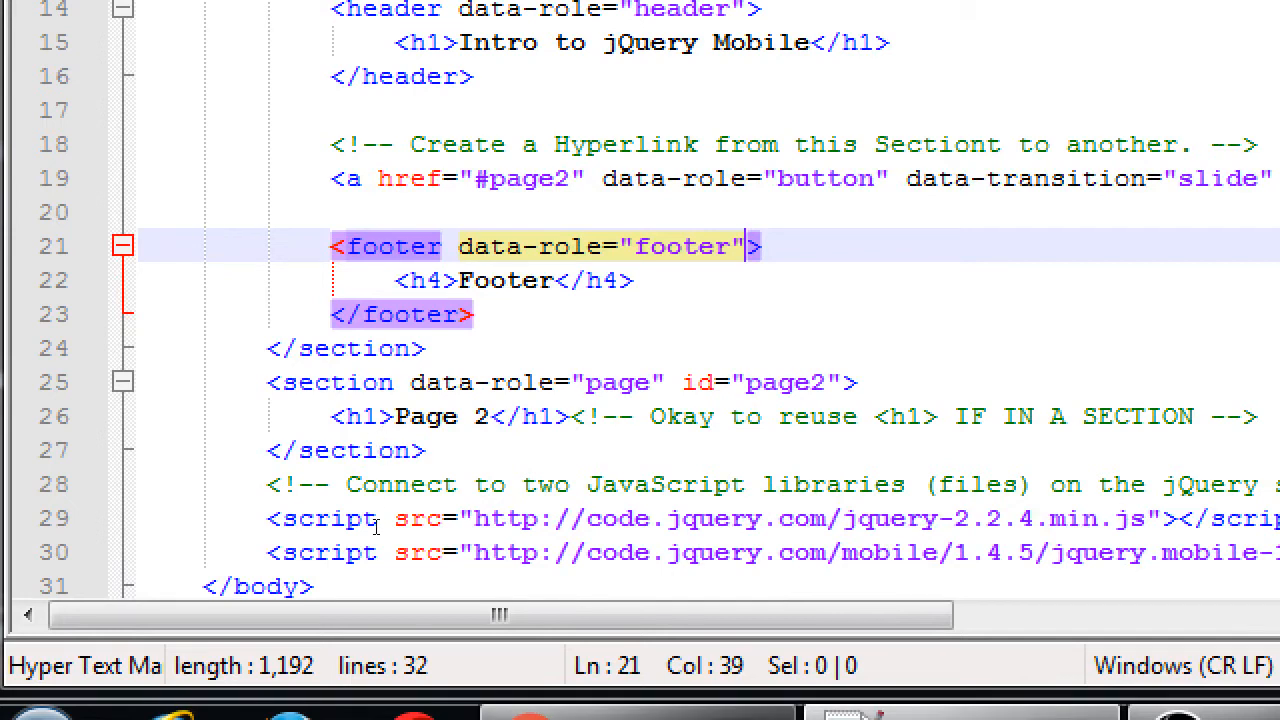
Step: Add data-position="fixed" to the first page's footer tag
type("data-position=\"")
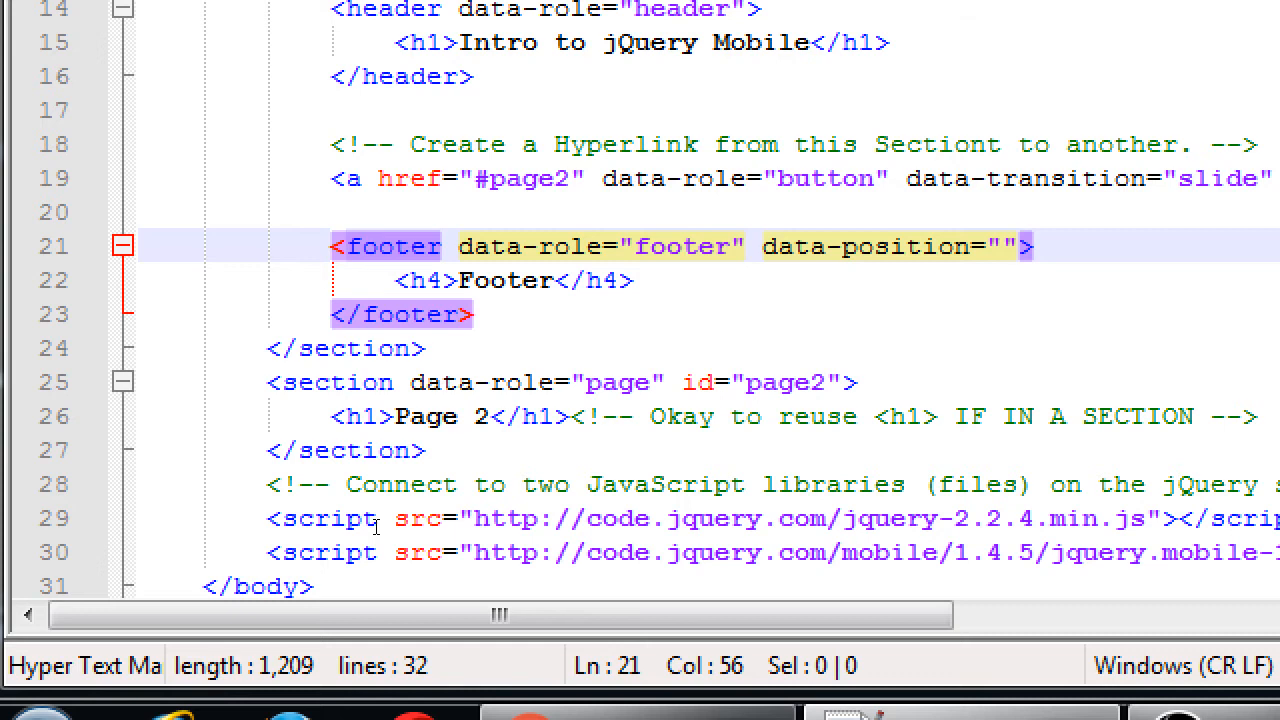
type("fixe")
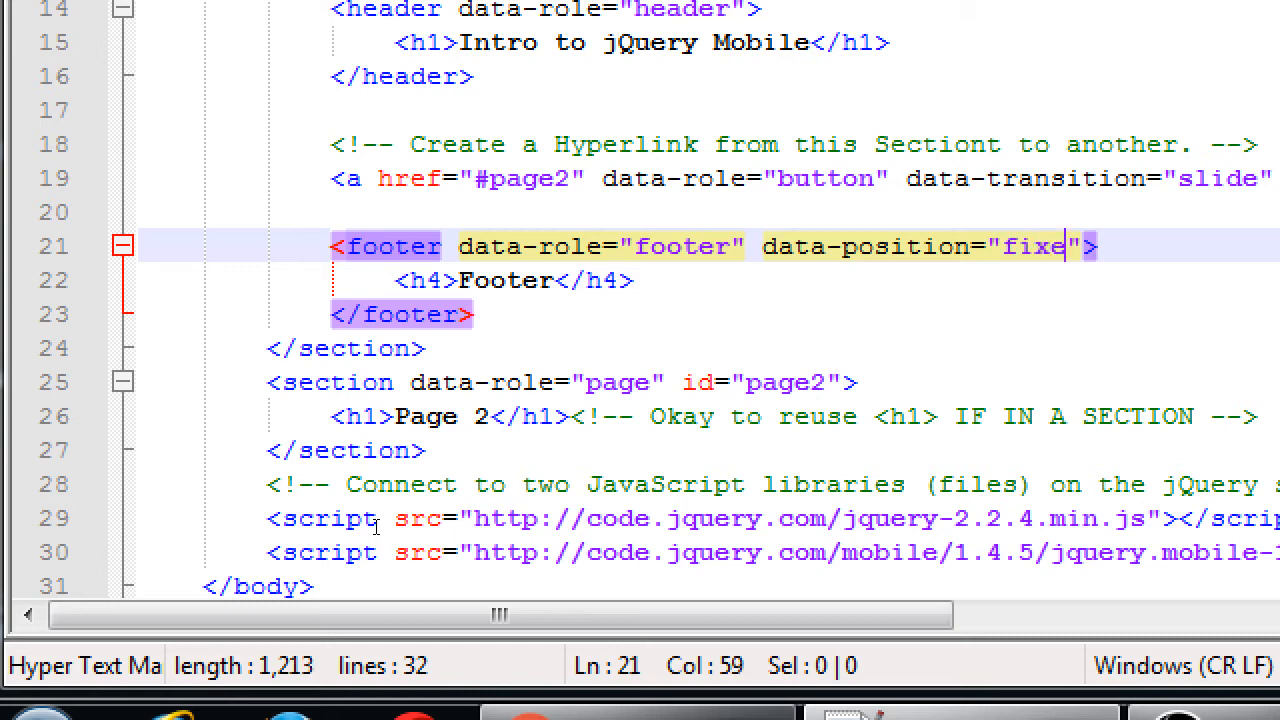
type("d")
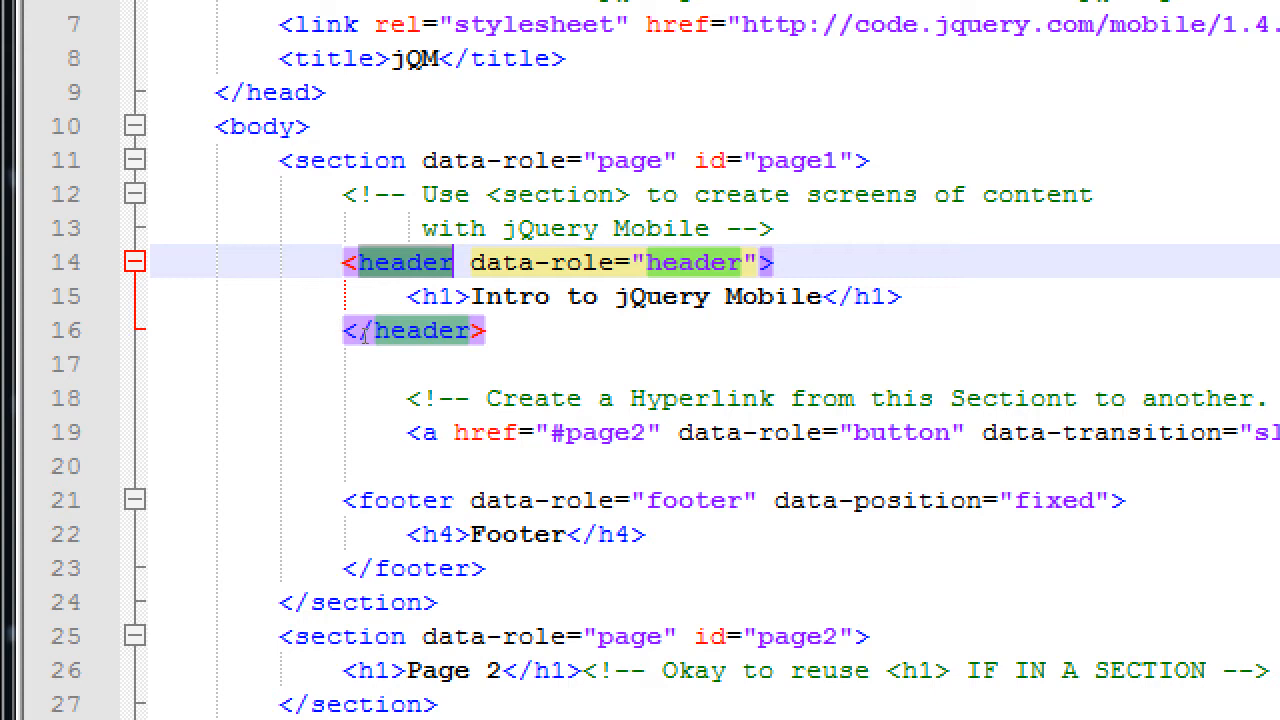
Step: Wrap page1's hyperlink comment and Go to Page 2 link in an <article> element
left_click(410, 500)
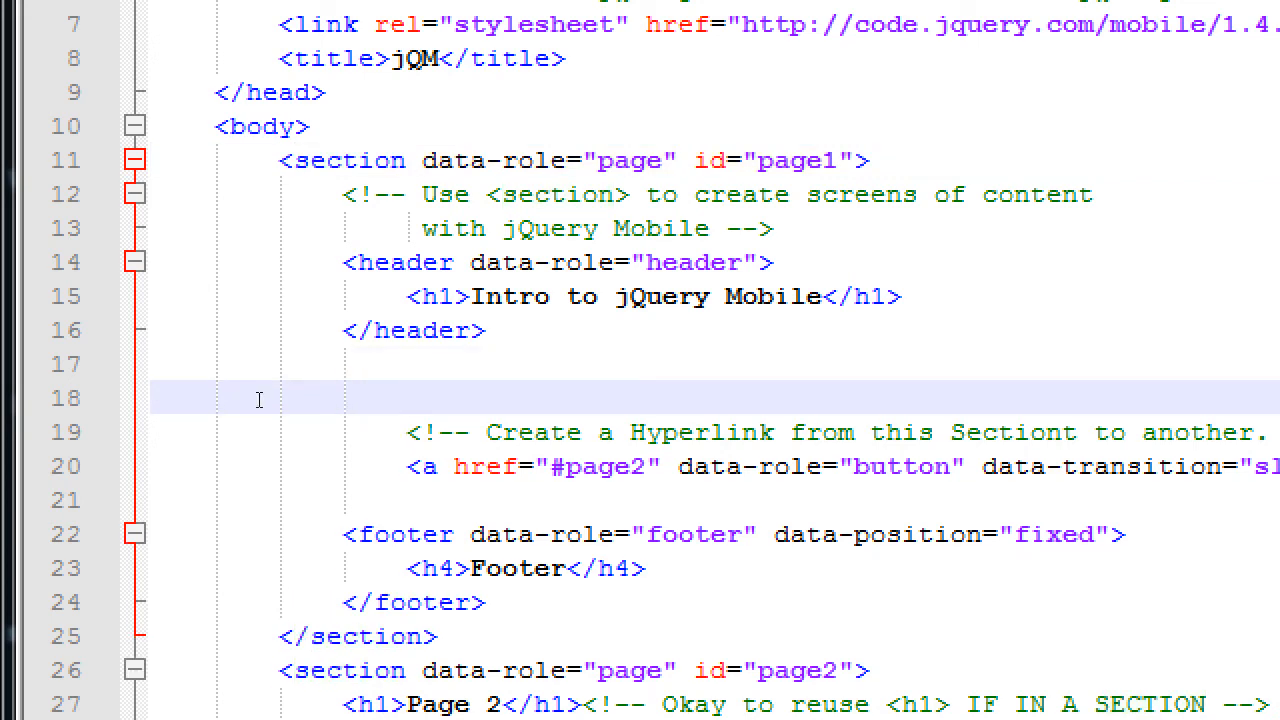
type("<article>")
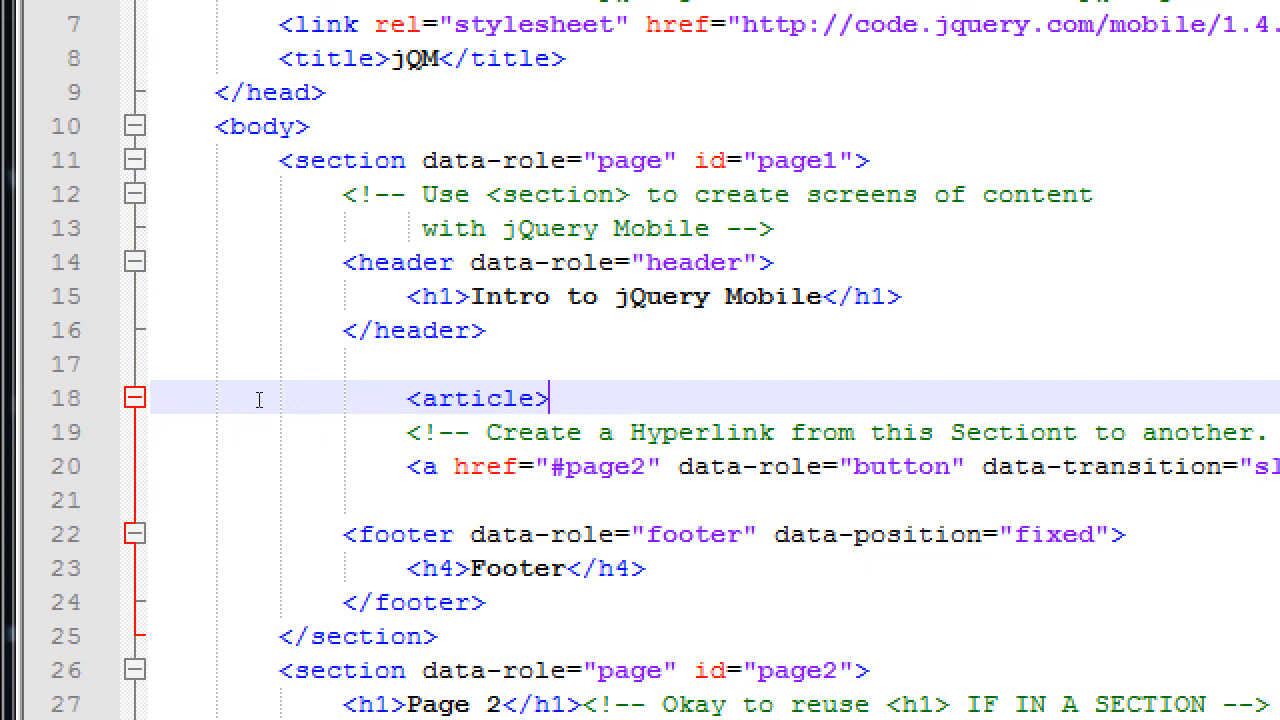
type("</article>")
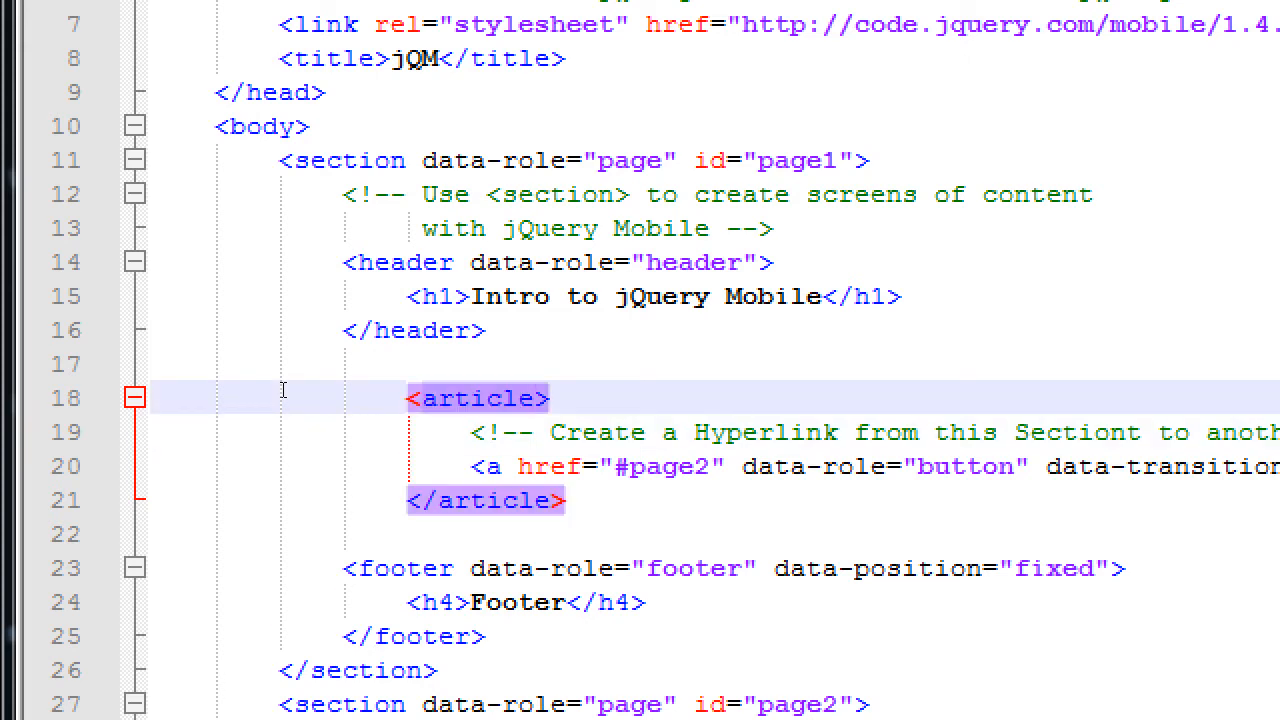
Step: Add role="main" and class="ui-content" to the first page's article tag
type("role=\"main")
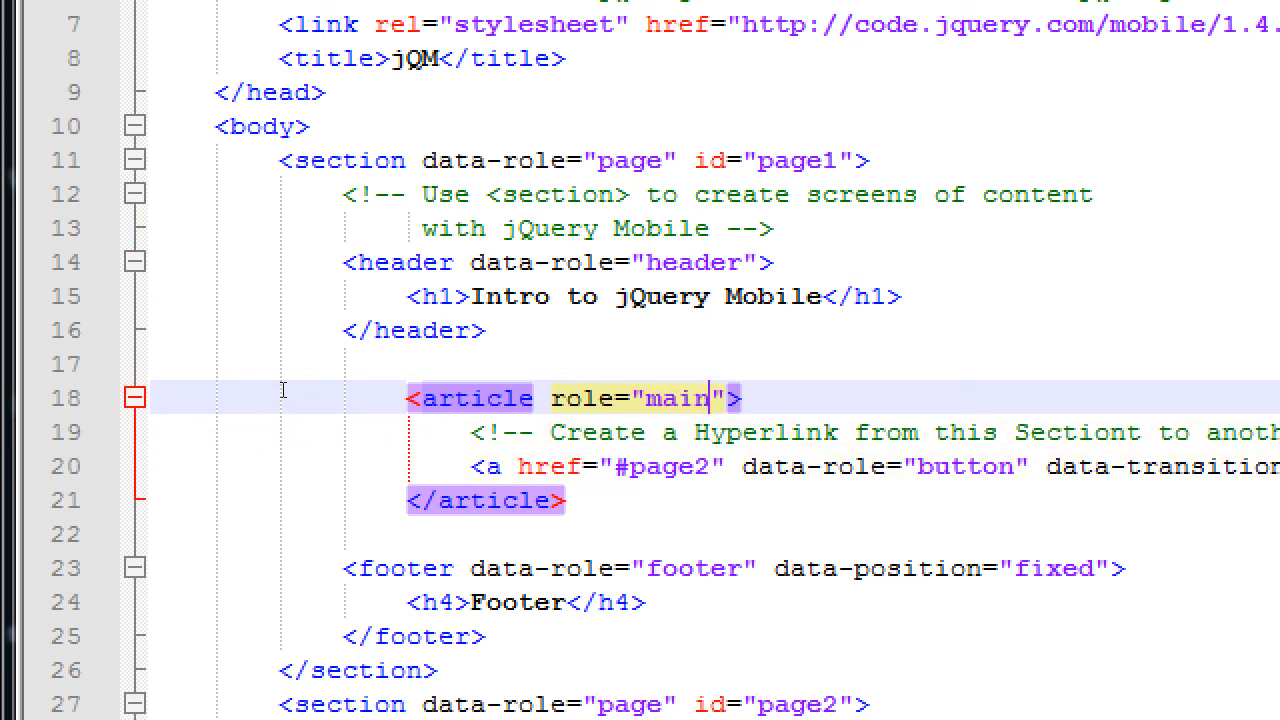
type("class=\"\"")
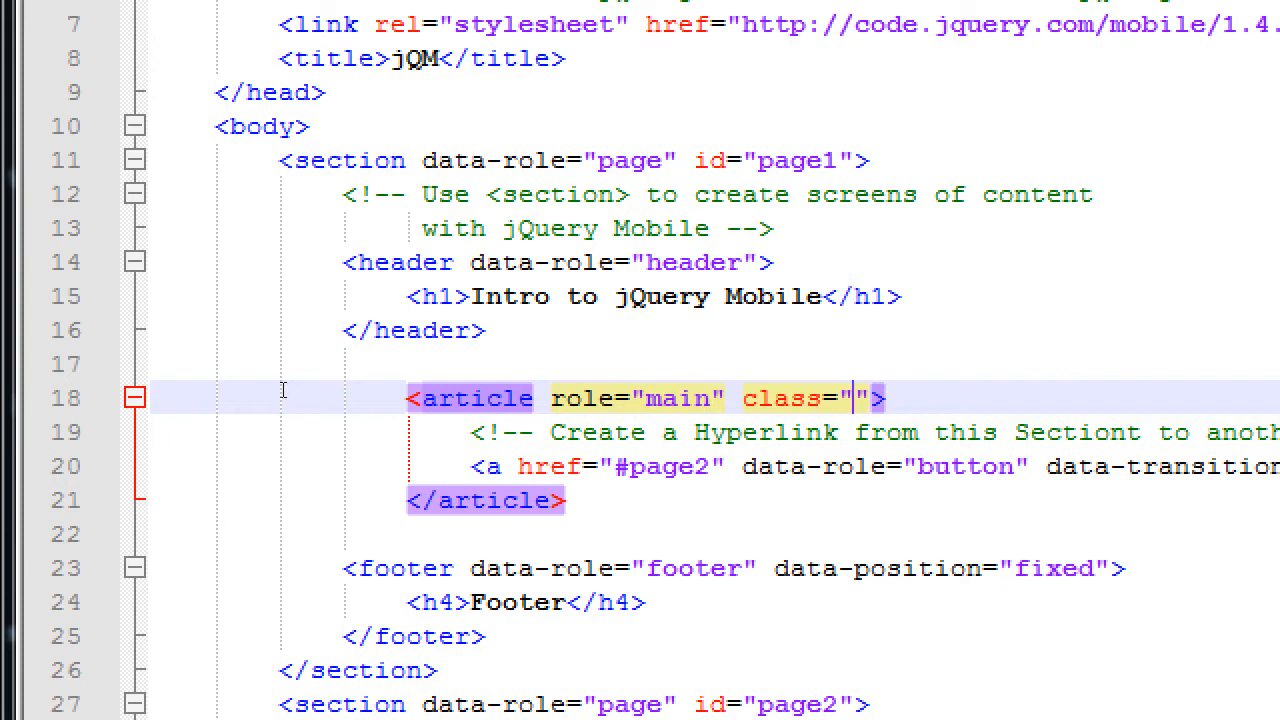
type("ui-content")
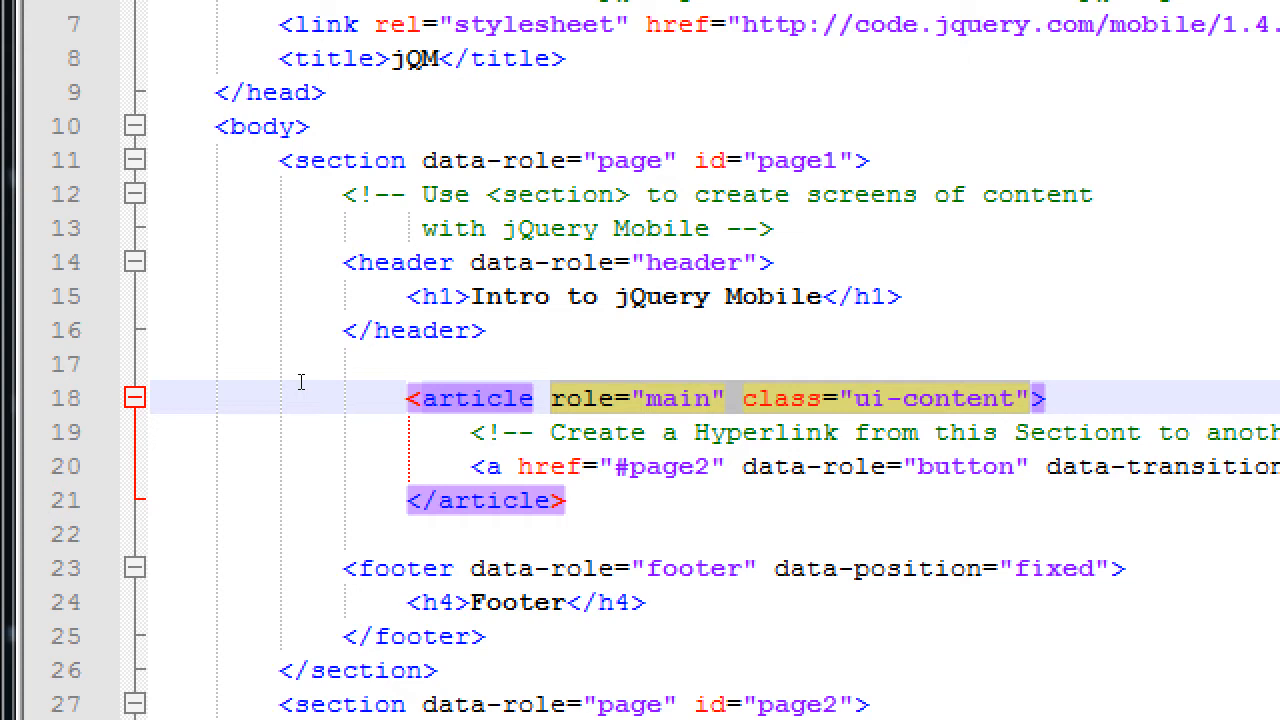
left_click(548, 398)
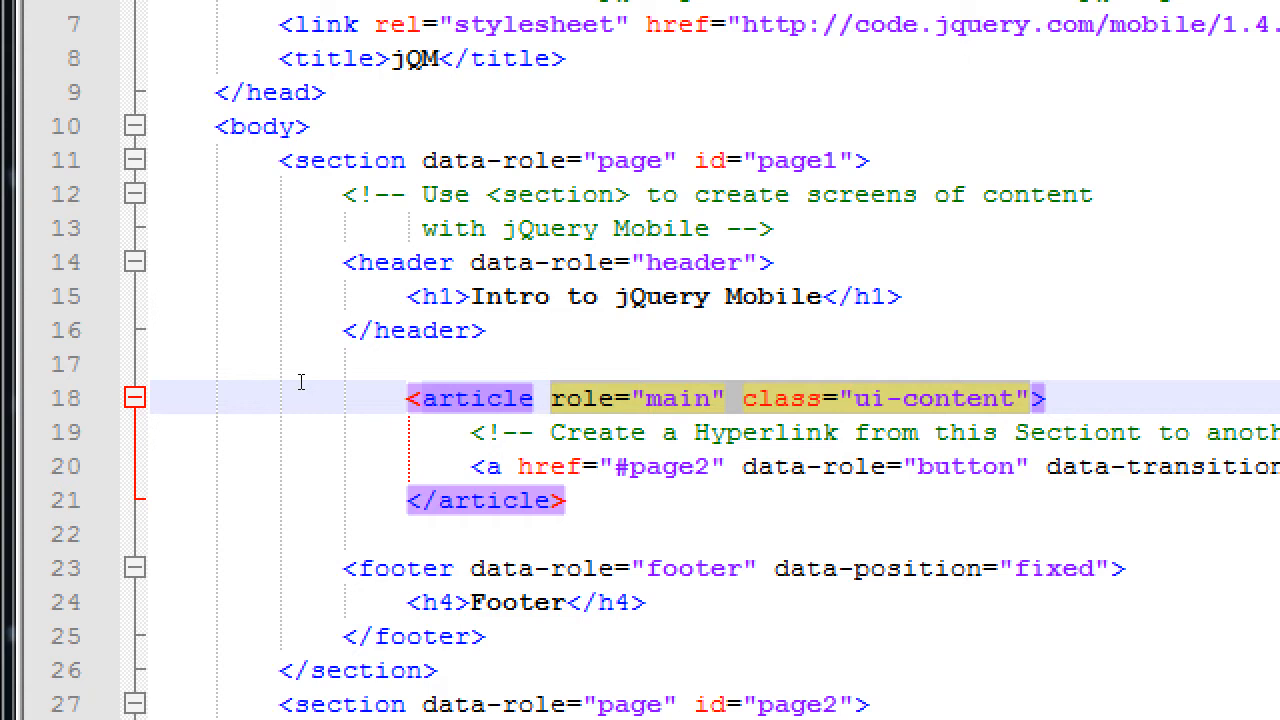
left_click(548, 398)
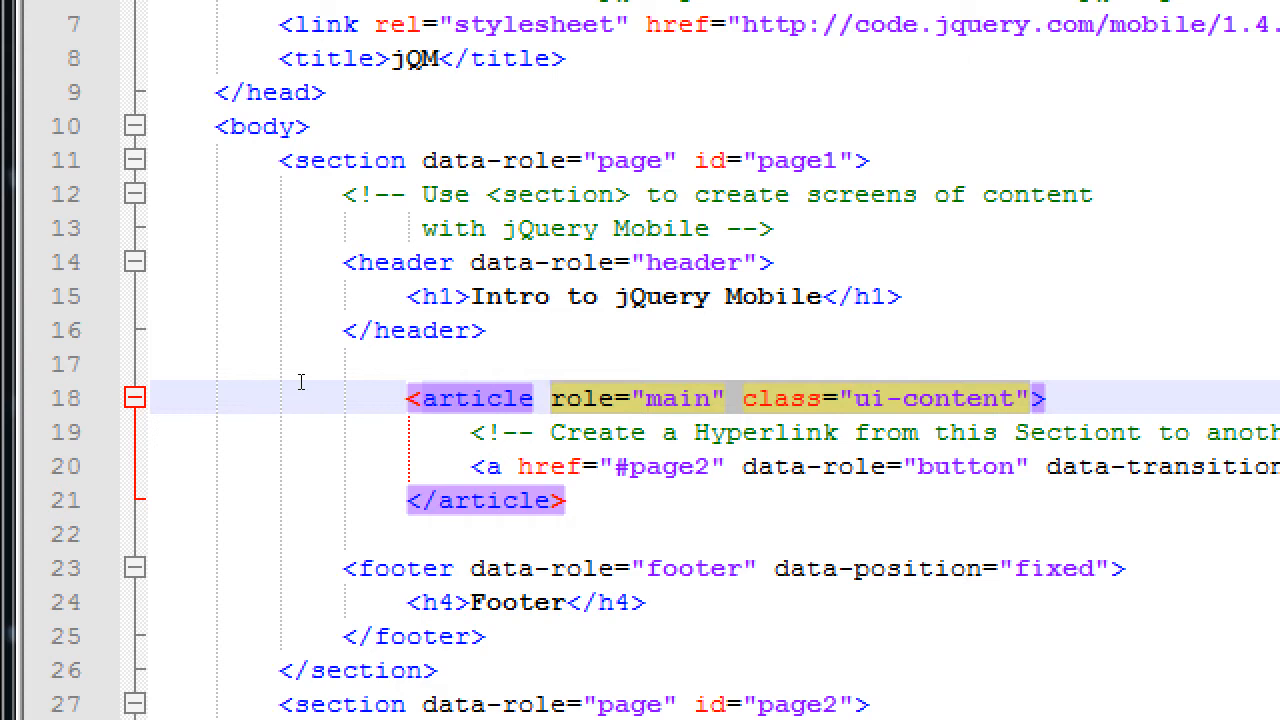
left_click(548, 398)
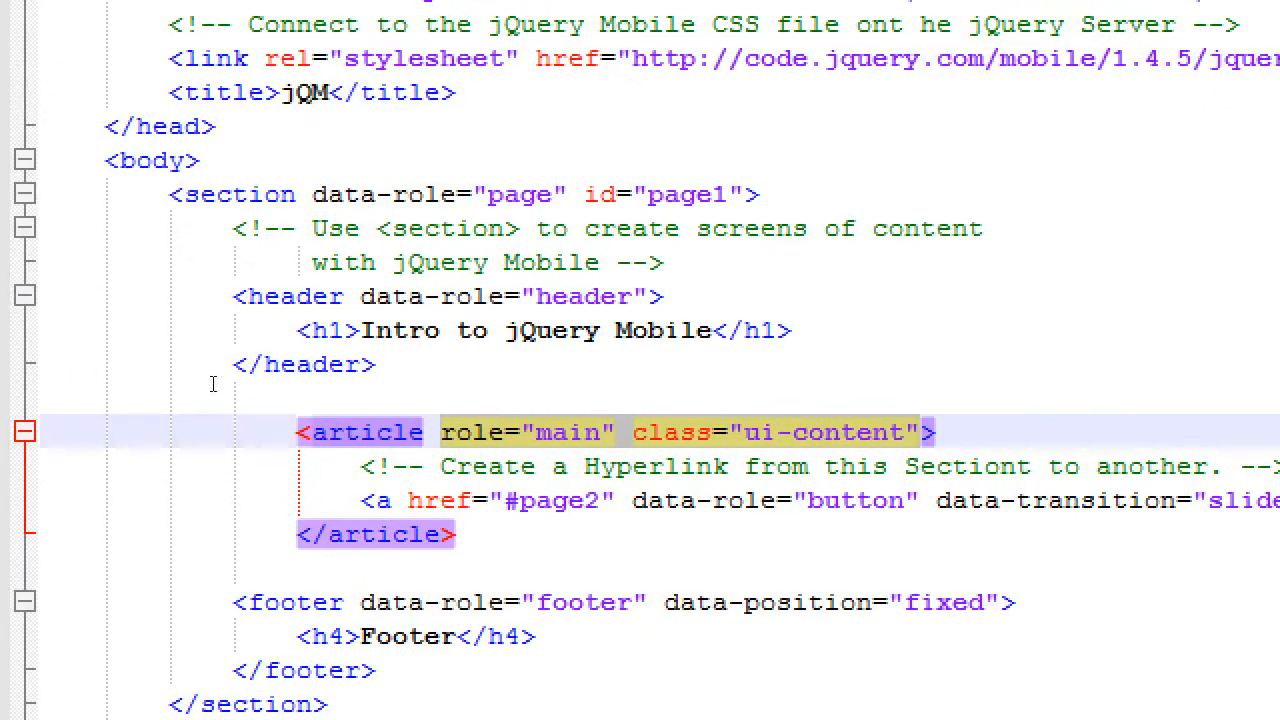
Step: Comment the article as the Main content area, noting its attributes
type("<!-- -->")
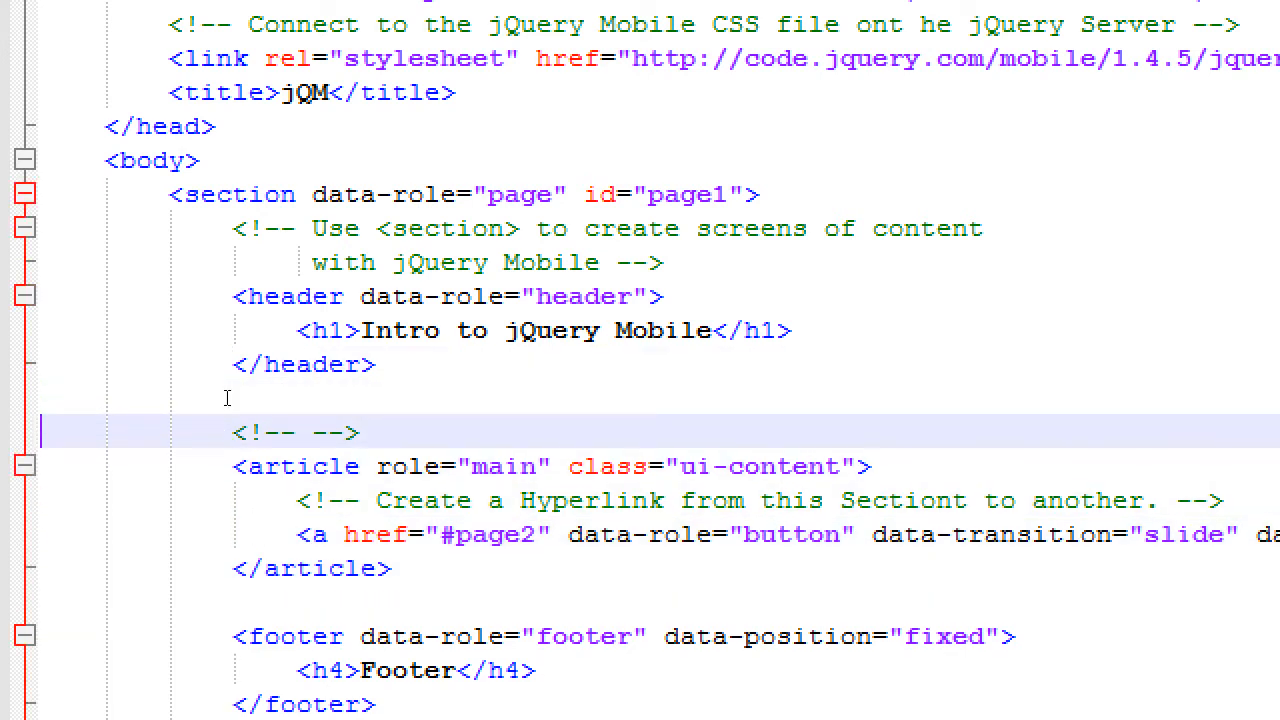
left_click(315, 432)
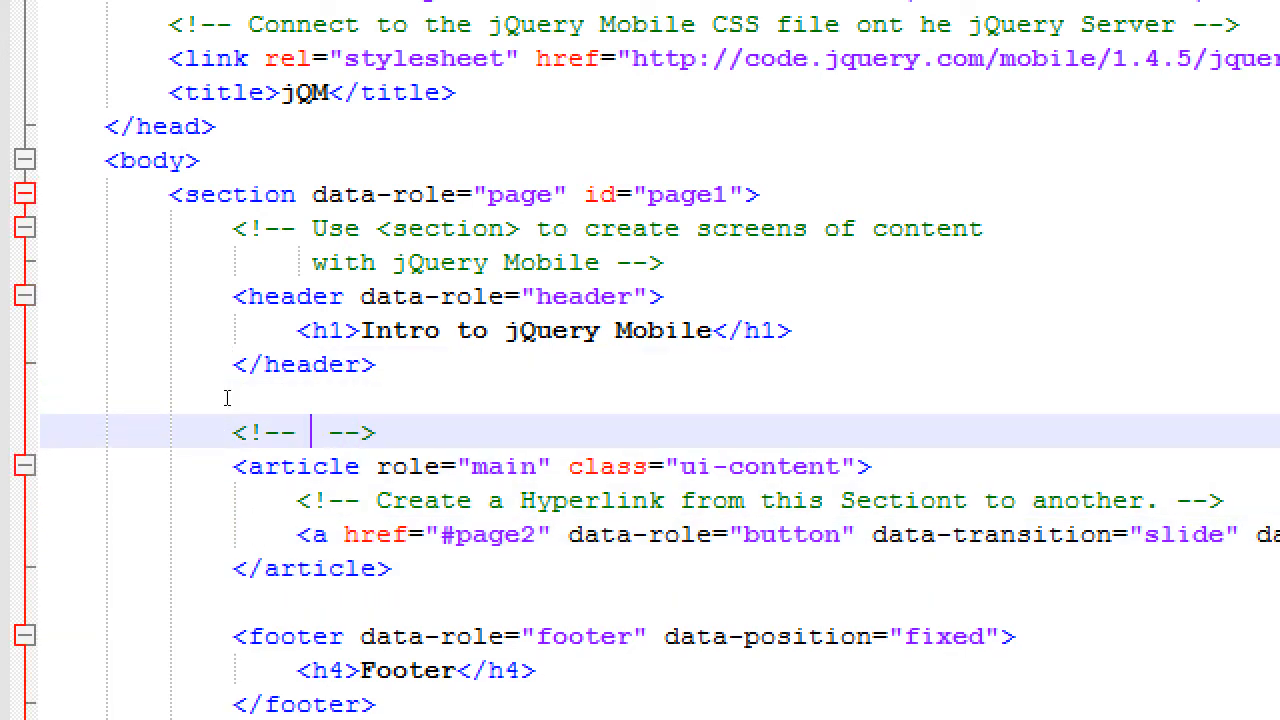
type("Main content area")
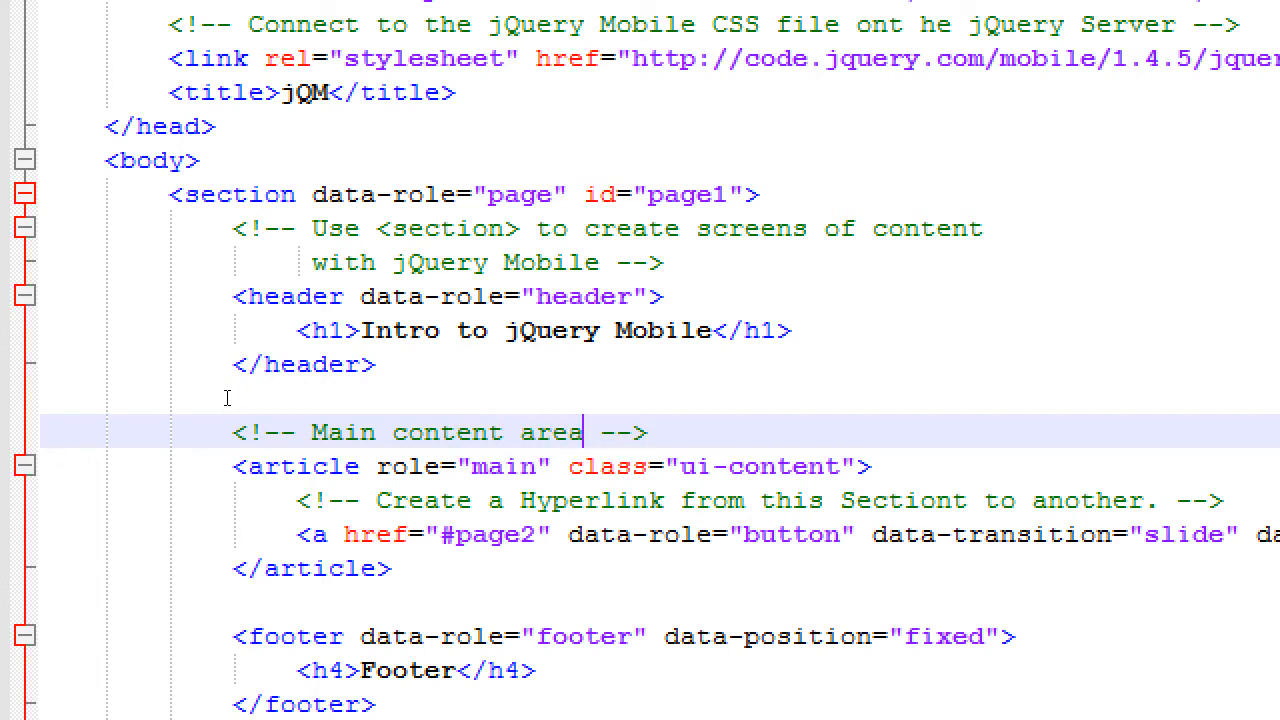
type(". Note the TWO")
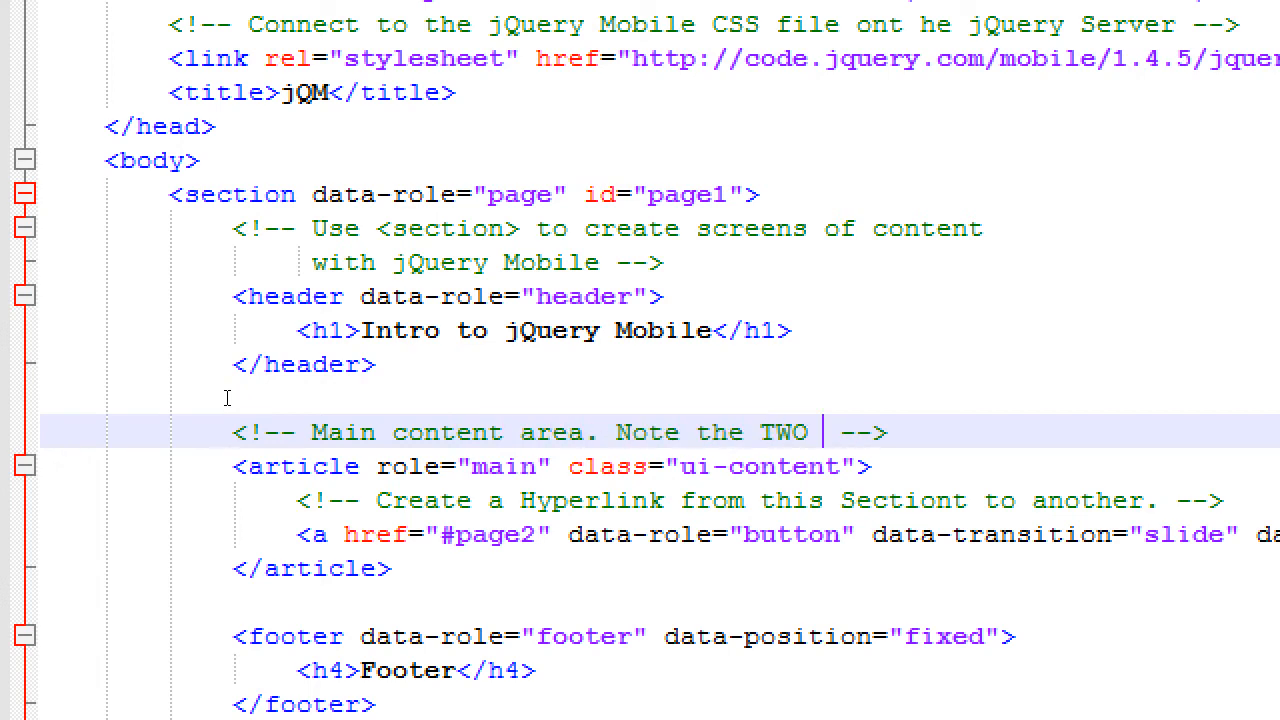
type("Attributes")
type("<")
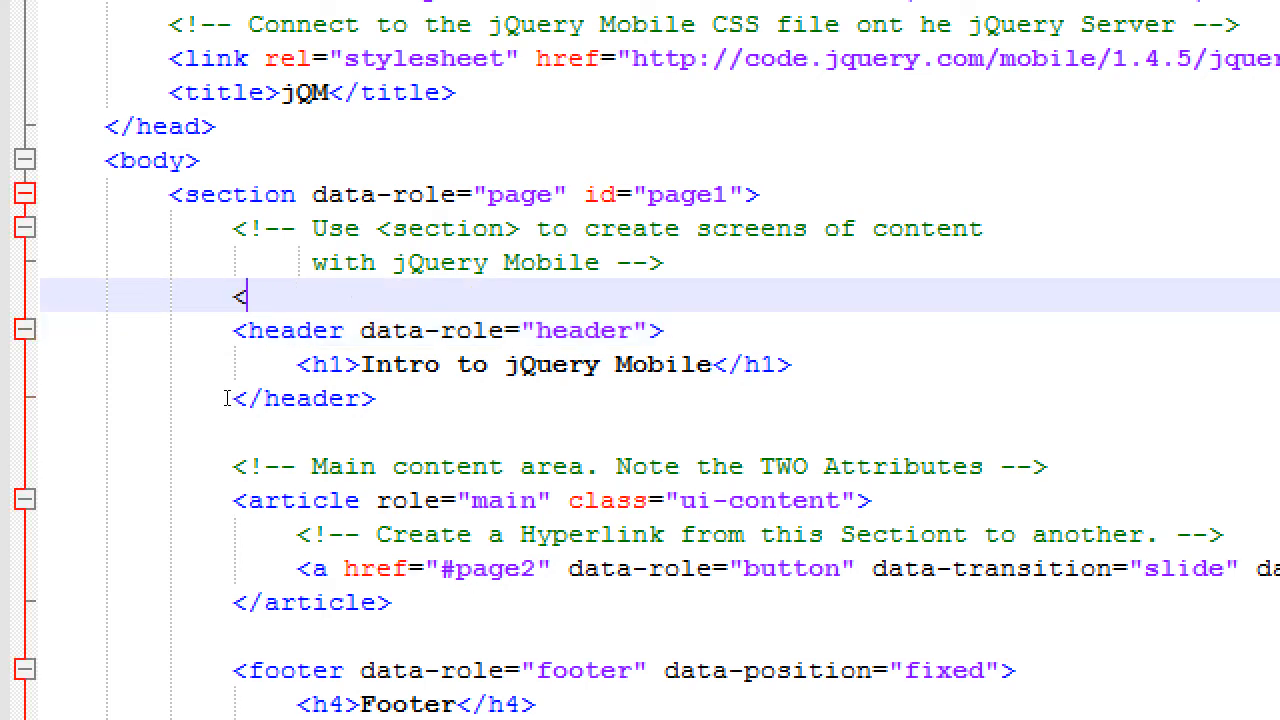
Step: Add a <!-- Header Area --> comment above the first page's header
type("!-- -->")
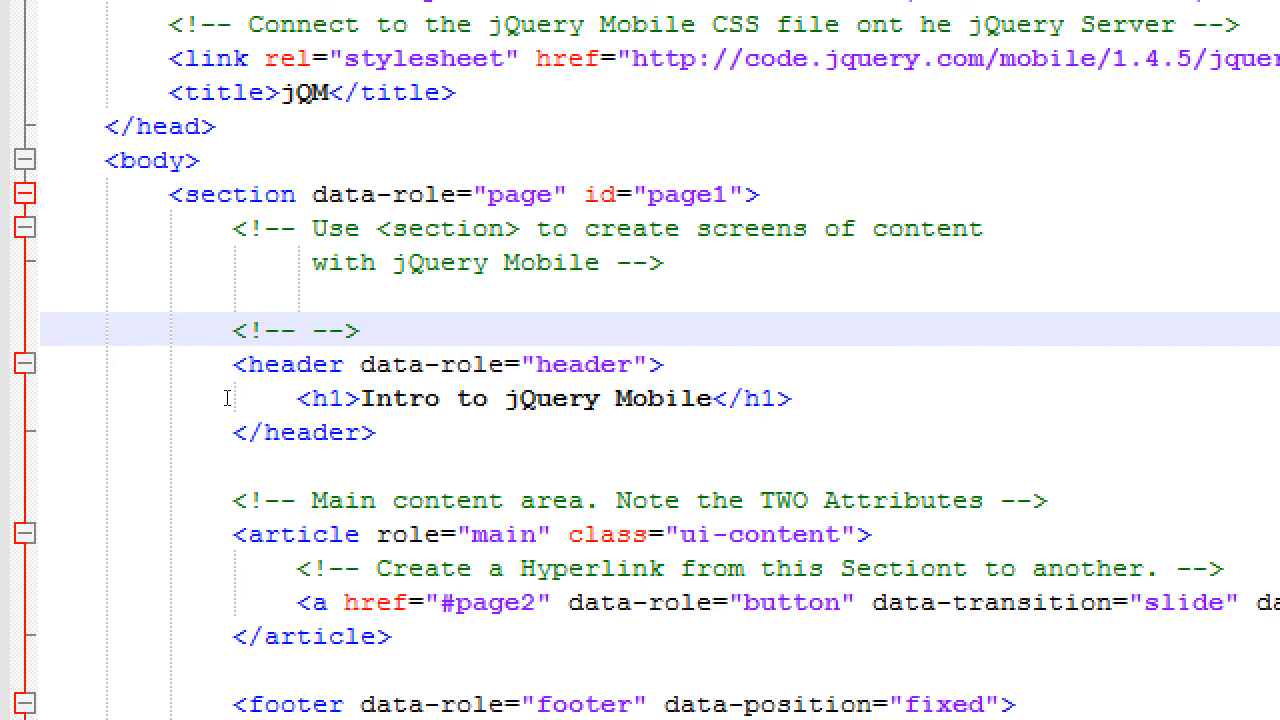
type("Header Area")
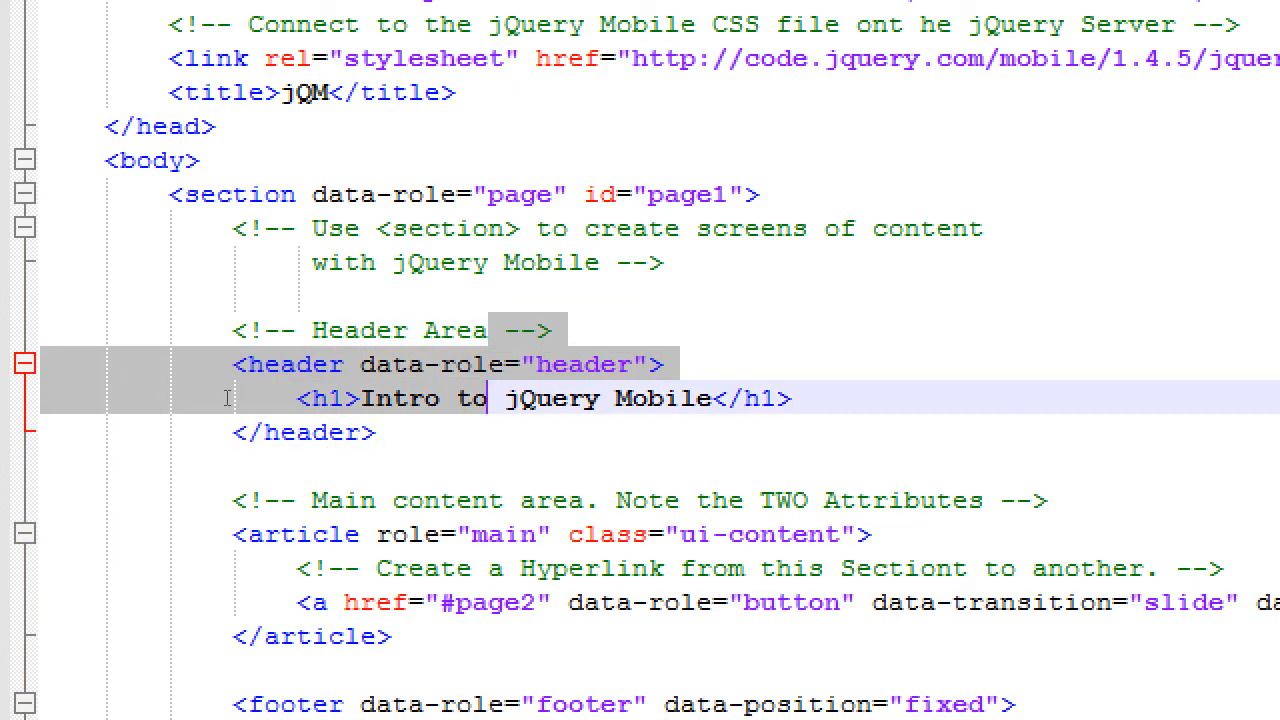
scroll("down", 3)
type("<")
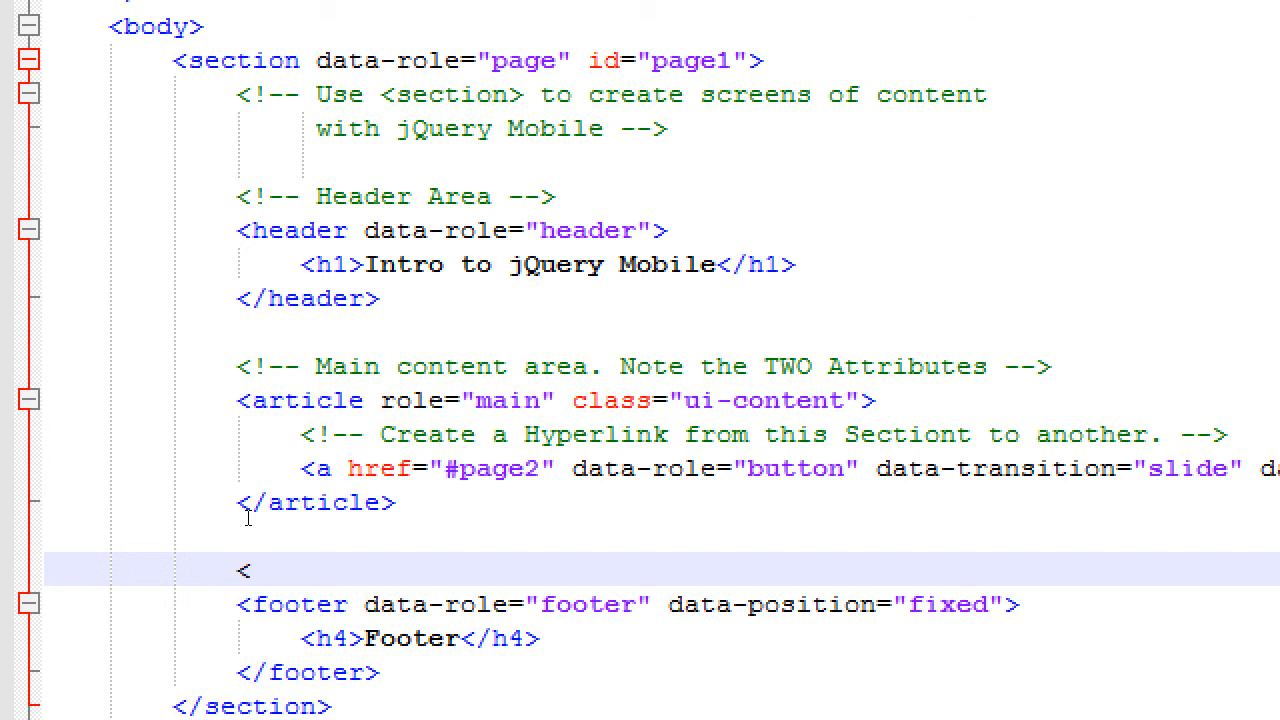
Step: Add a <!-- Footer Area --> comment above the first page's footer
type("!-- --")
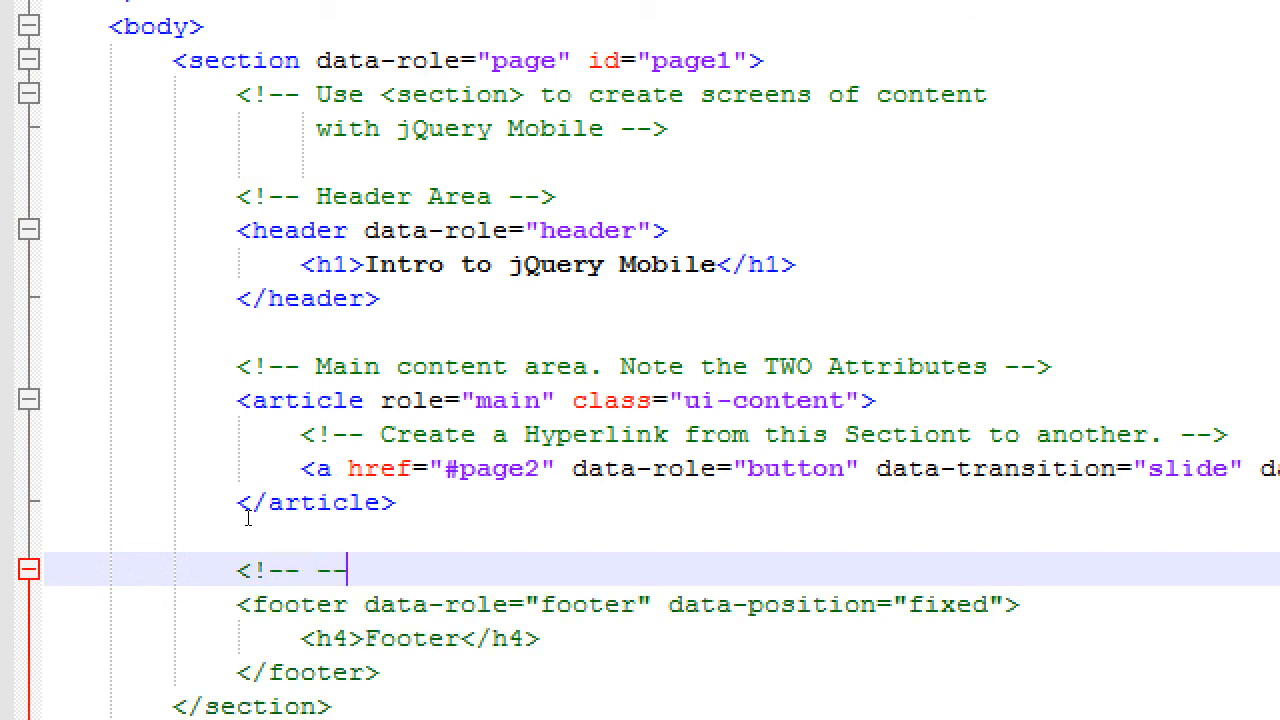
type("Footer Area")
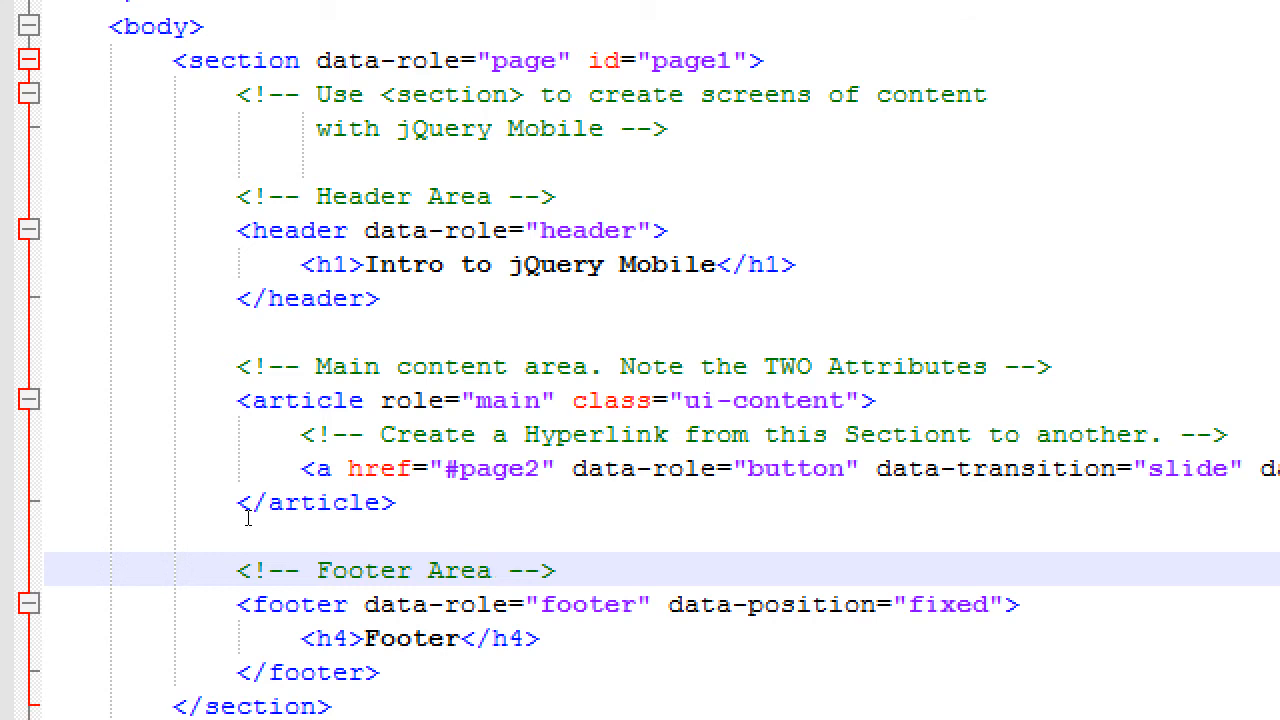
left_click(490, 570)
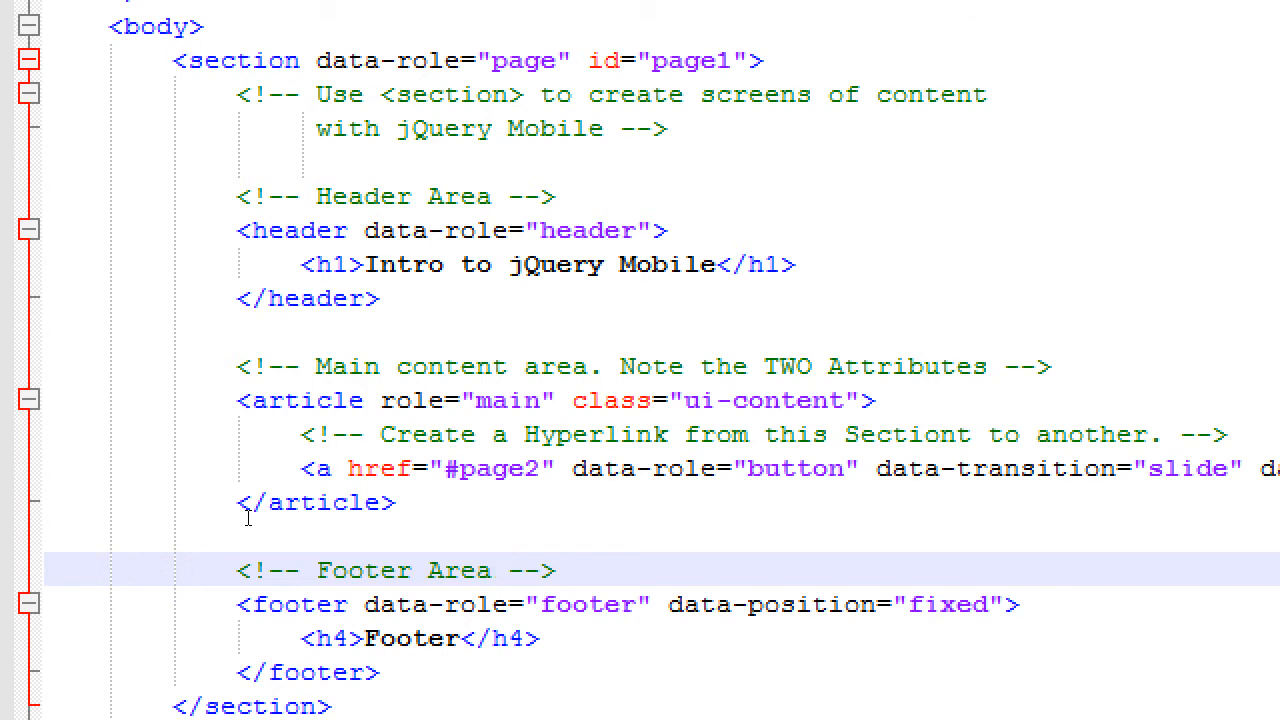
left_click(489, 570)
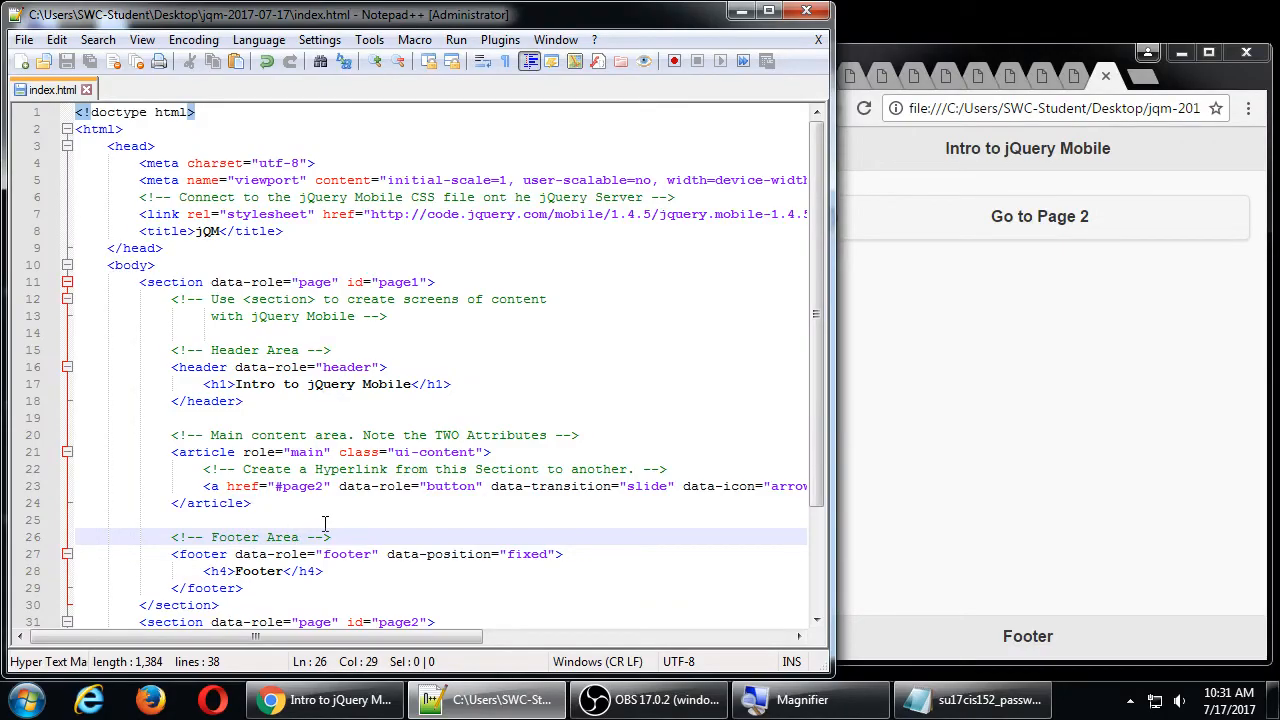
scroll("down", 3)
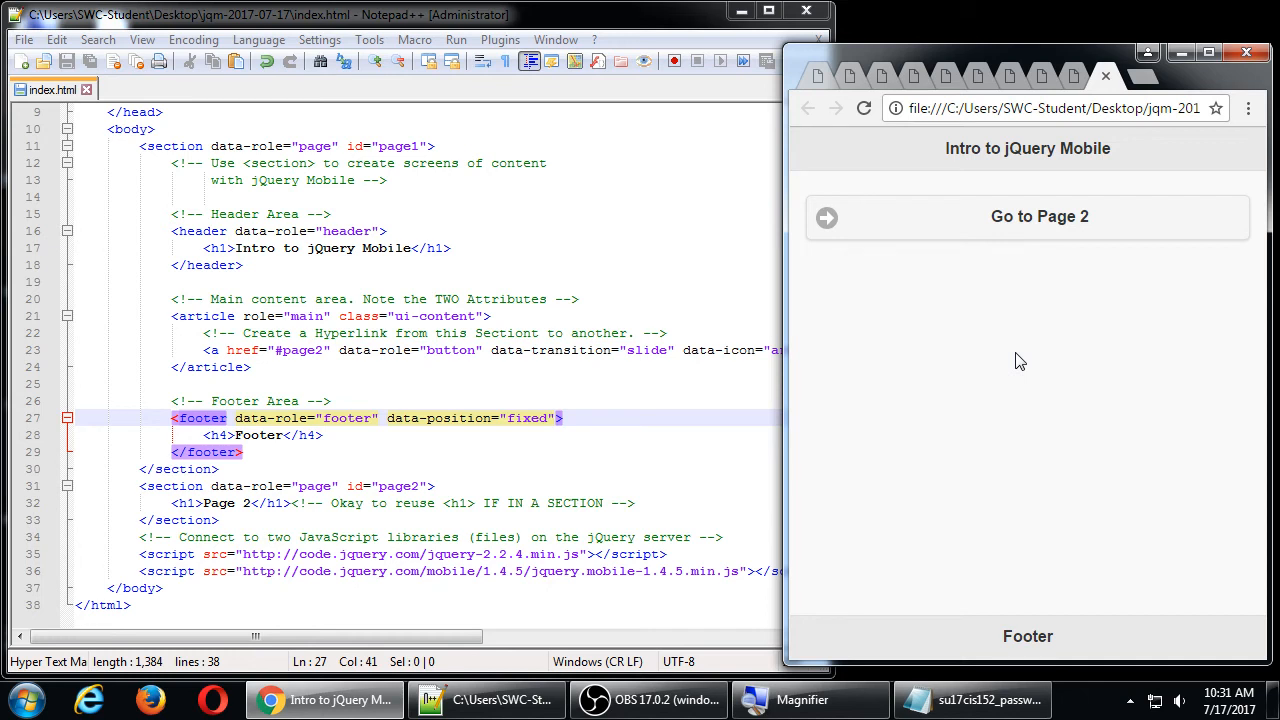
left_click(1039, 216)
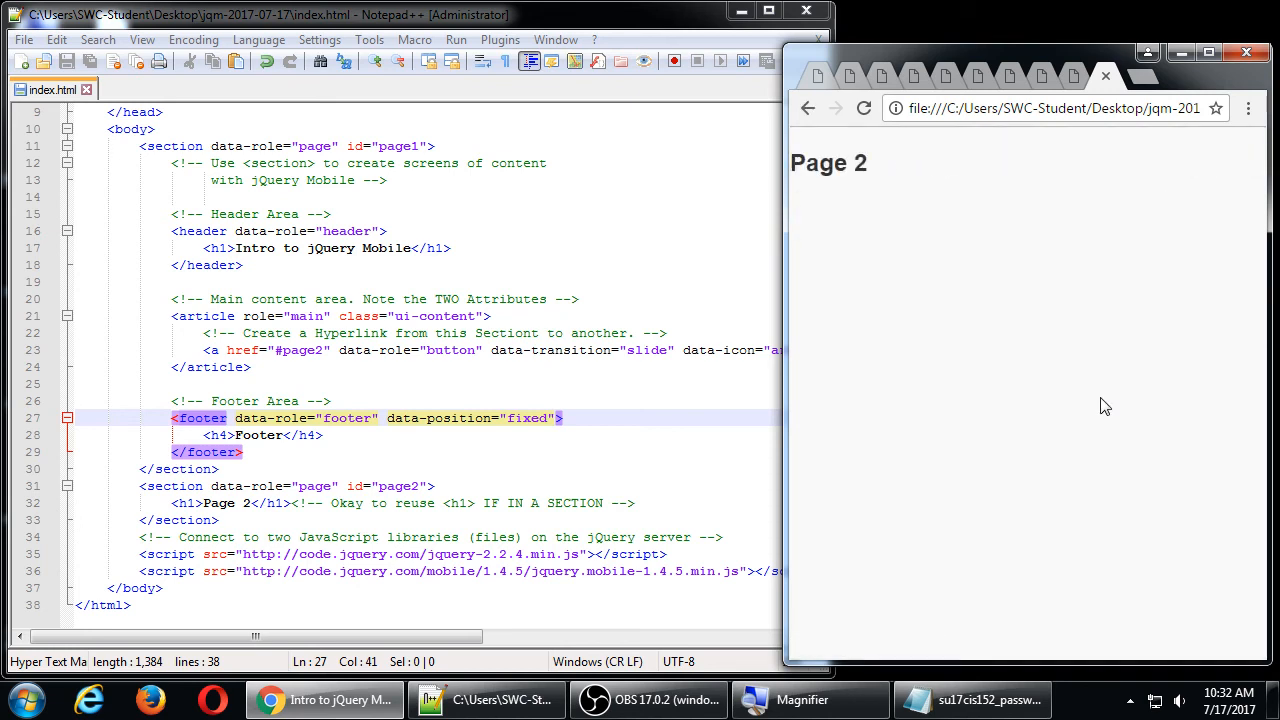
mouse_move(1099, 404)
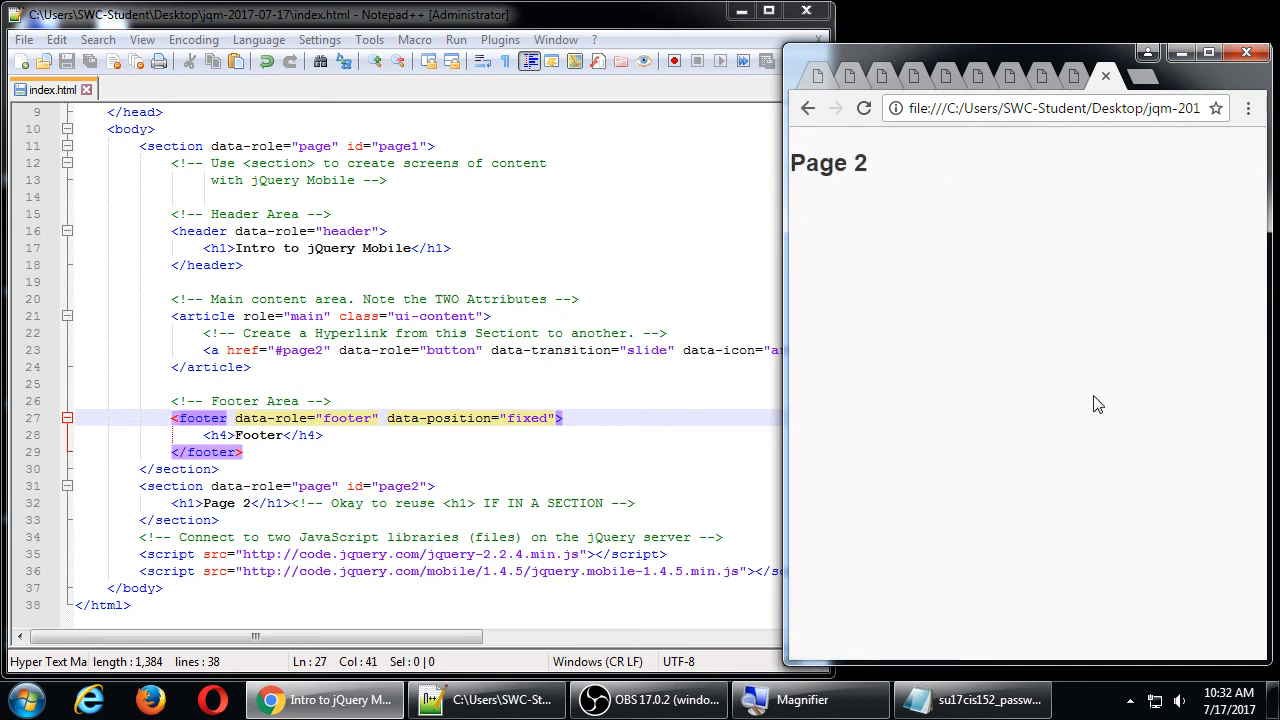
mouse_move(734, 321)
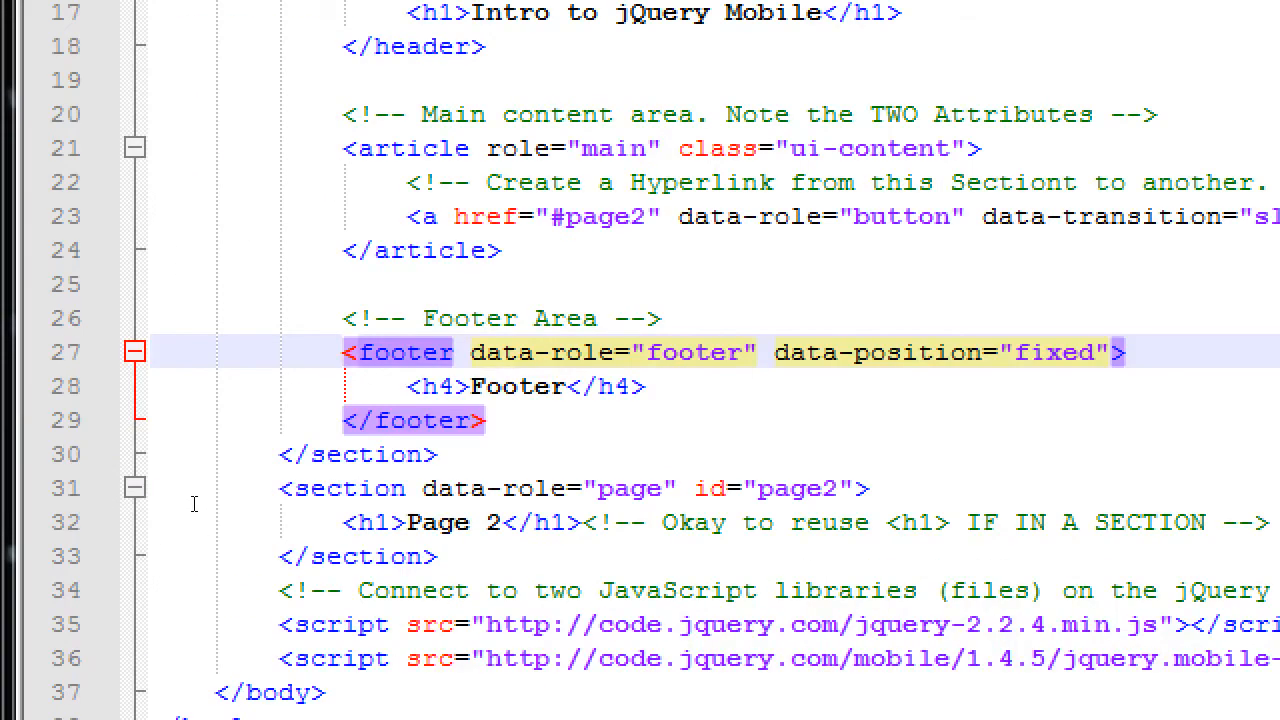
mouse_move(263, 425)
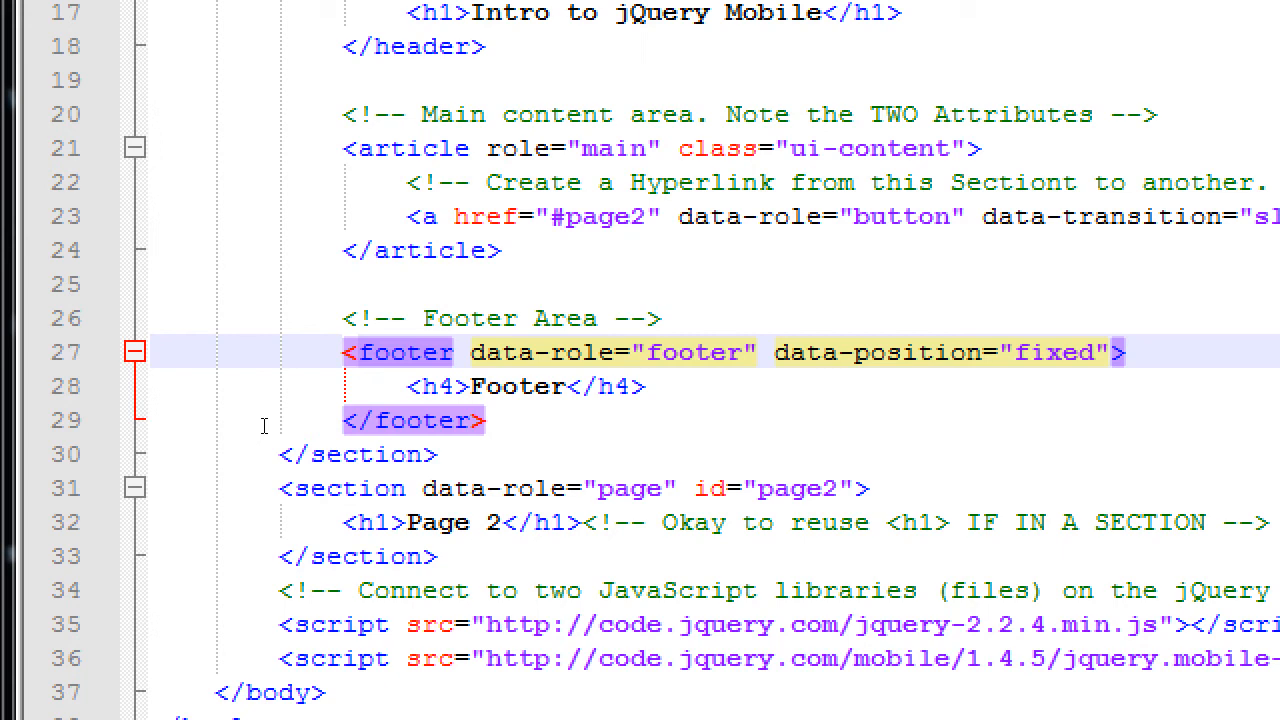
mouse_move(253, 430)
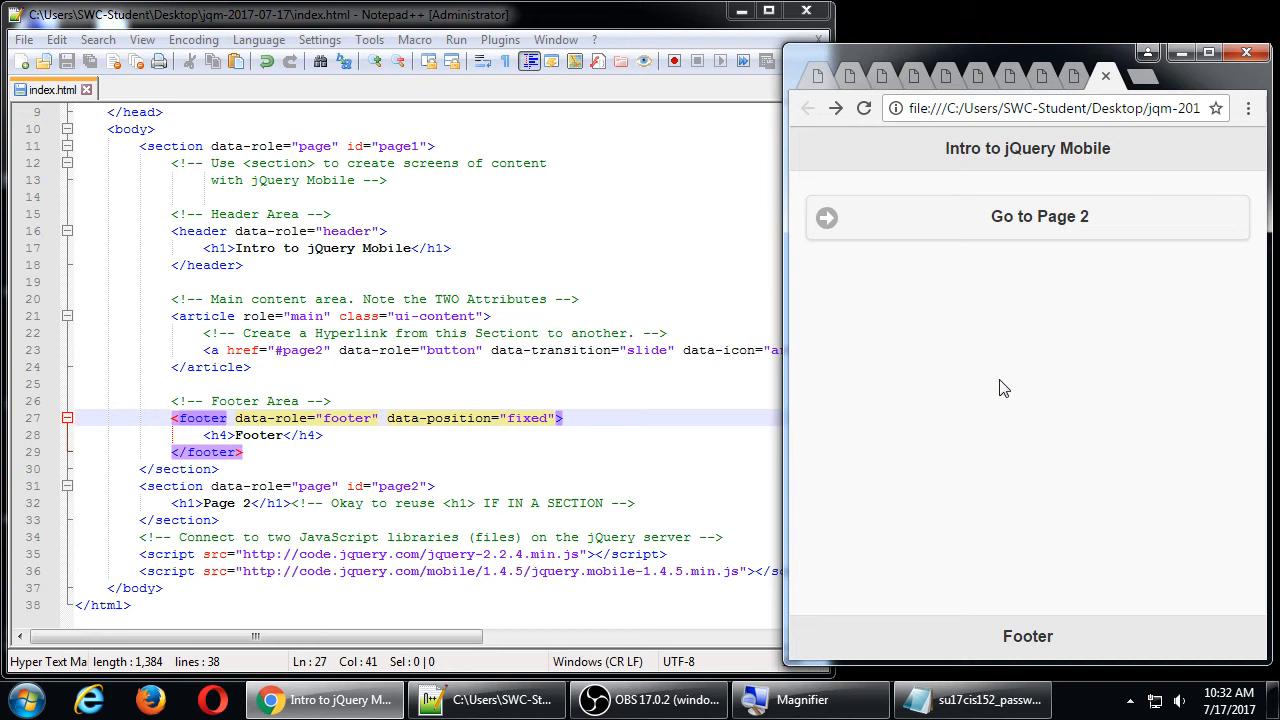
mouse_move(845, 400)
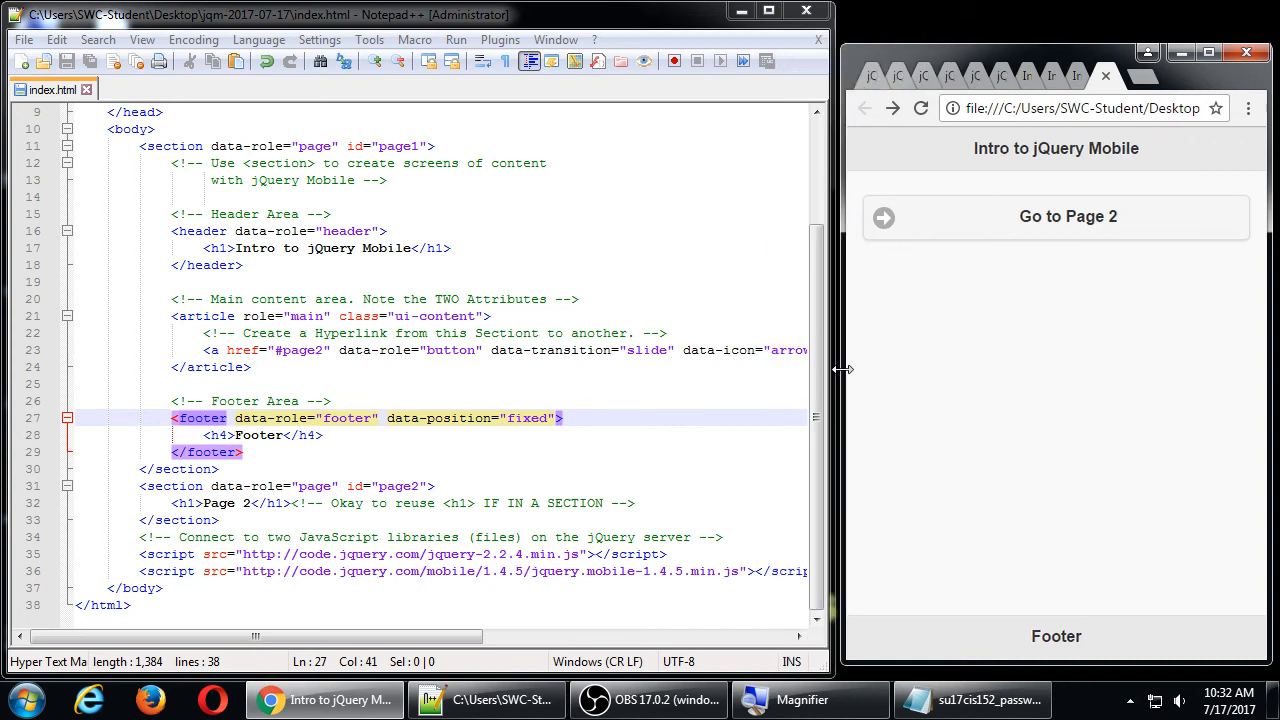
mouse_move(960, 366)
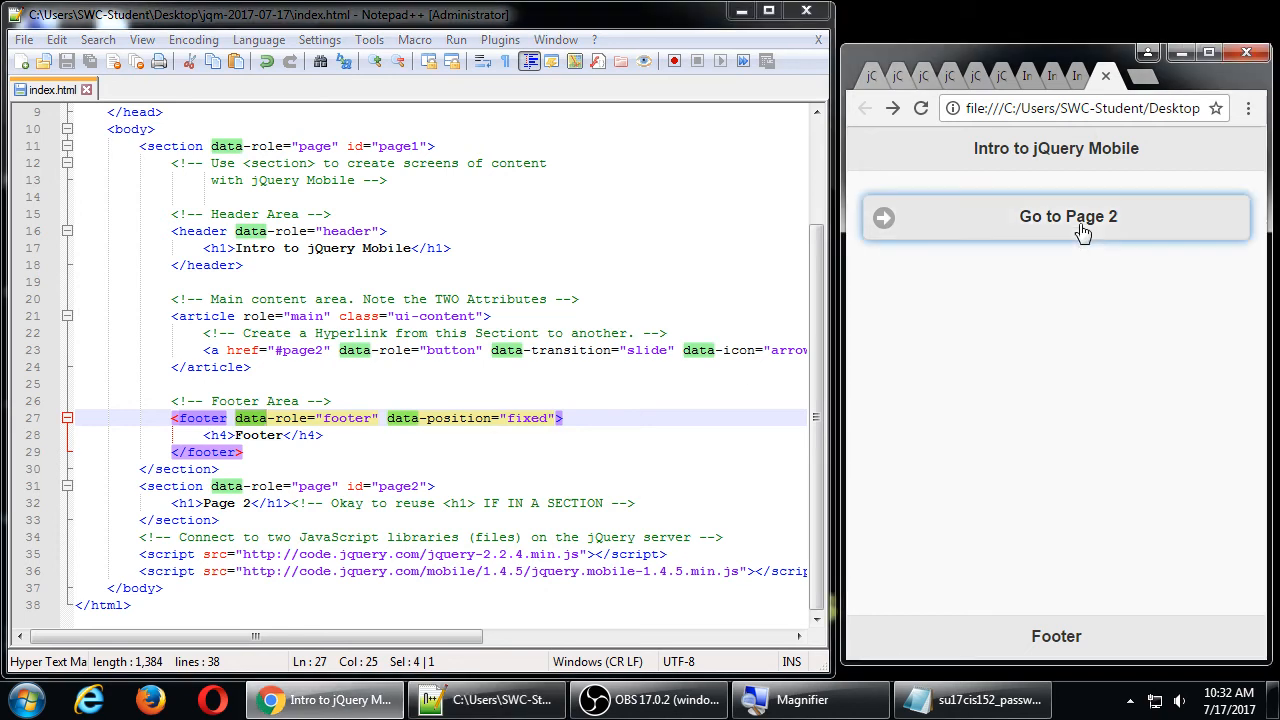
Step: Navigate to Page 2 and back, misspell the jQuery Mobile script as .jss, and reload to see it unstyled
left_click(1067, 216)
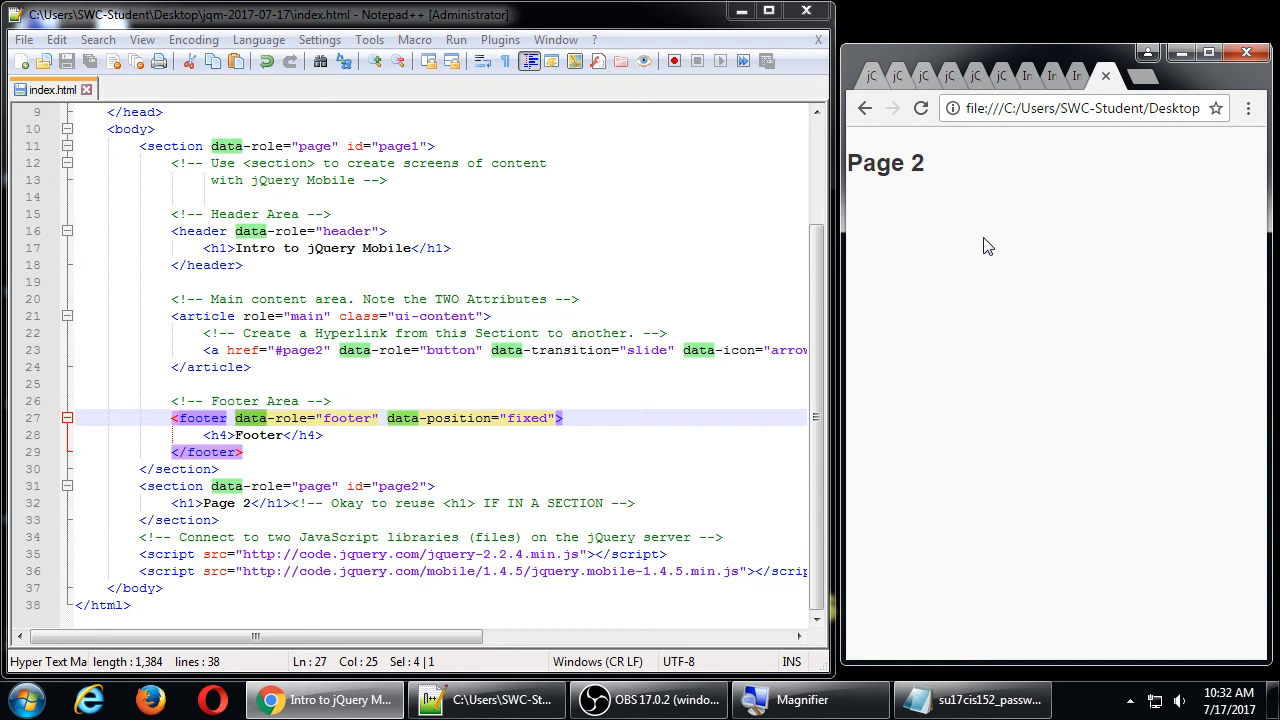
left_click(864, 108)
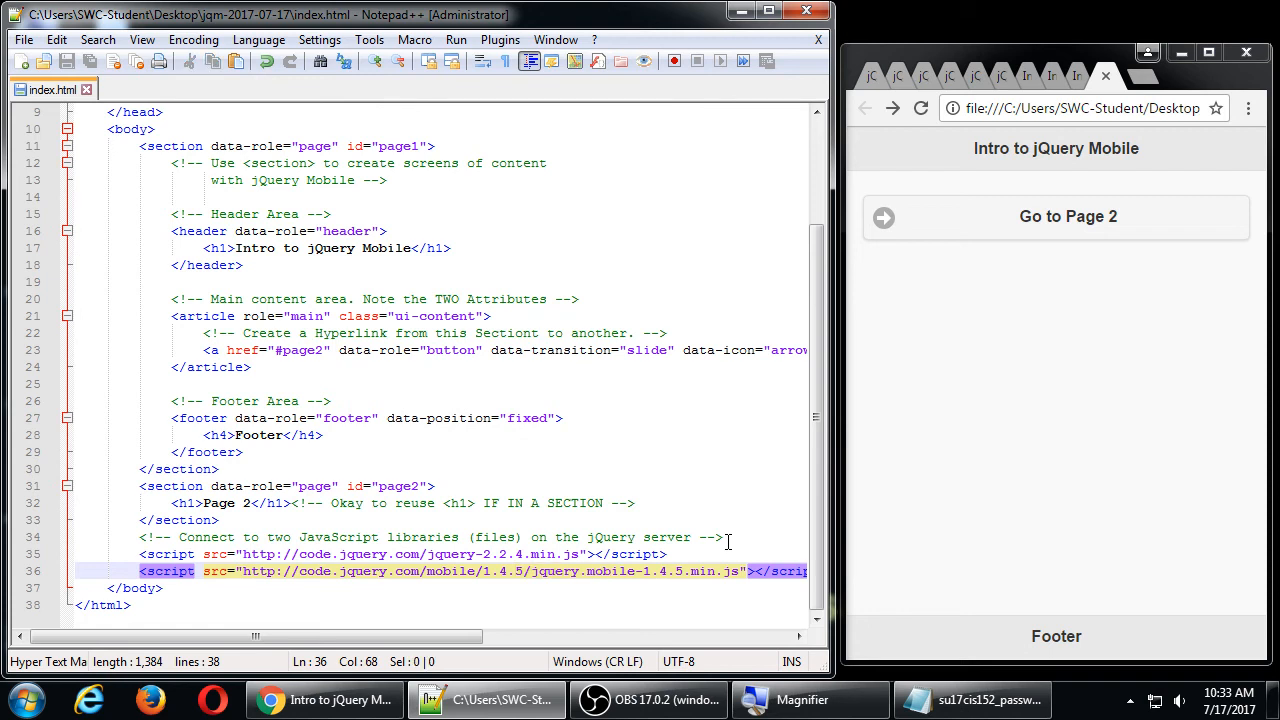
type("s")
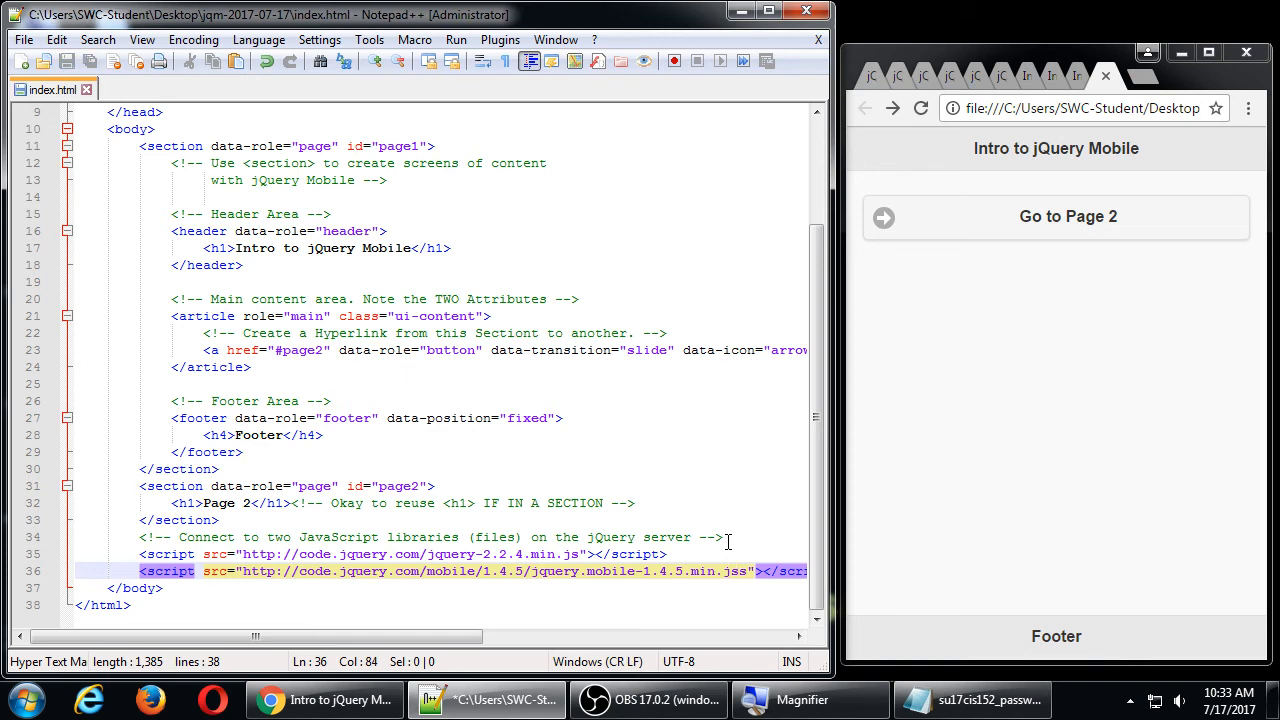
left_click(920, 108)
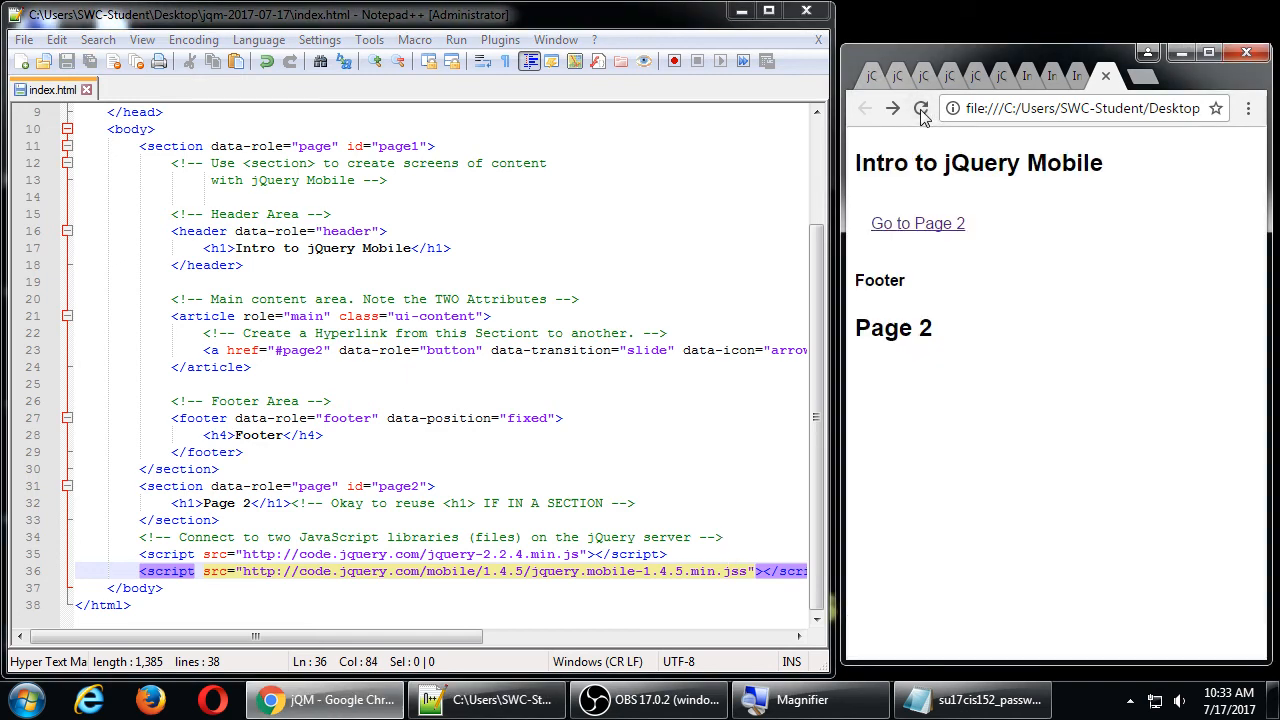